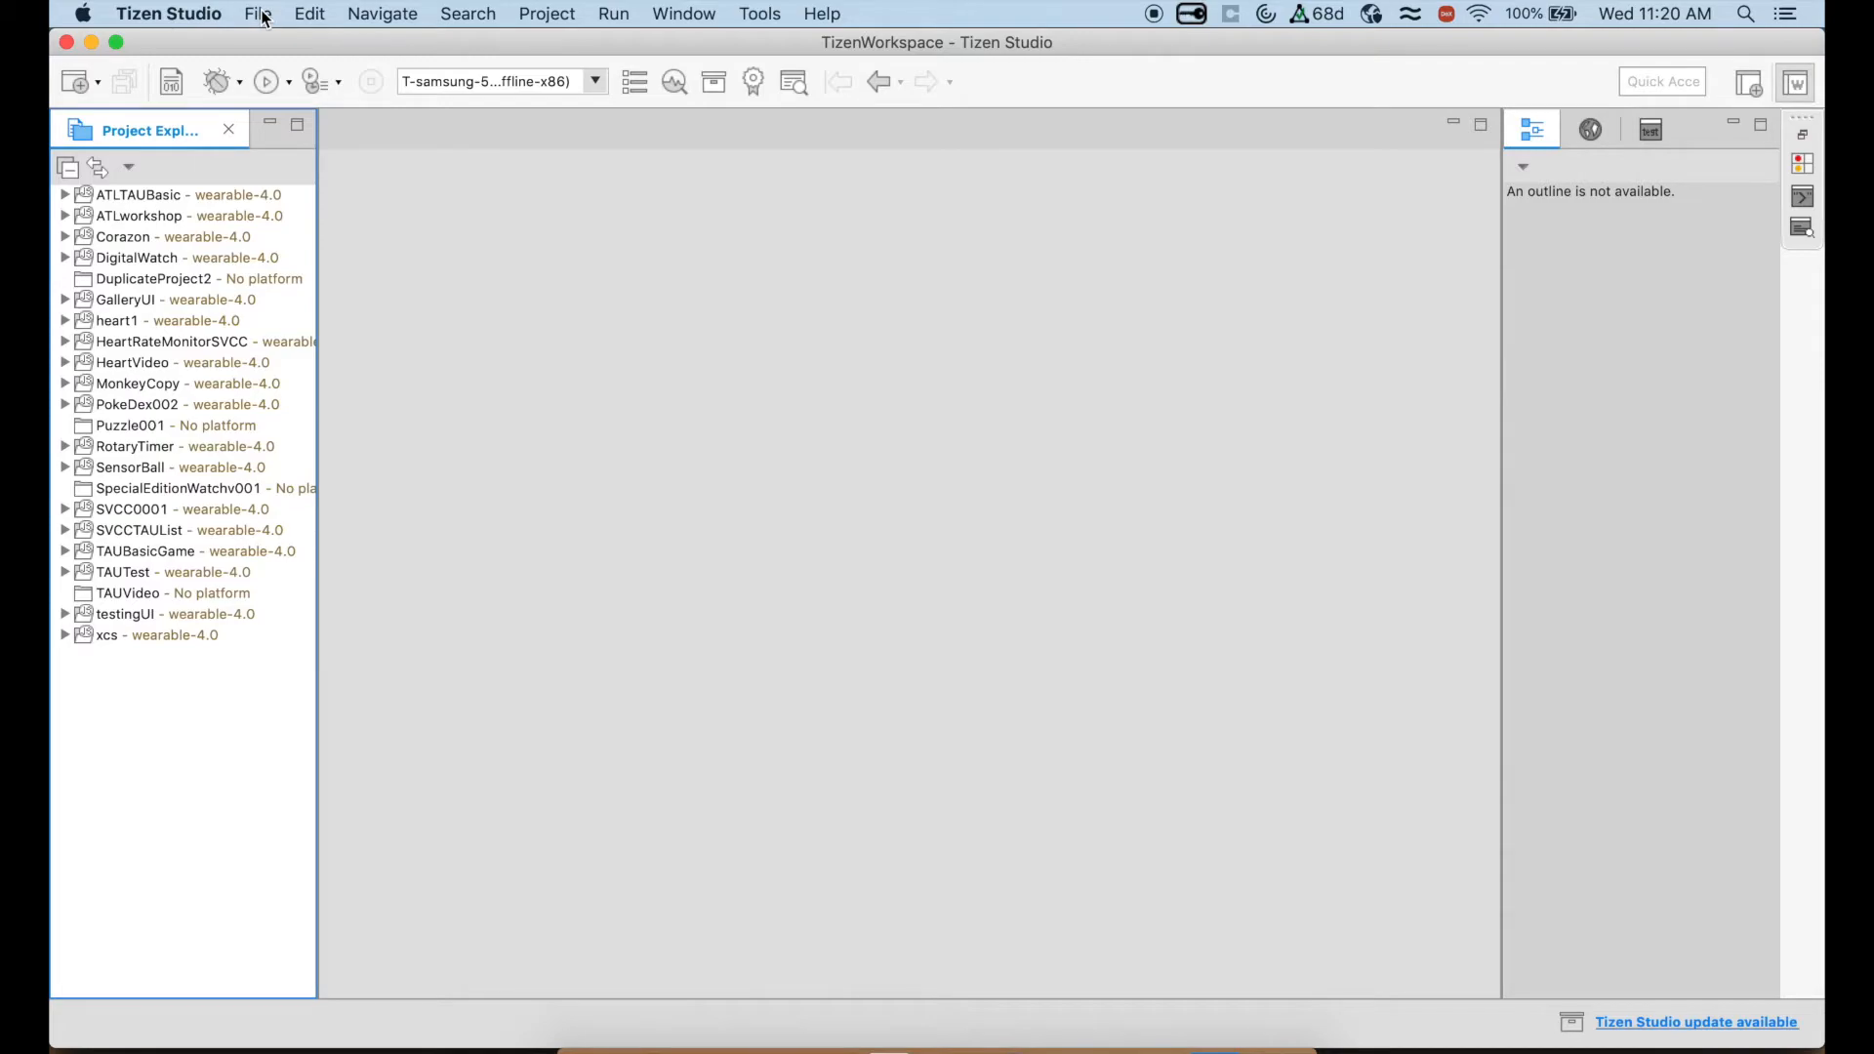
# Start a new Tizen Project from the File menu using the Template project type.
pyautogui.click(256, 14)
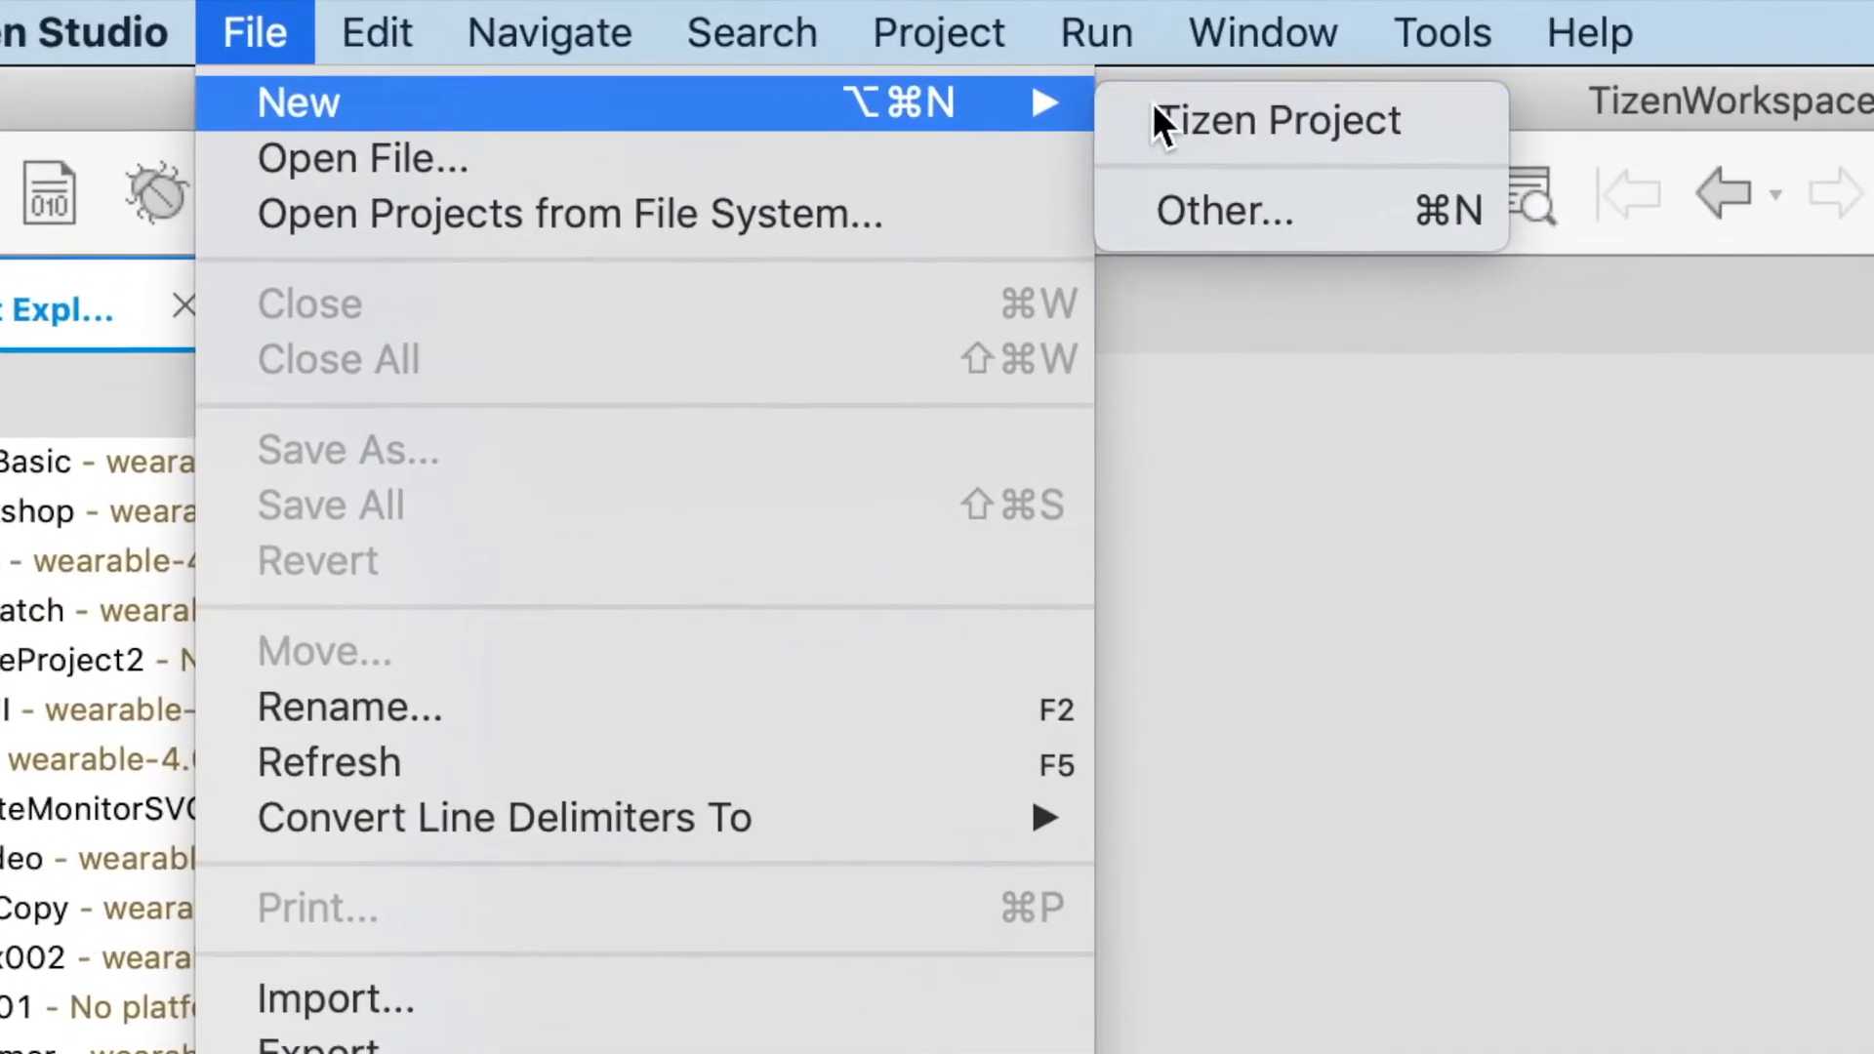
pyautogui.click(1281, 120)
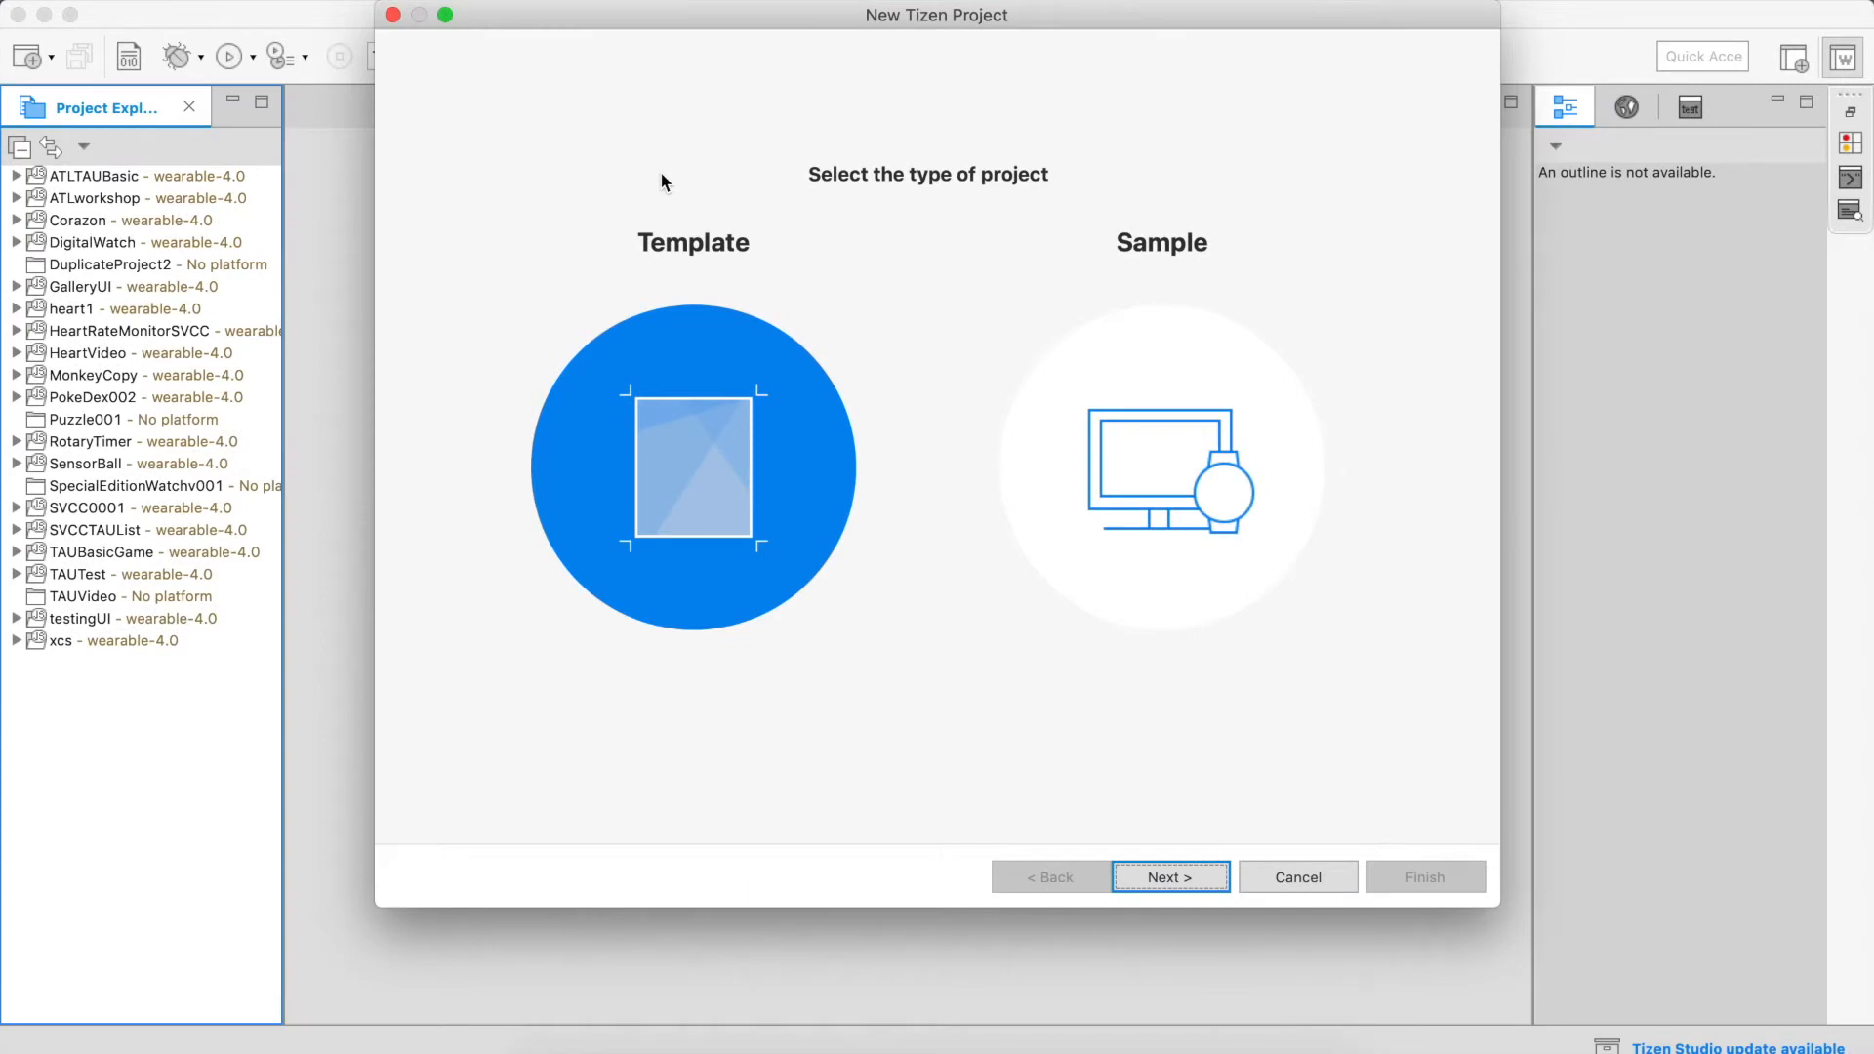
pyautogui.moveTo(995, 514)
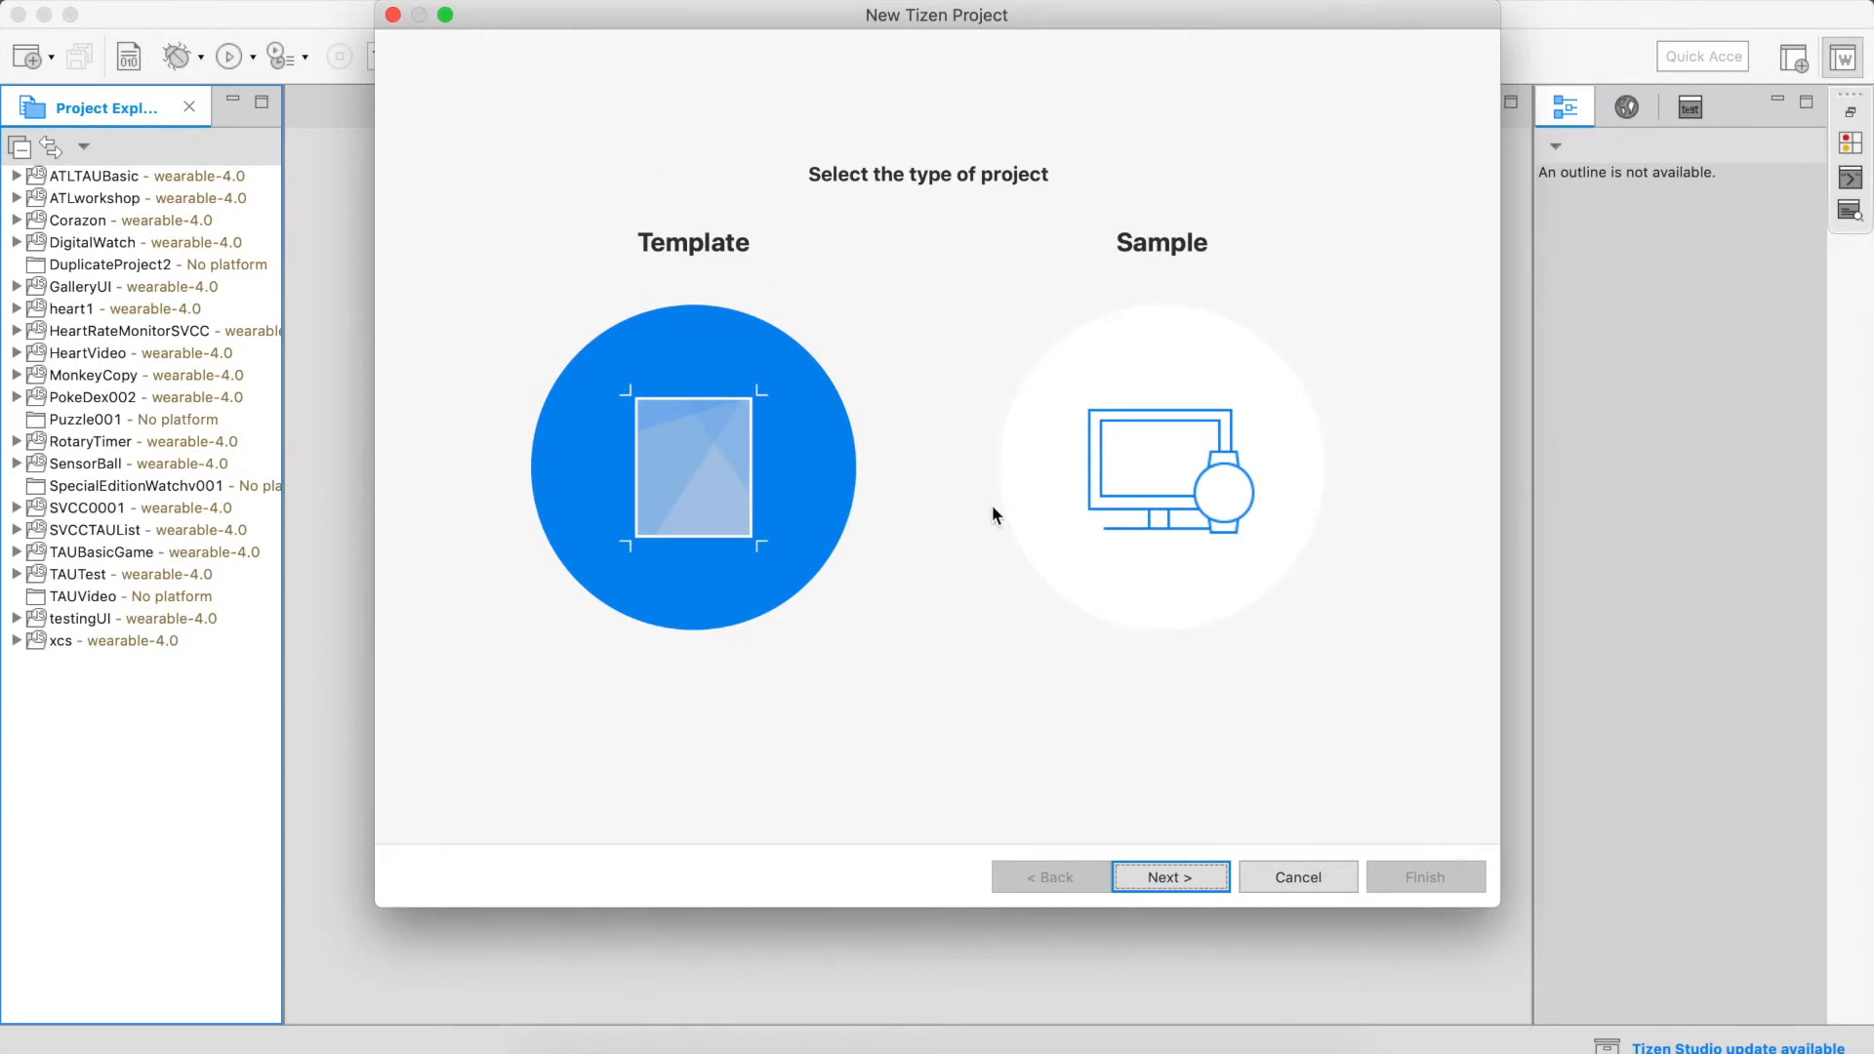
pyautogui.click(1170, 876)
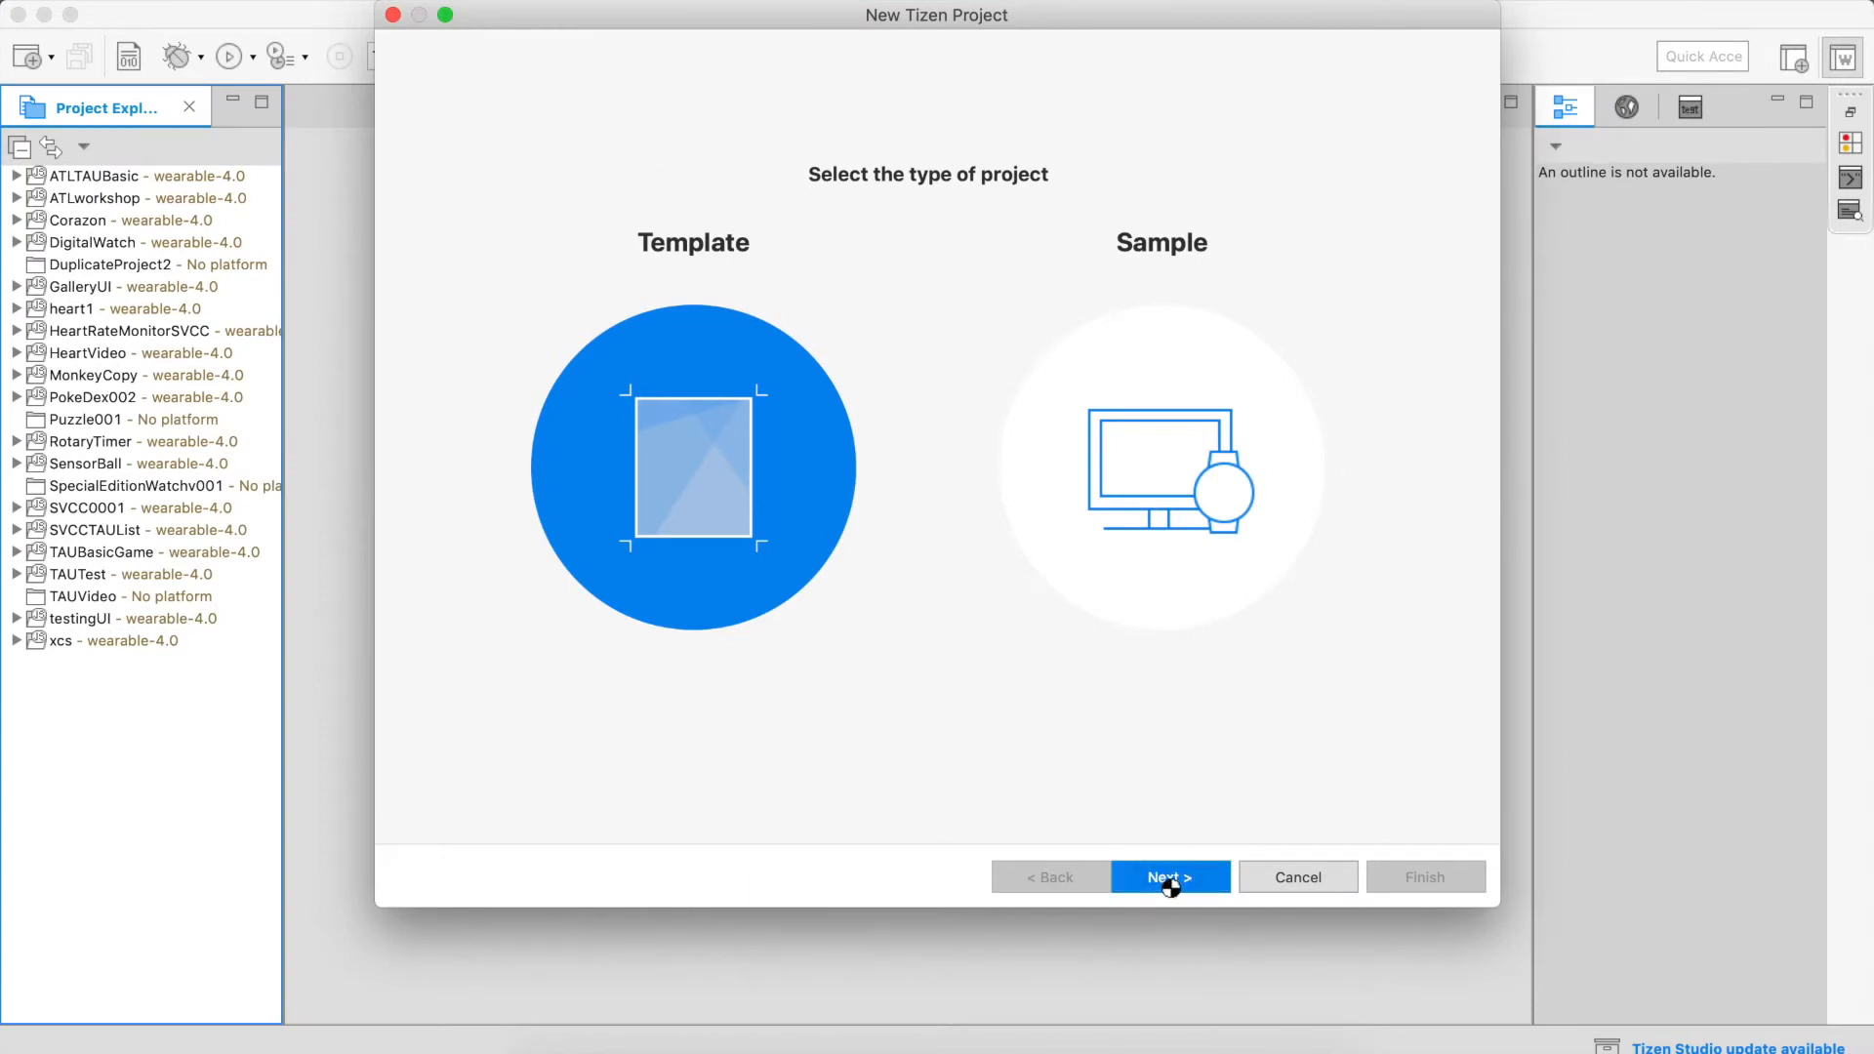
# Target the Wearable profile at version v4.0 and advance to application type selection.
pyautogui.click(1169, 876)
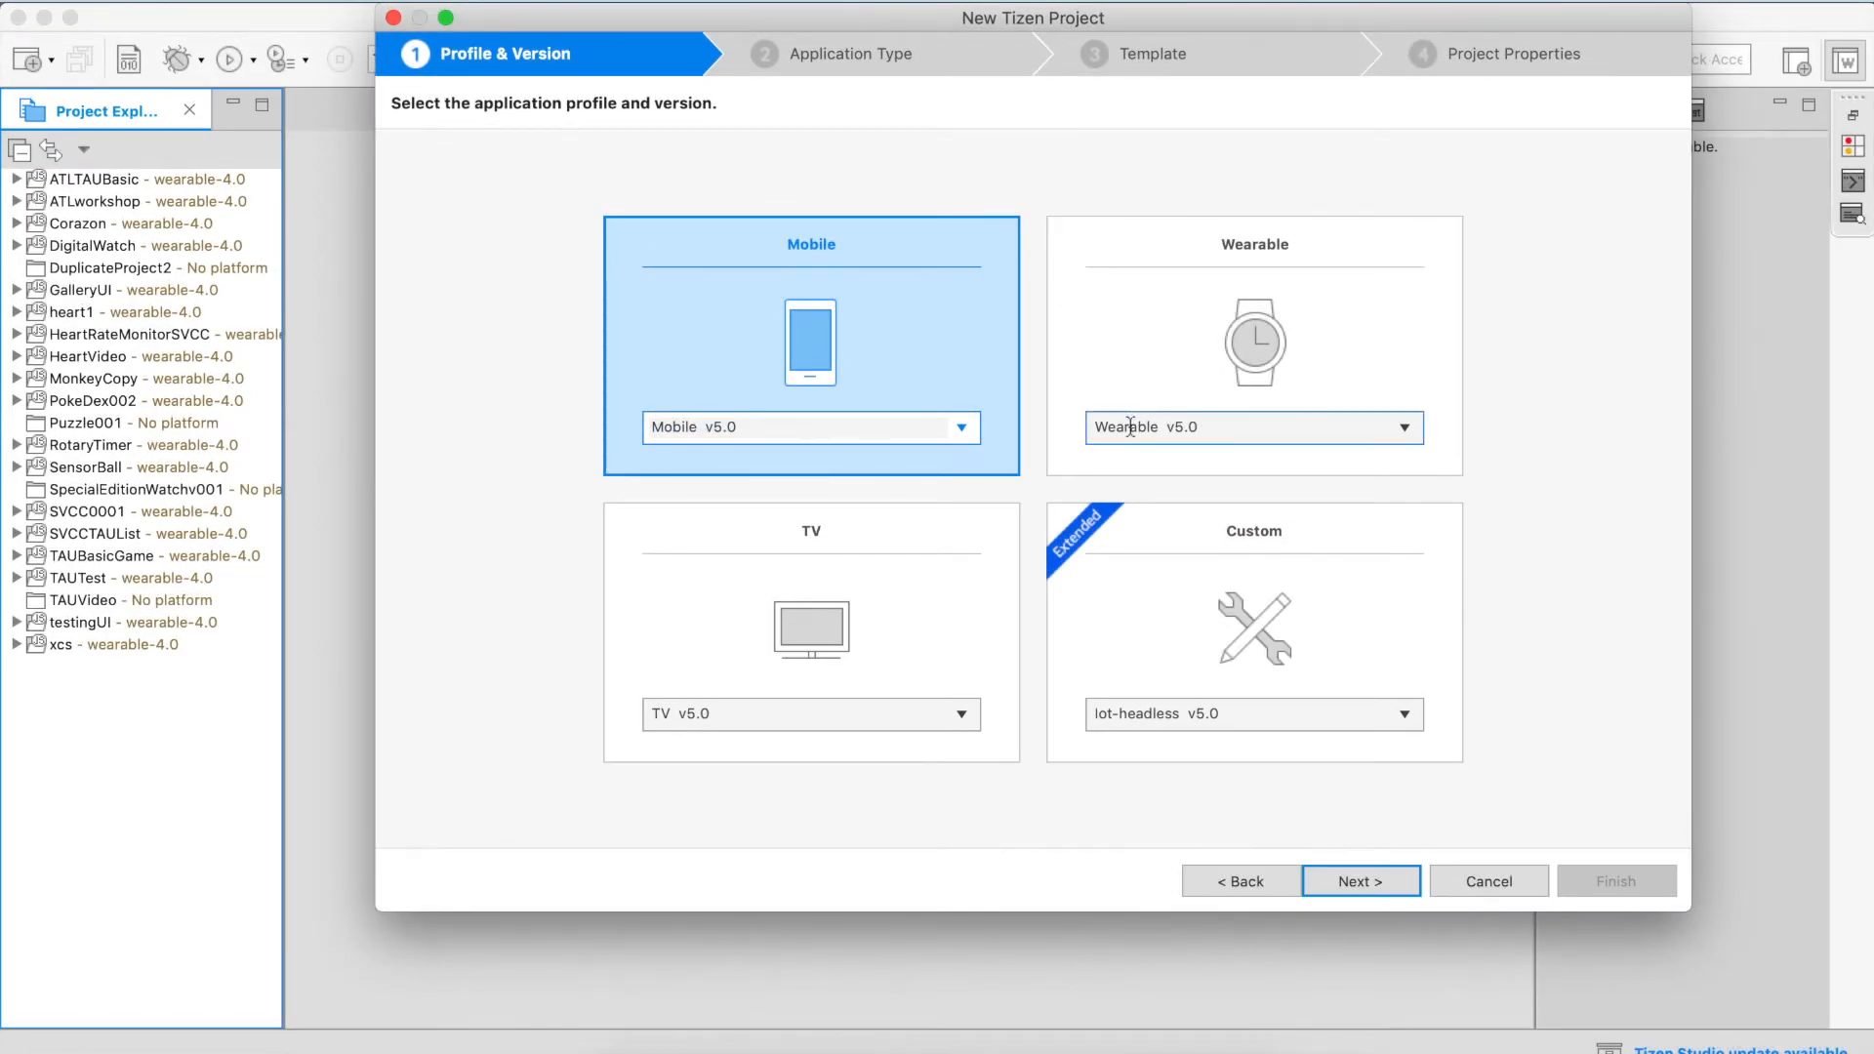
pyautogui.click(1403, 427)
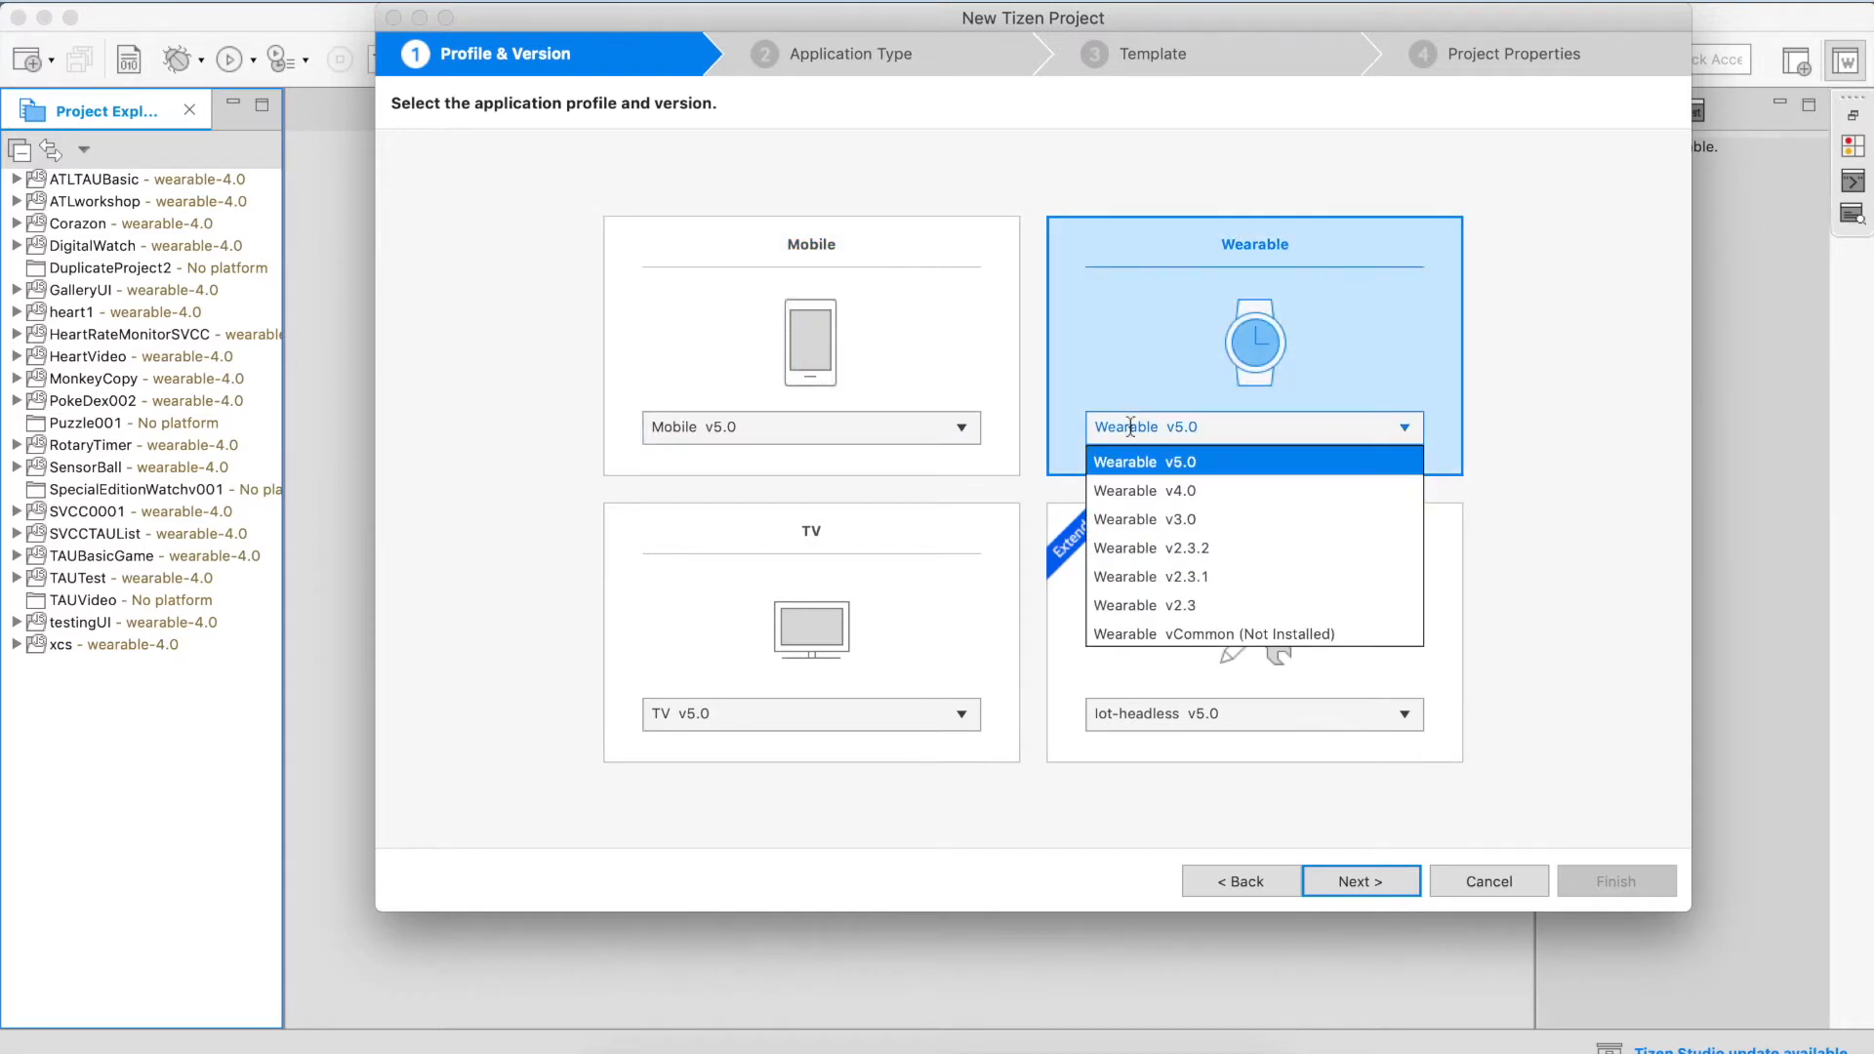
pyautogui.moveTo(1219, 503)
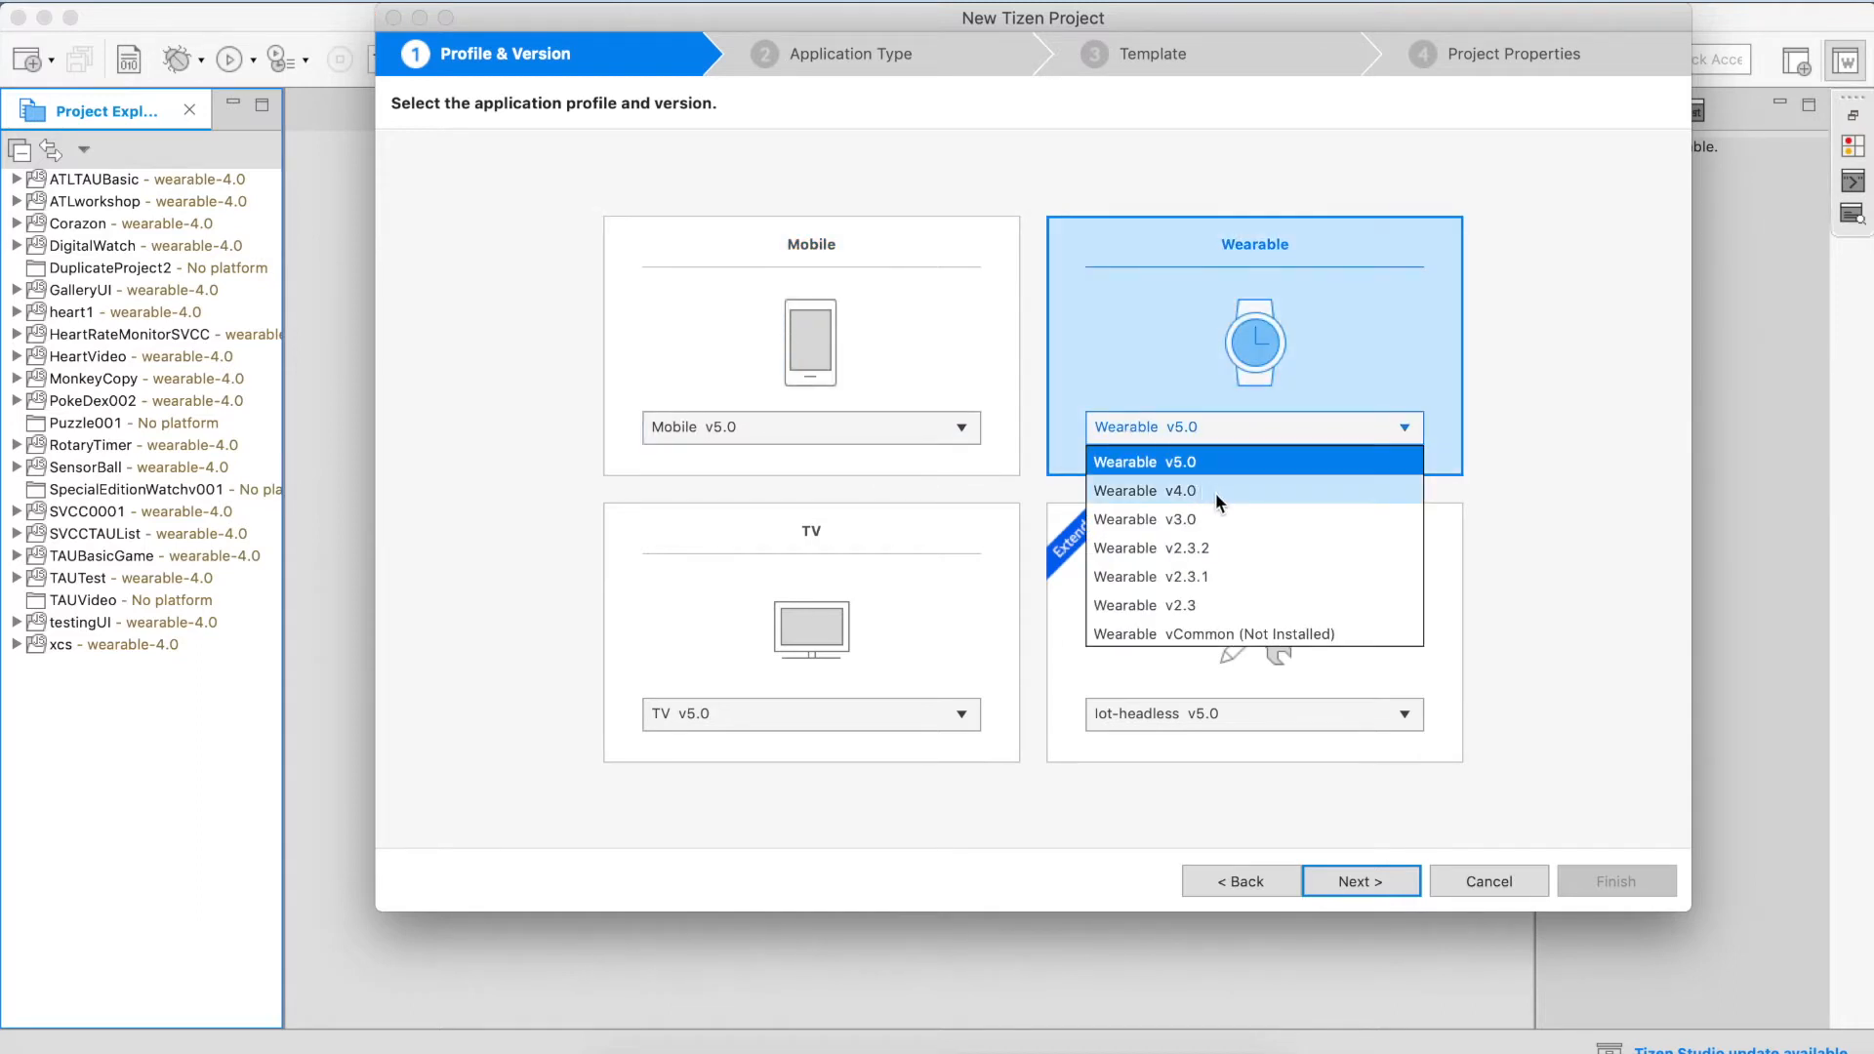
pyautogui.click(1143, 490)
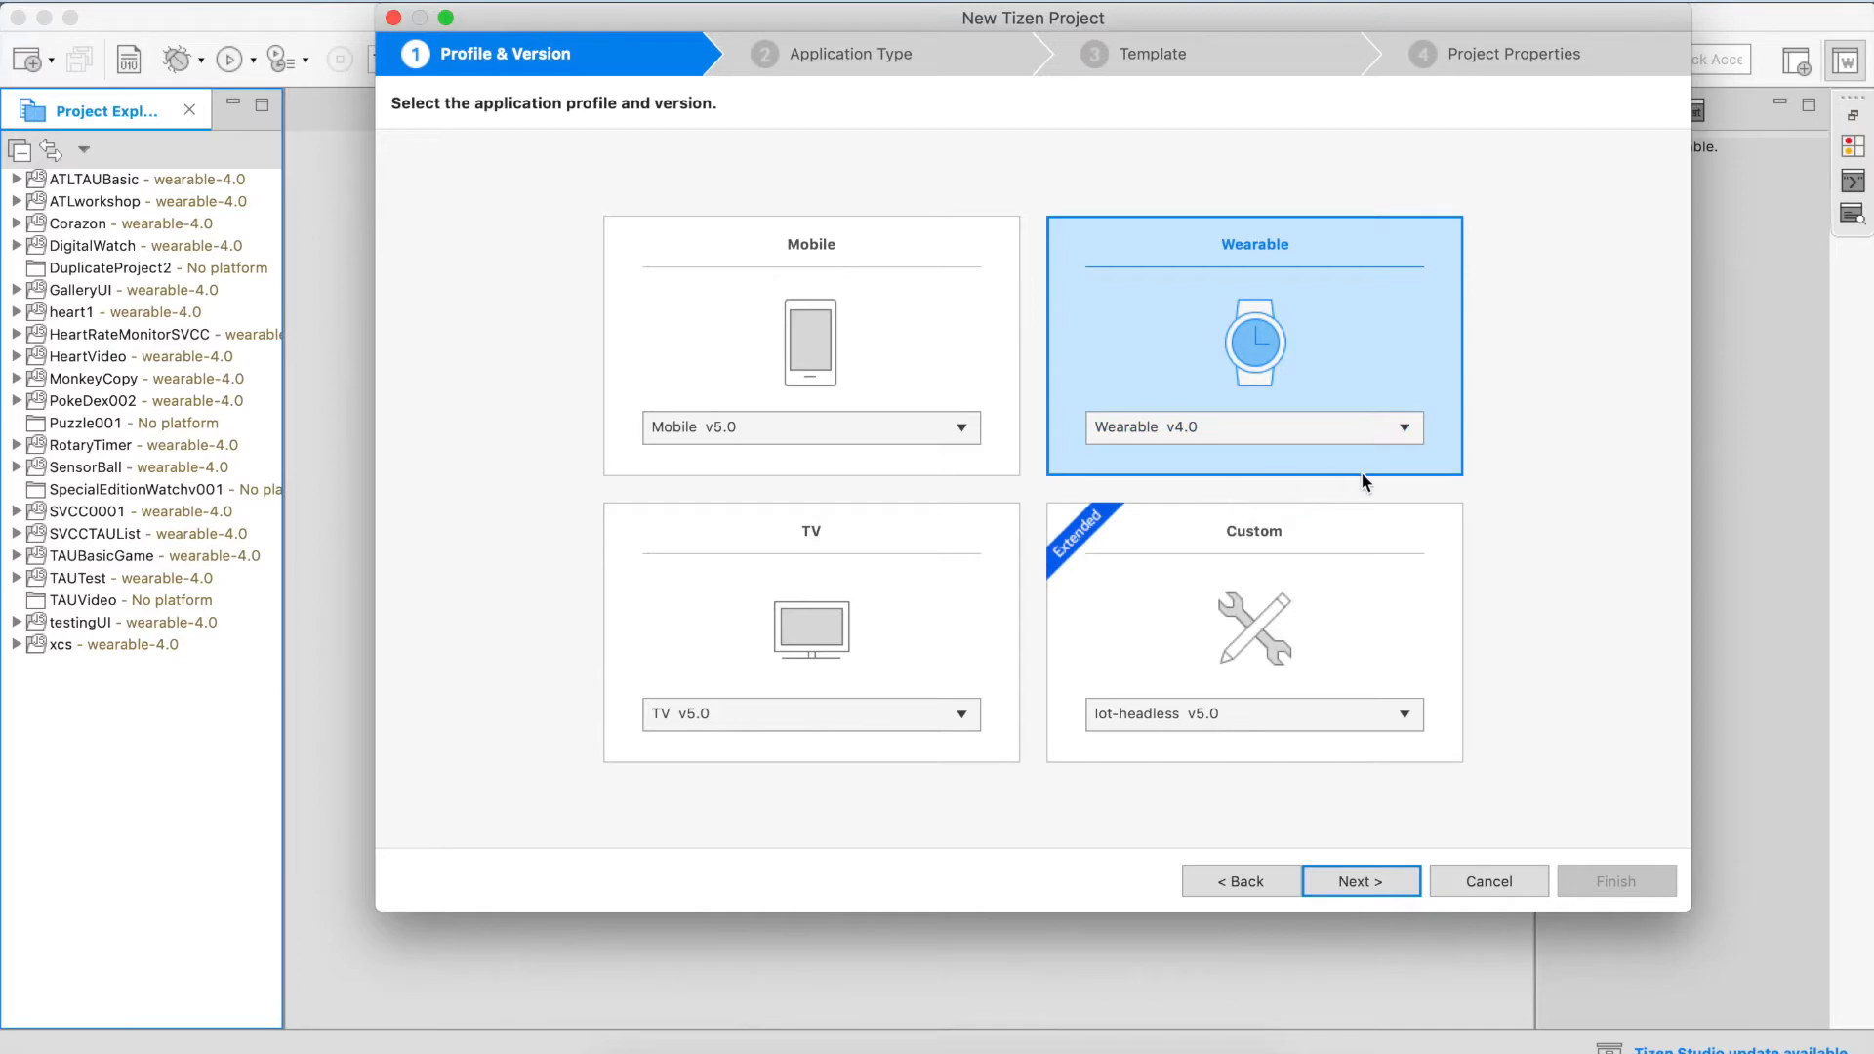
pyautogui.click(1360, 882)
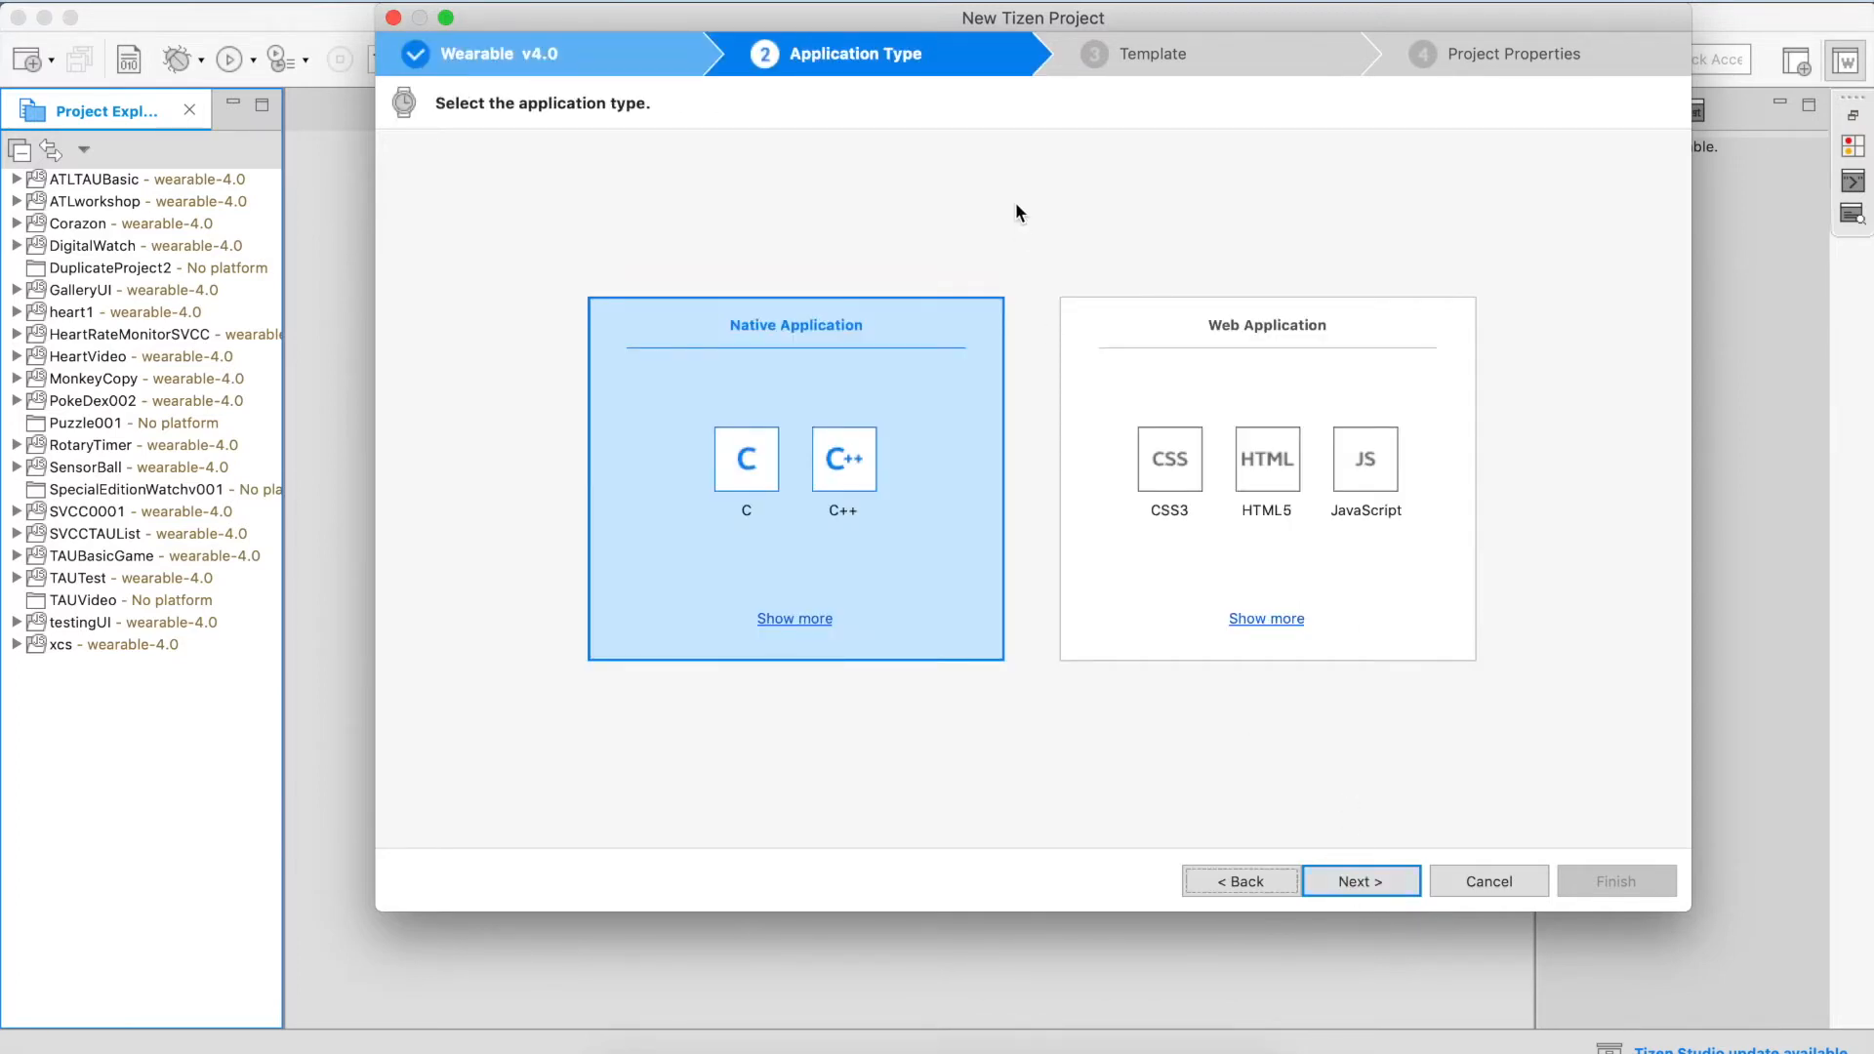
pyautogui.moveTo(1003, 218)
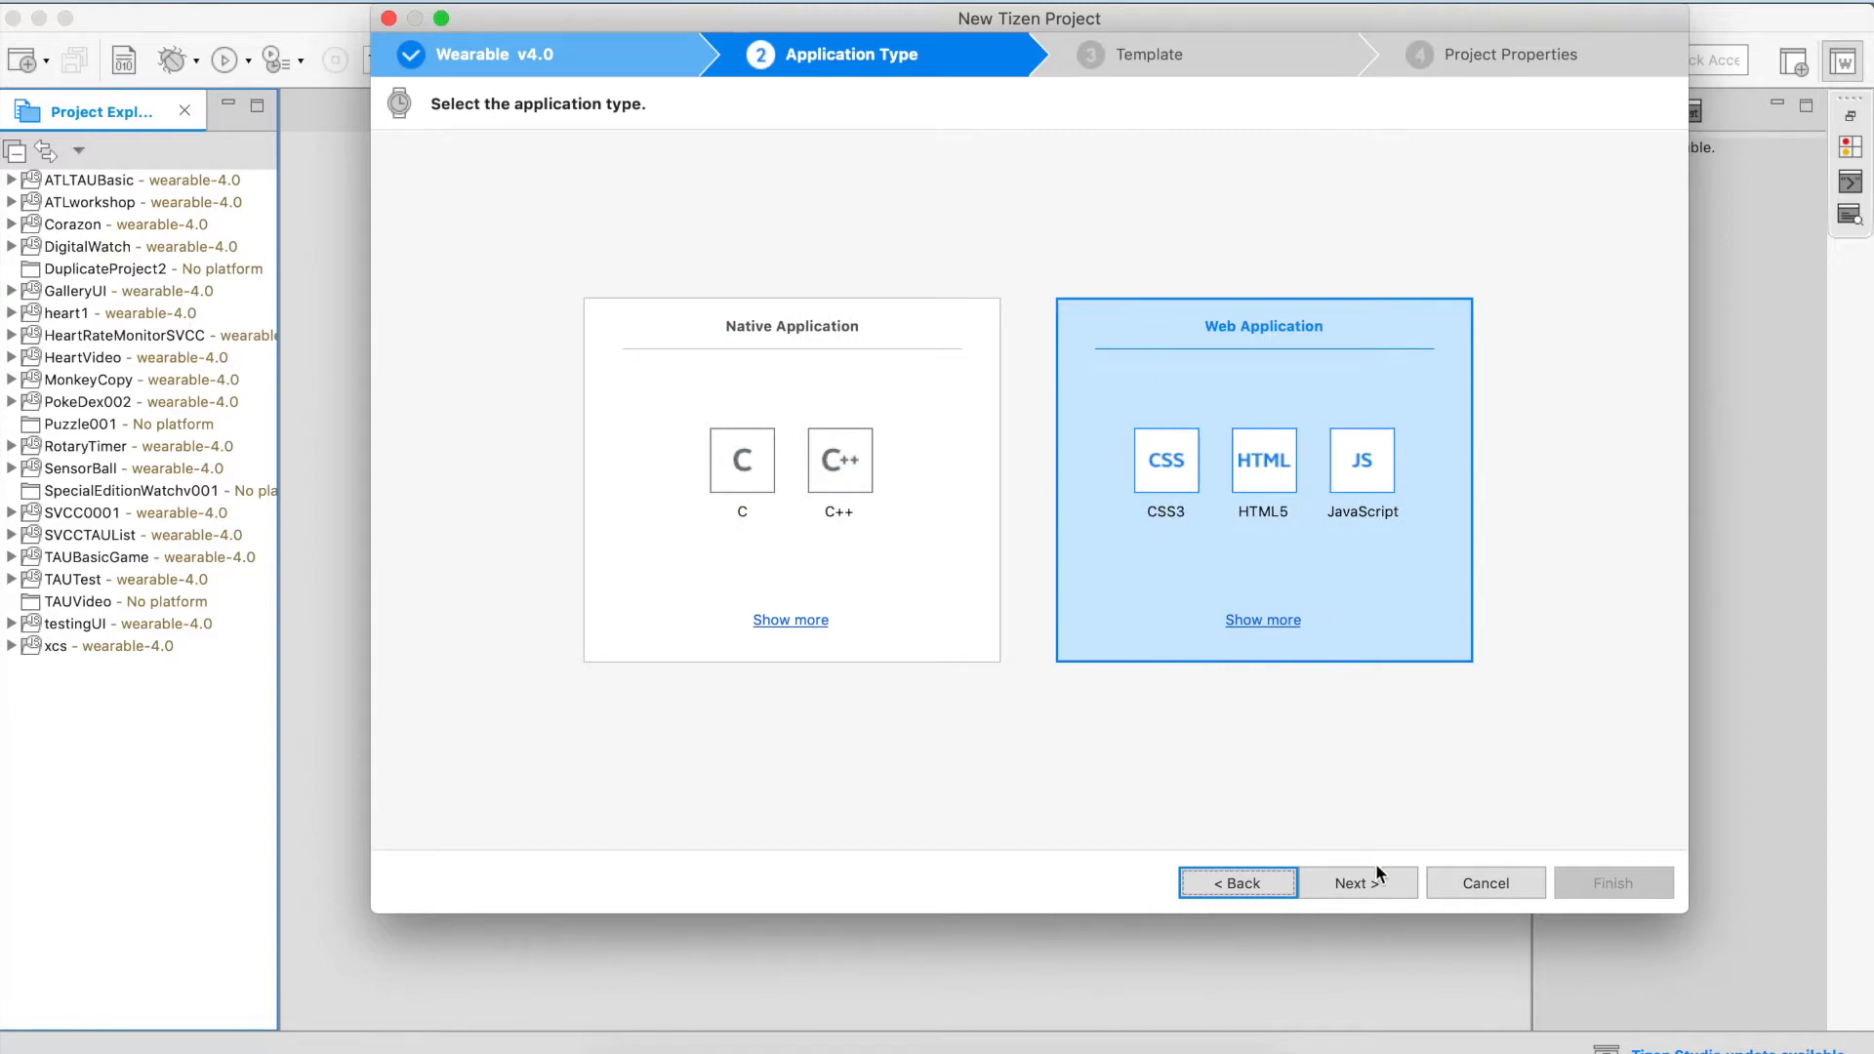
# Preview the TAU Basic and Widget templates, then pick TAU List.
pyautogui.click(1358, 882)
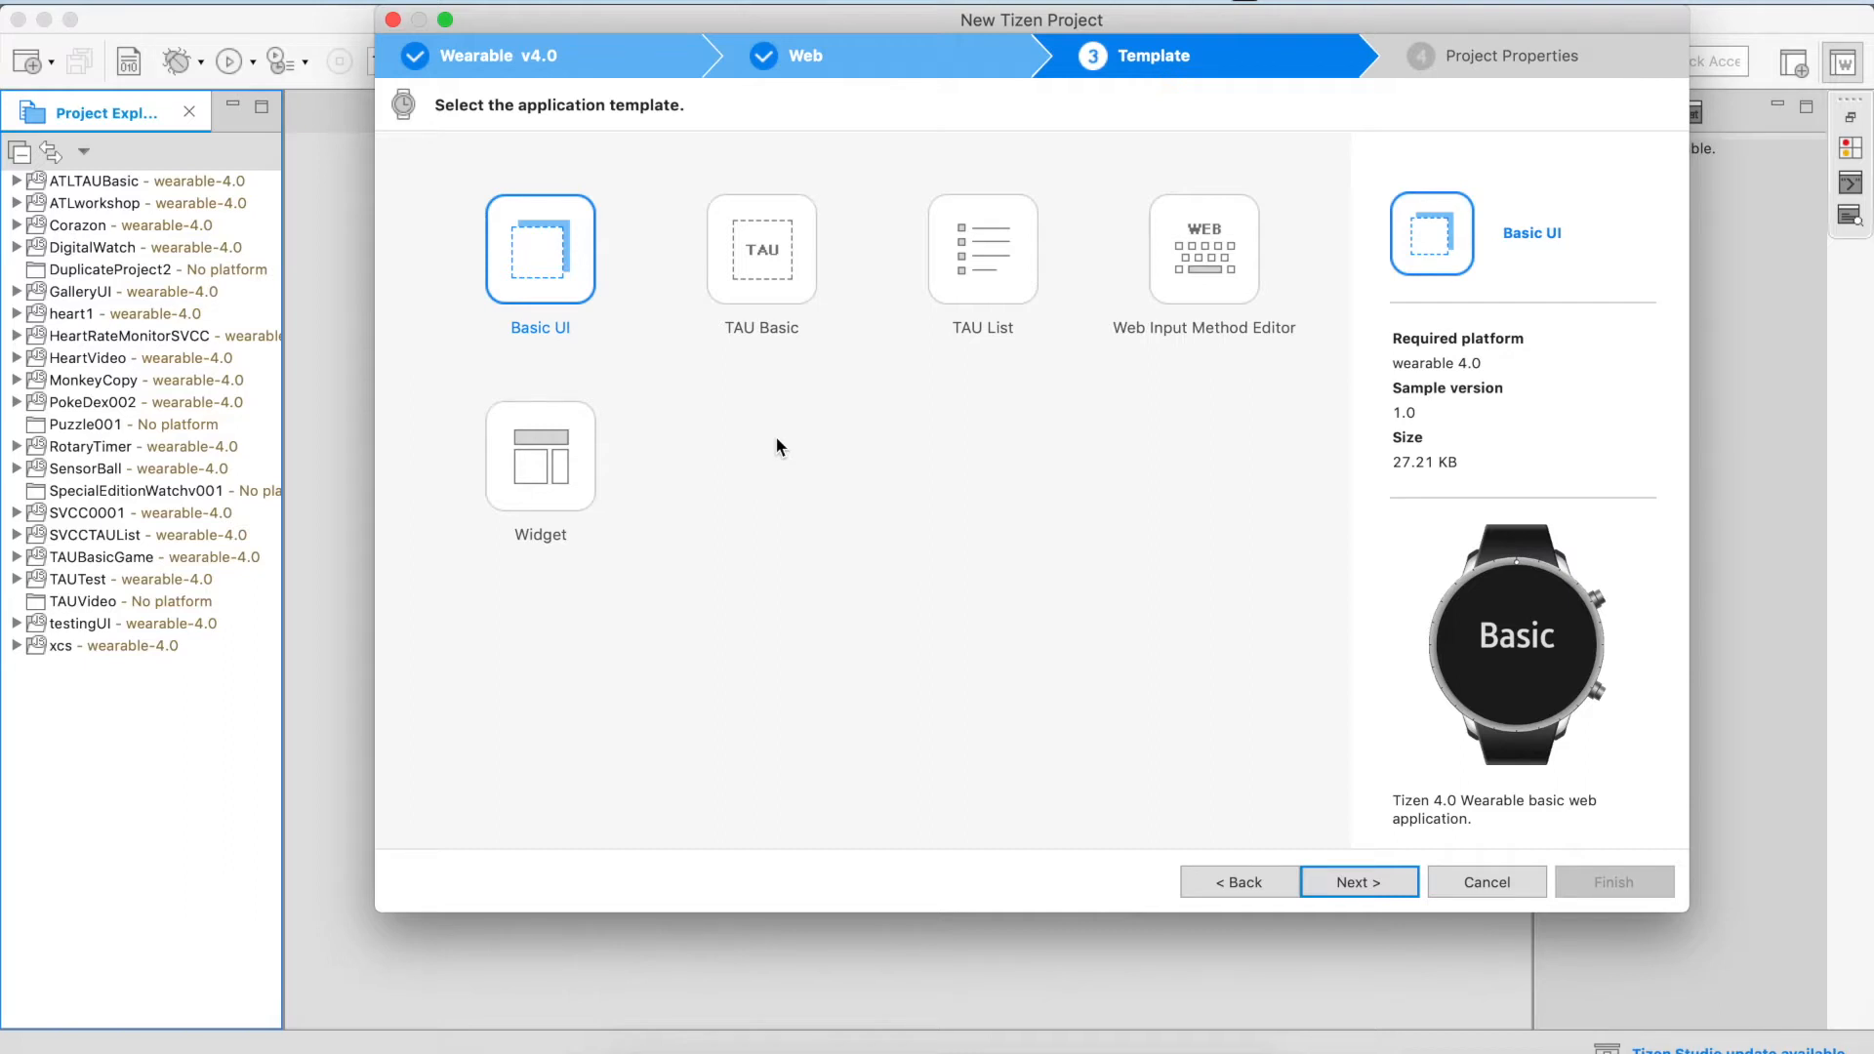
pyautogui.click(762, 249)
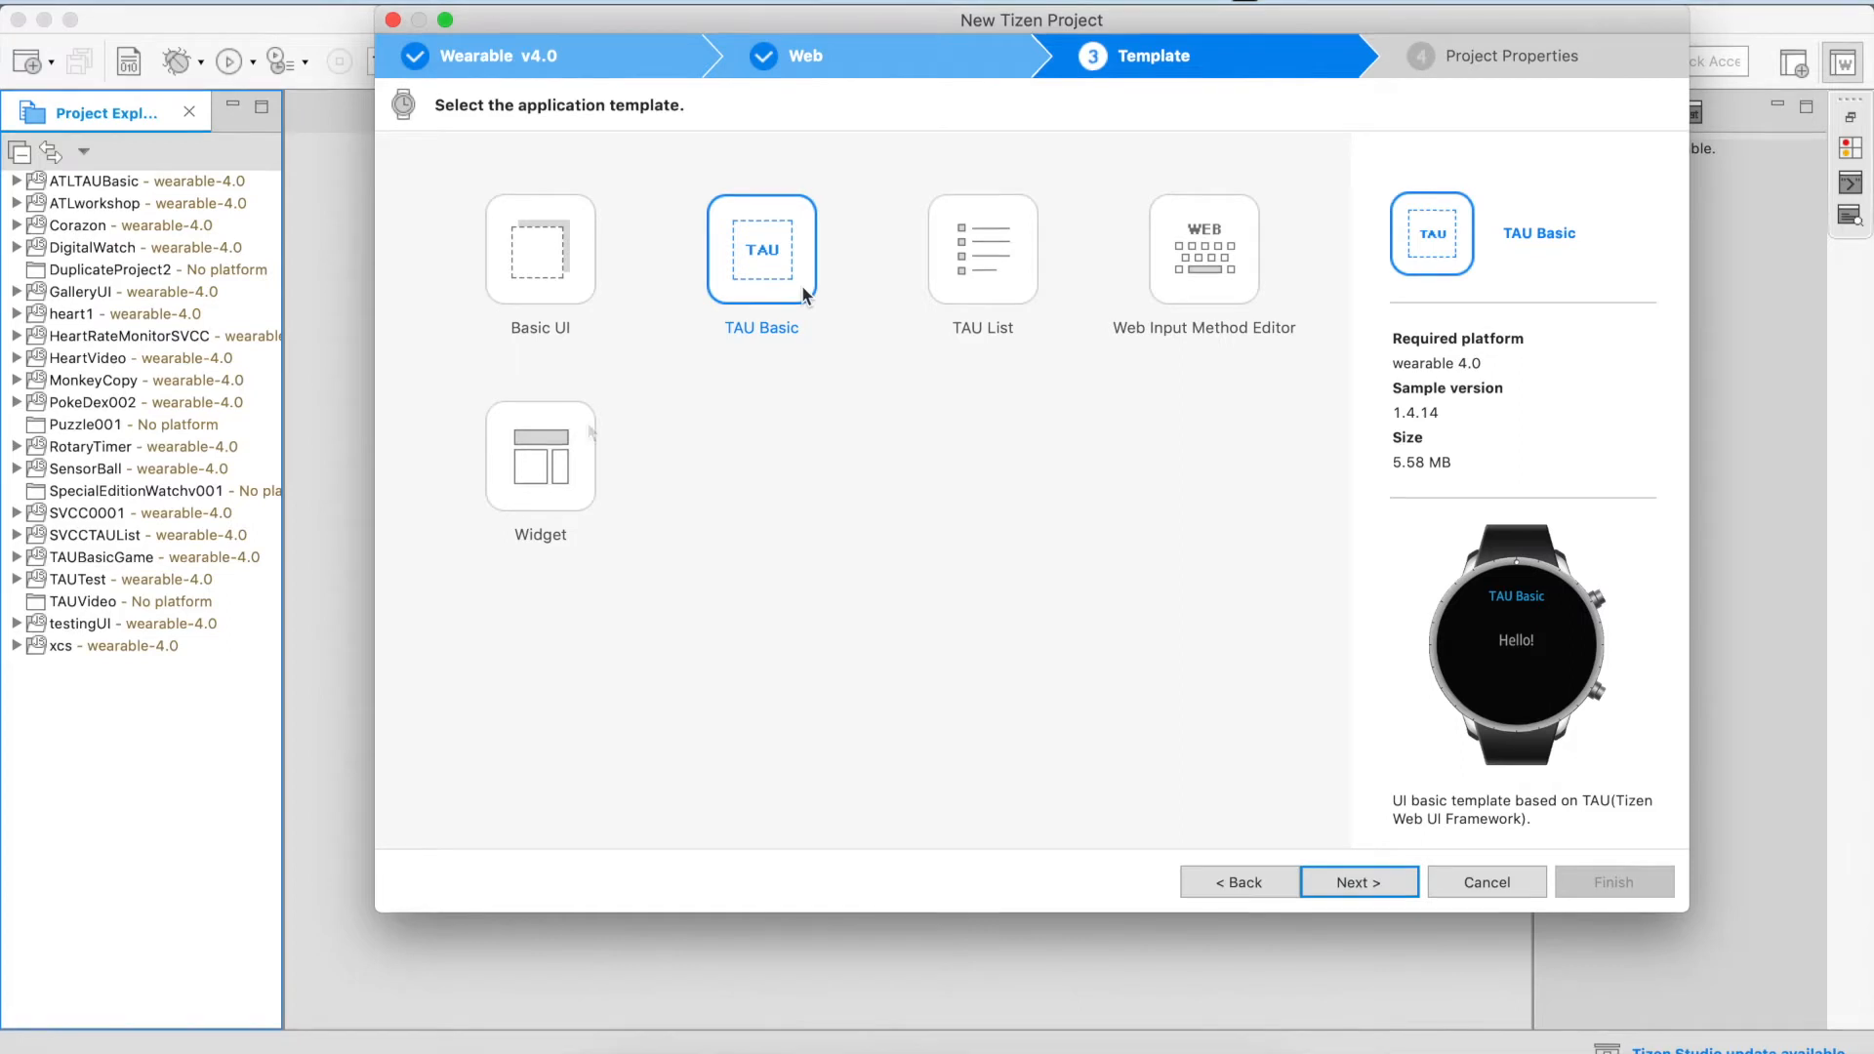
pyautogui.click(540, 457)
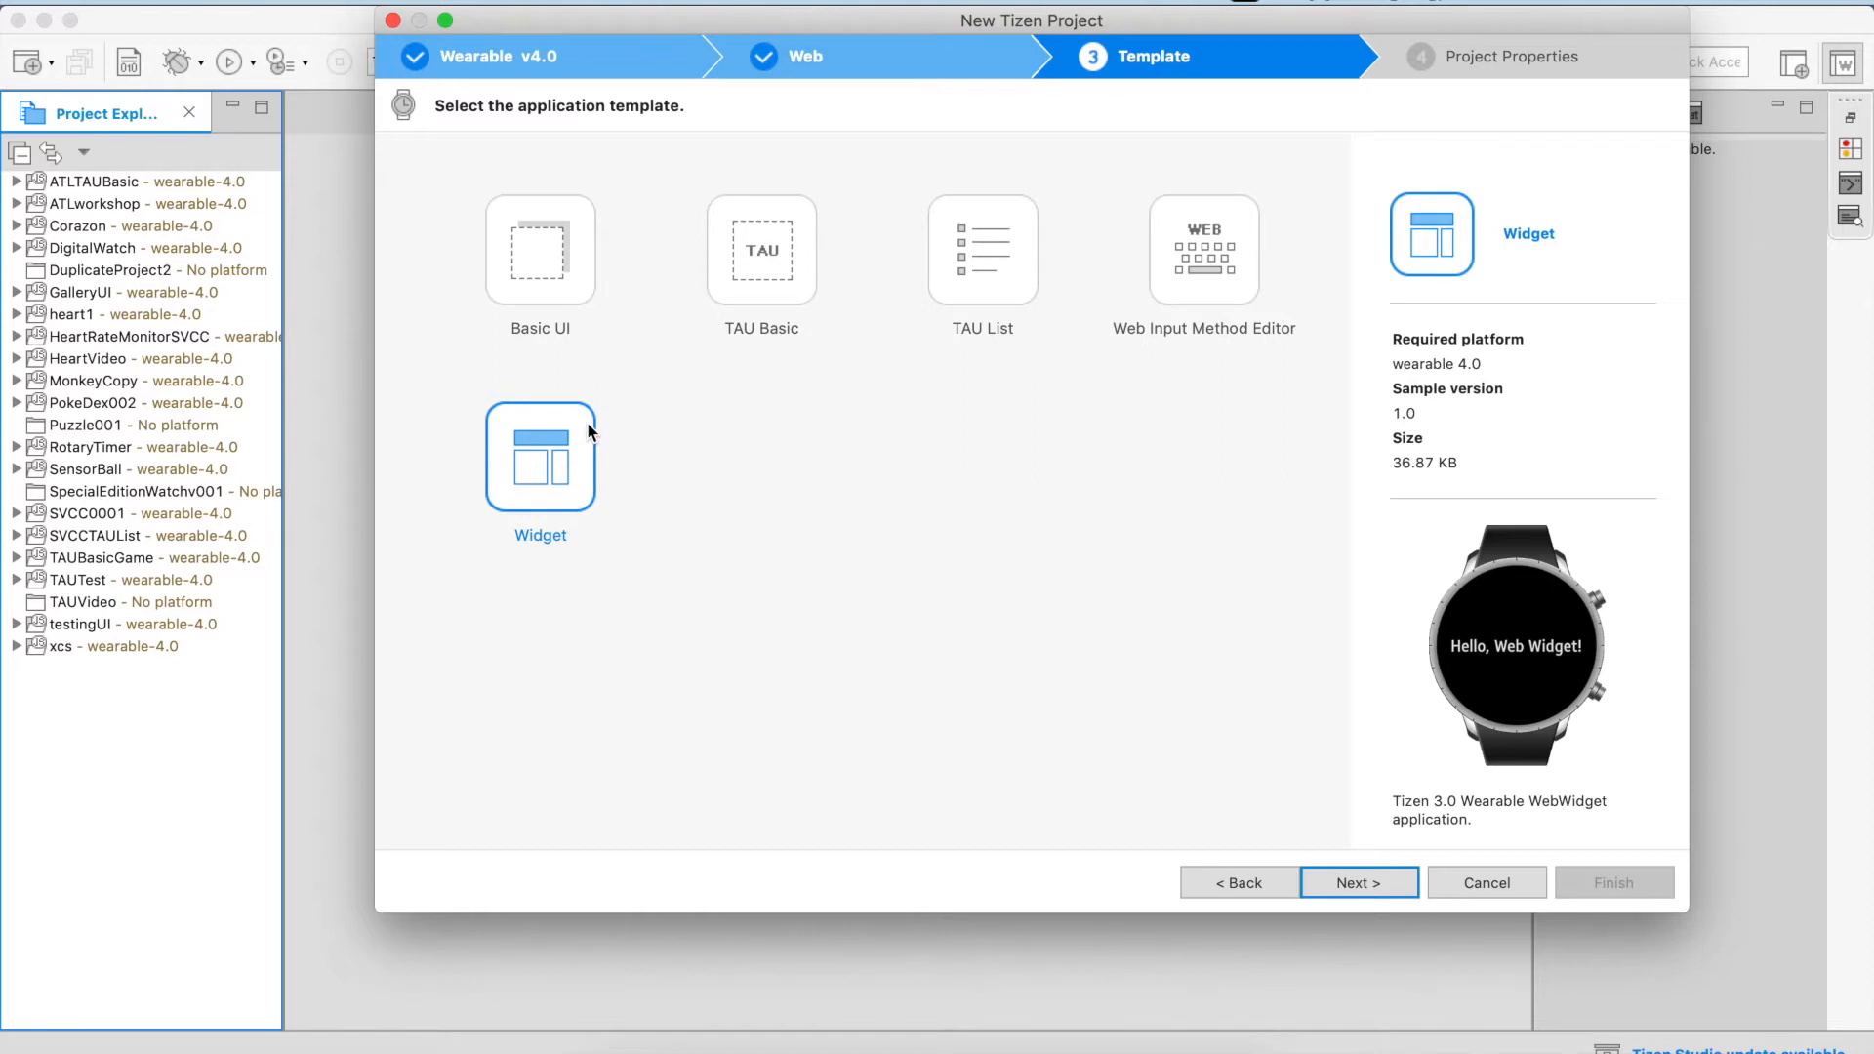
pyautogui.moveTo(1531, 702)
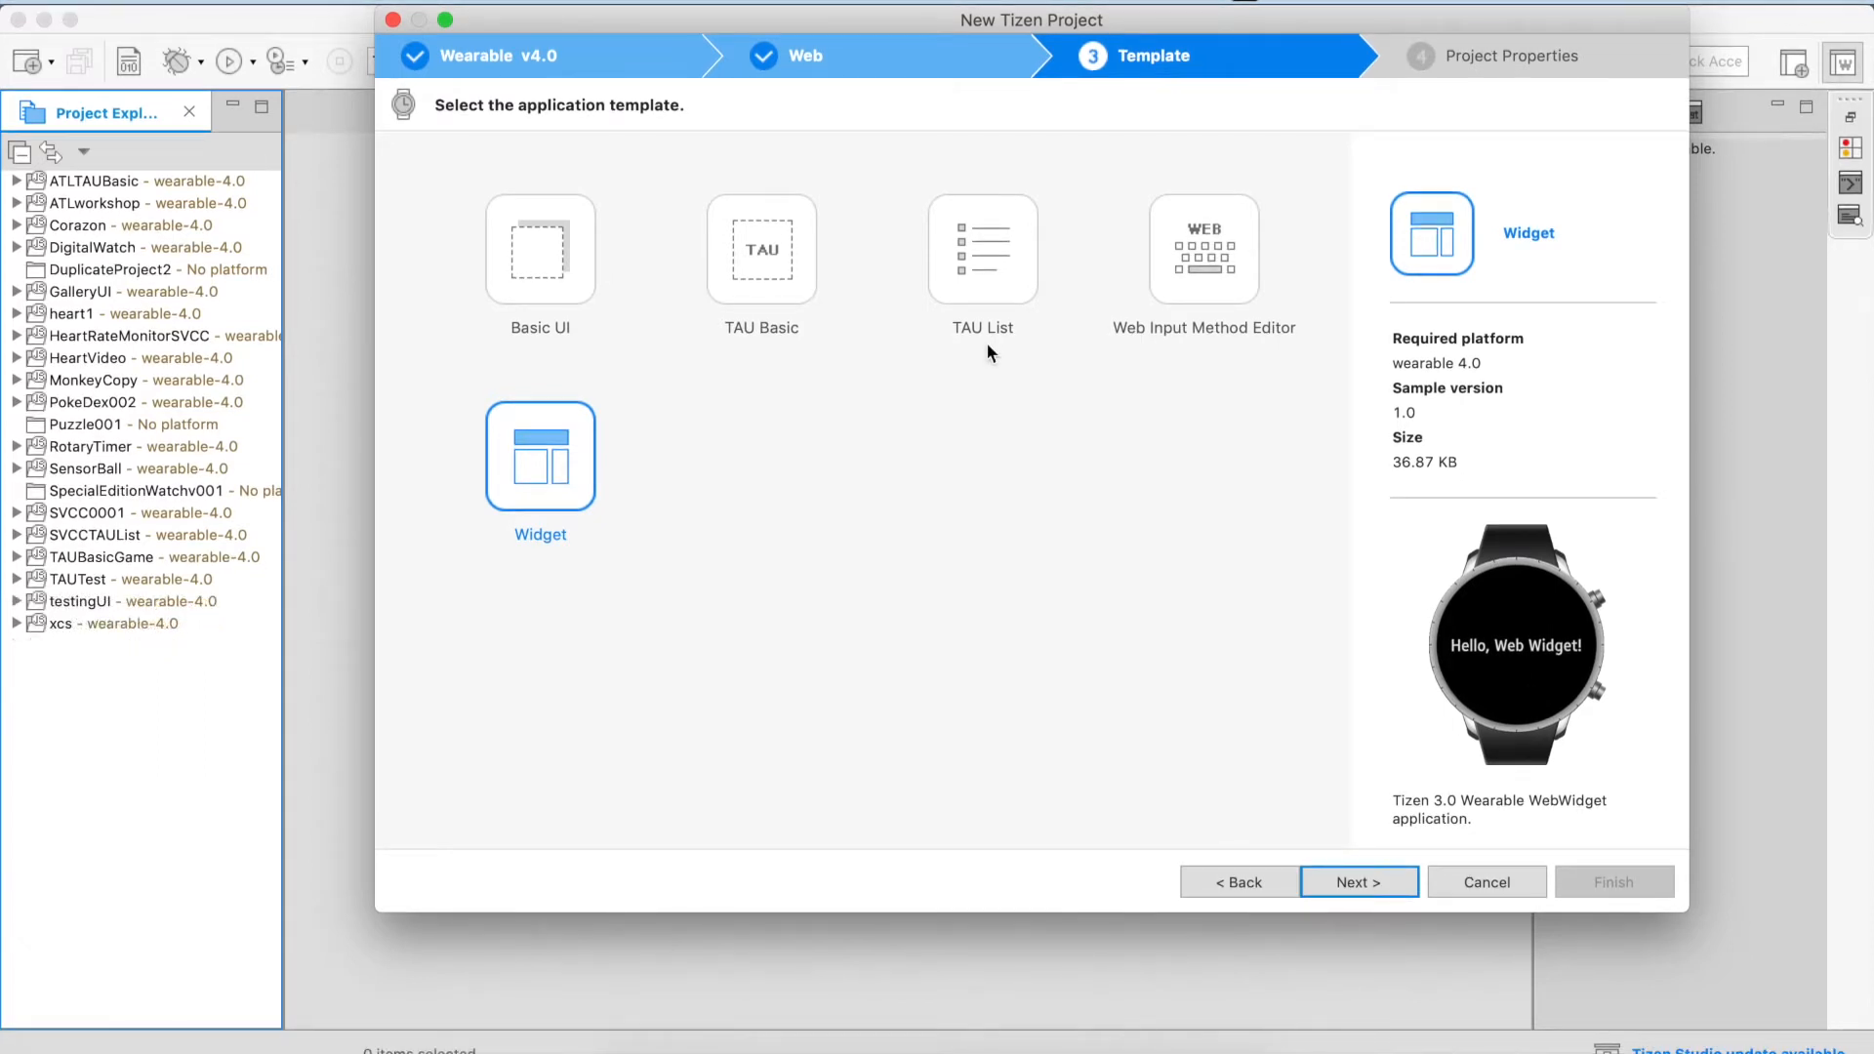
pyautogui.moveTo(1006, 305)
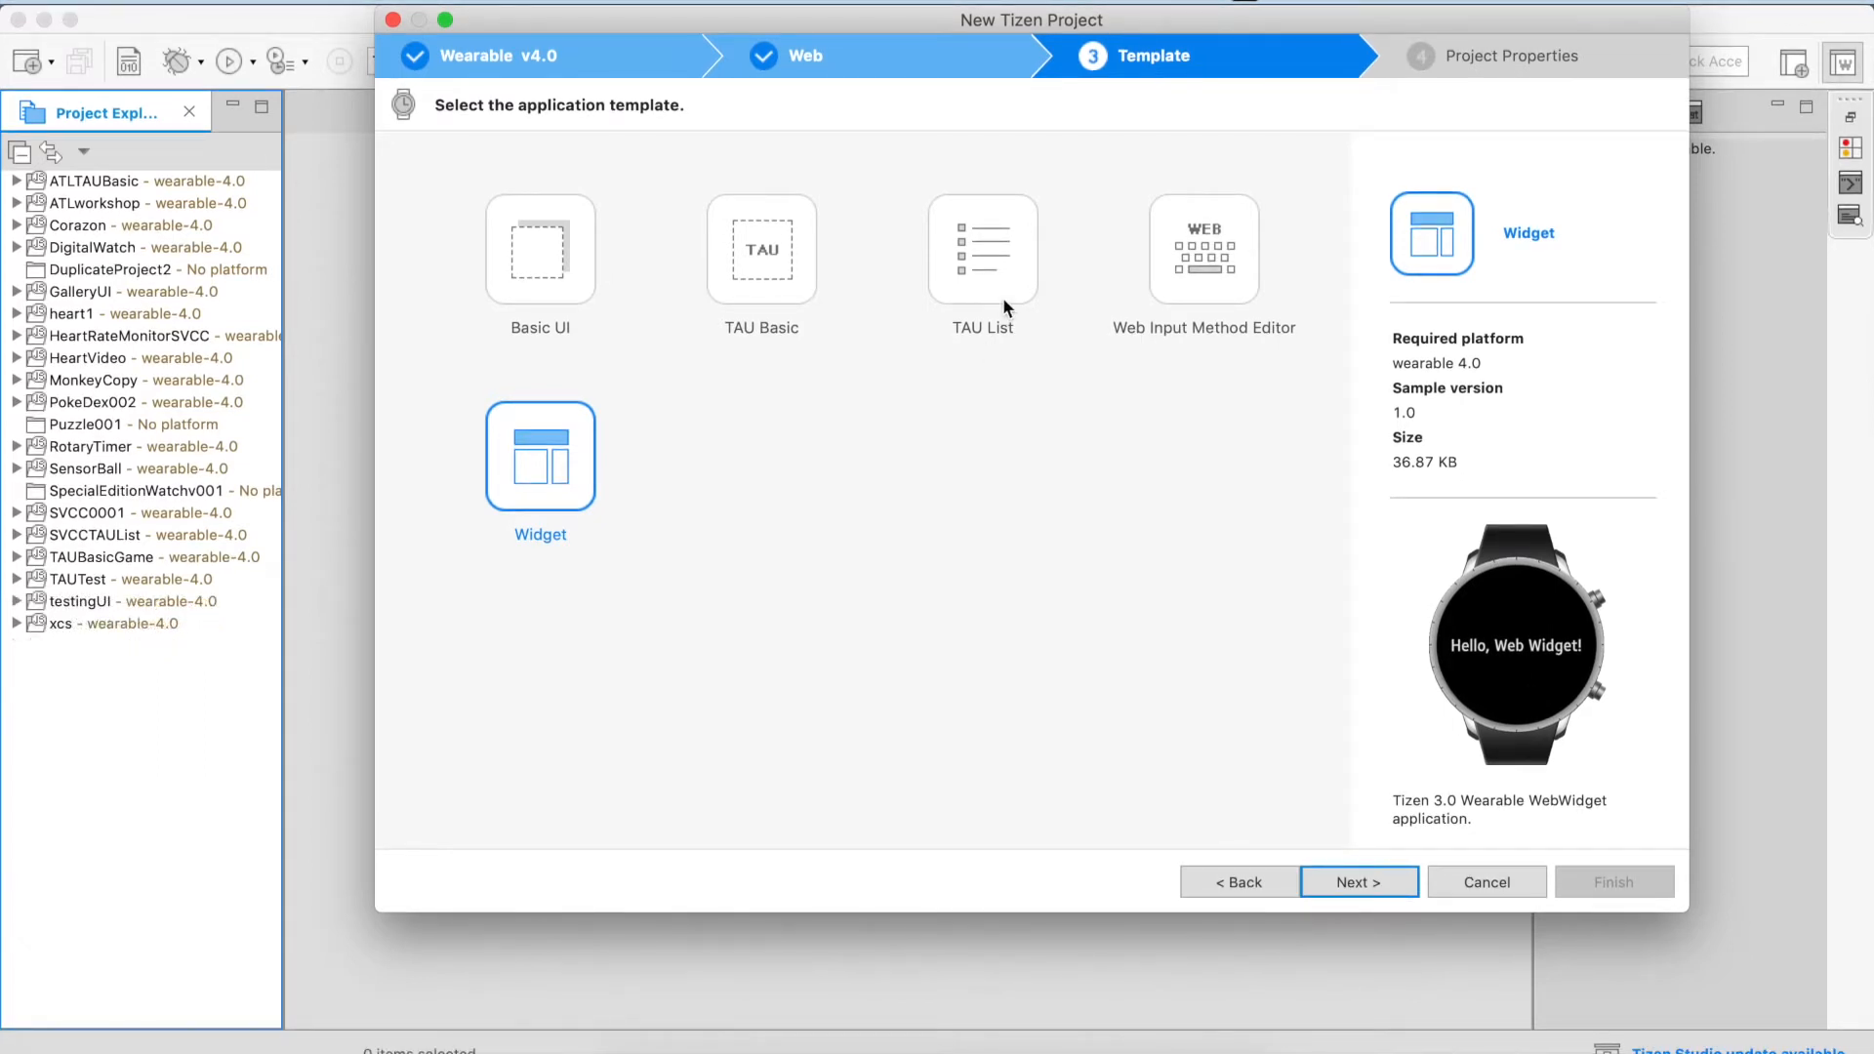
pyautogui.moveTo(1029, 274)
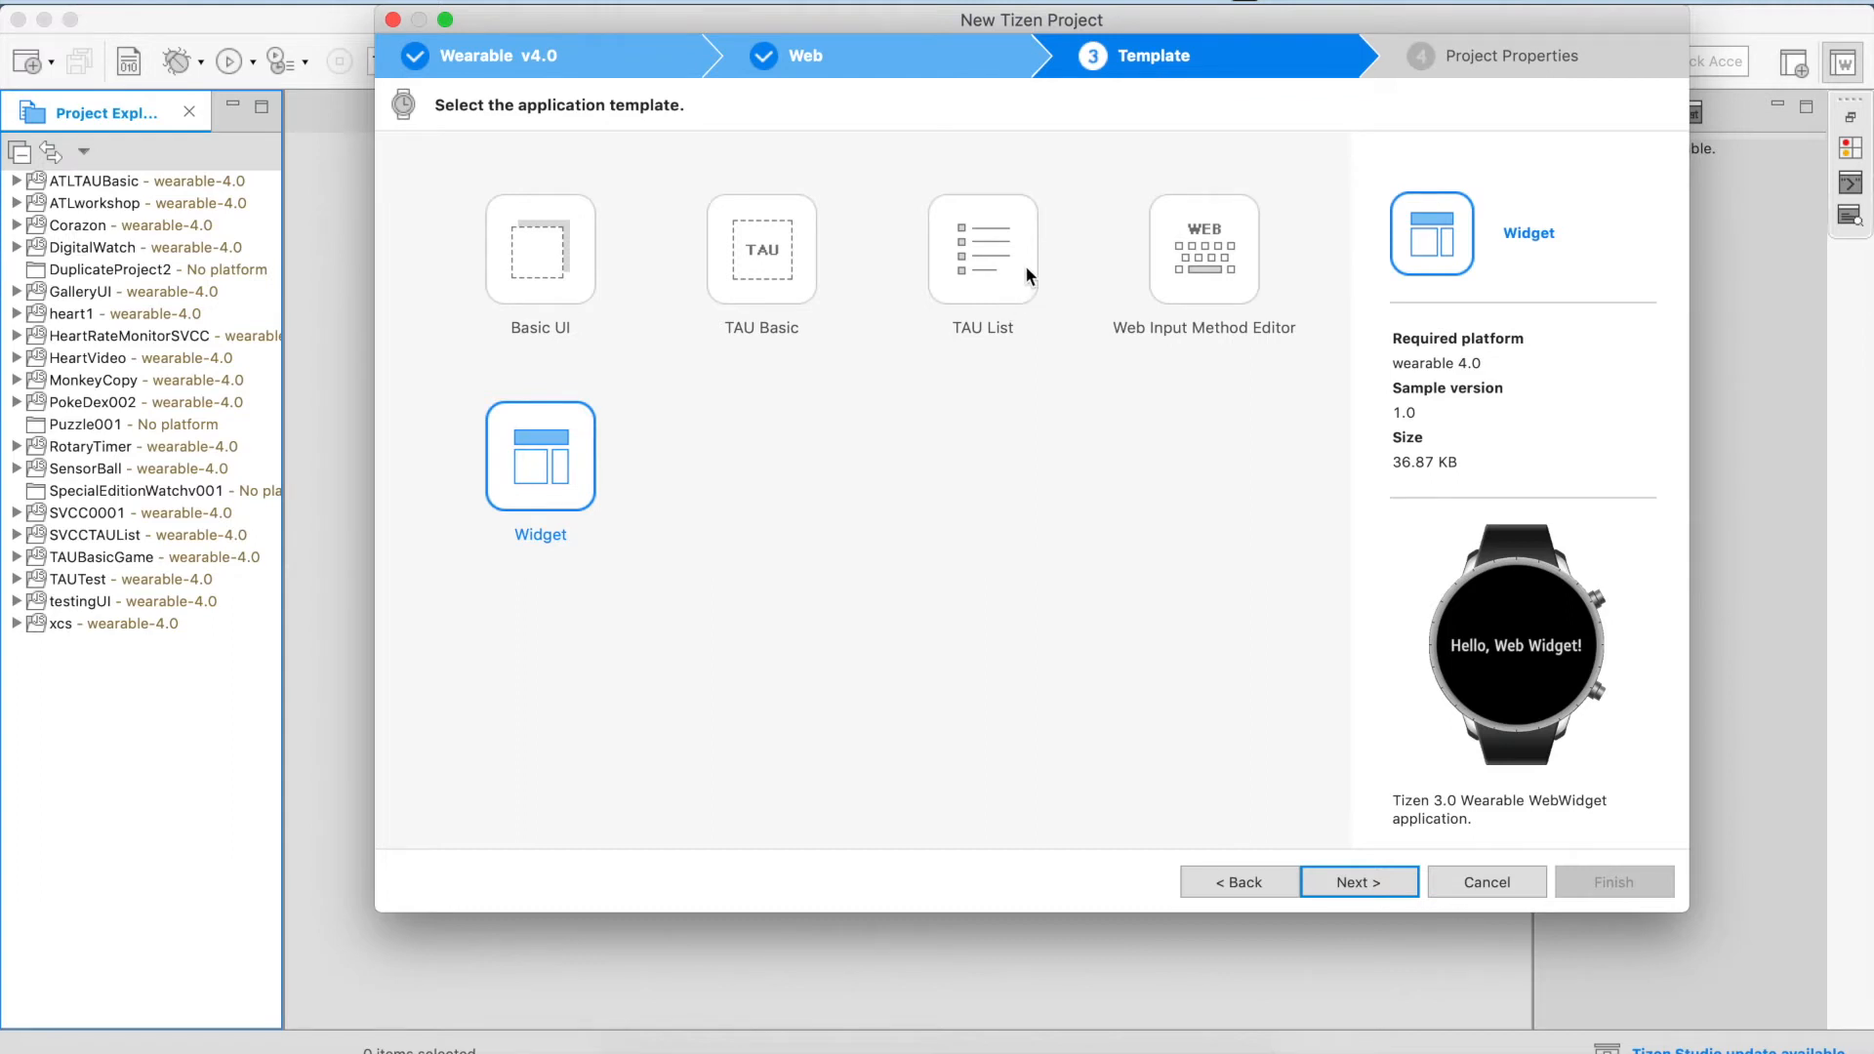
pyautogui.click(982, 249)
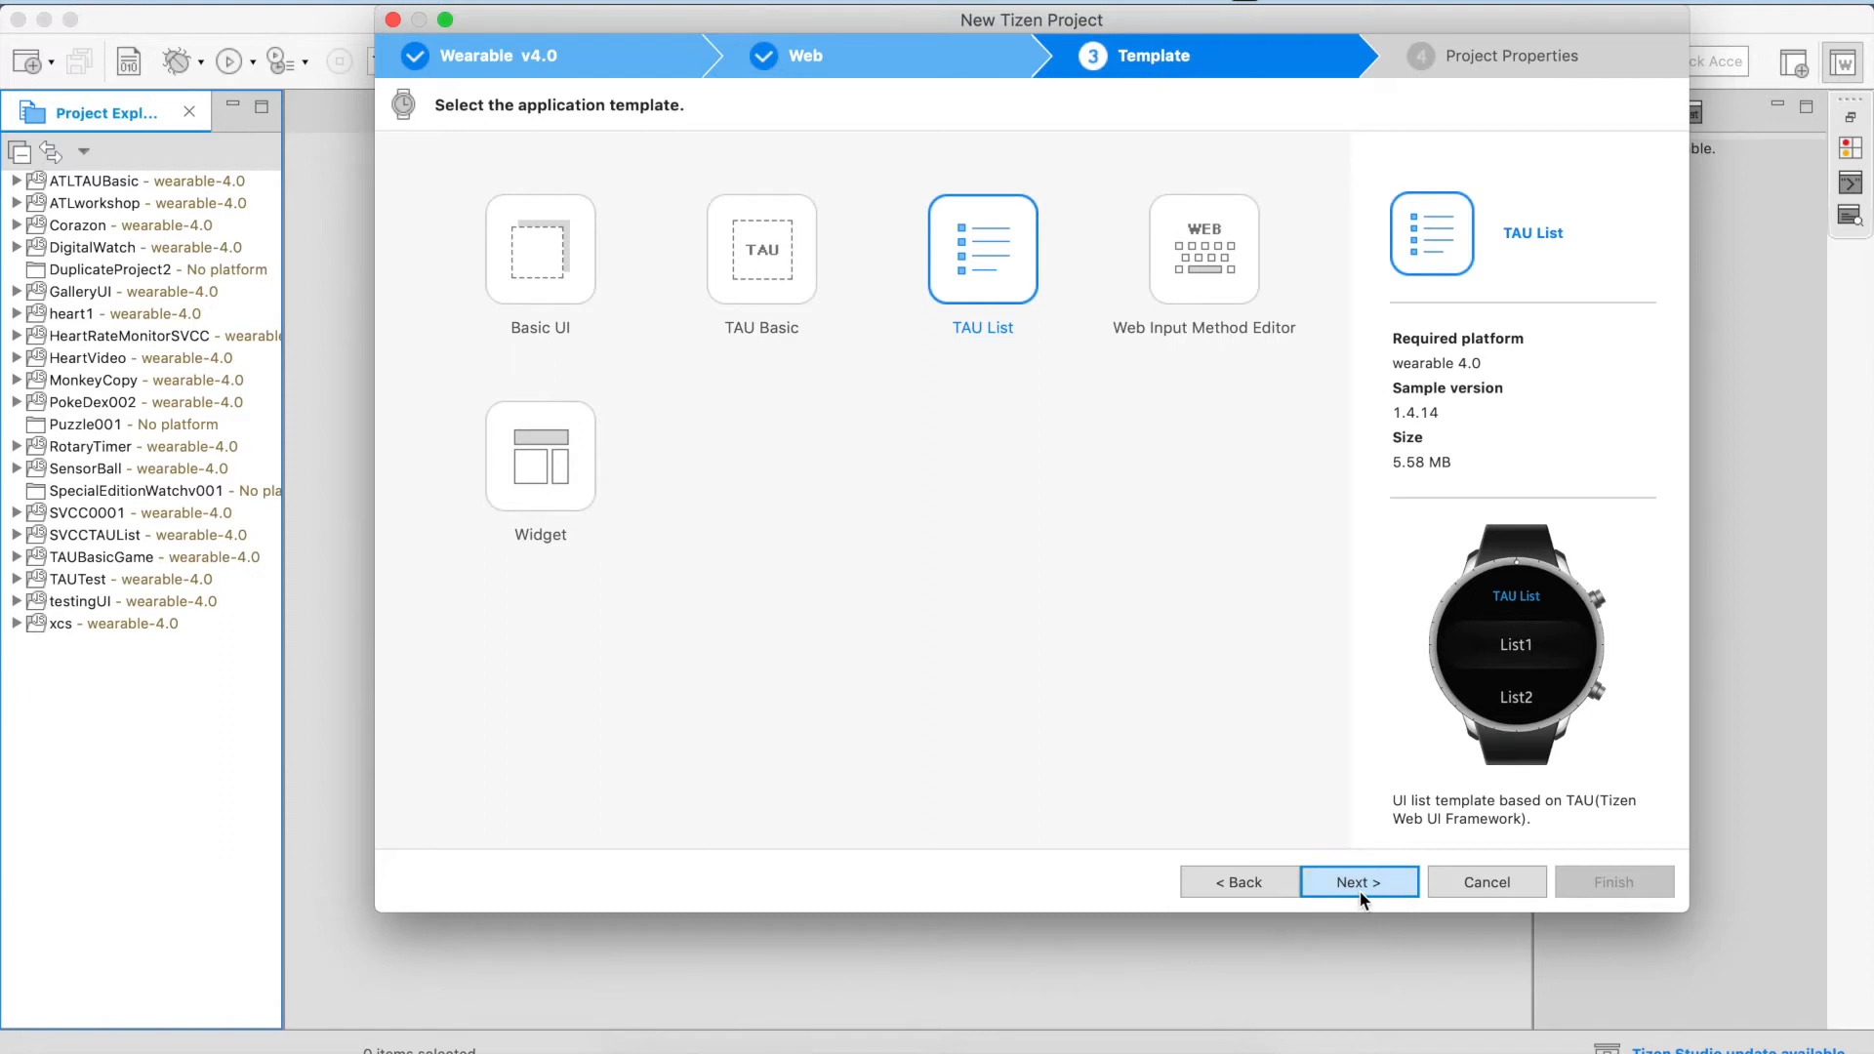
# Rename the project from TAUList to TAUVideoList and finish the wizard.
pyautogui.click(1359, 881)
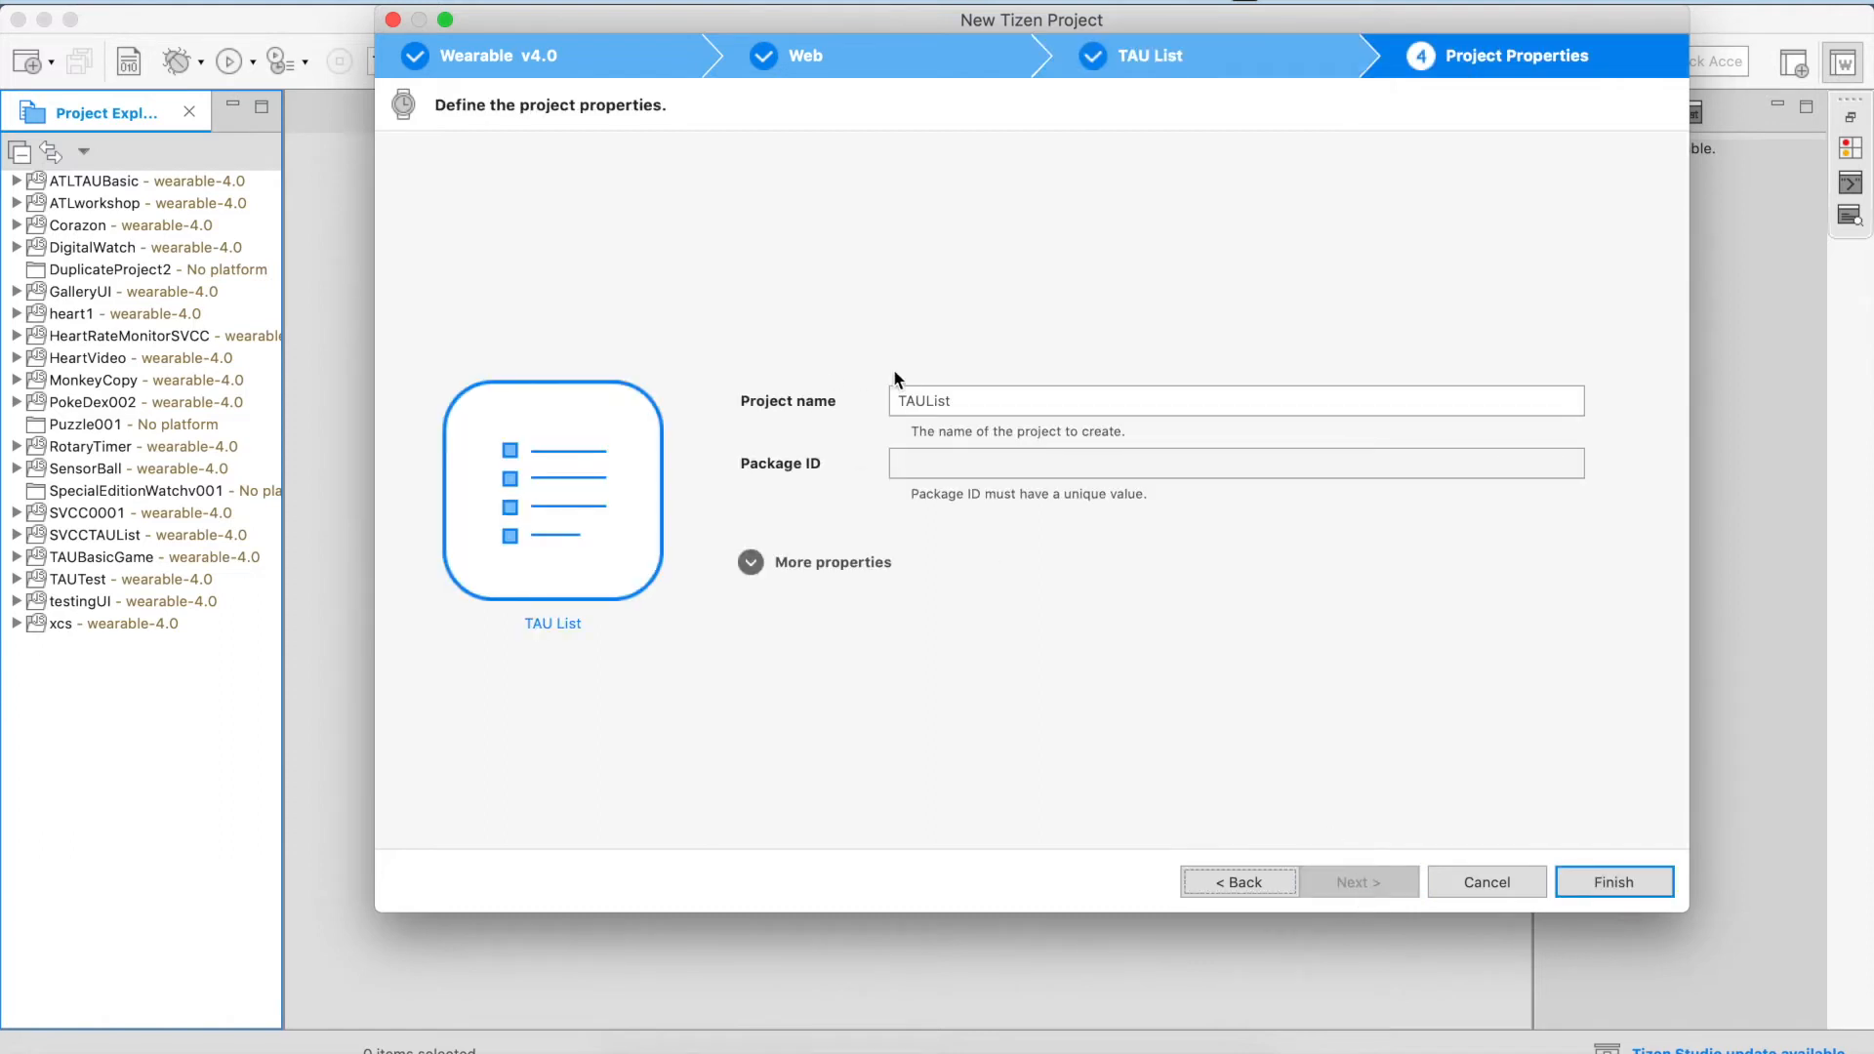
pyautogui.doubleClick(924, 401)
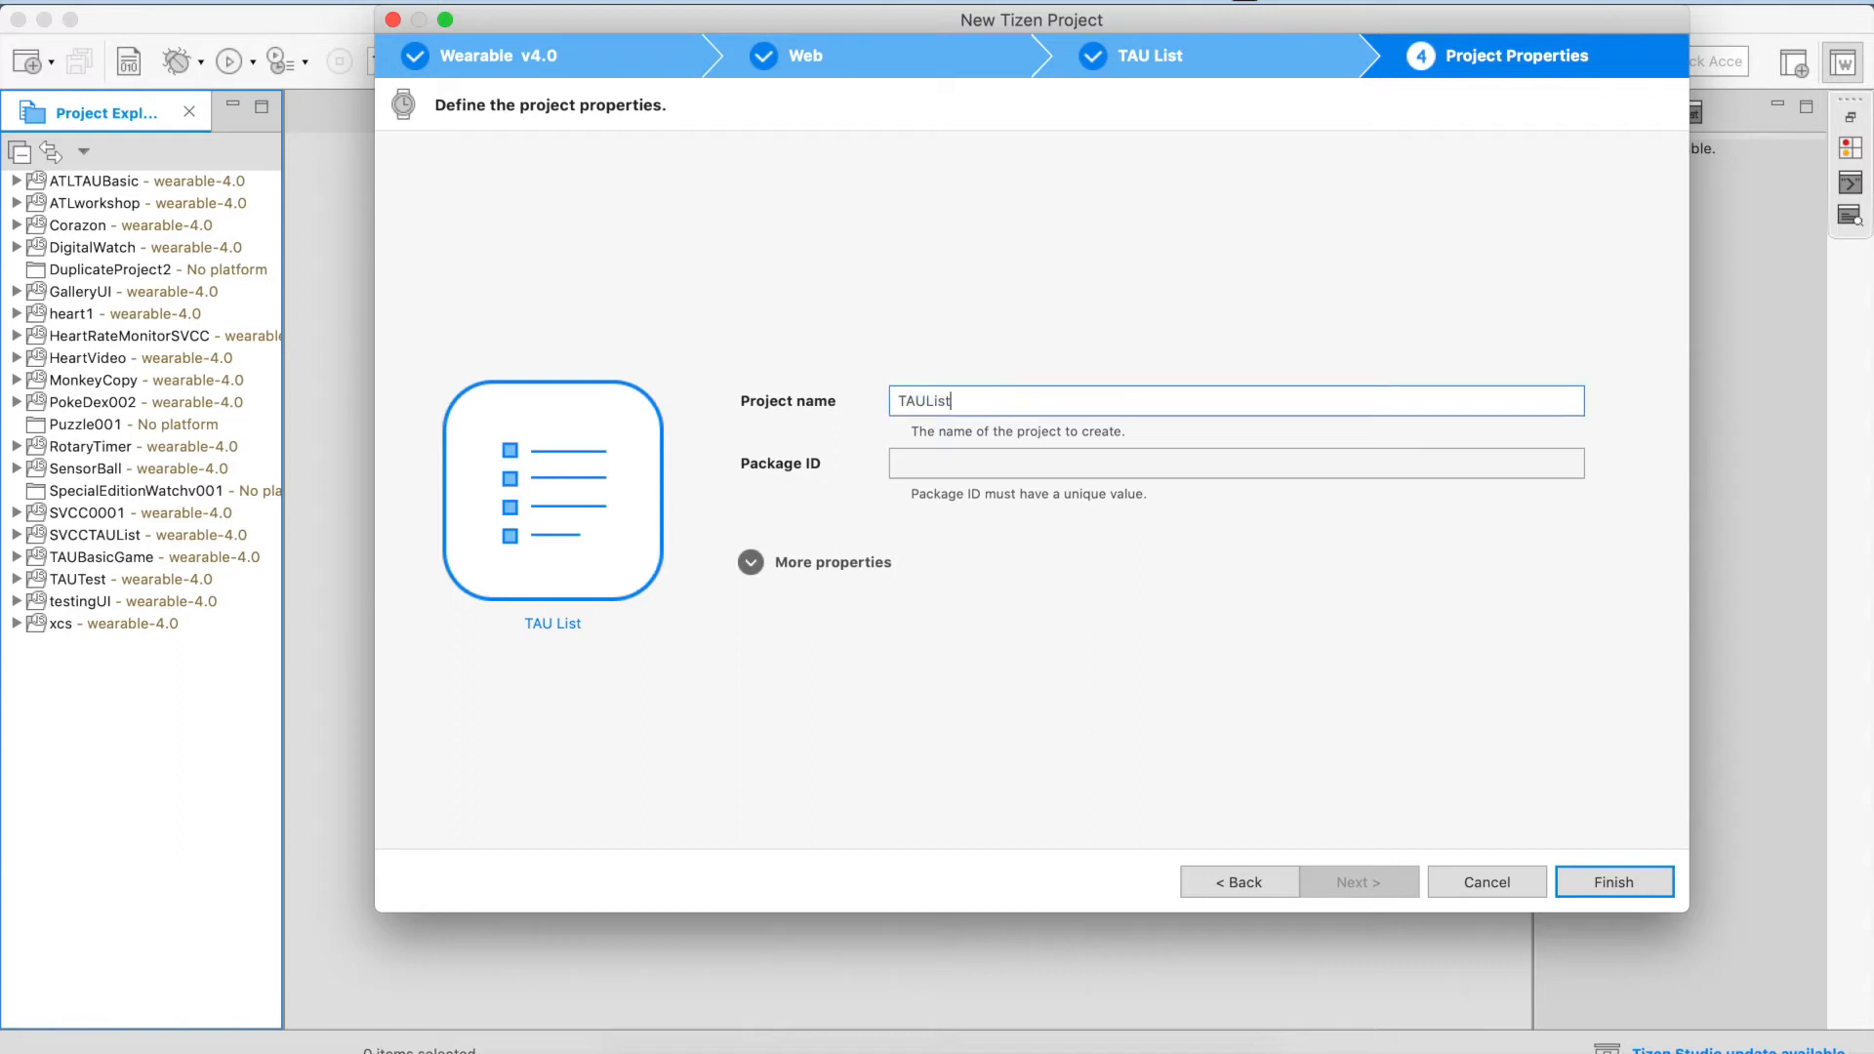
pyautogui.press('Backspace')
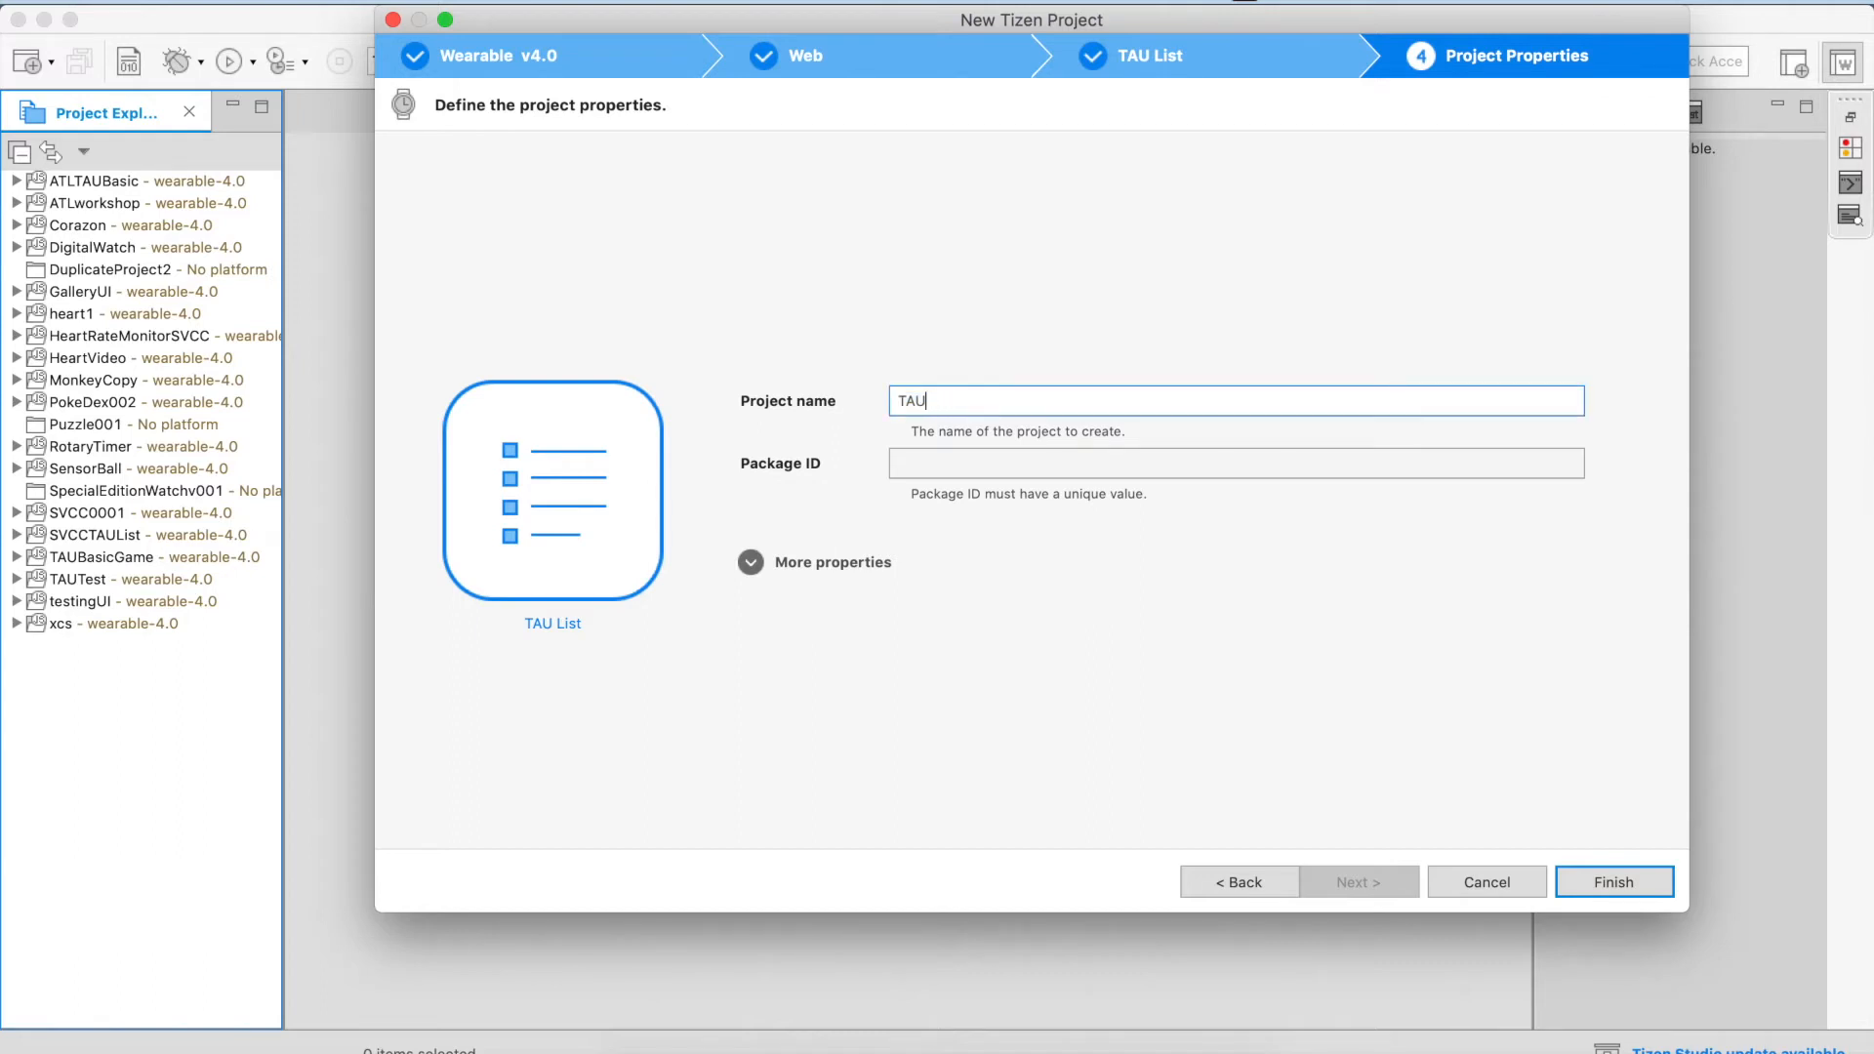
pyautogui.write('Vide')
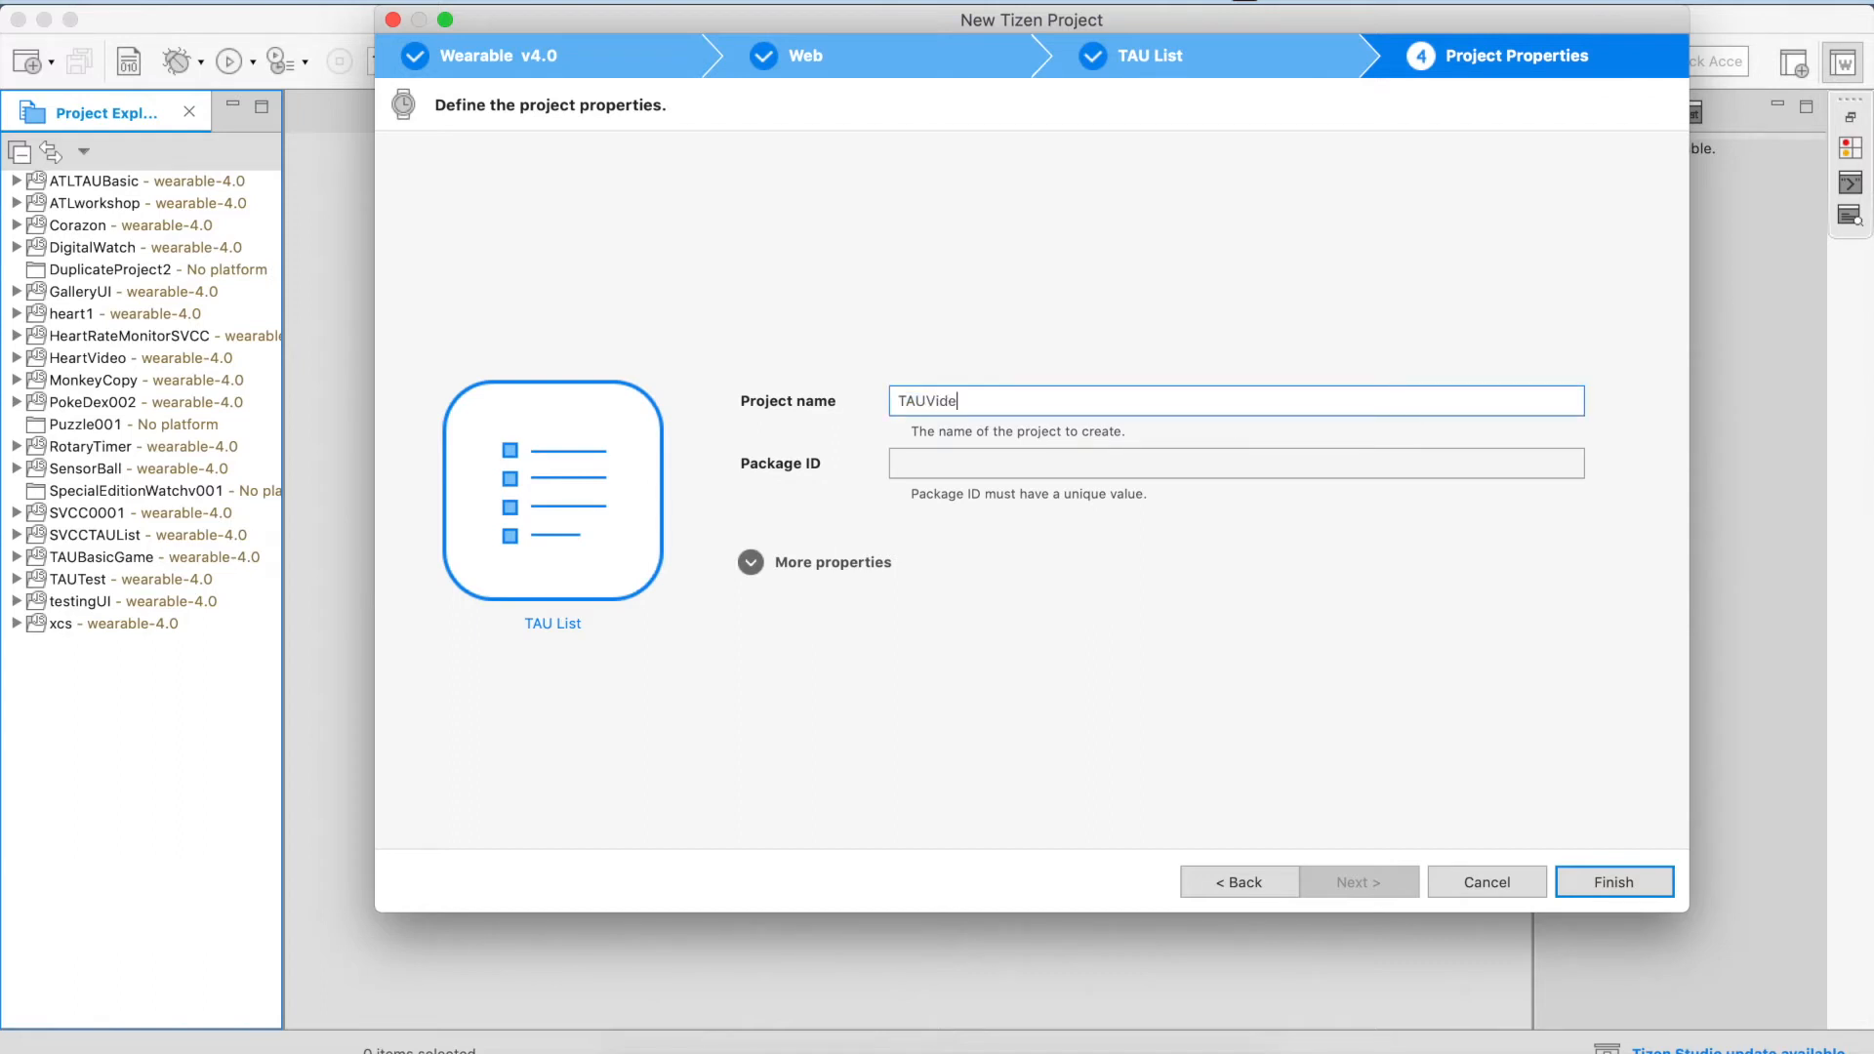
pyautogui.write('o')
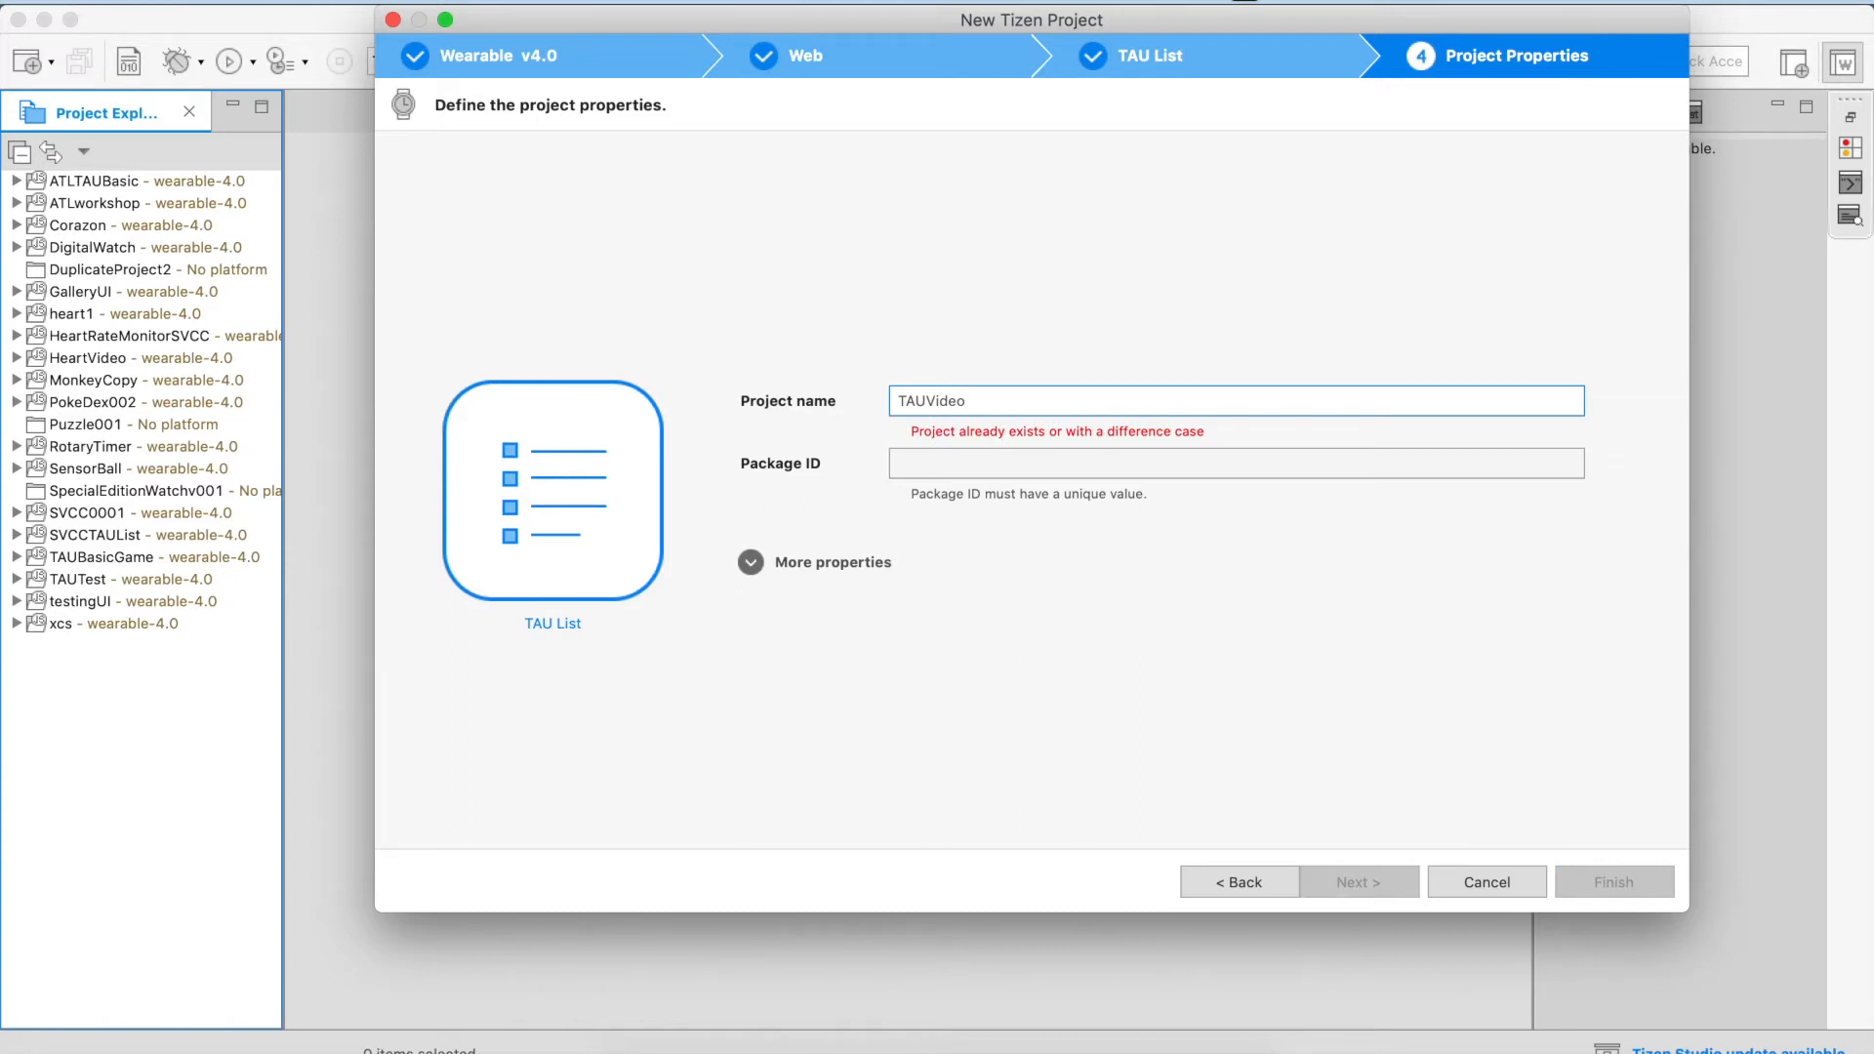
pyautogui.write('List')
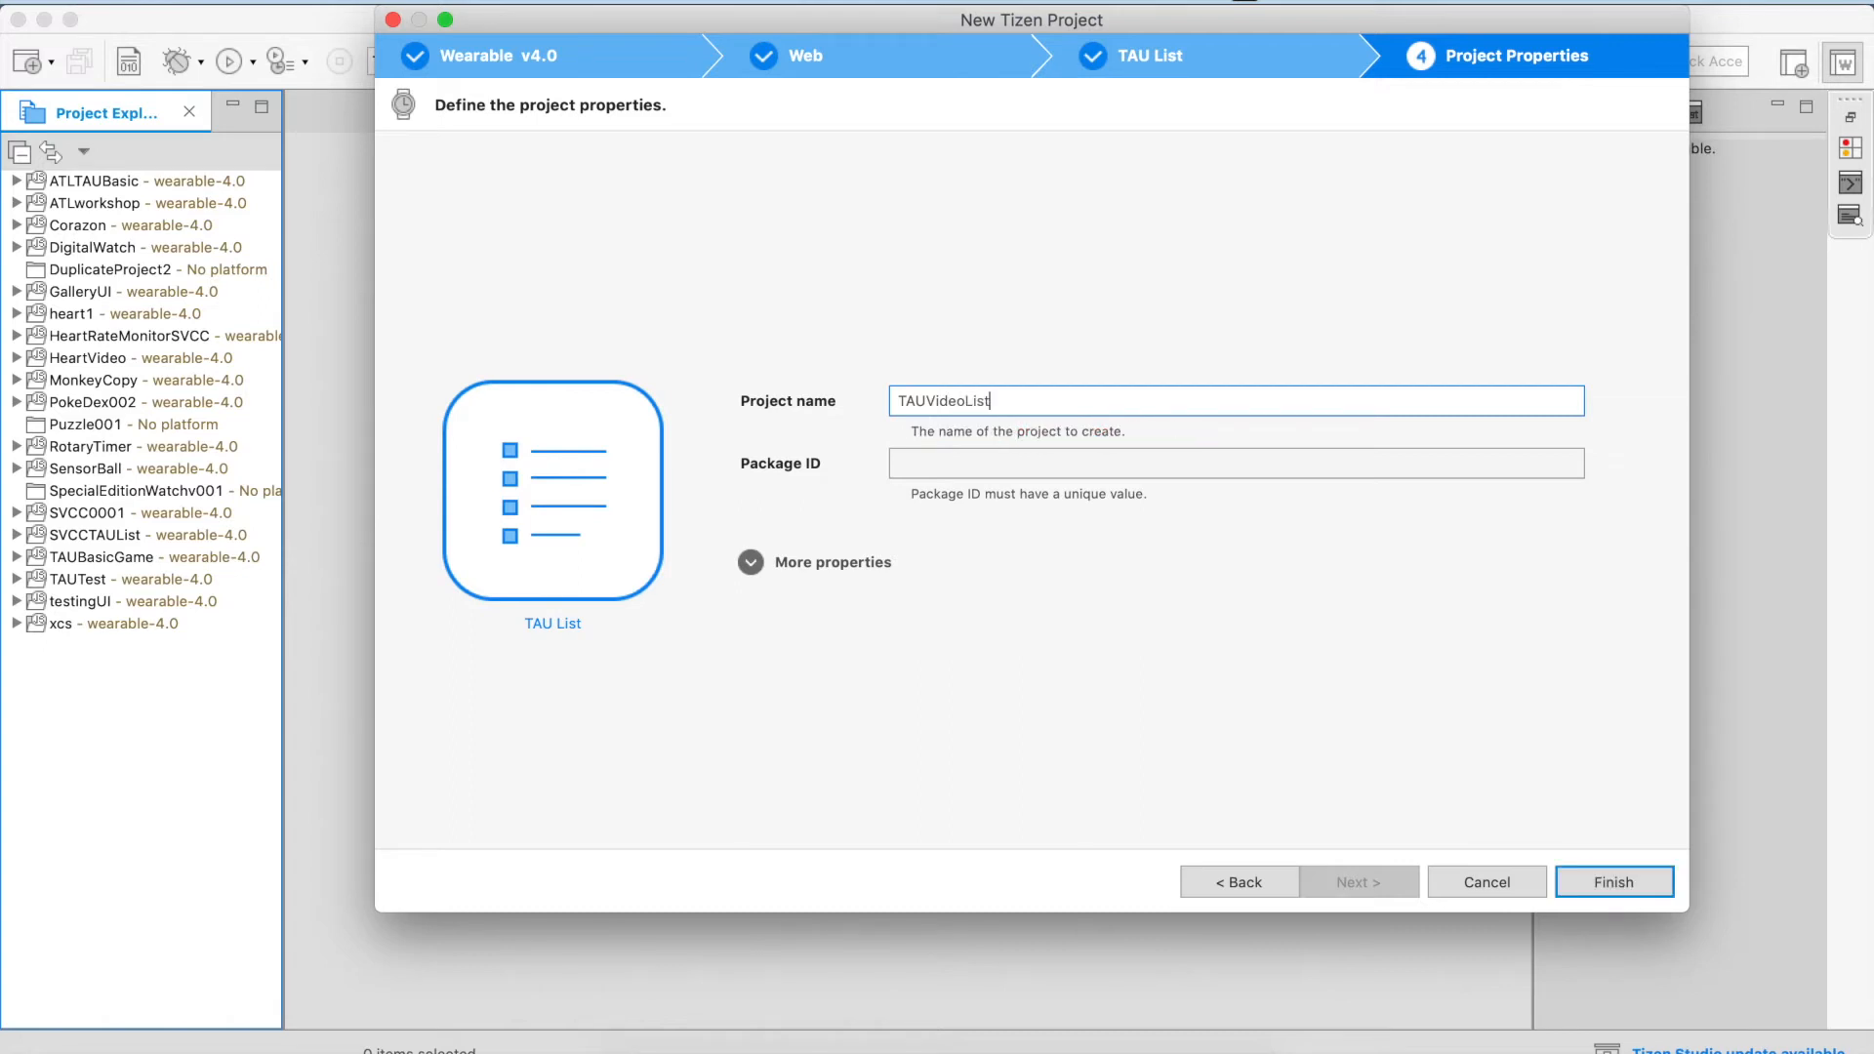
pyautogui.moveTo(1376, 579)
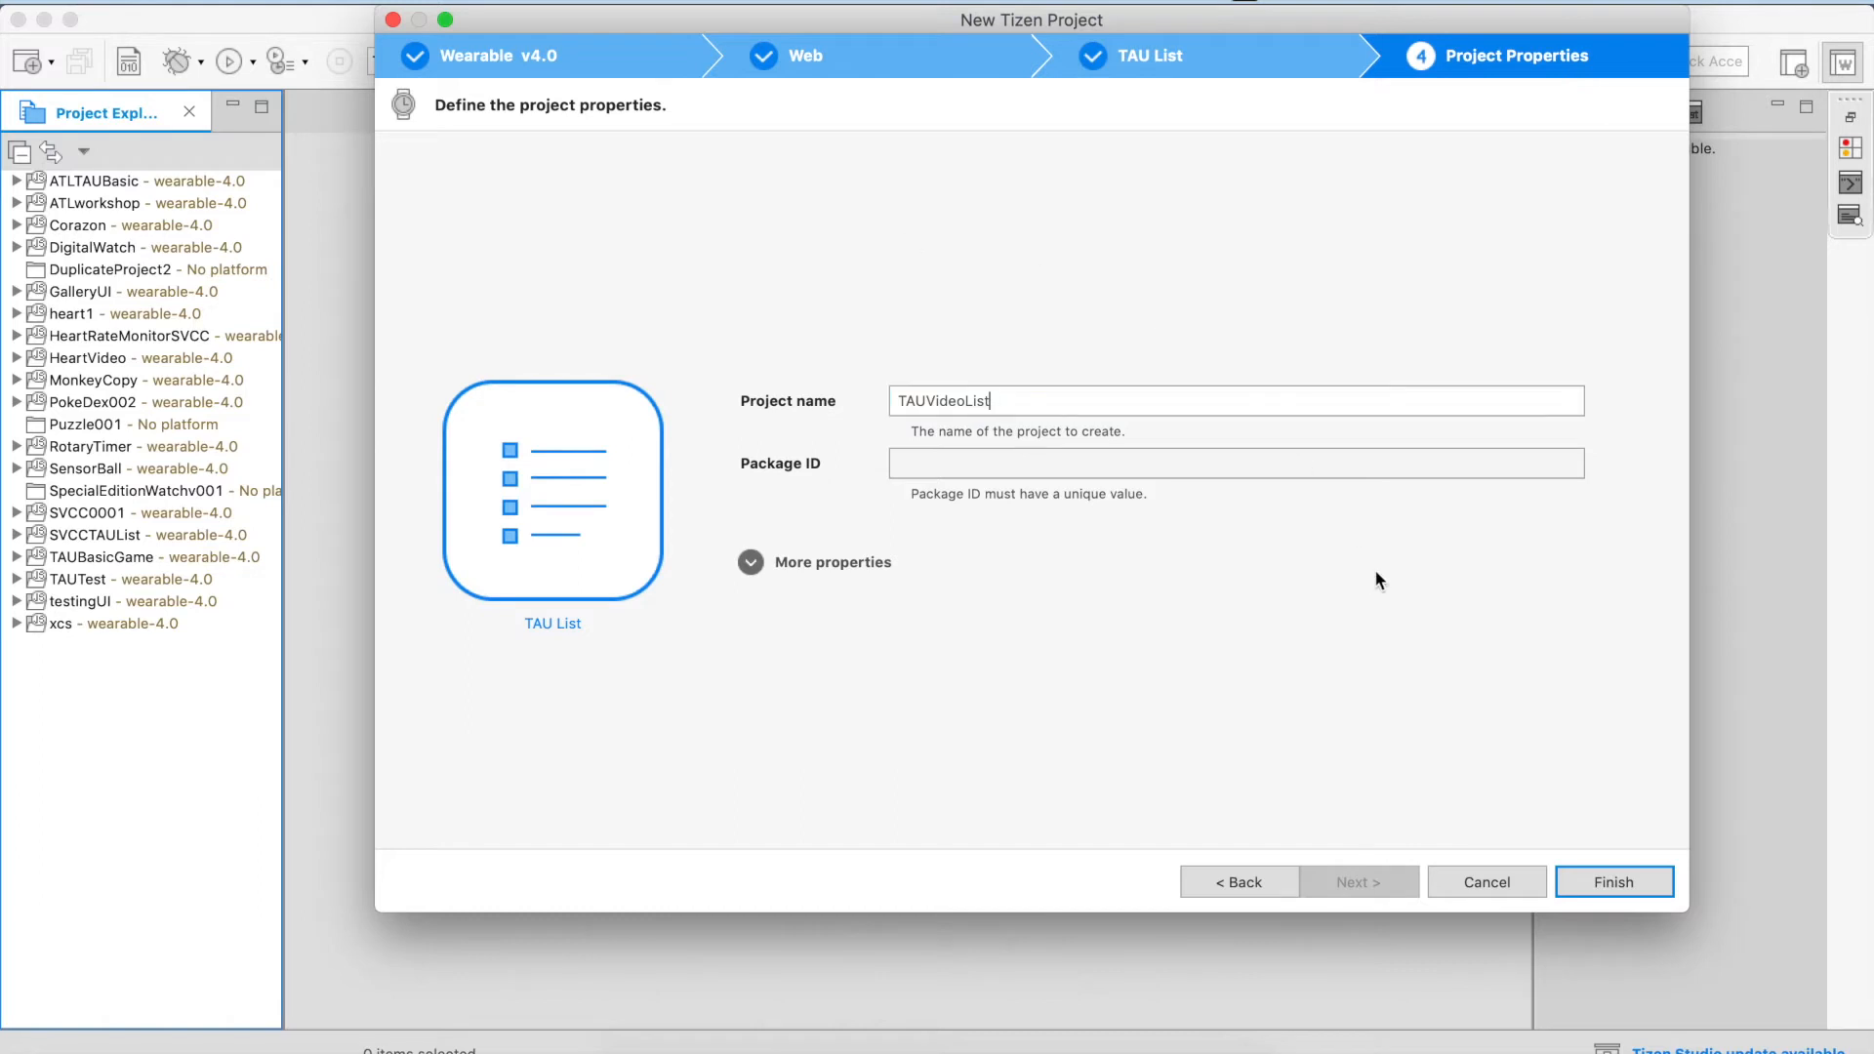
pyautogui.click(1614, 881)
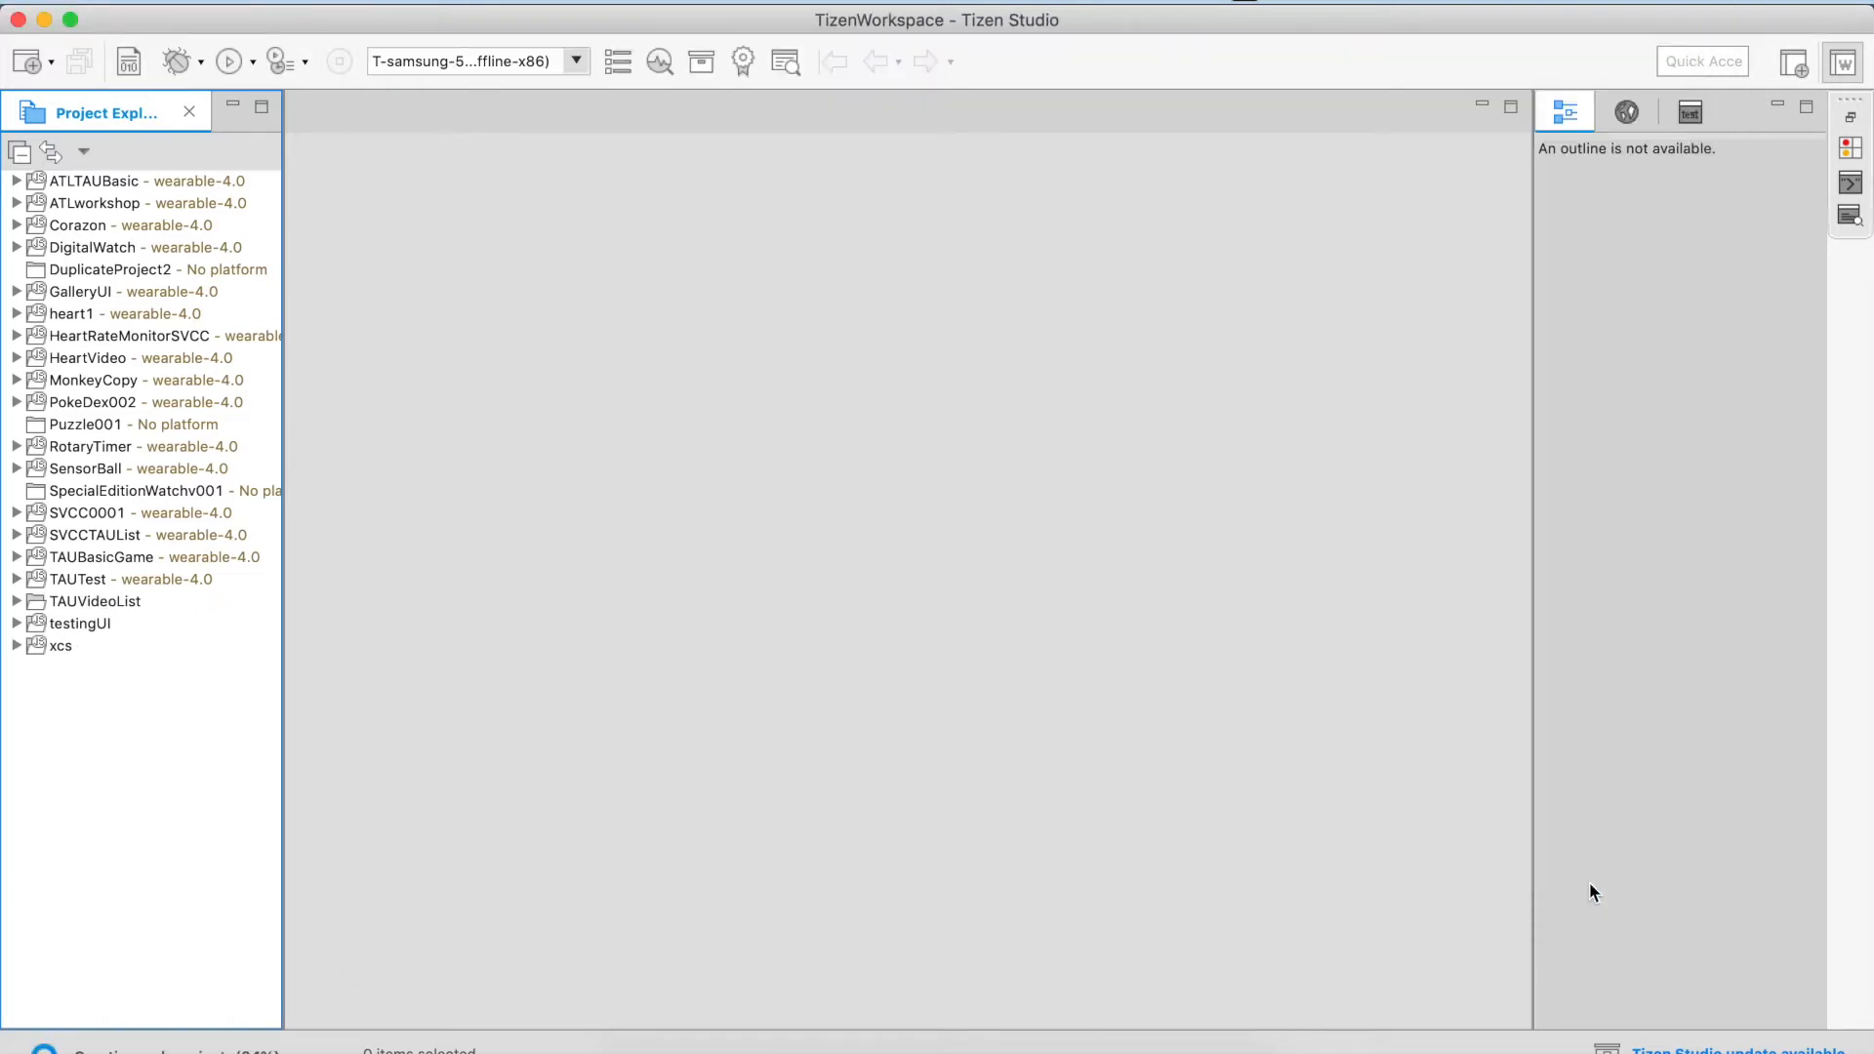
# Open config.xml, select index.html, and expand the js folder to select app.js.
pyautogui.doubleClick(101, 601)
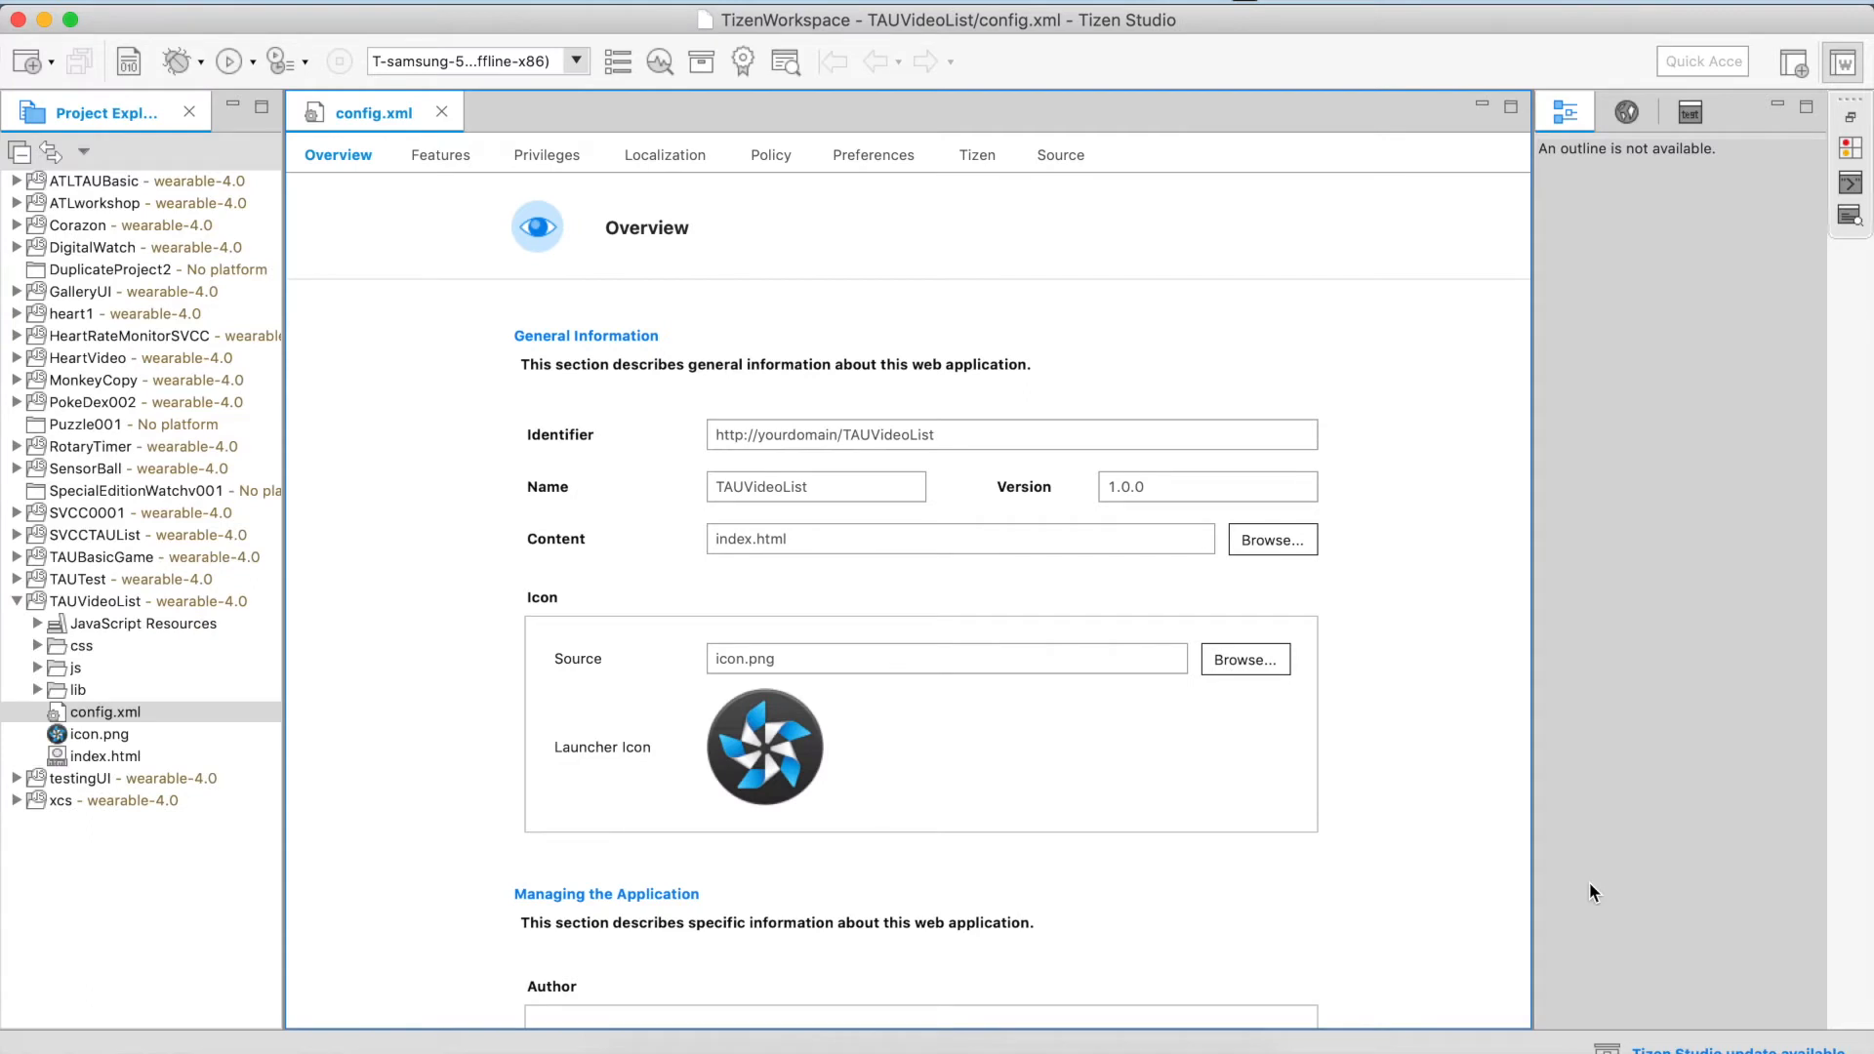
pyautogui.moveTo(76, 618)
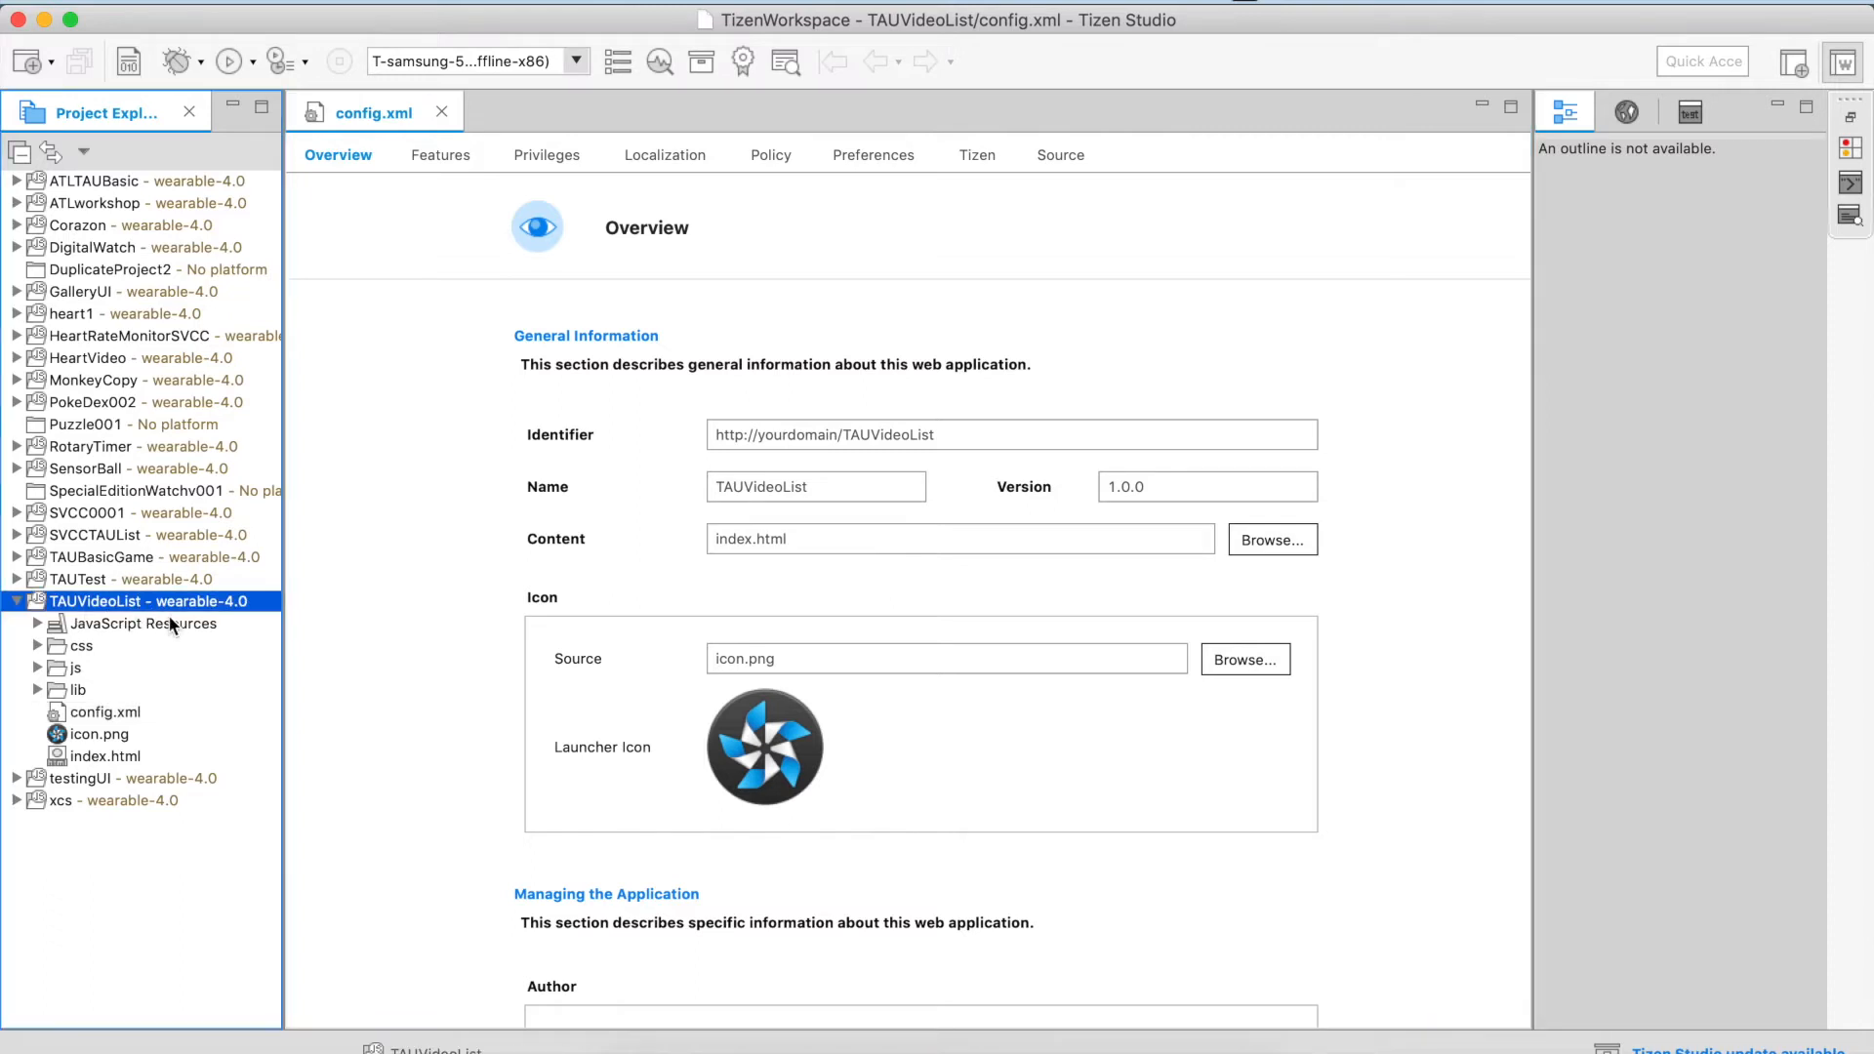
pyautogui.moveTo(171, 641)
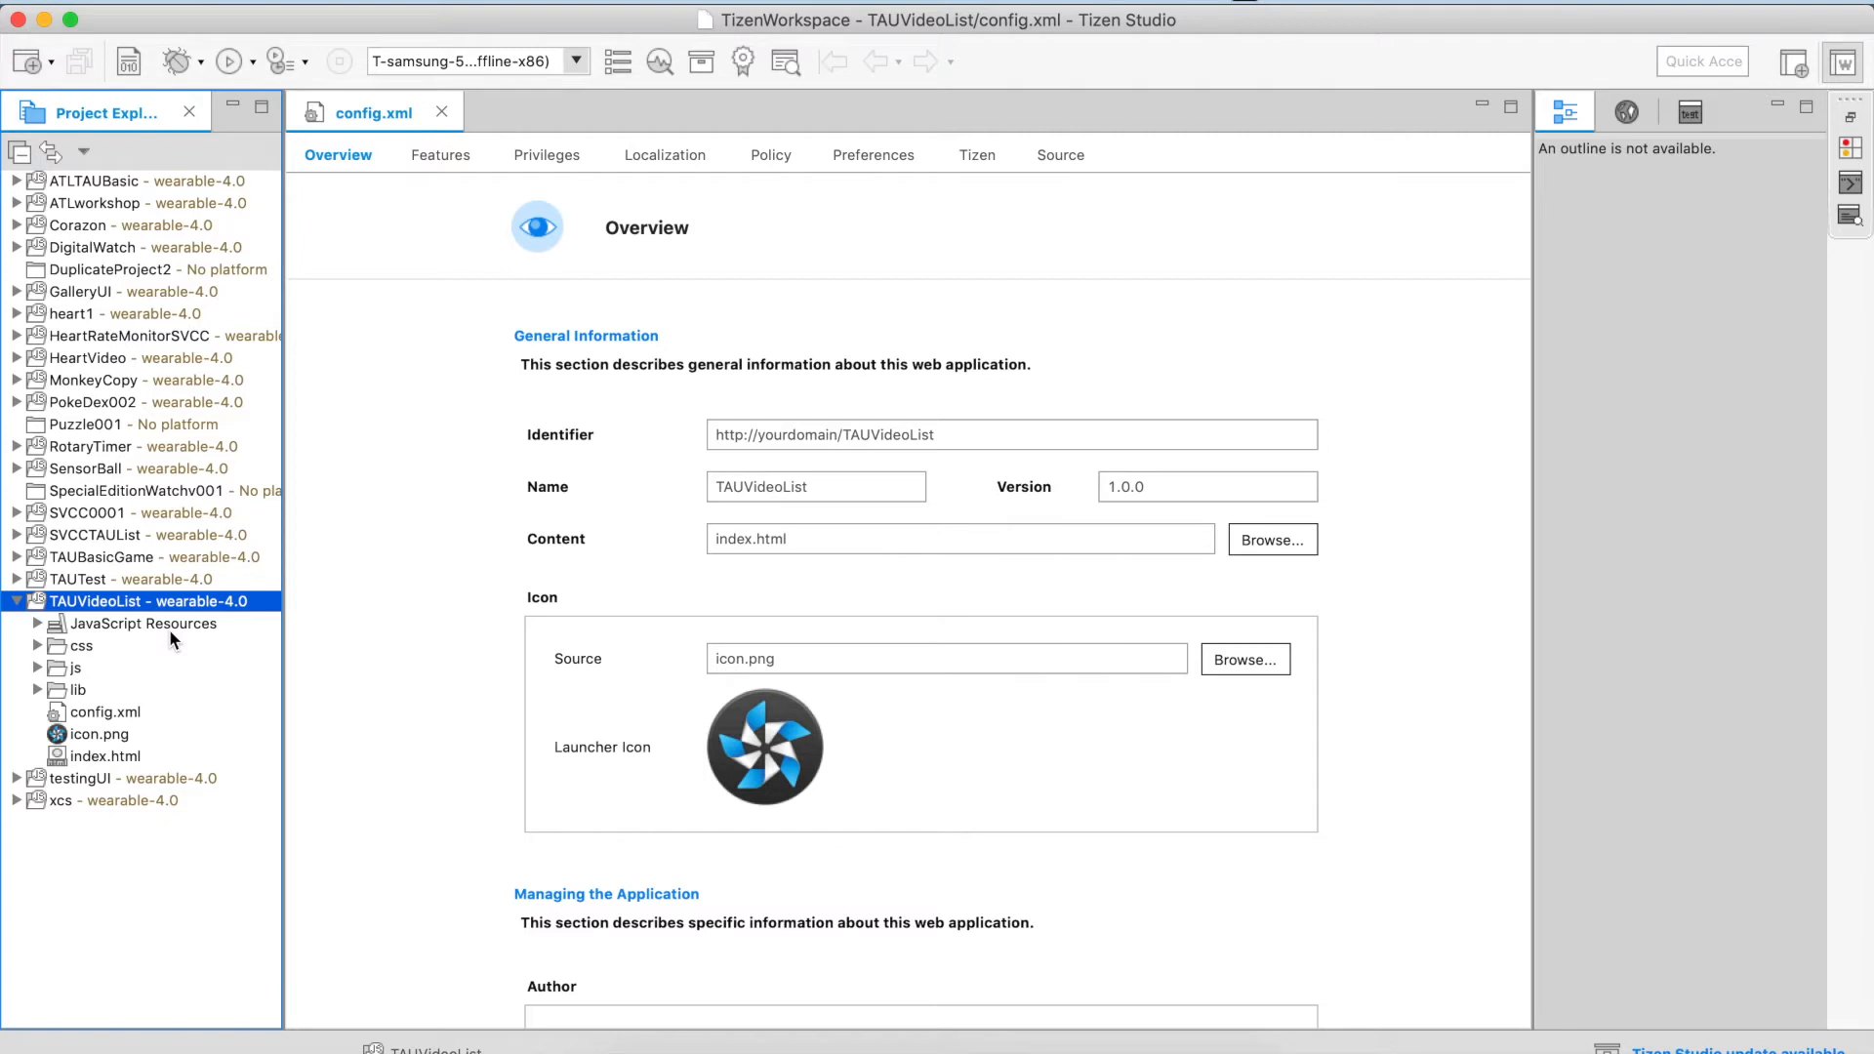
pyautogui.moveTo(138, 760)
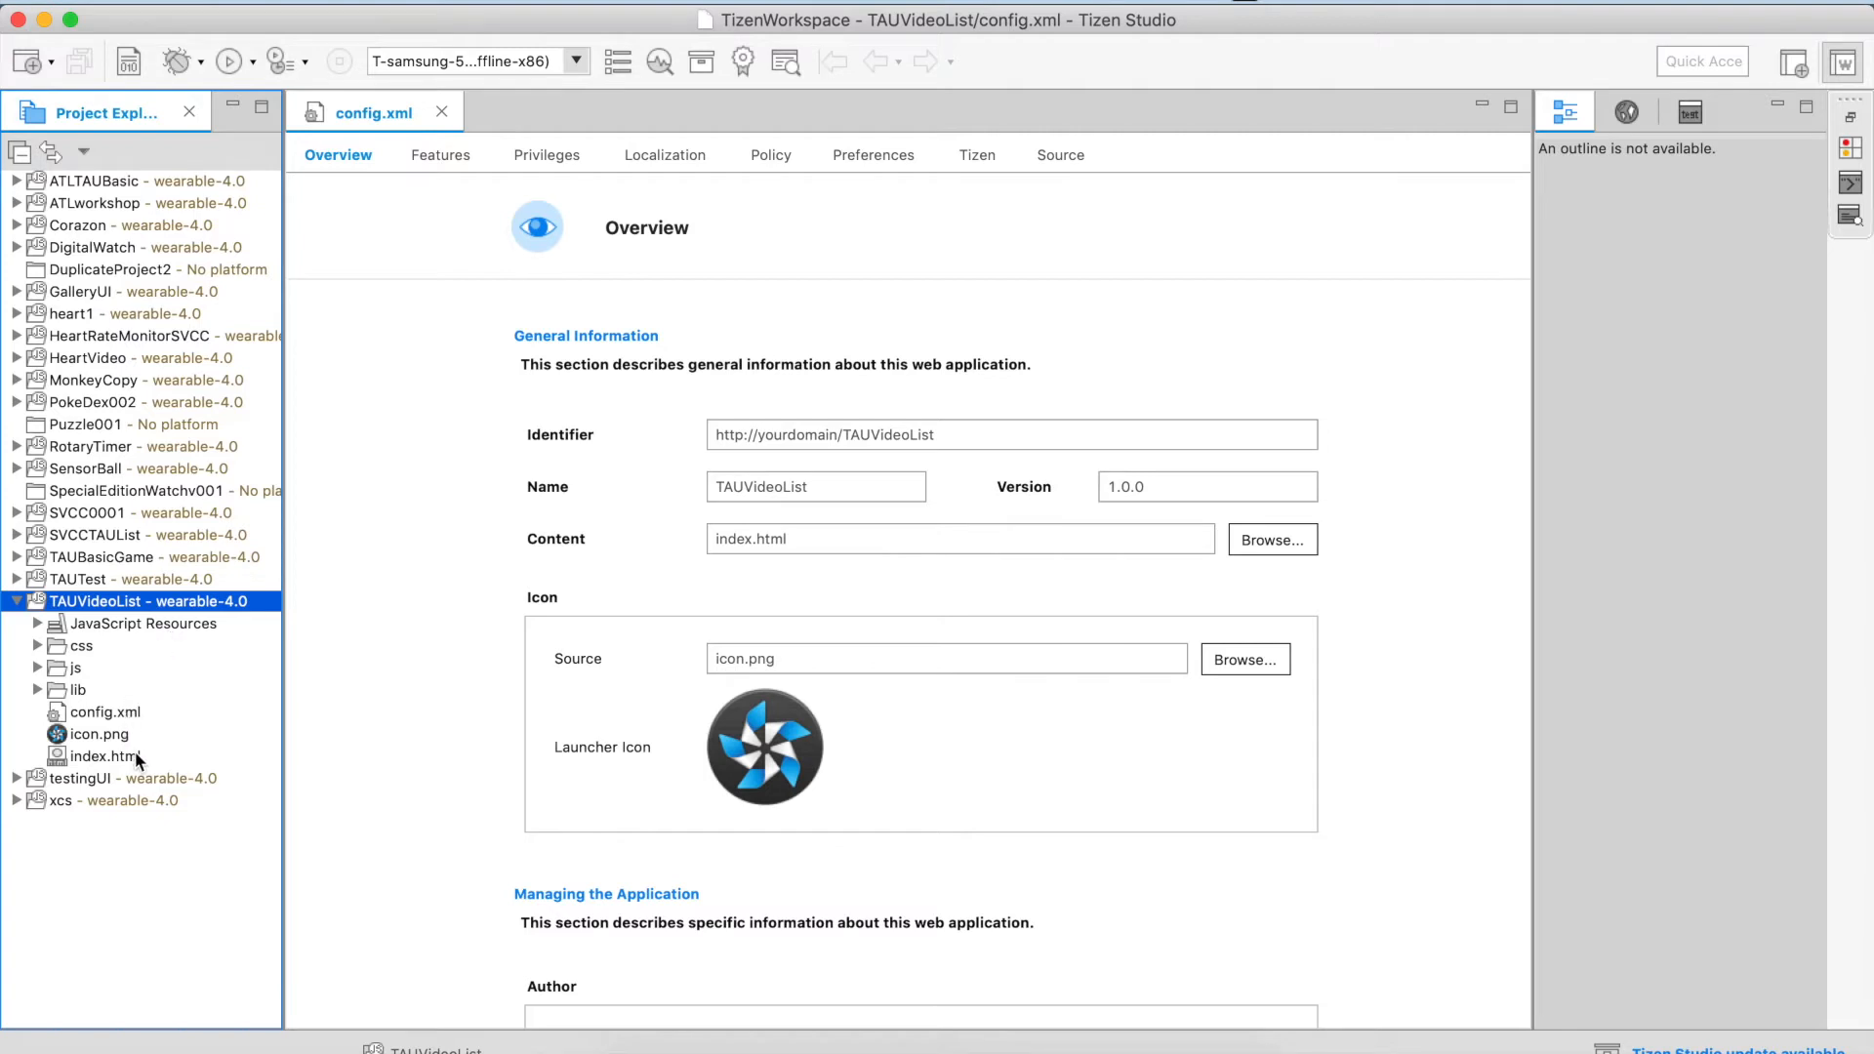
pyautogui.click(88, 712)
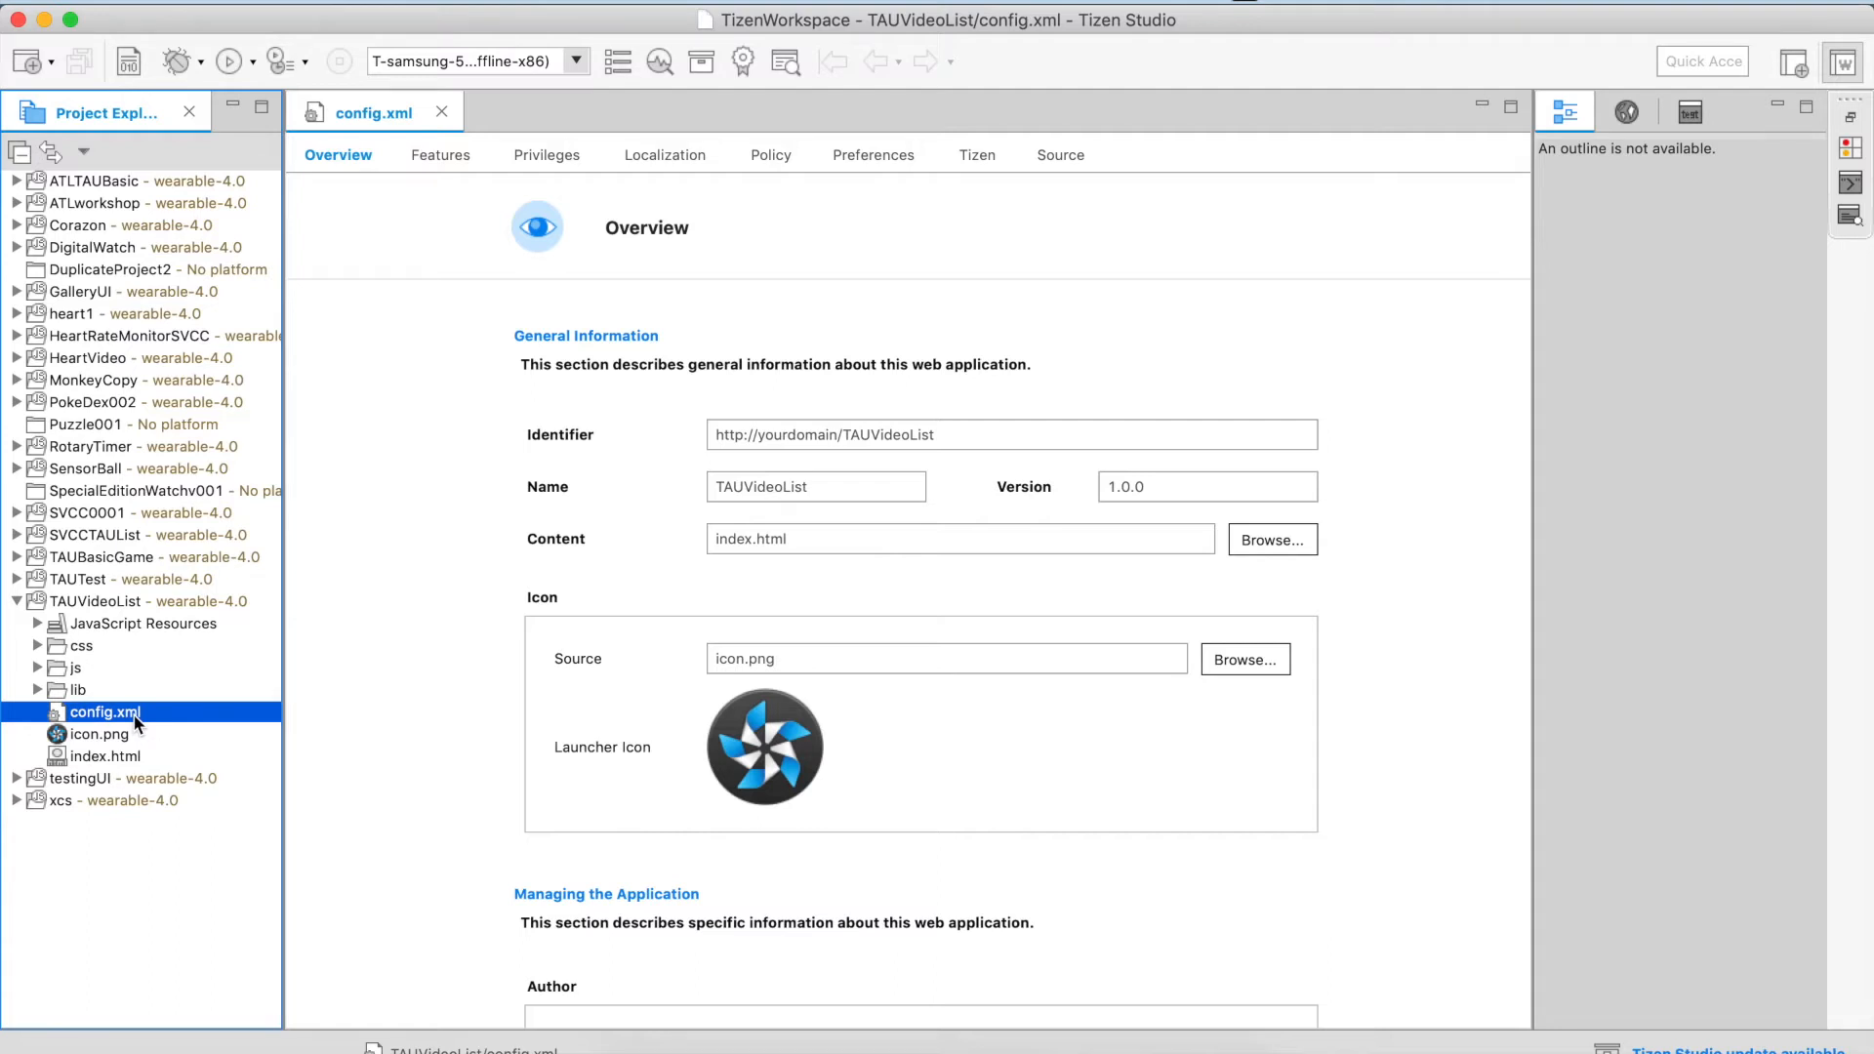
pyautogui.click(89, 755)
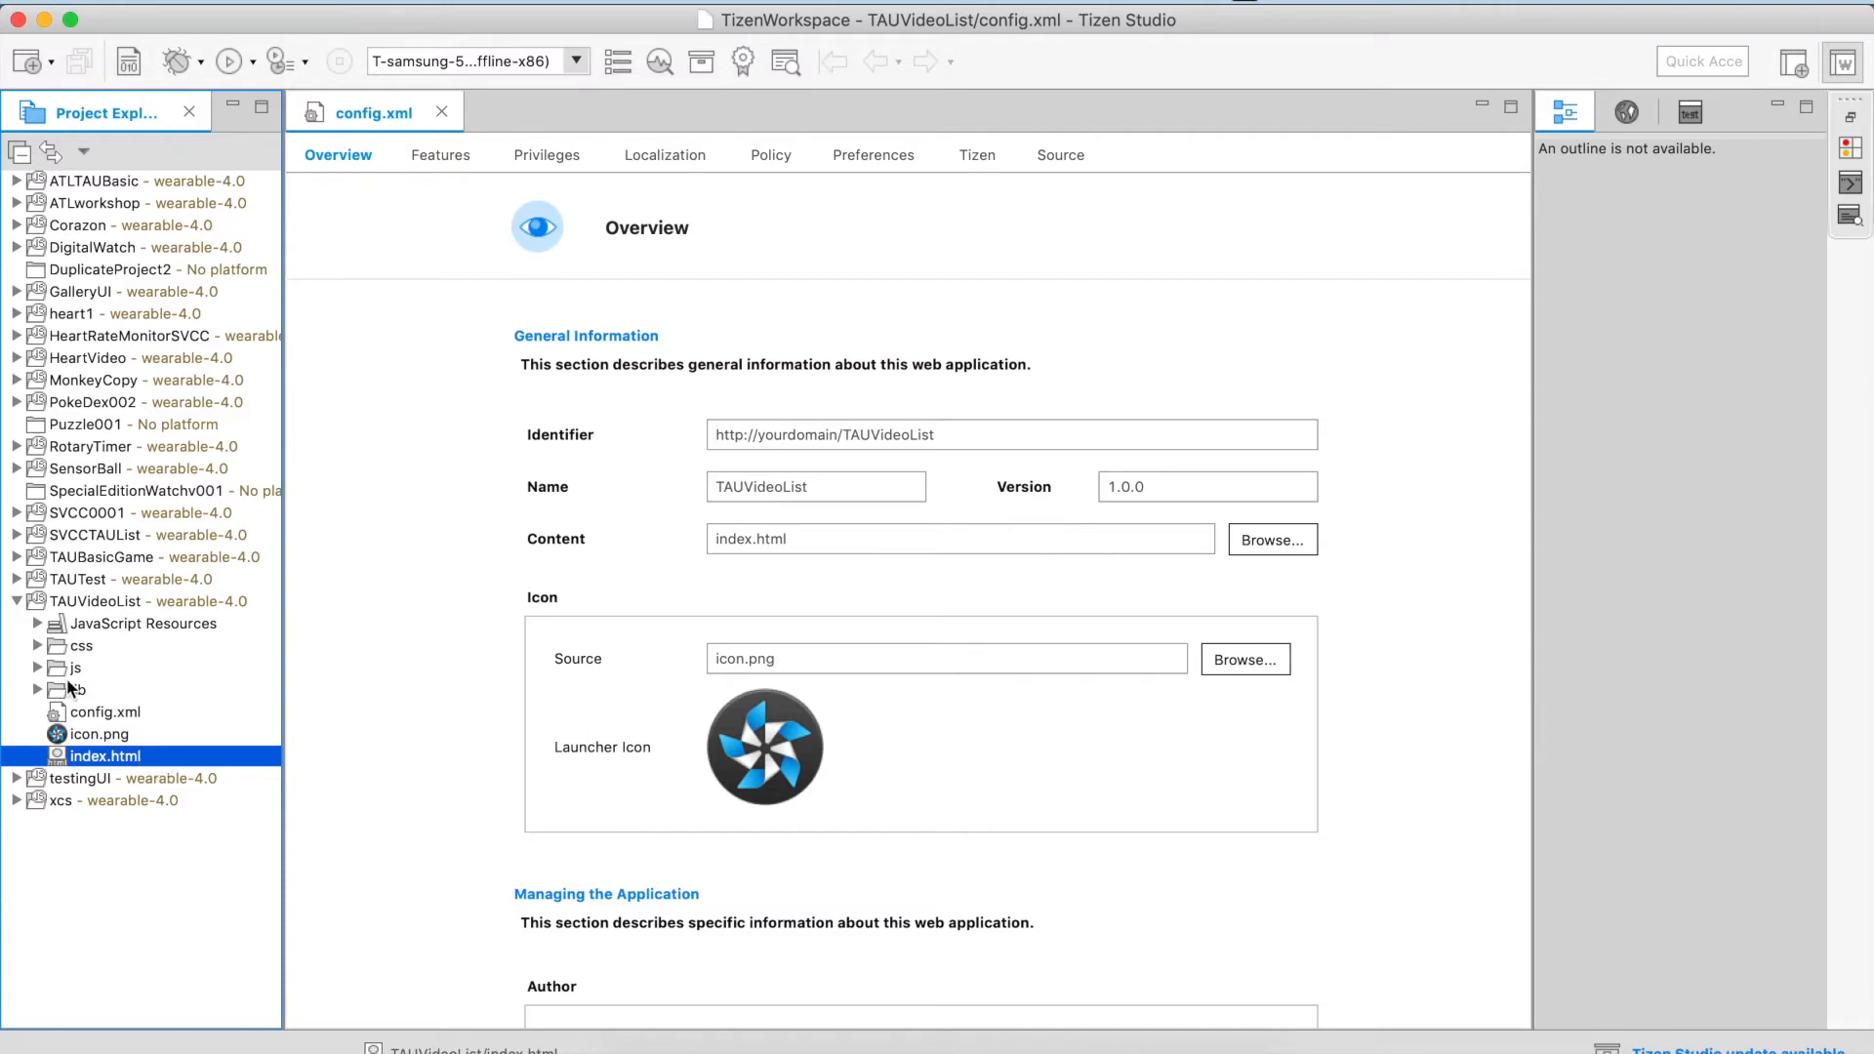
pyautogui.click(32, 668)
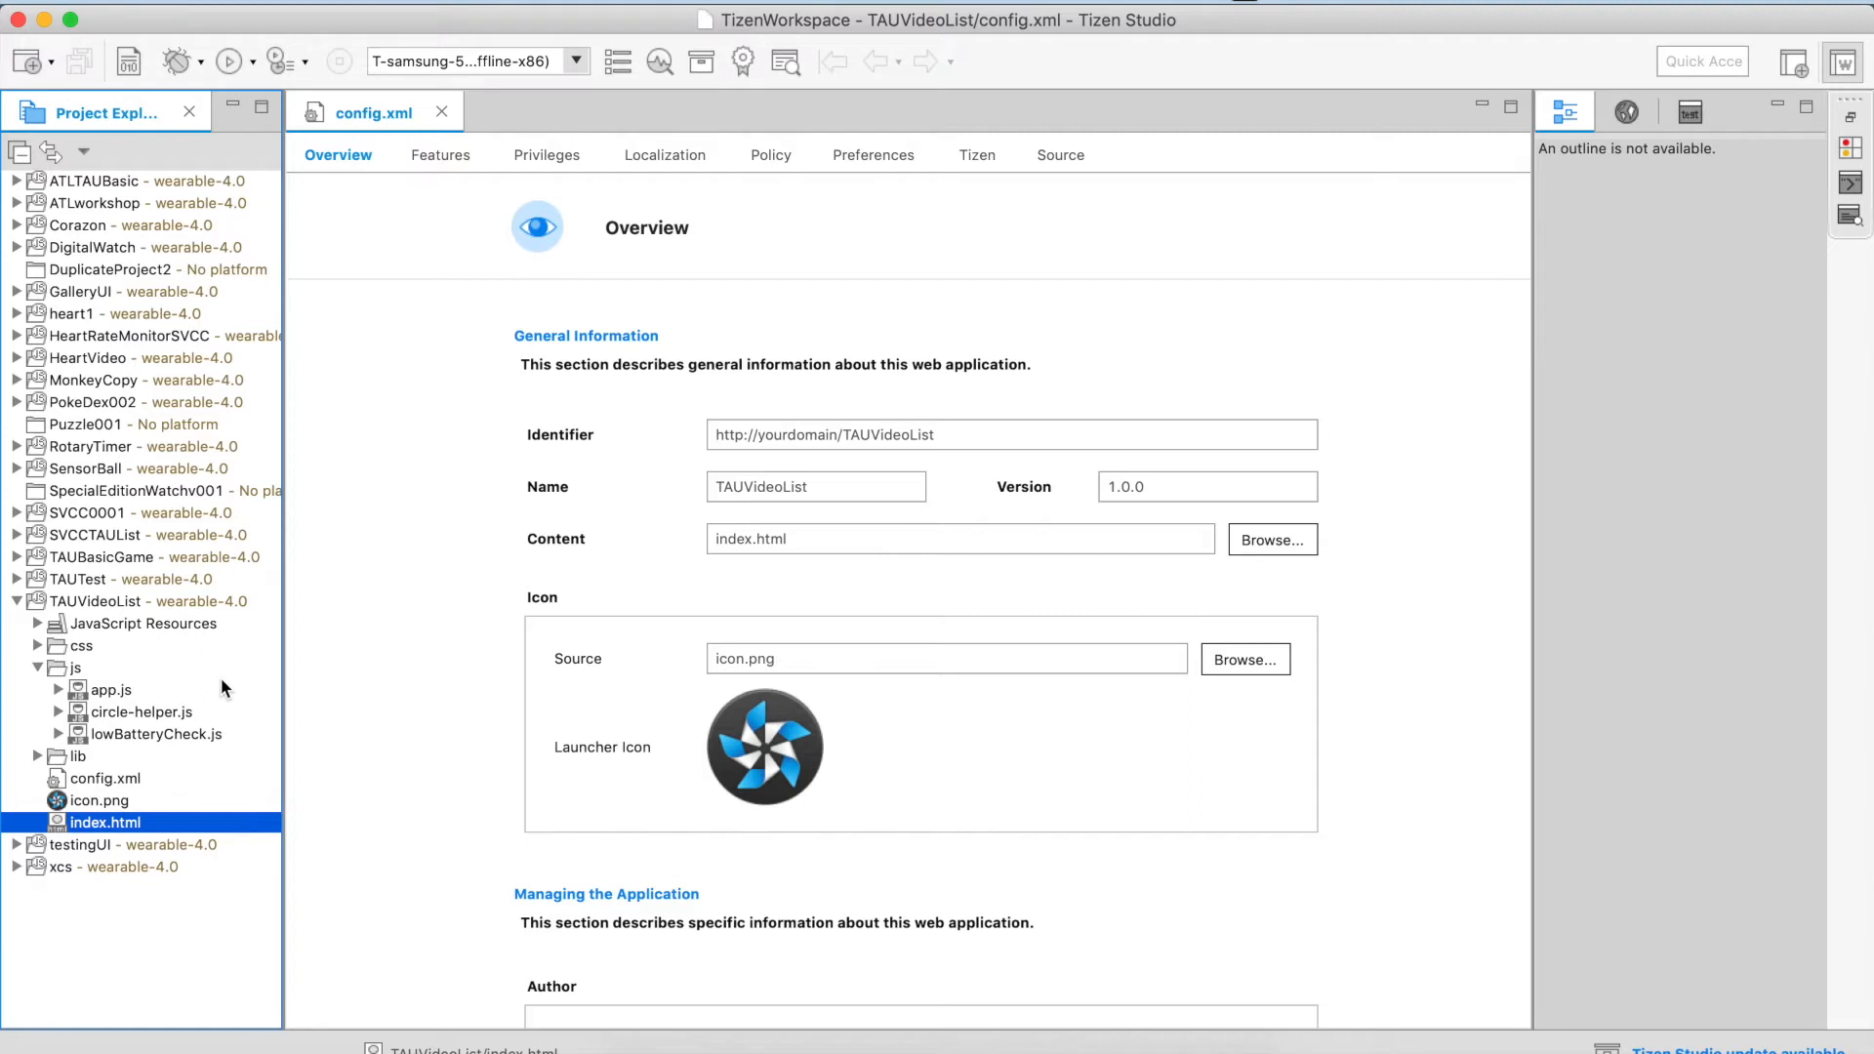
pyautogui.moveTo(228, 699)
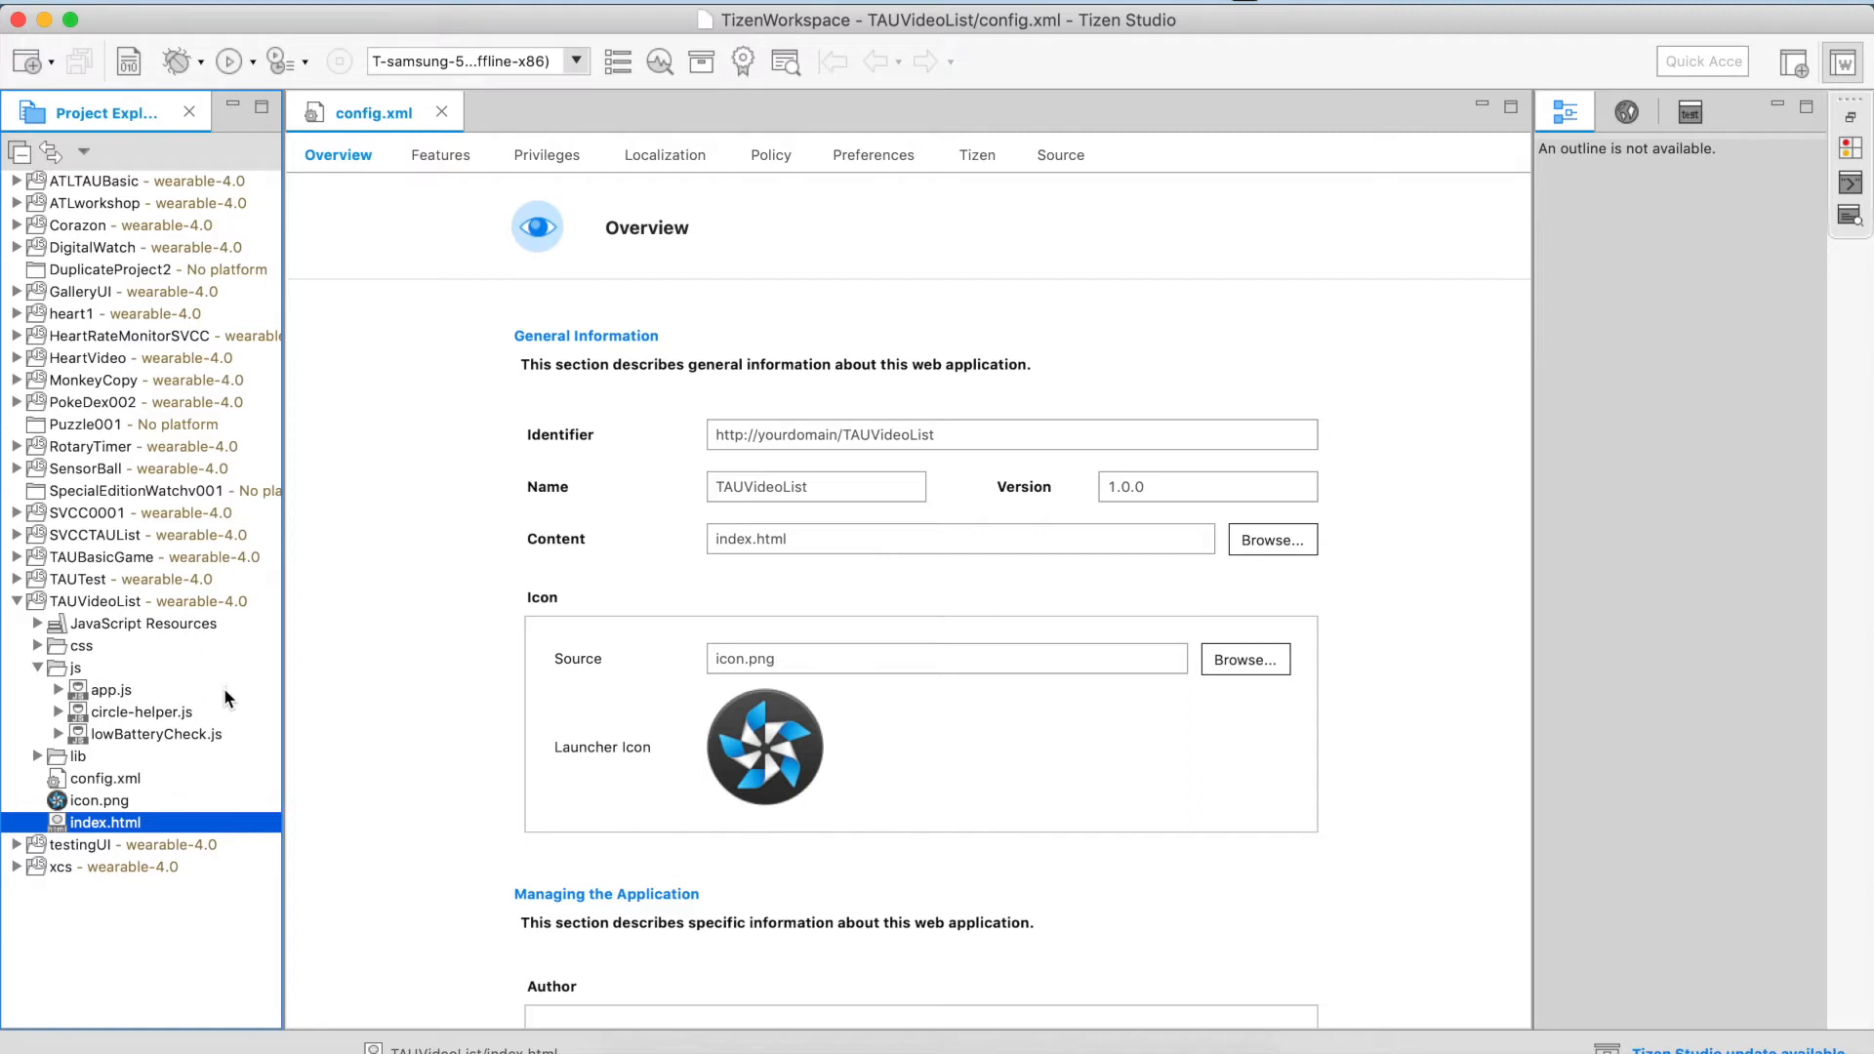
pyautogui.click(108, 689)
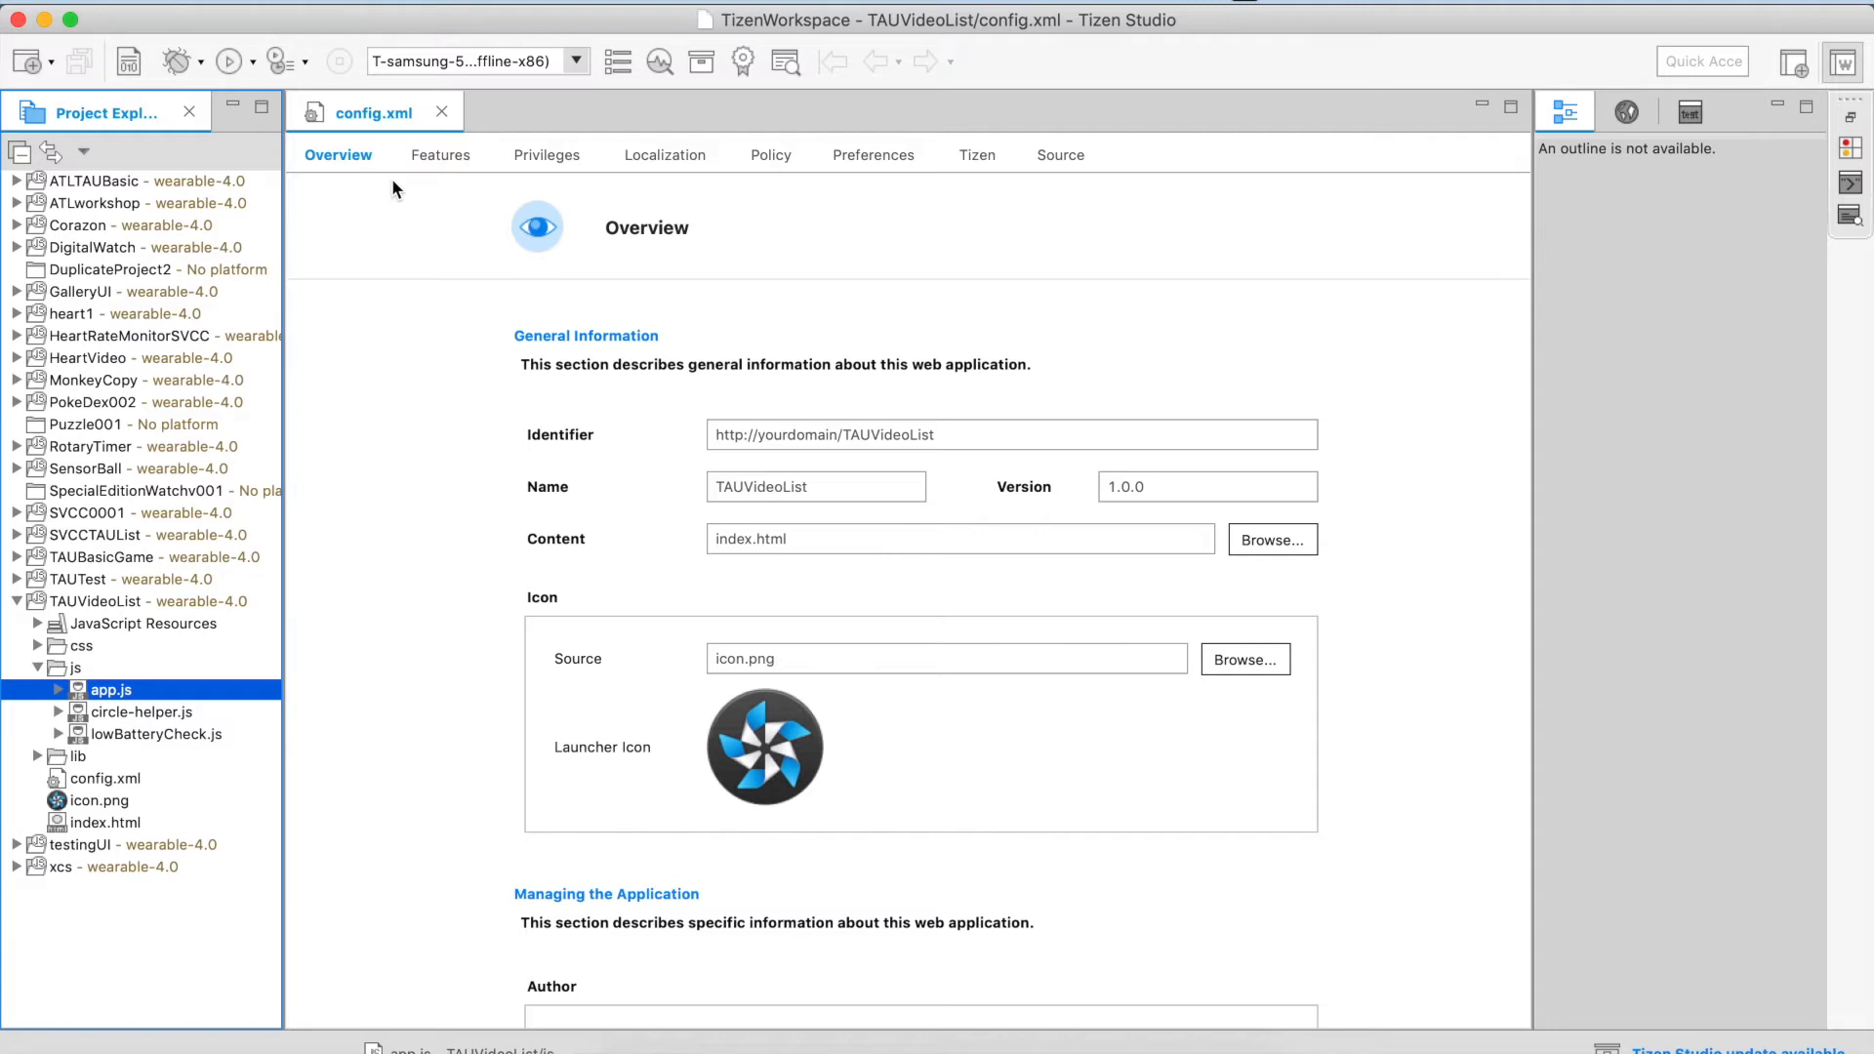
pyautogui.moveTo(463, 168)
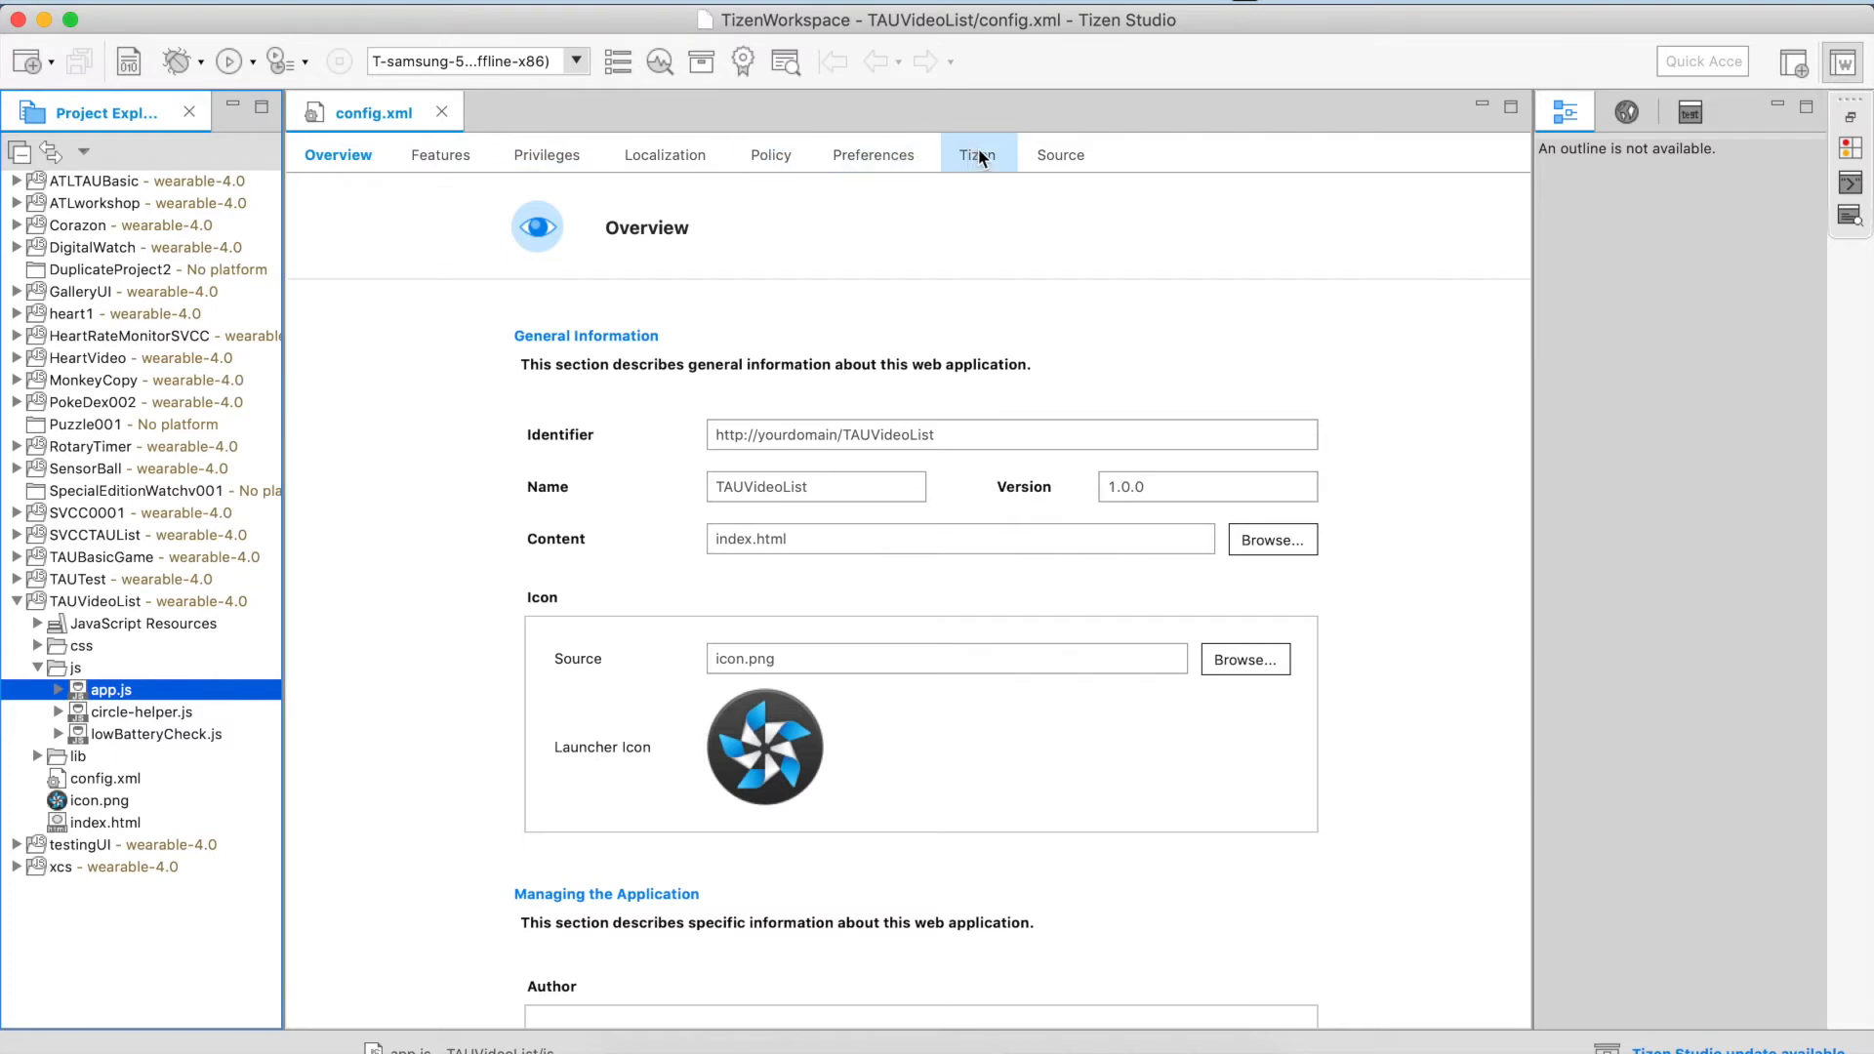
# View the config.xml source, return to Overview, and select the icon source field.
pyautogui.click(1061, 154)
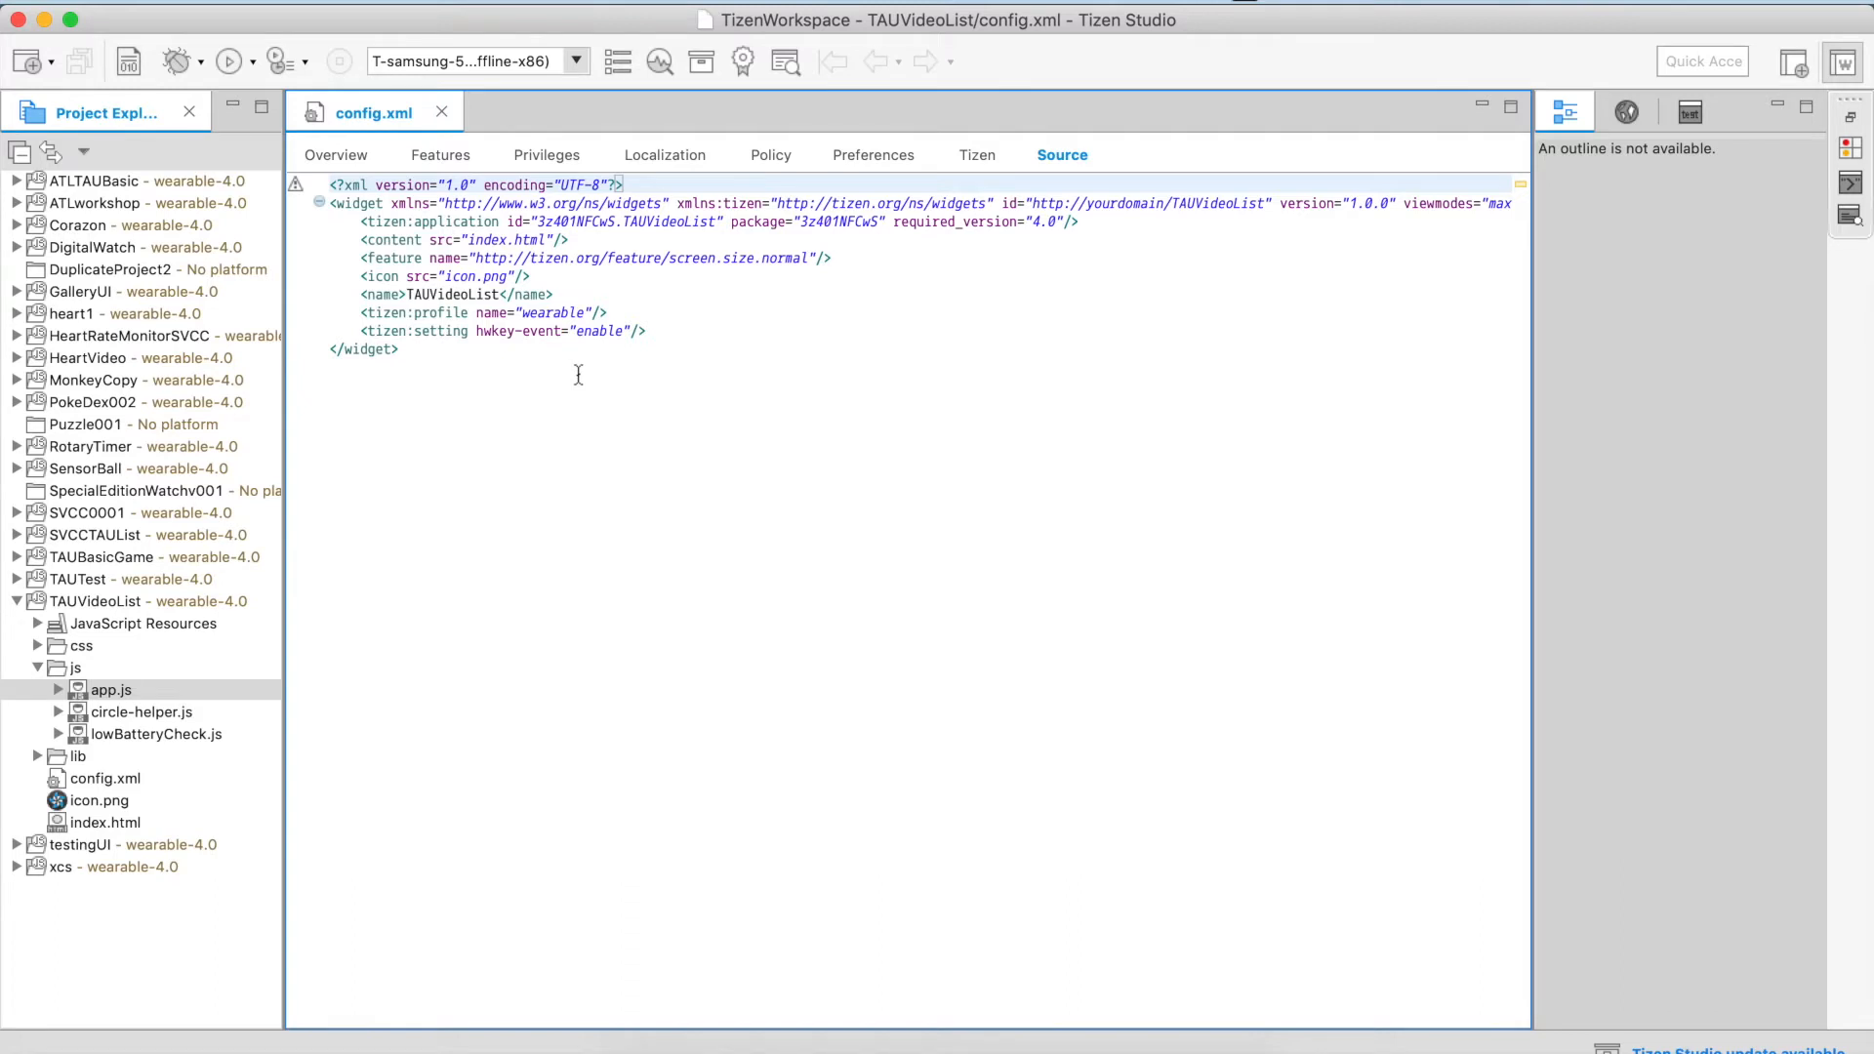
pyautogui.moveTo(674, 342)
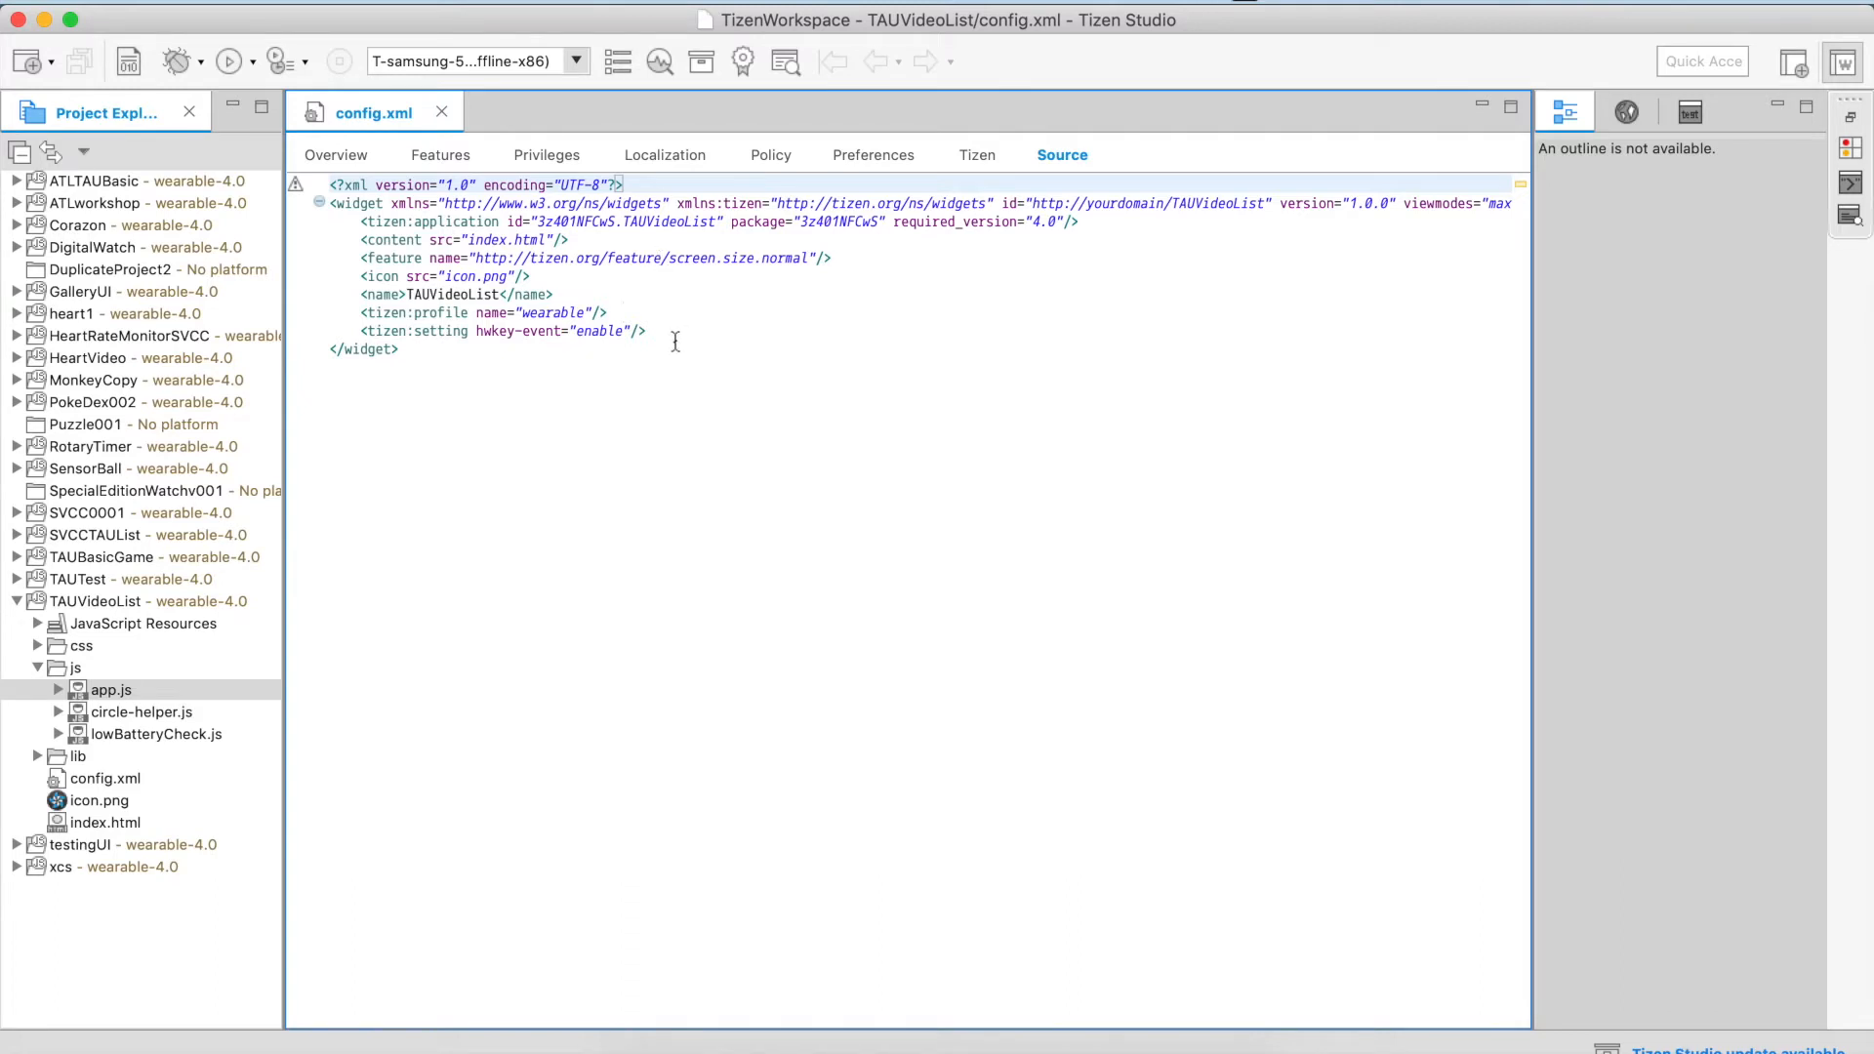
pyautogui.moveTo(631, 312)
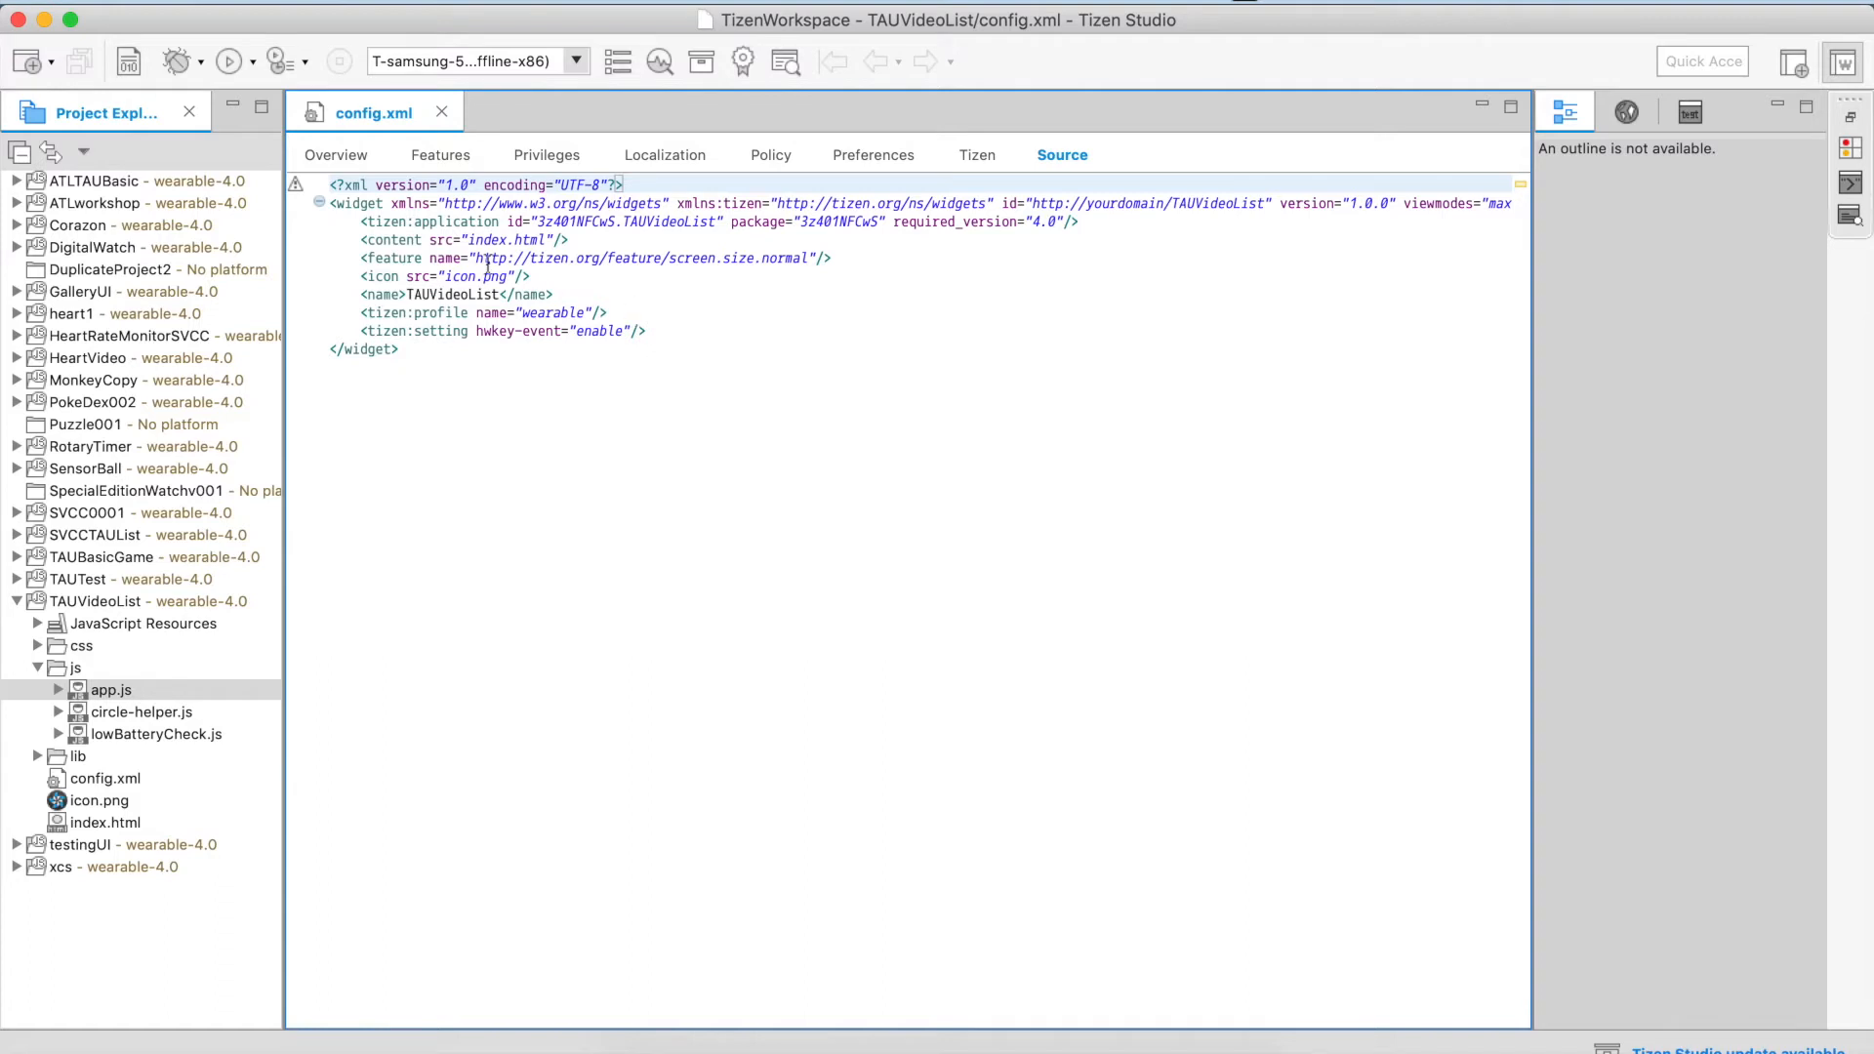
pyautogui.click(336, 154)
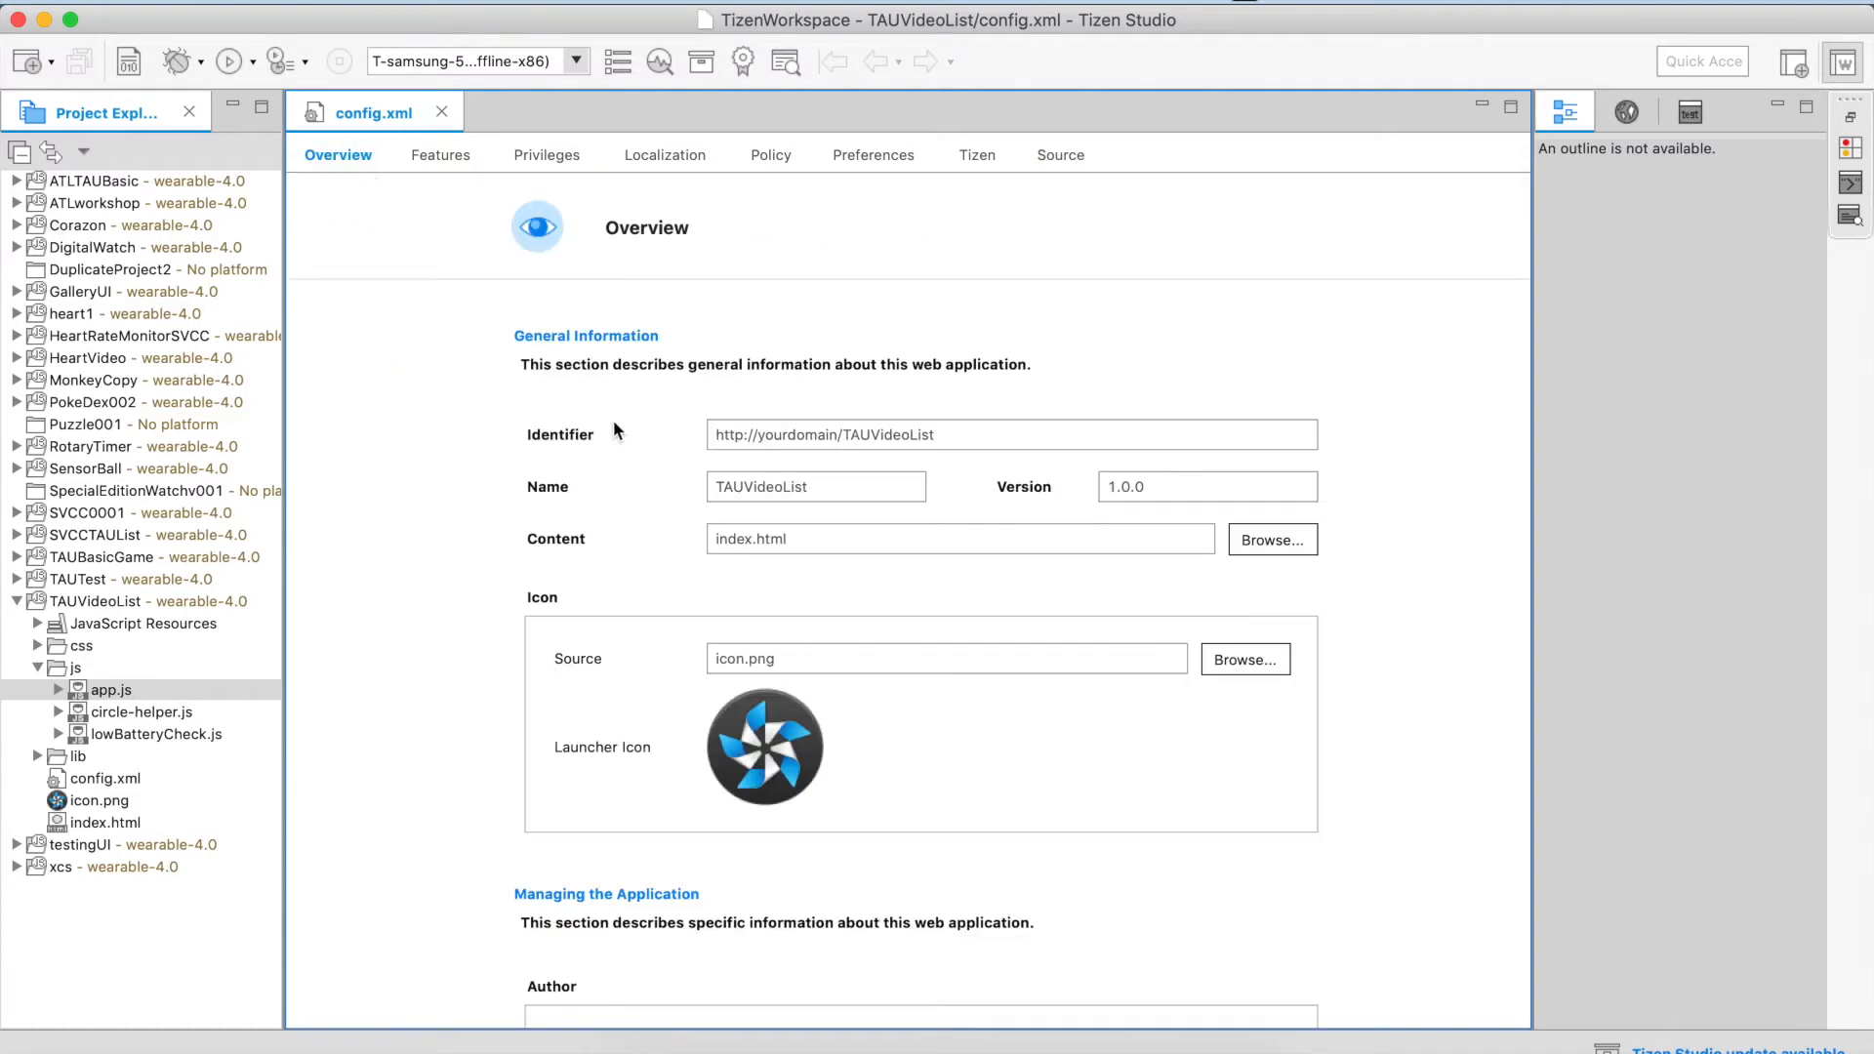
pyautogui.moveTo(819, 484)
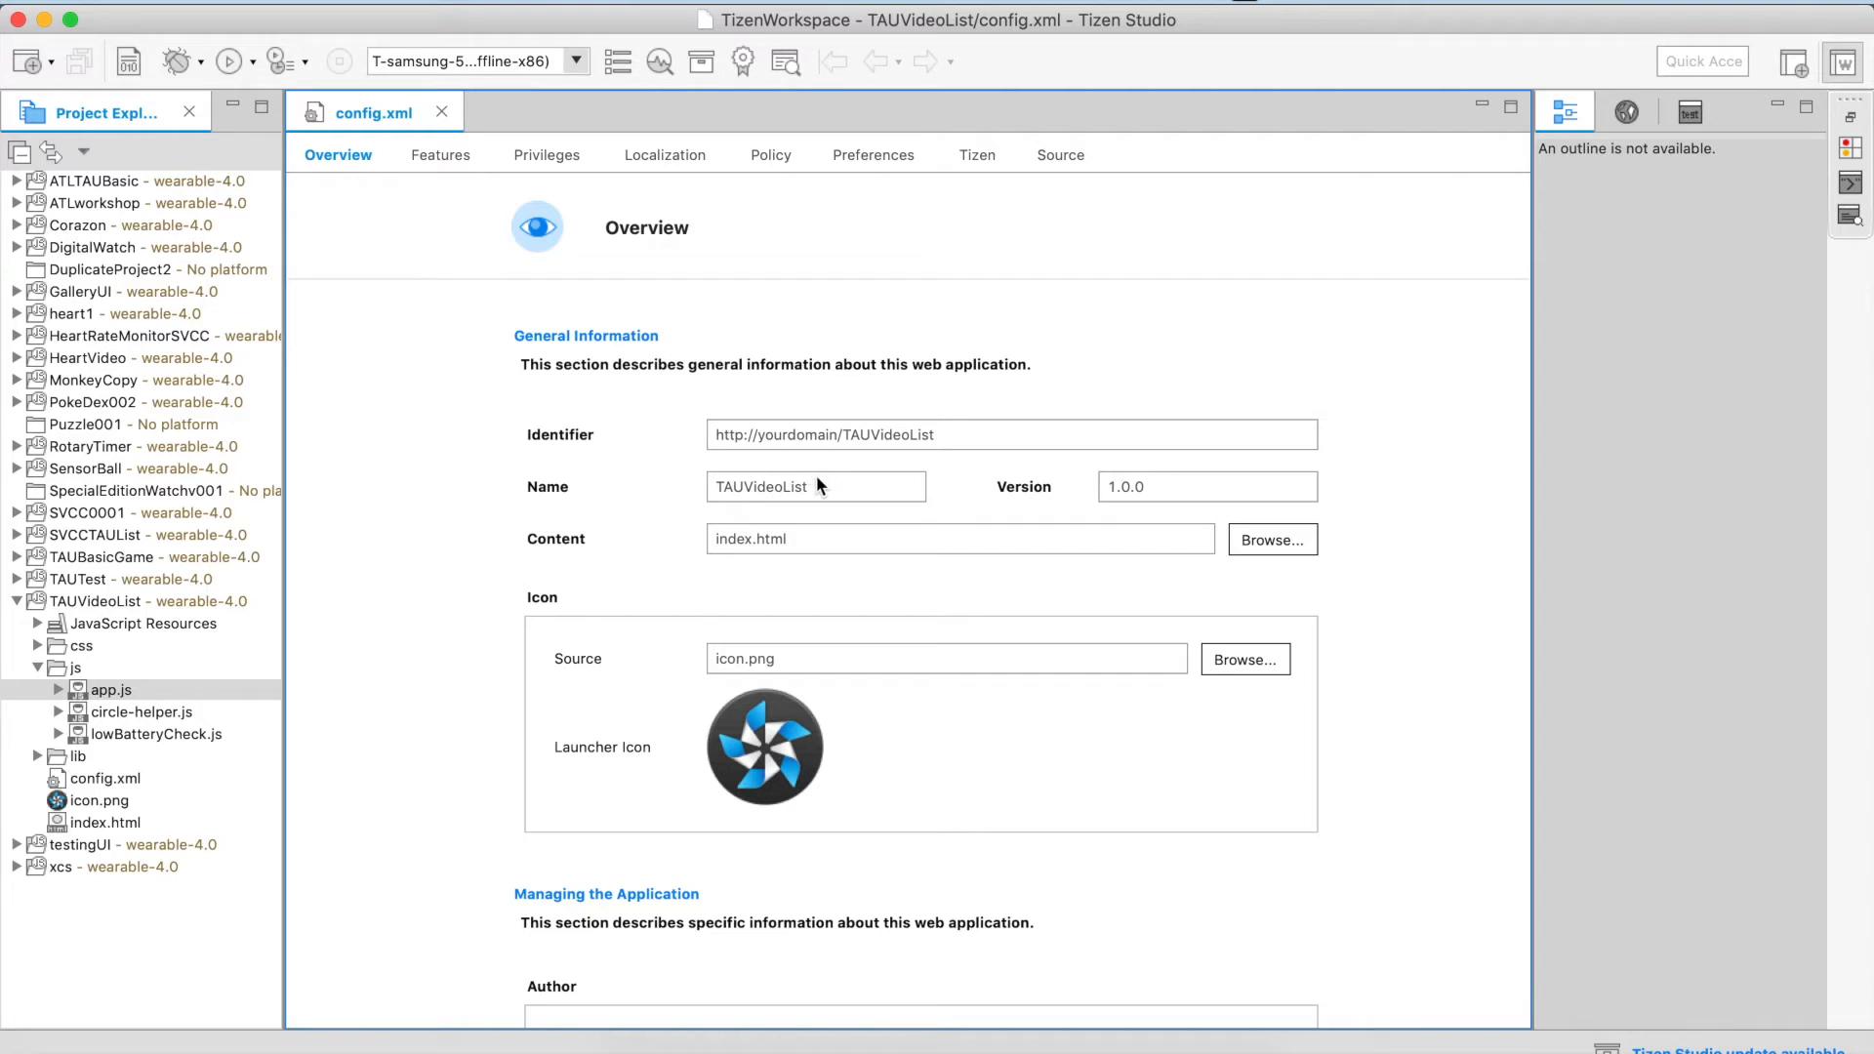
pyautogui.click(828, 486)
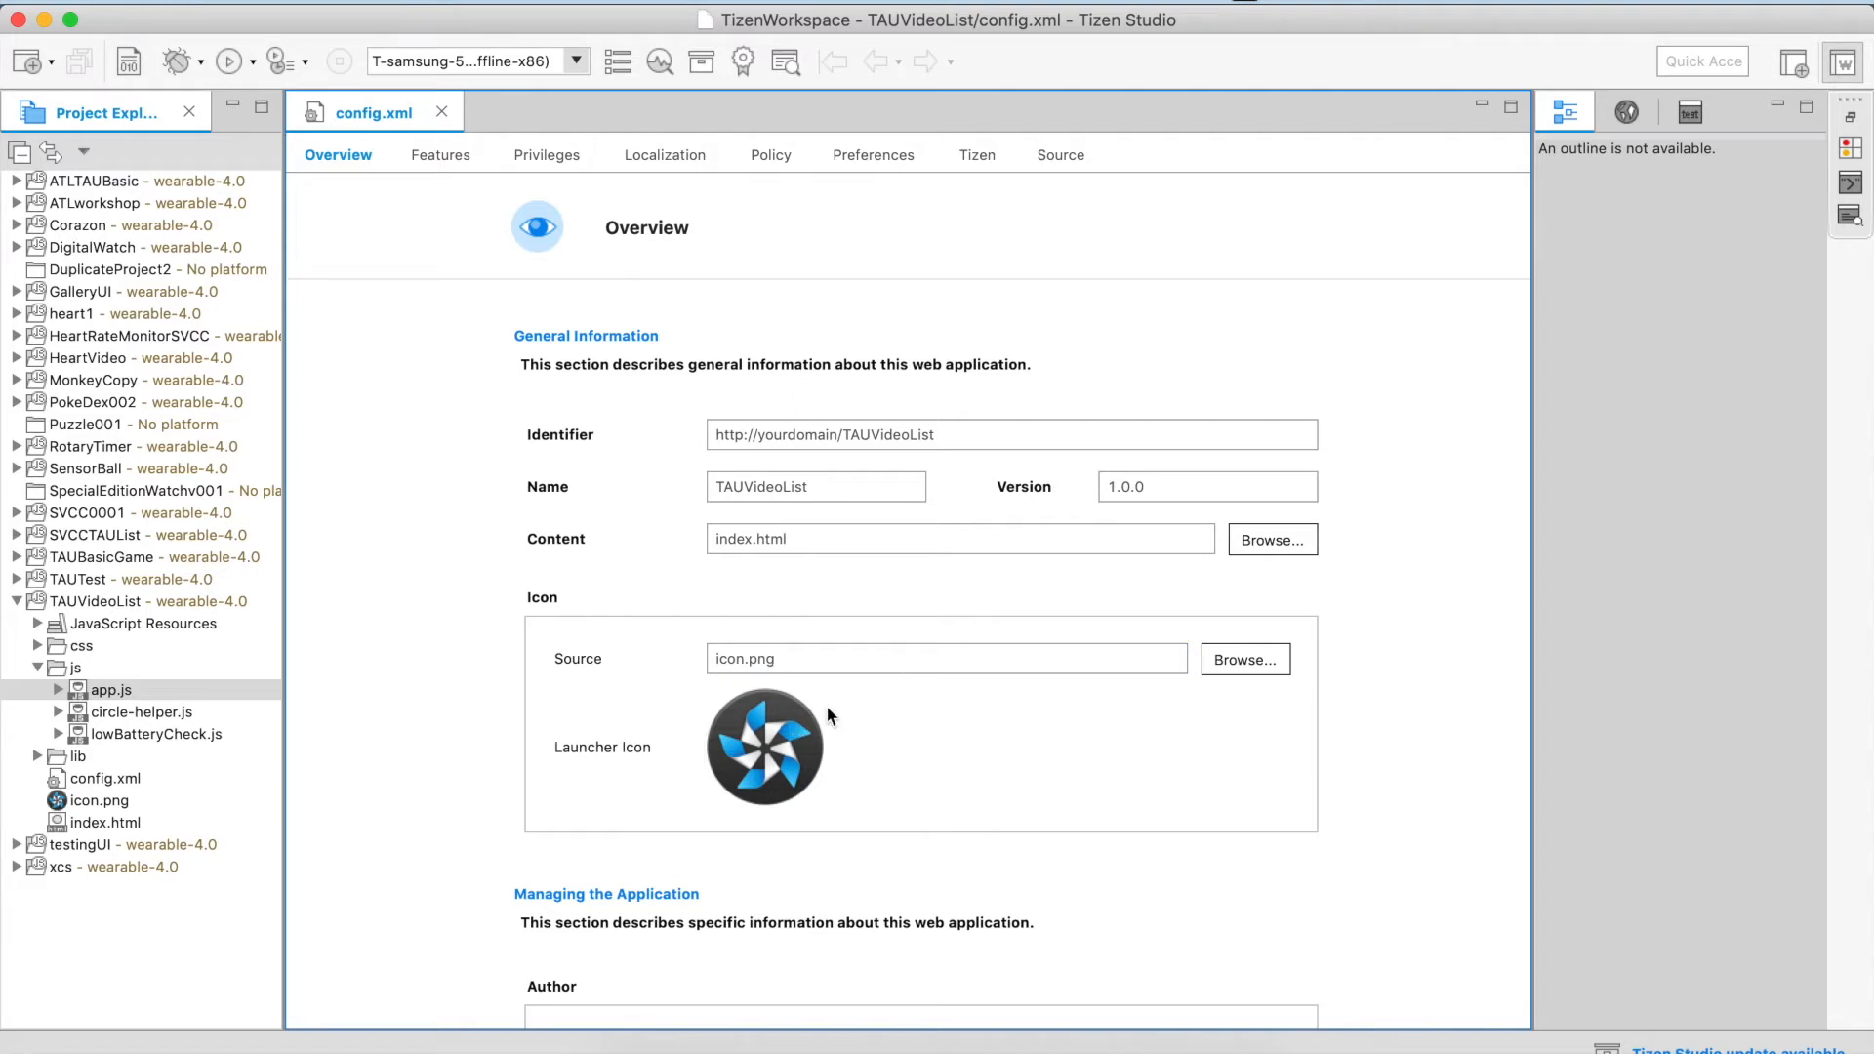
pyautogui.moveTo(821, 707)
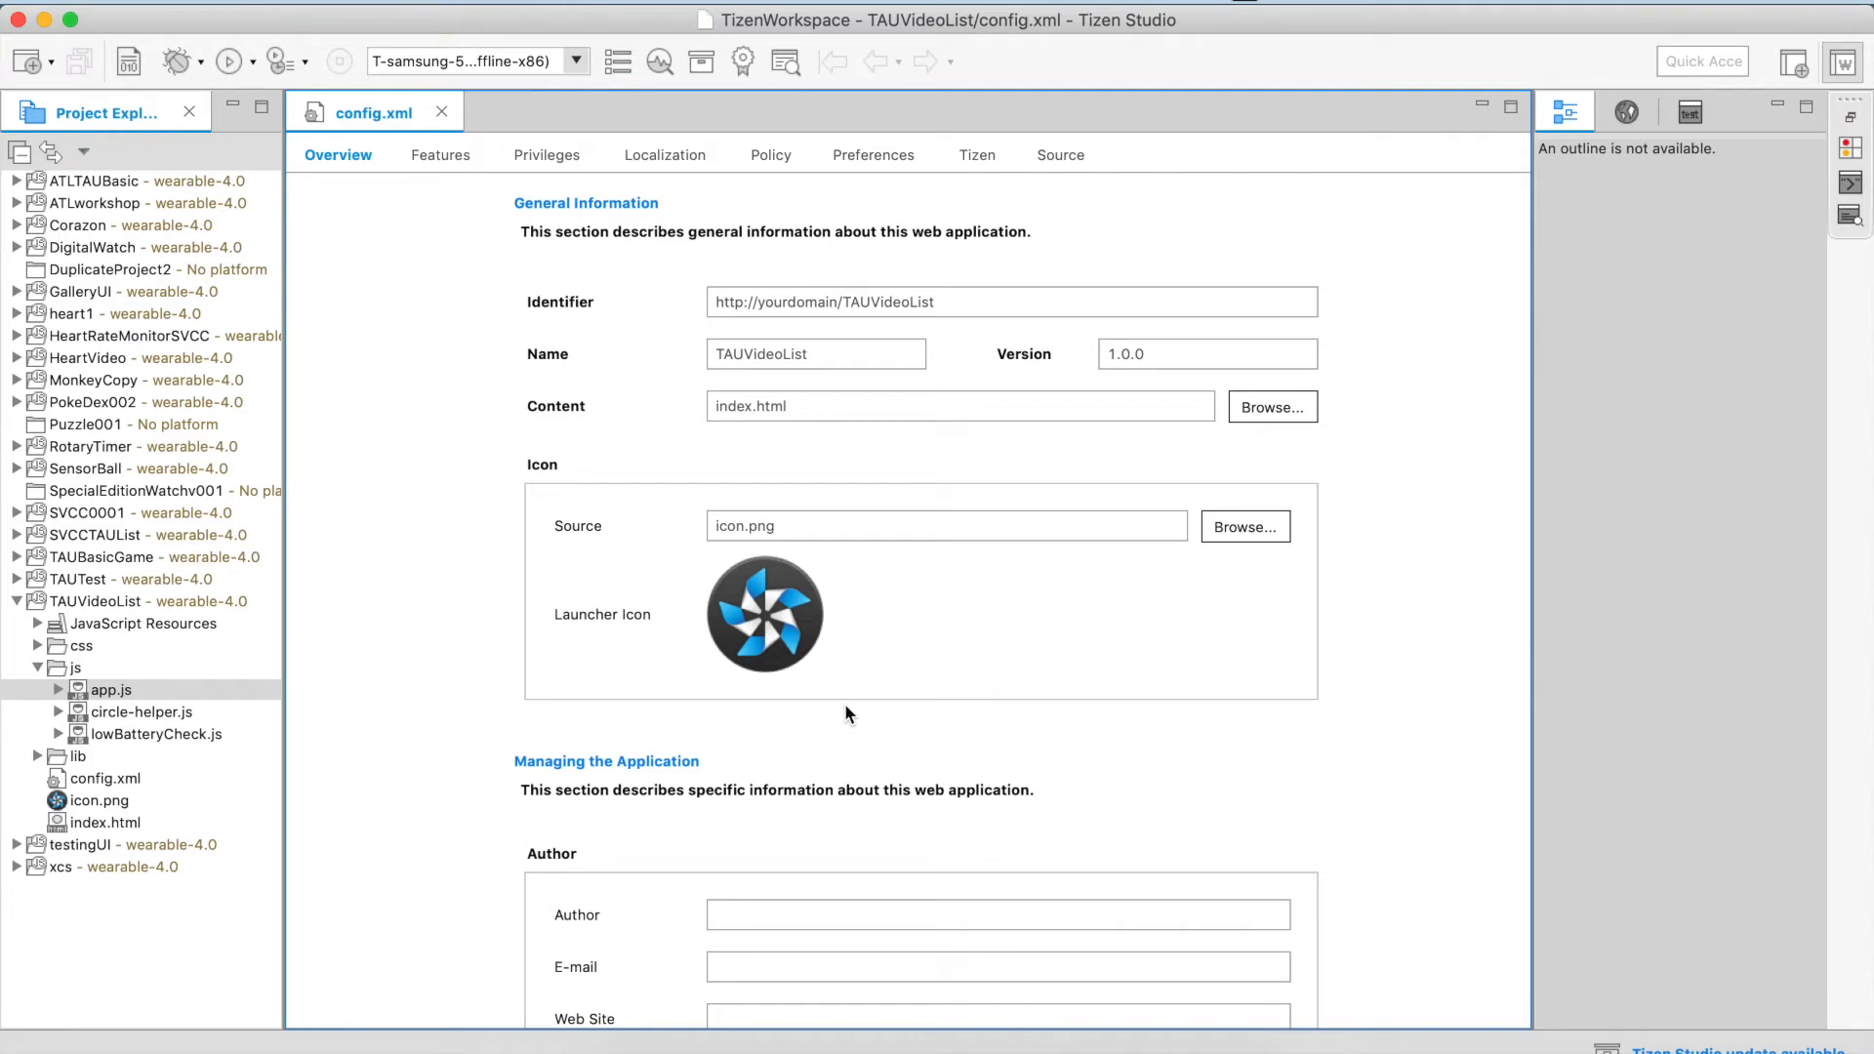
pyautogui.click(947, 526)
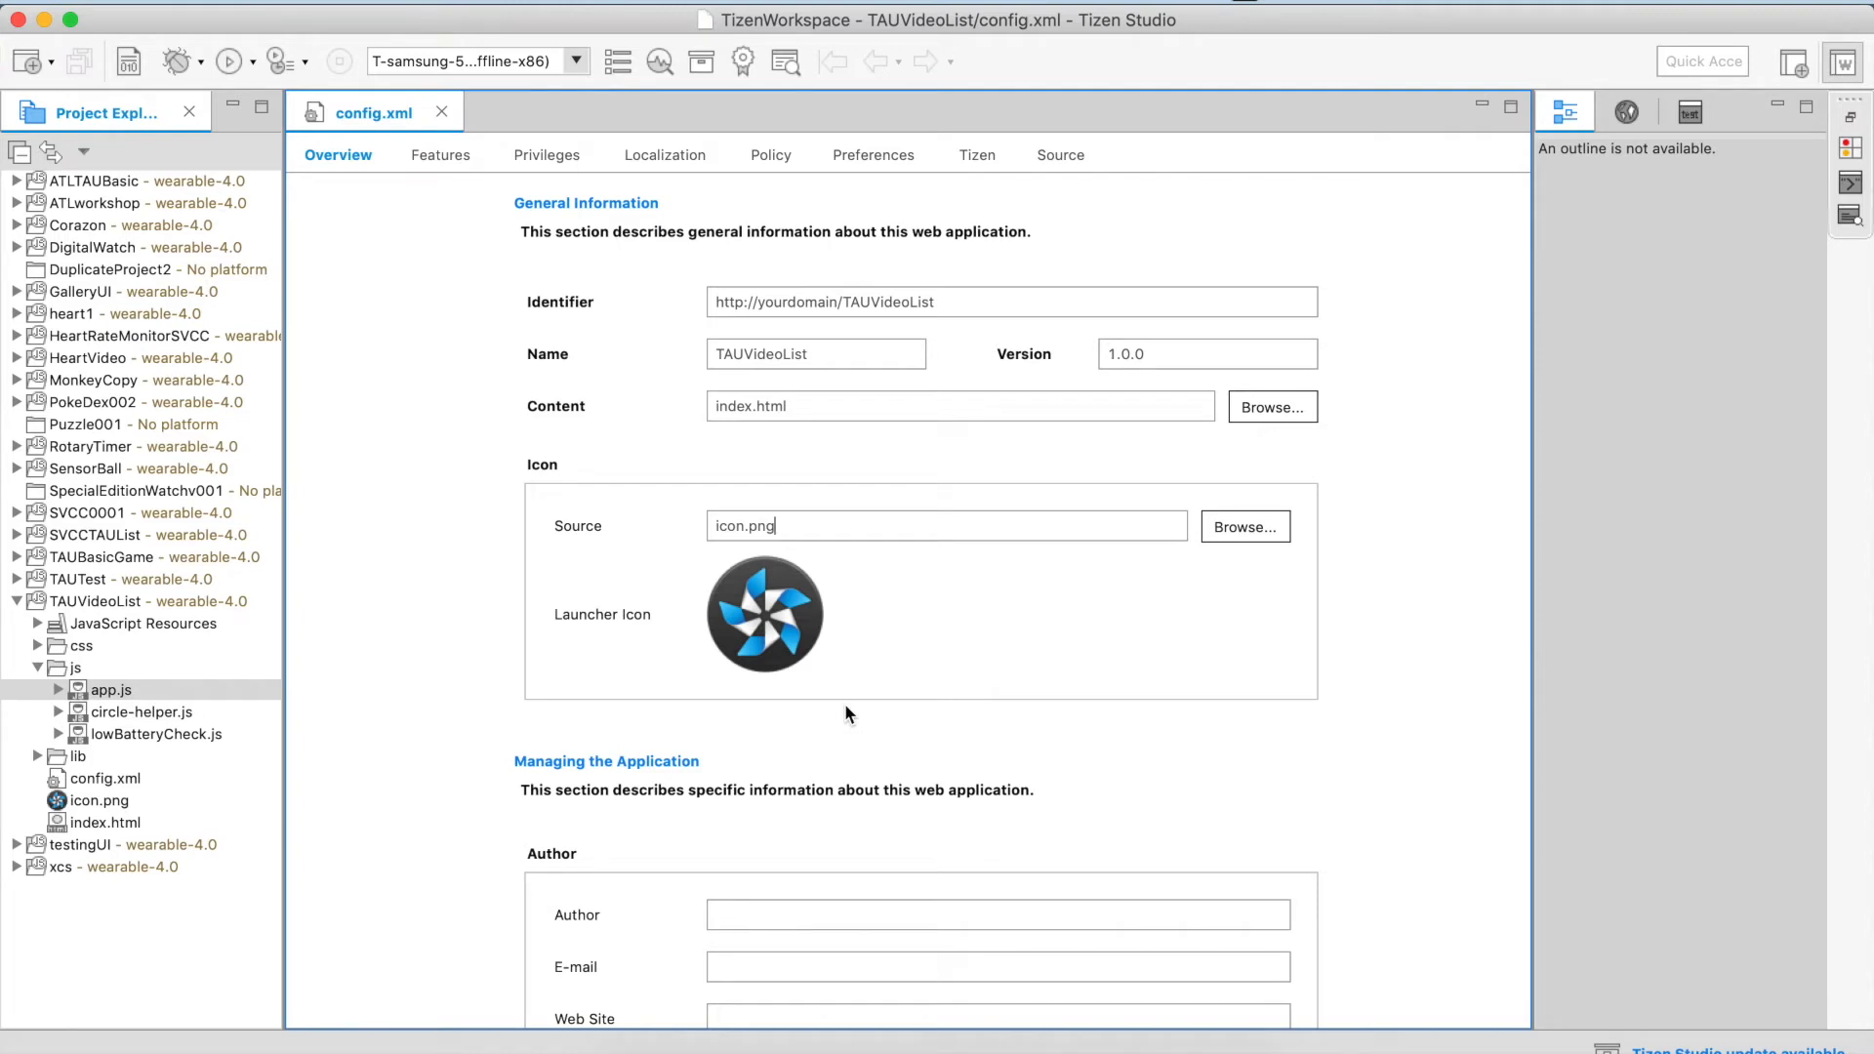
pyautogui.scroll(-3)
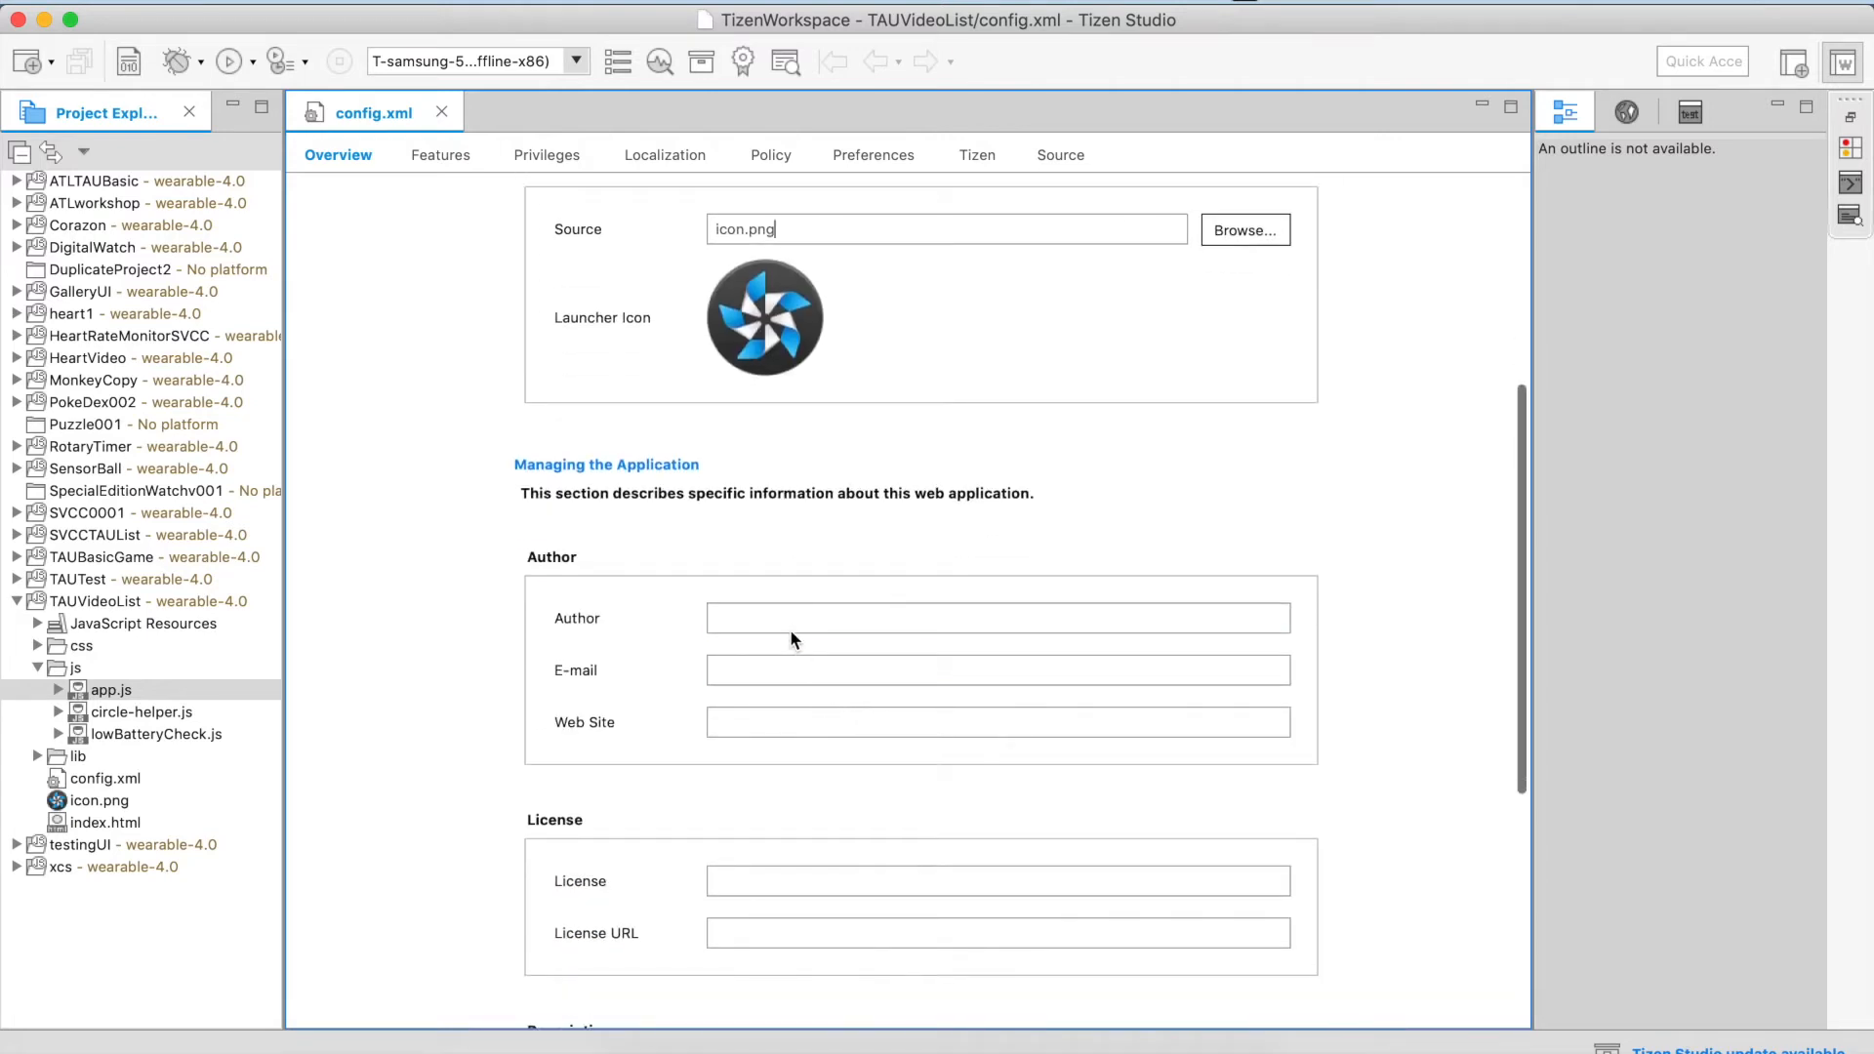
# Click through the Author and Web Site fields, then show the Features page.
pyautogui.click(787, 615)
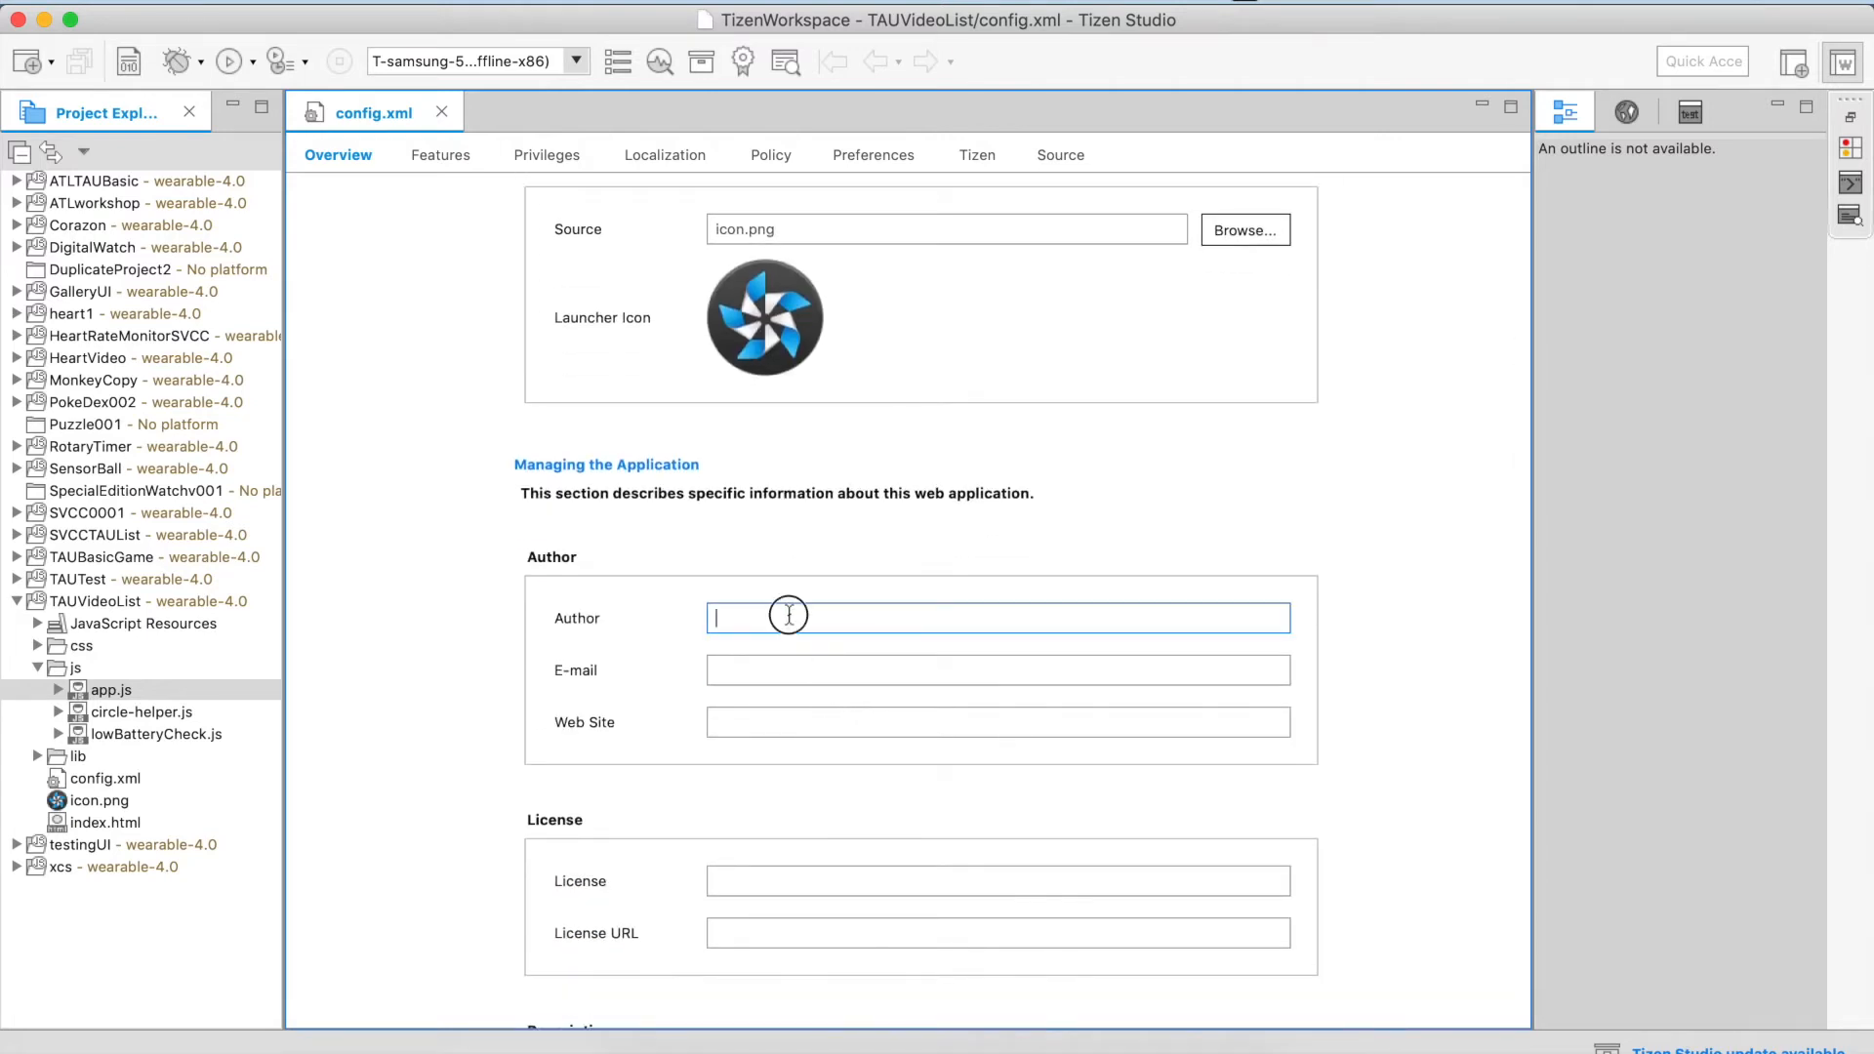
pyautogui.click(997, 670)
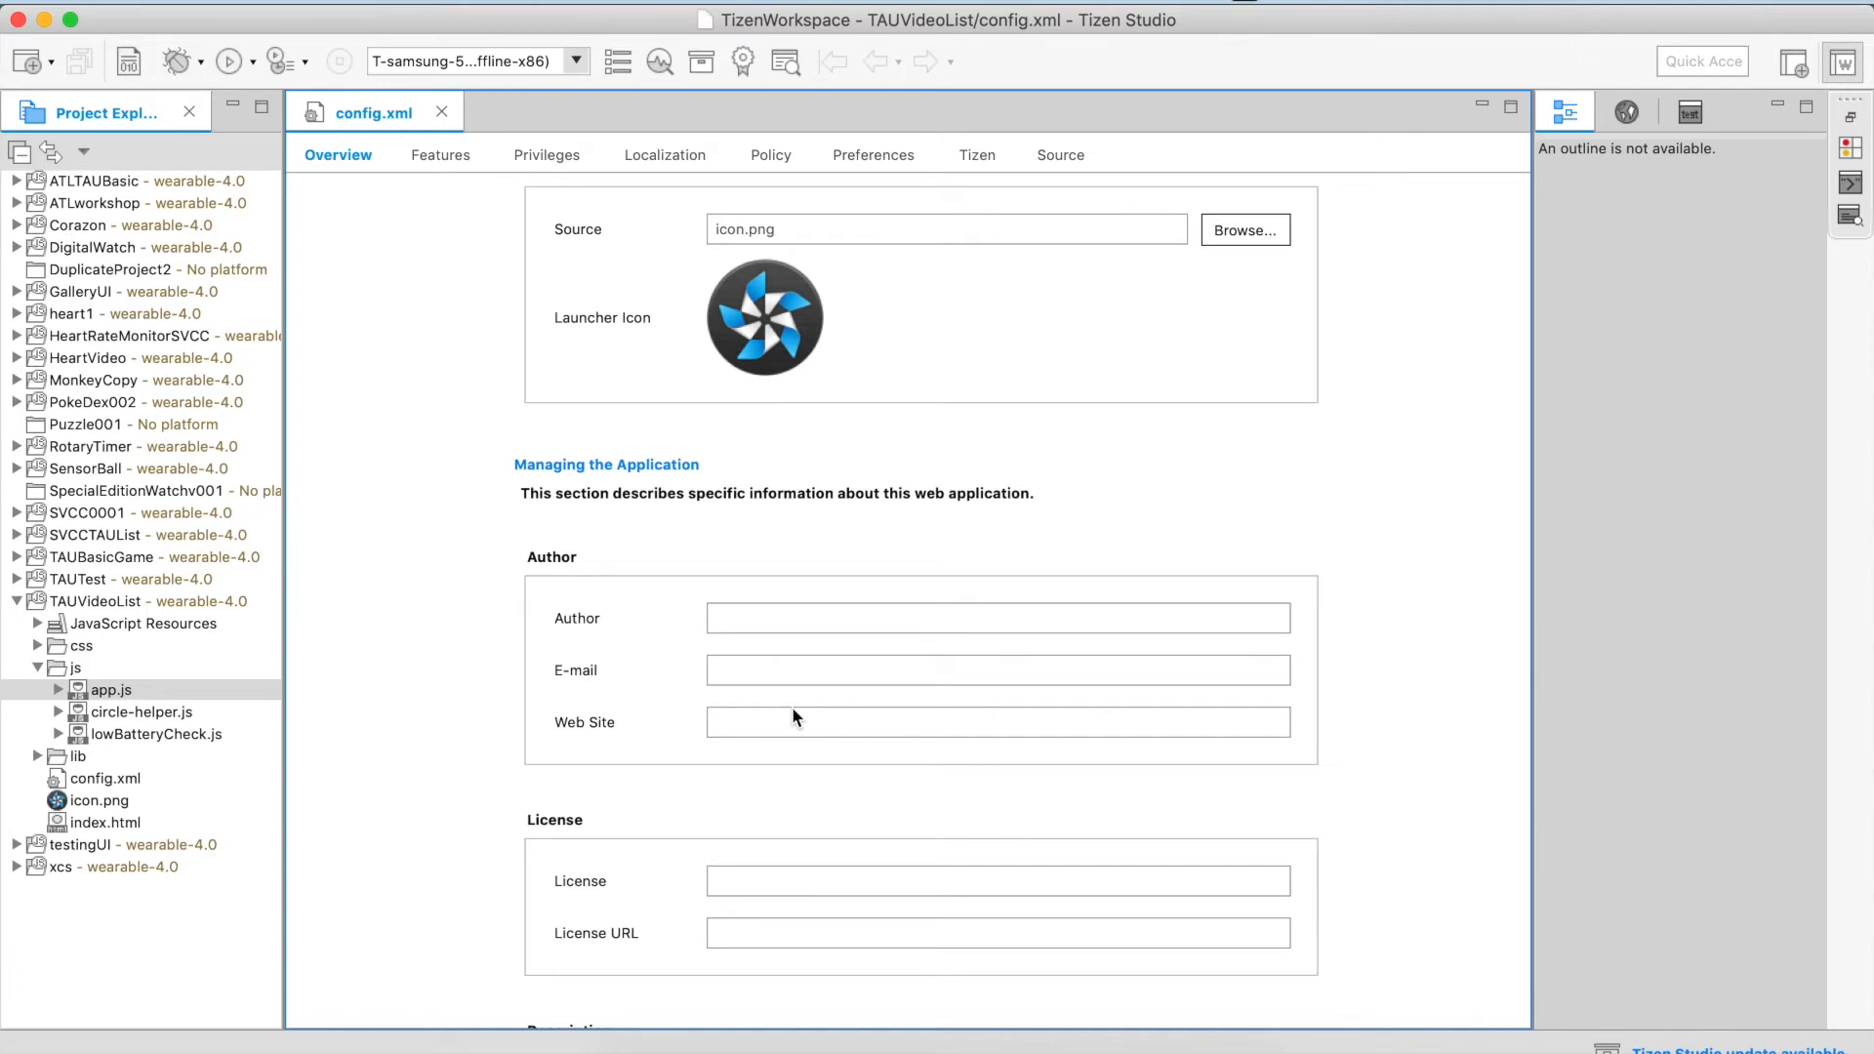
pyautogui.scroll(-3)
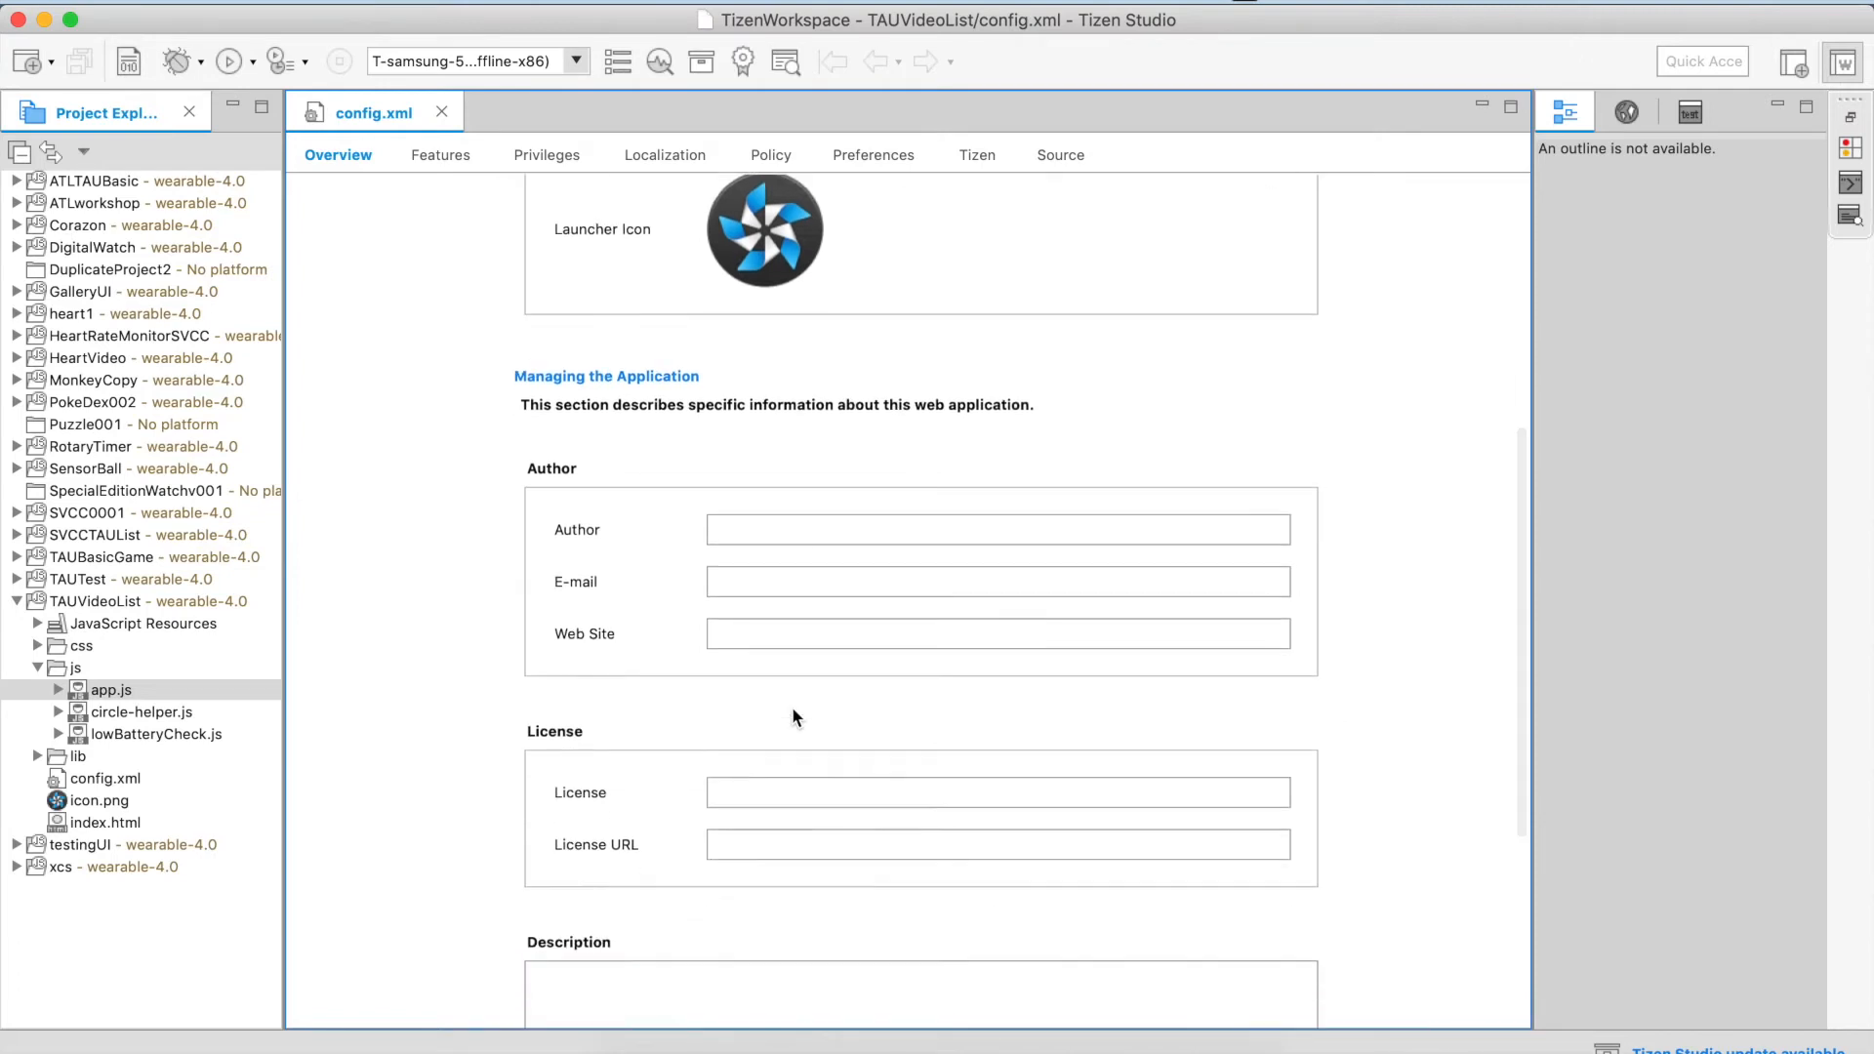
pyautogui.click(997, 633)
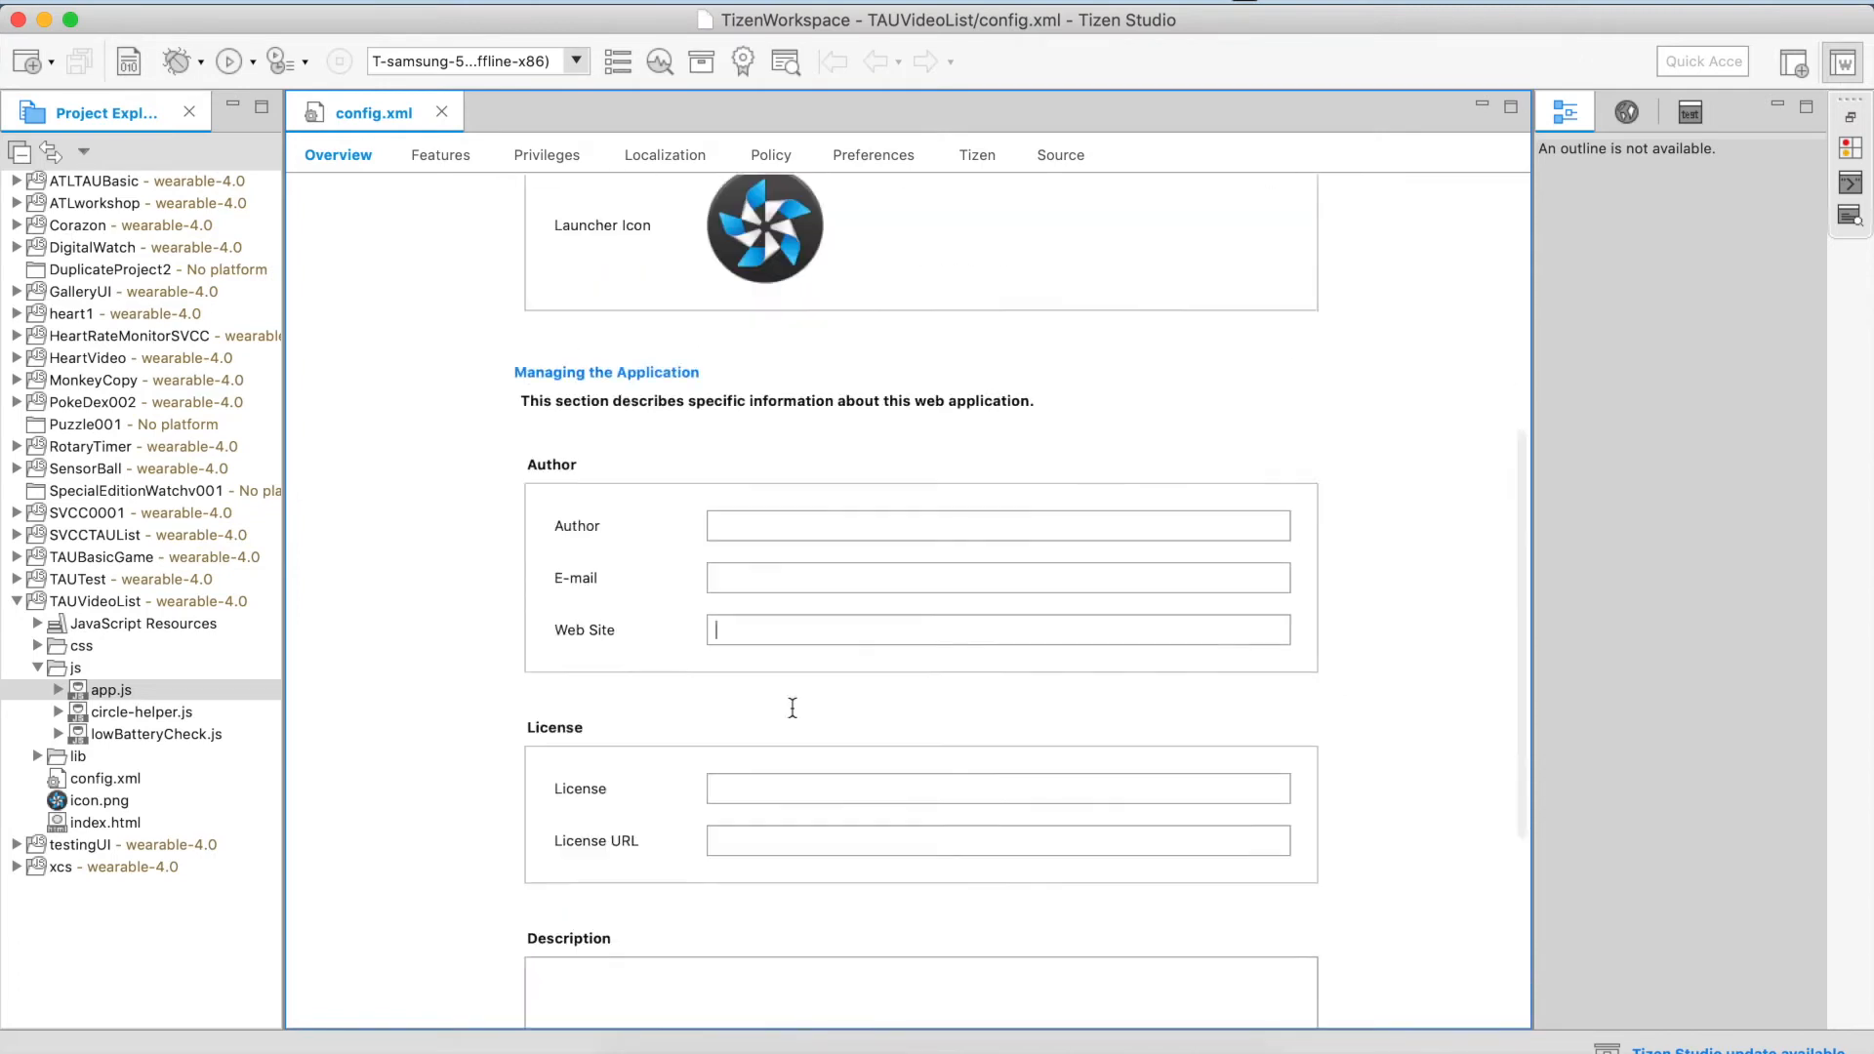
pyautogui.click(441, 154)
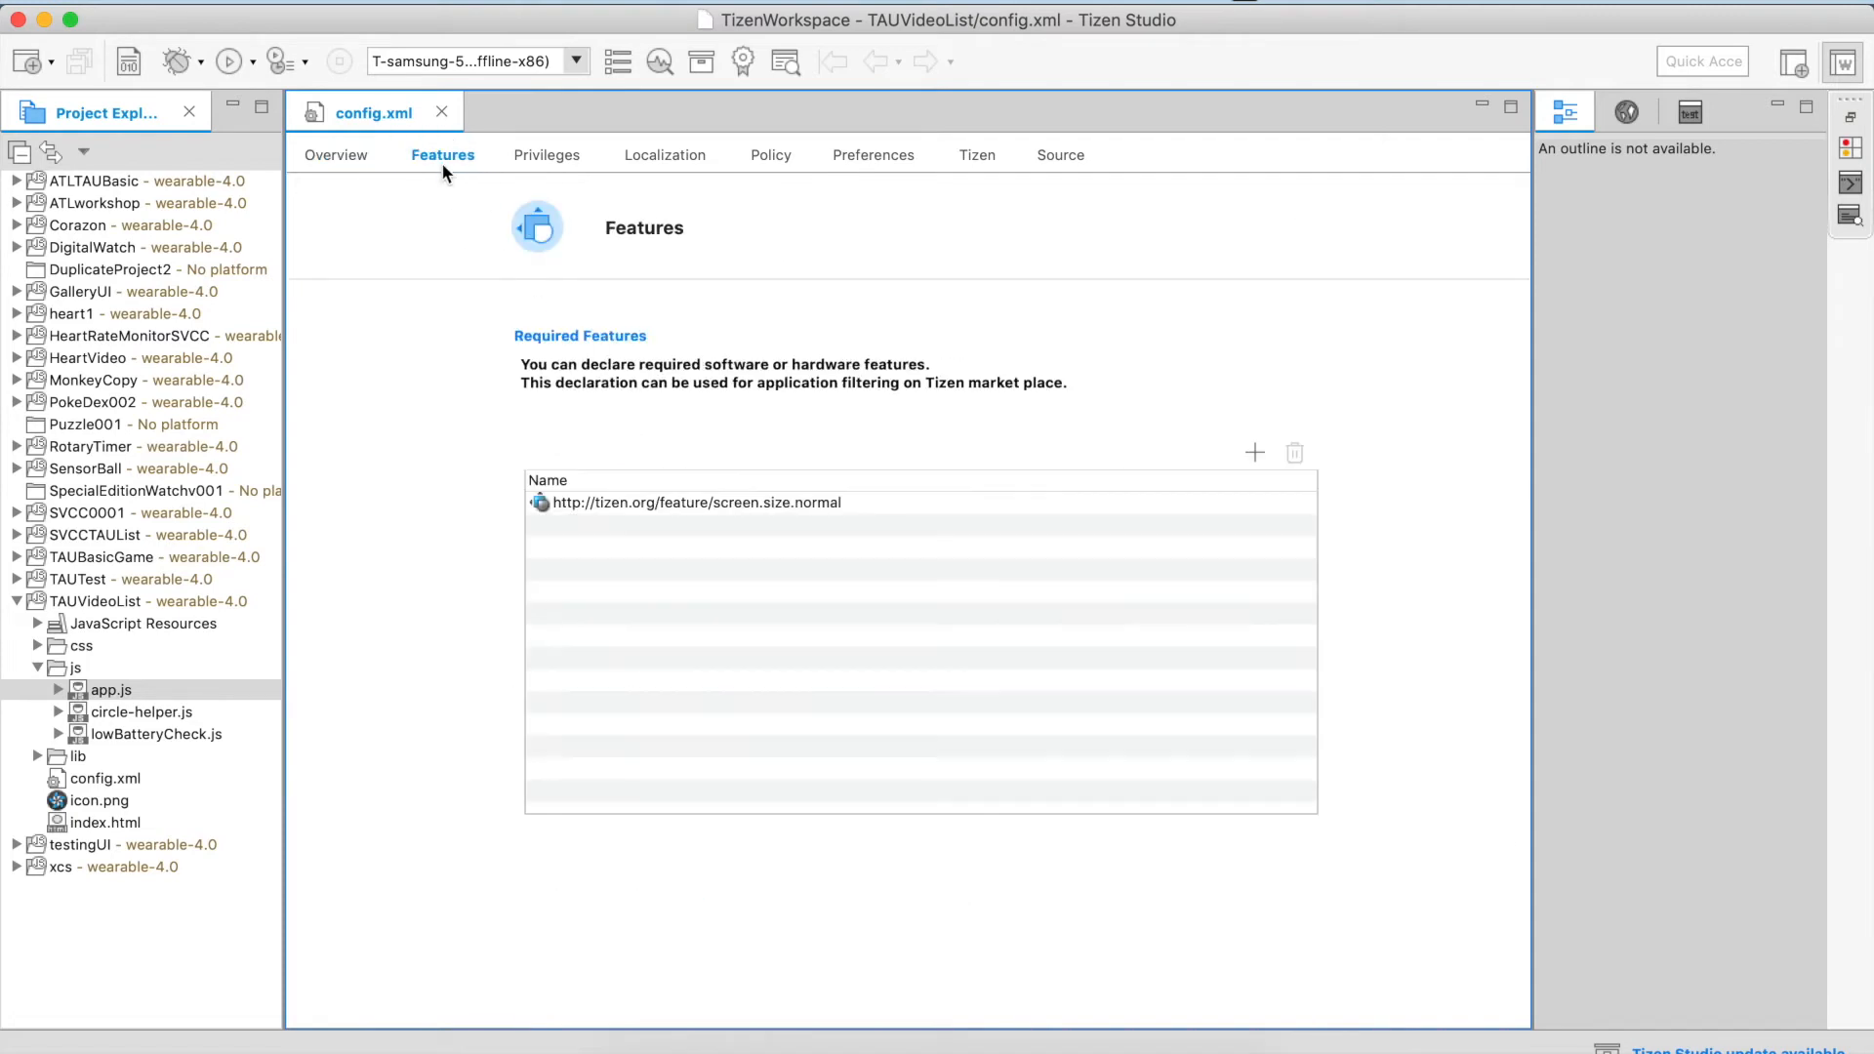
pyautogui.moveTo(1202, 467)
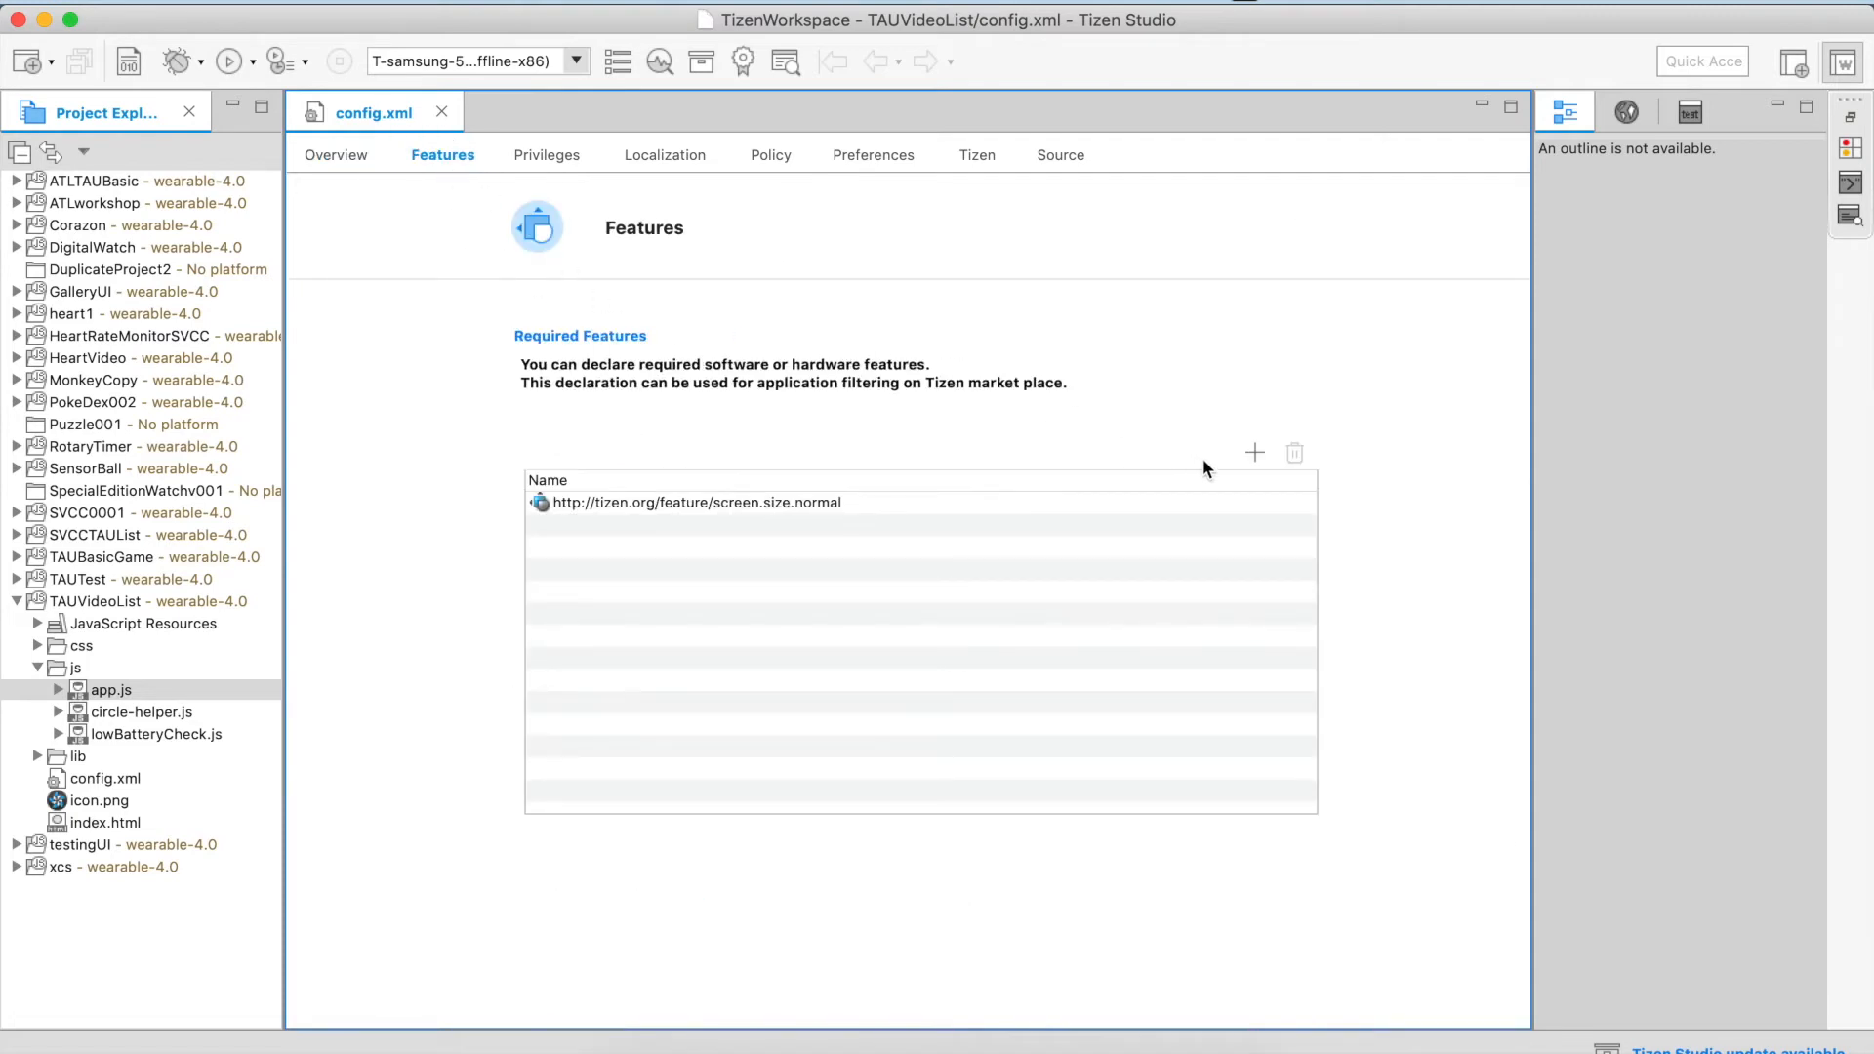
pyautogui.moveTo(1254, 452)
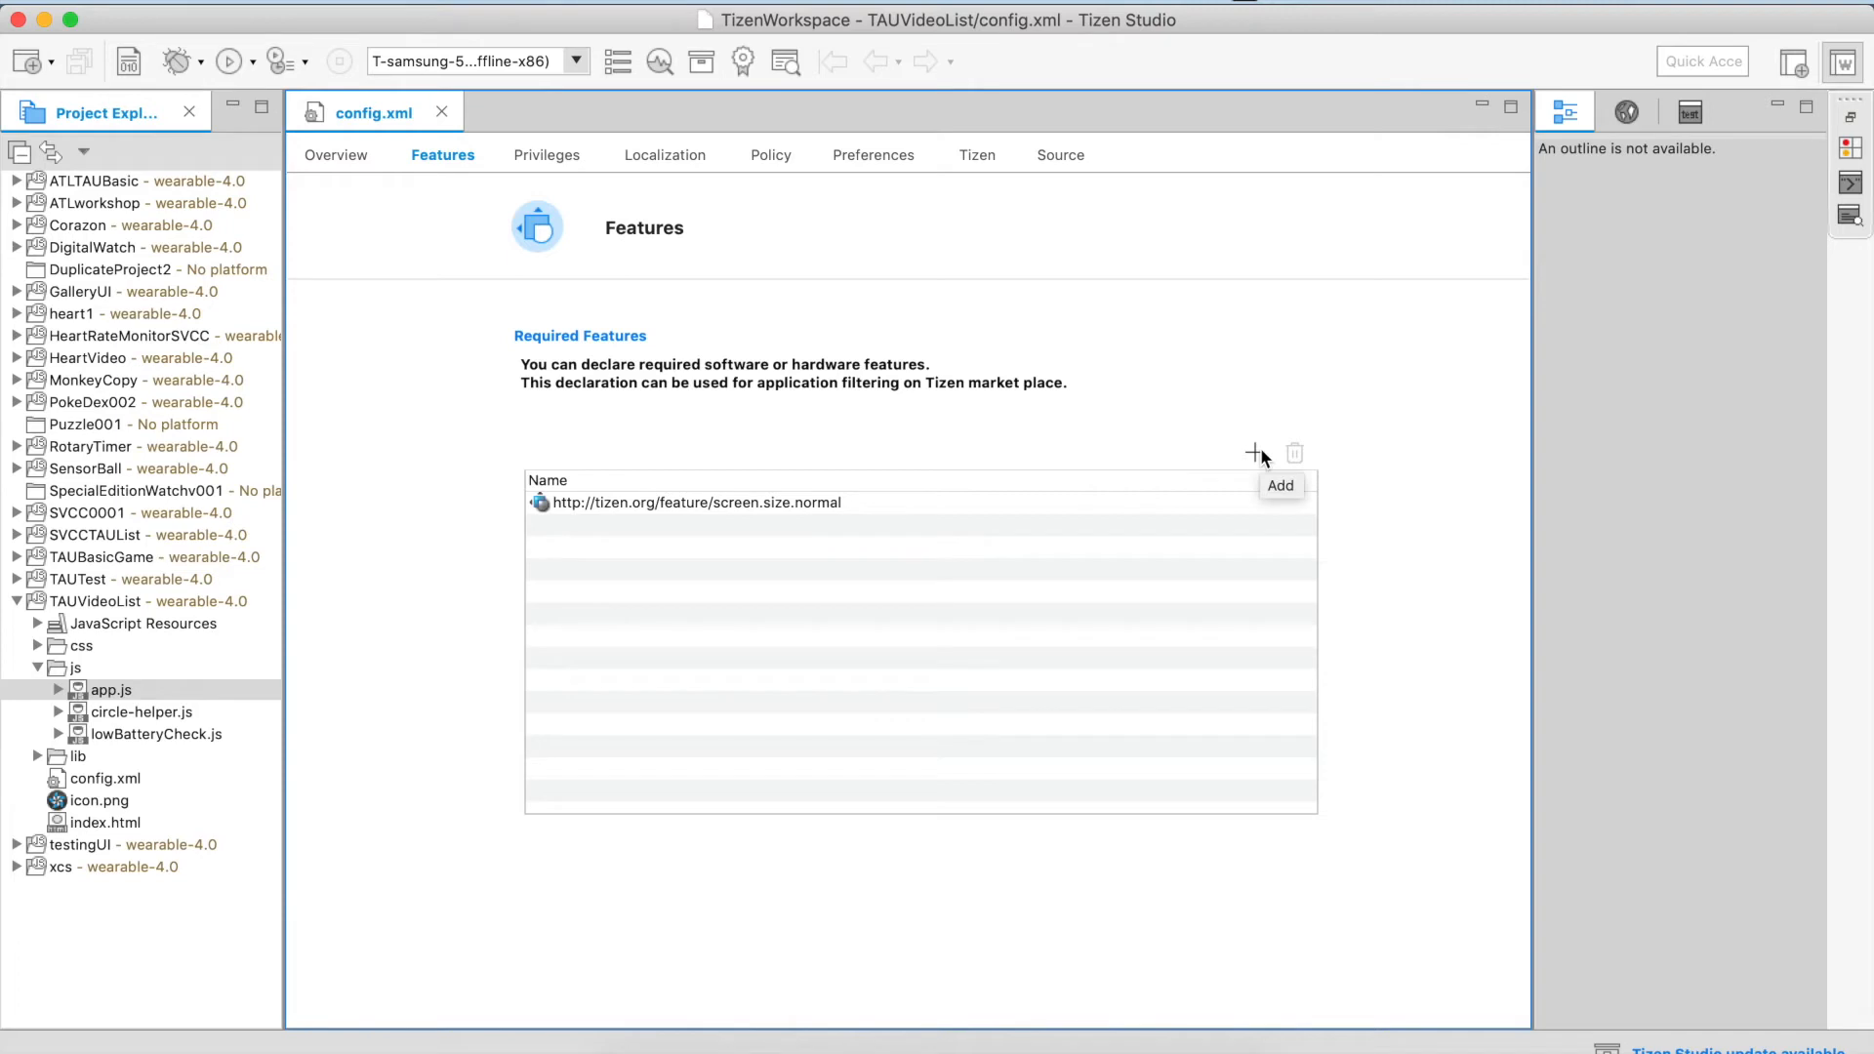
pyautogui.click(1246, 452)
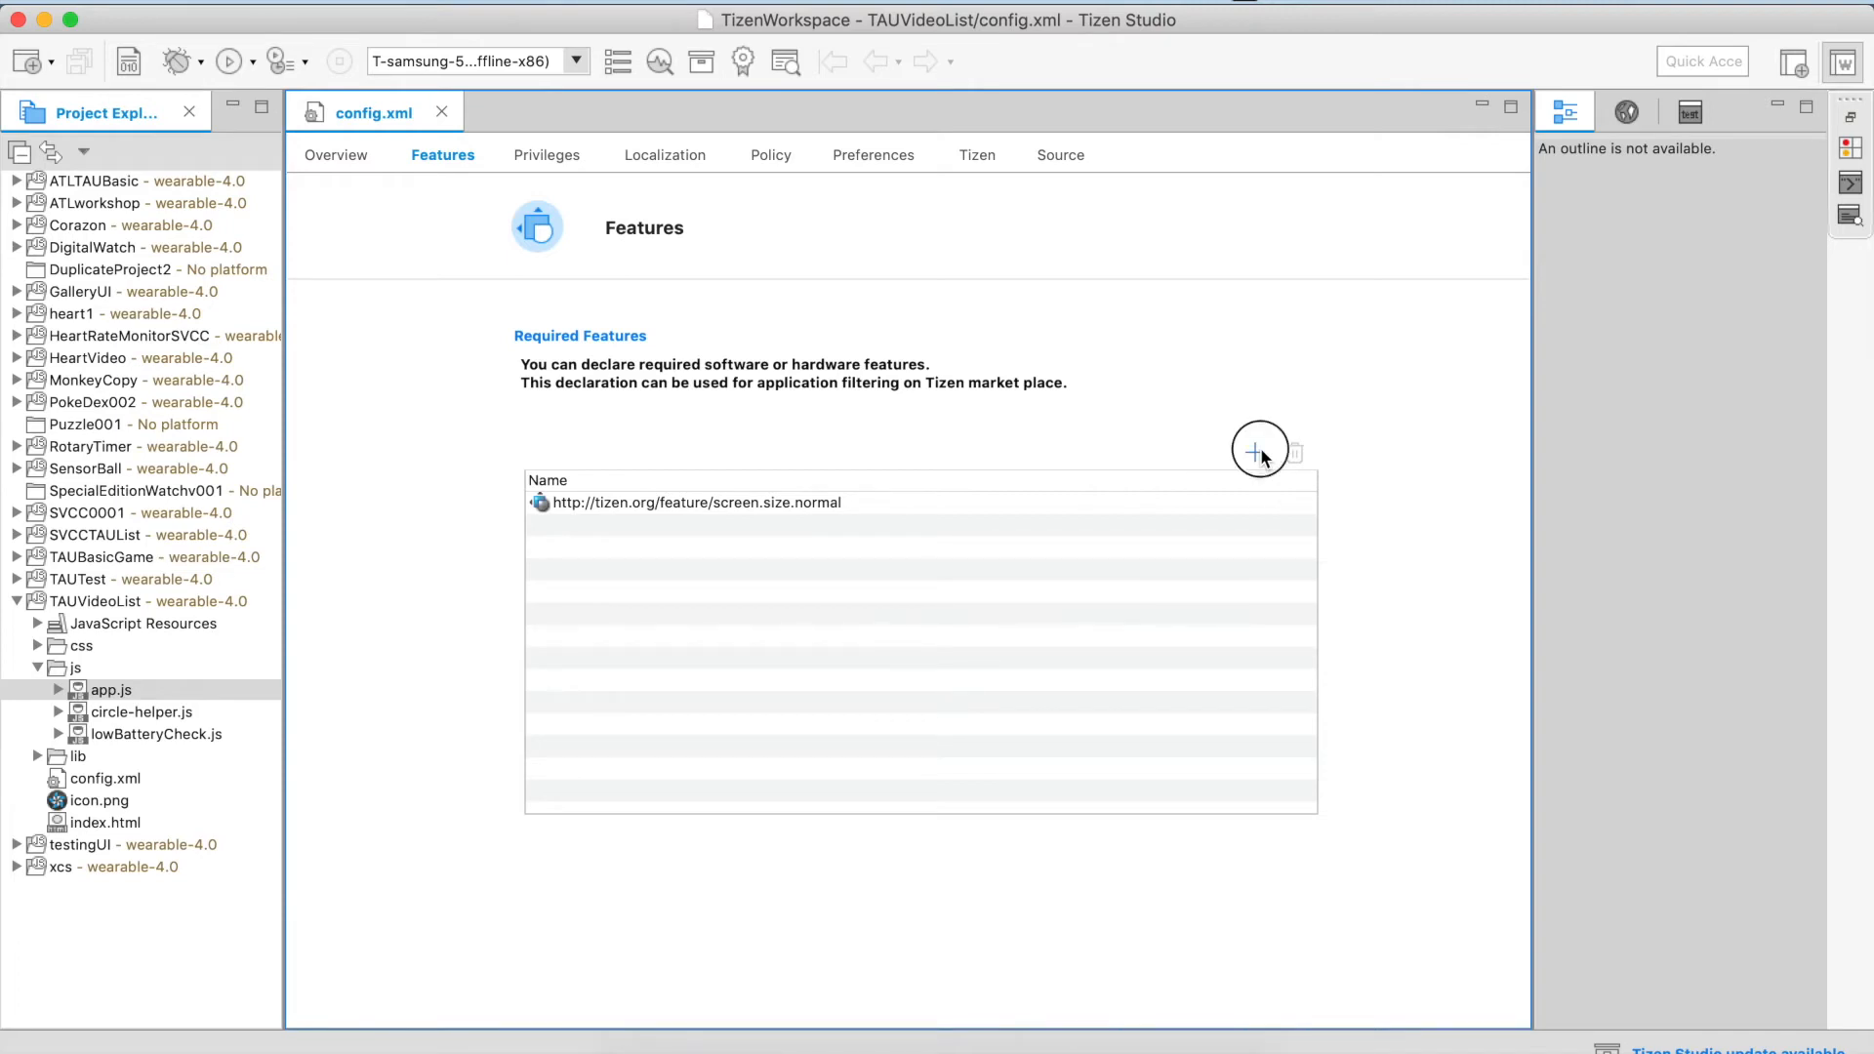
pyautogui.click(1258, 449)
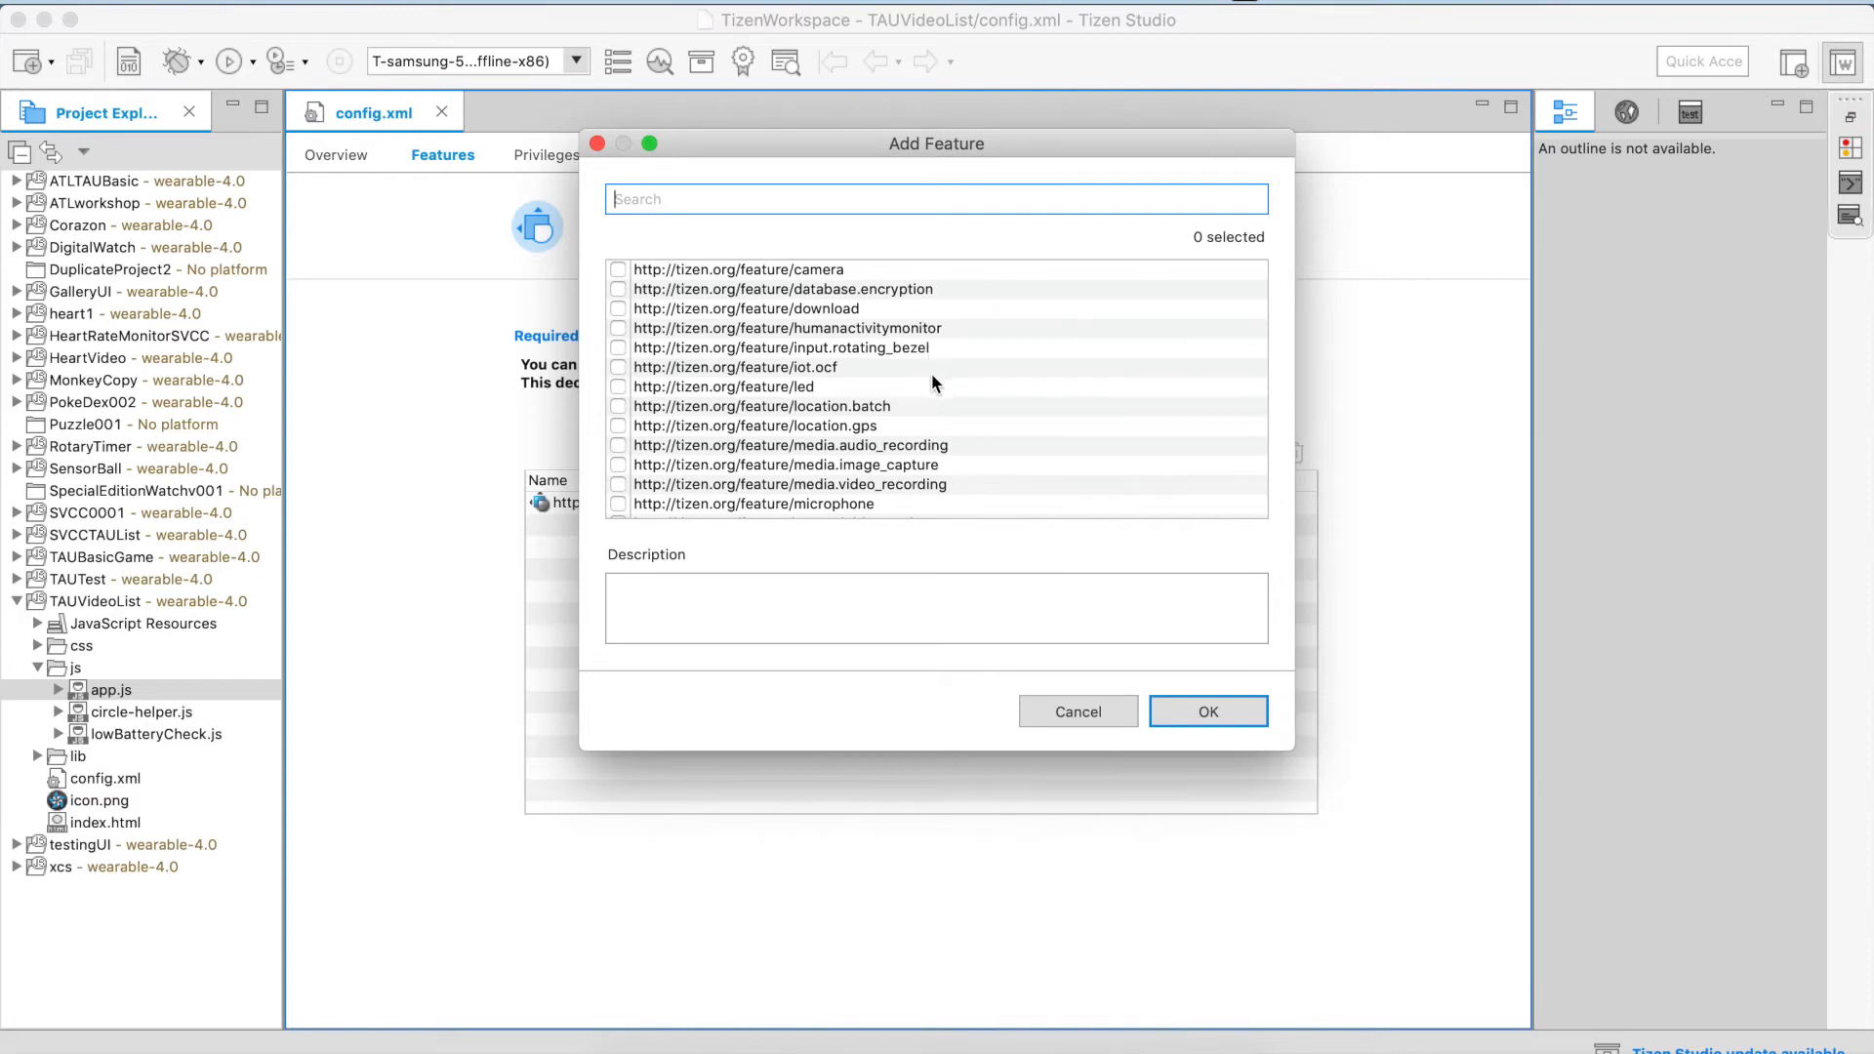
pyautogui.click(734, 367)
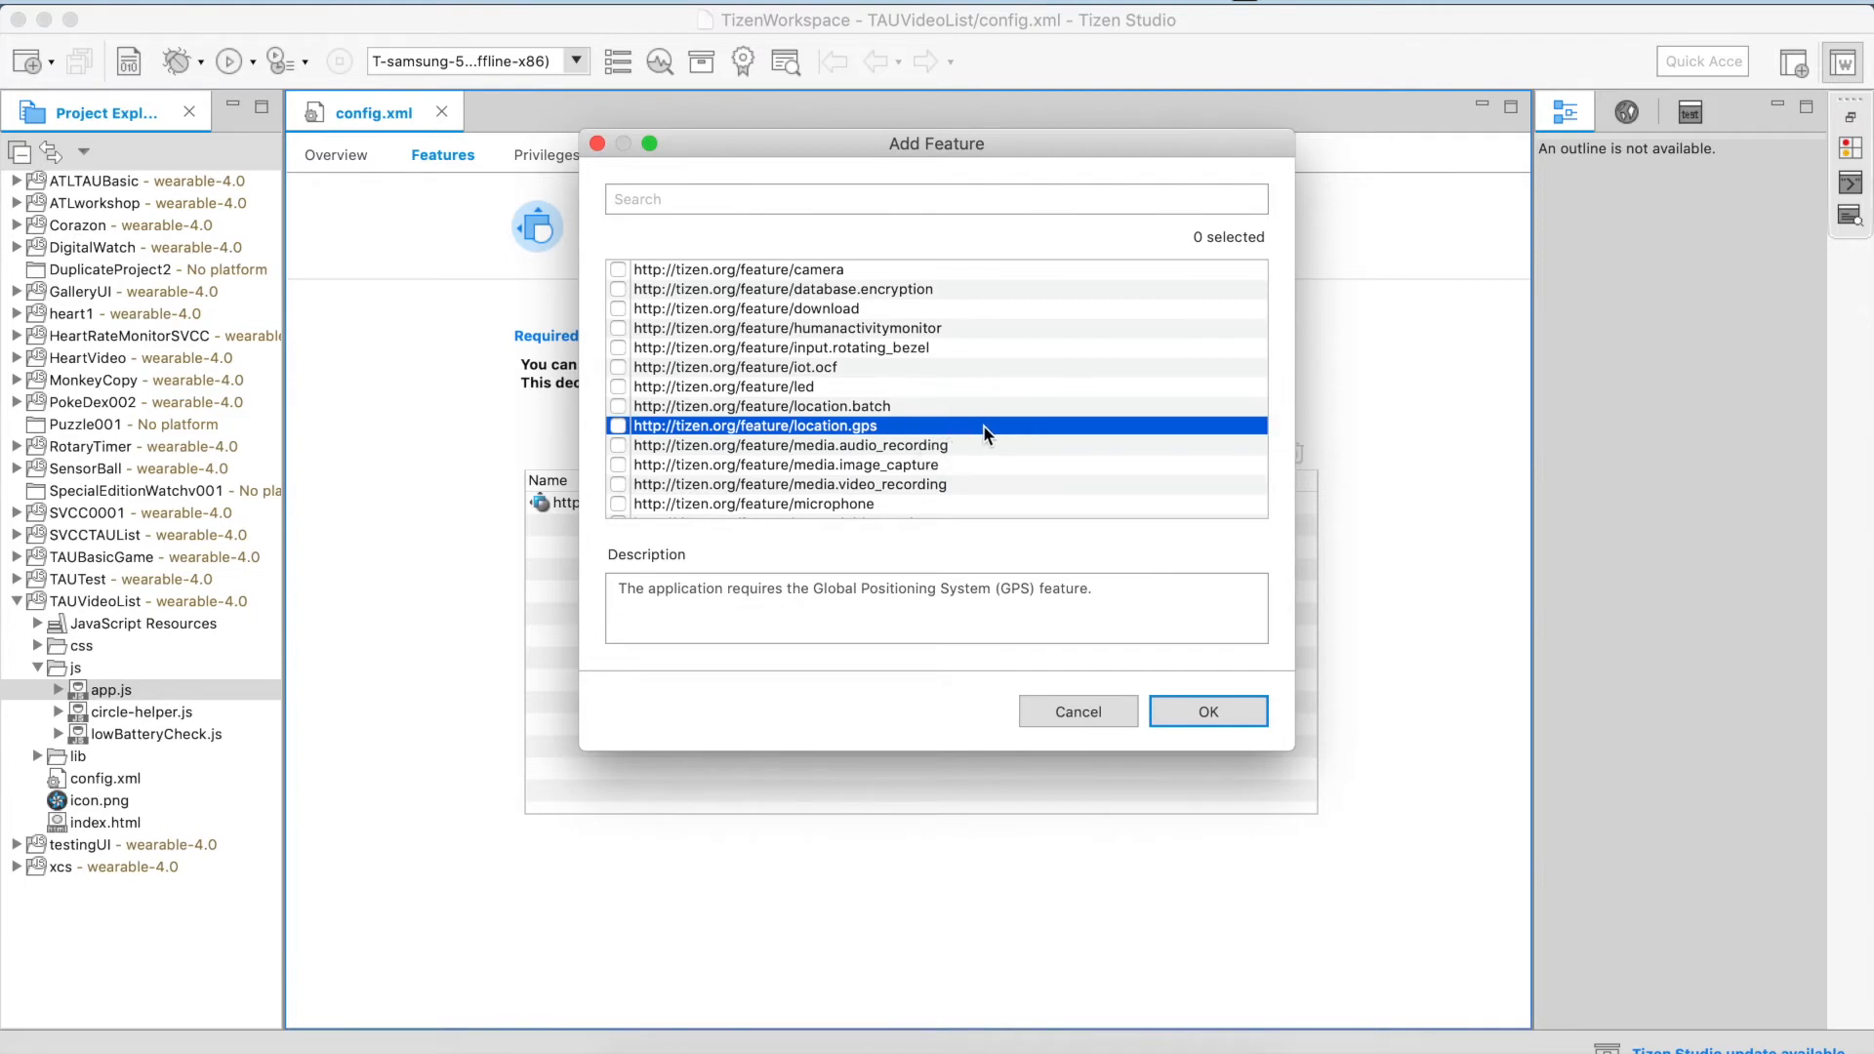
pyautogui.click(772, 504)
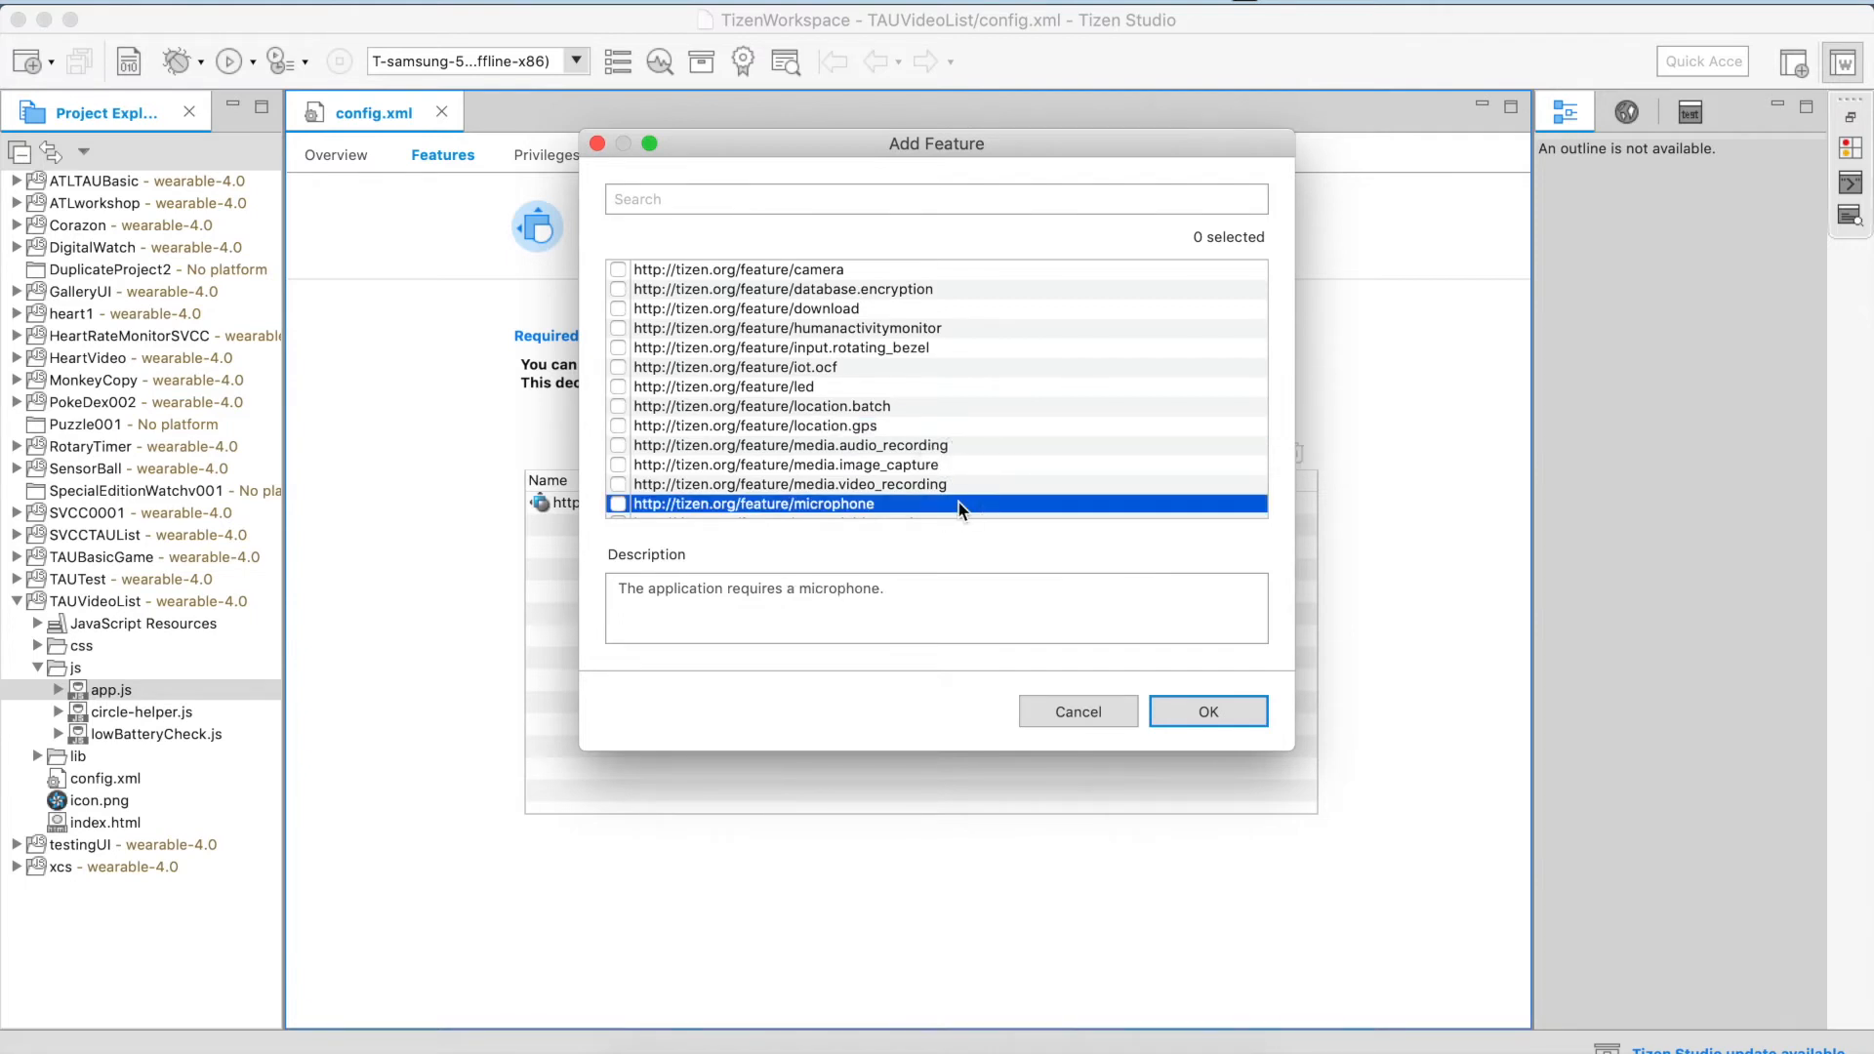
pyautogui.scroll(-3)
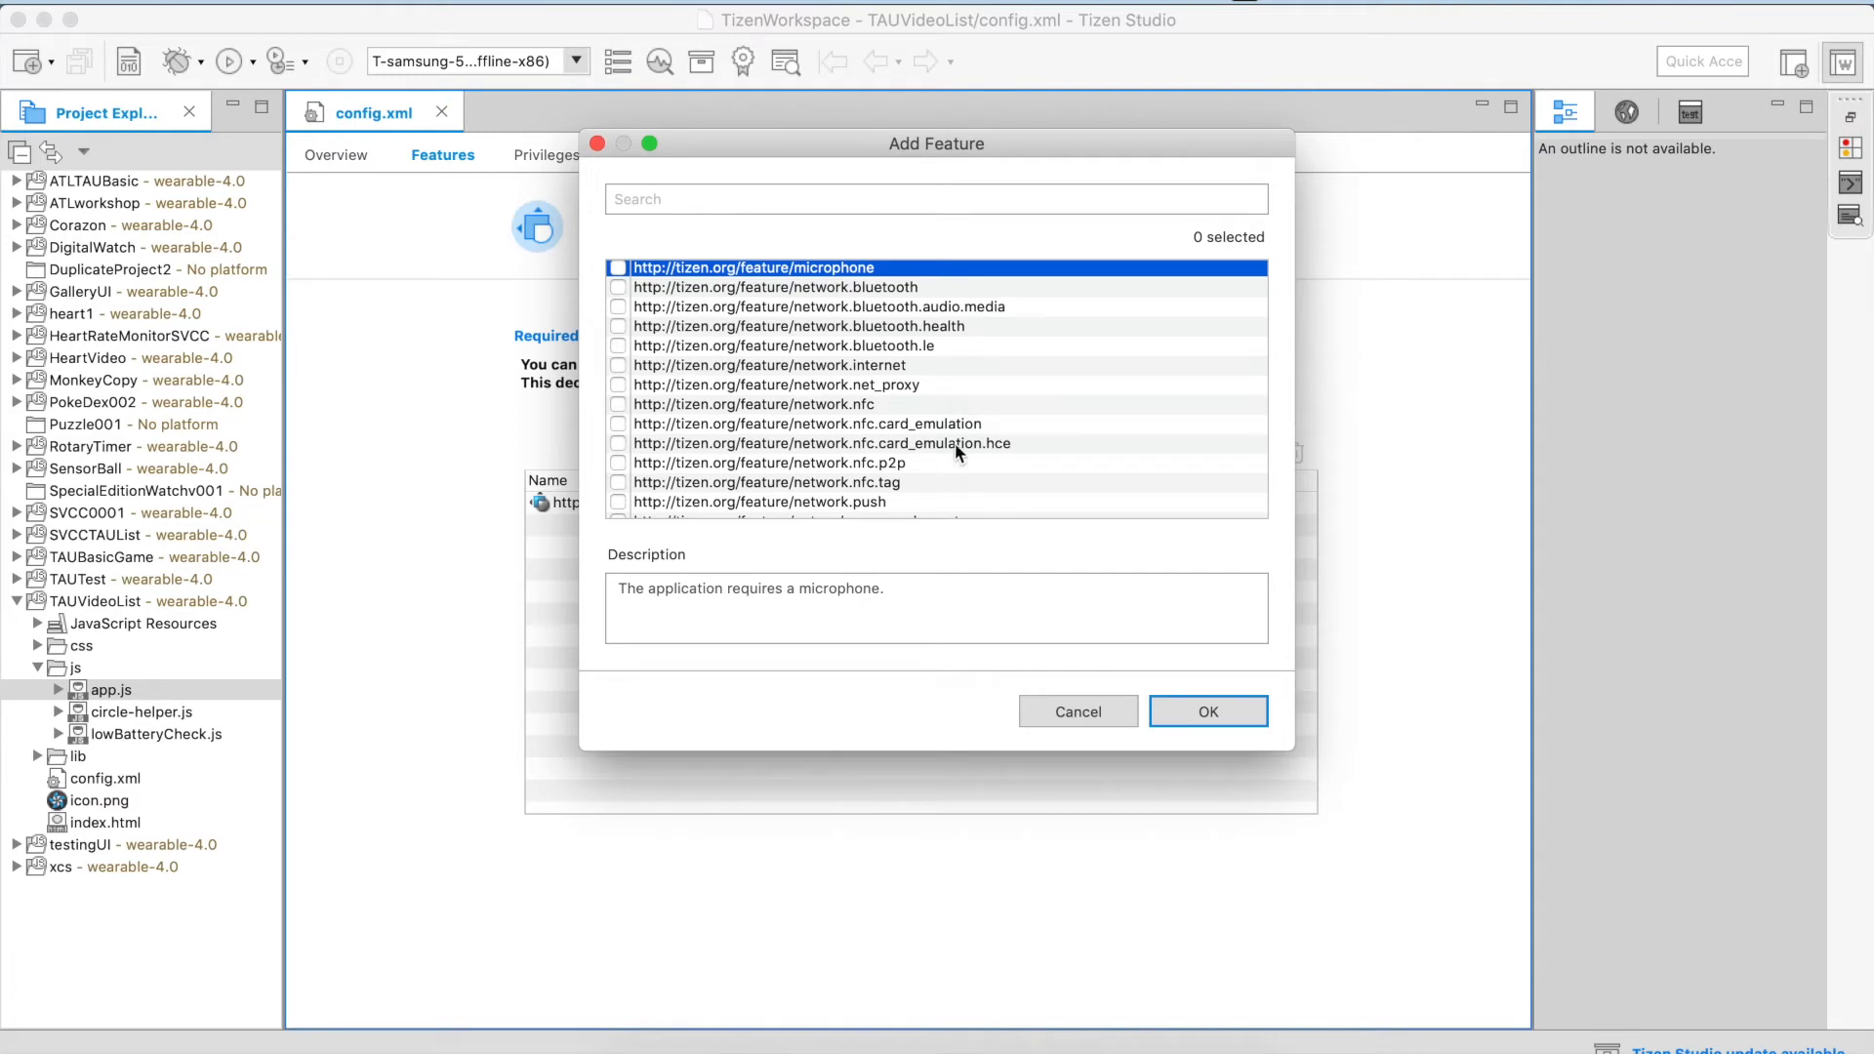
pyautogui.moveTo(942, 392)
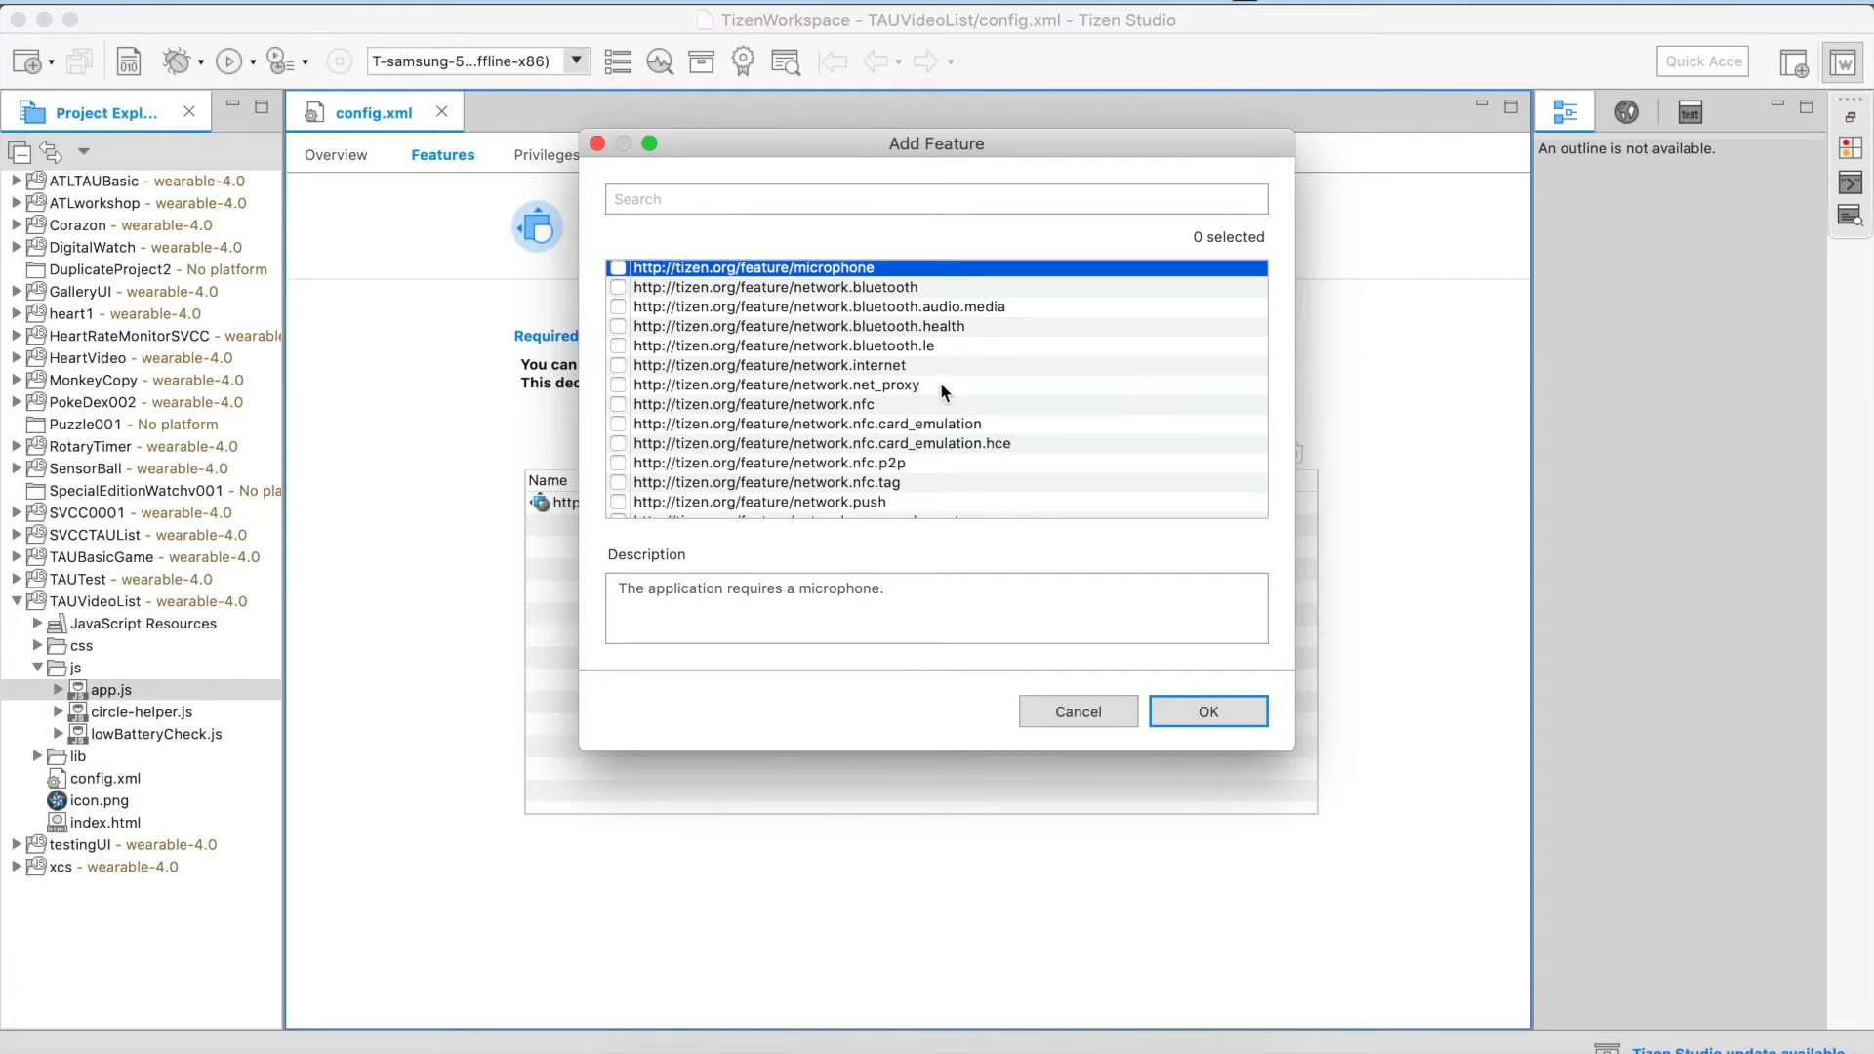
pyautogui.click(793, 287)
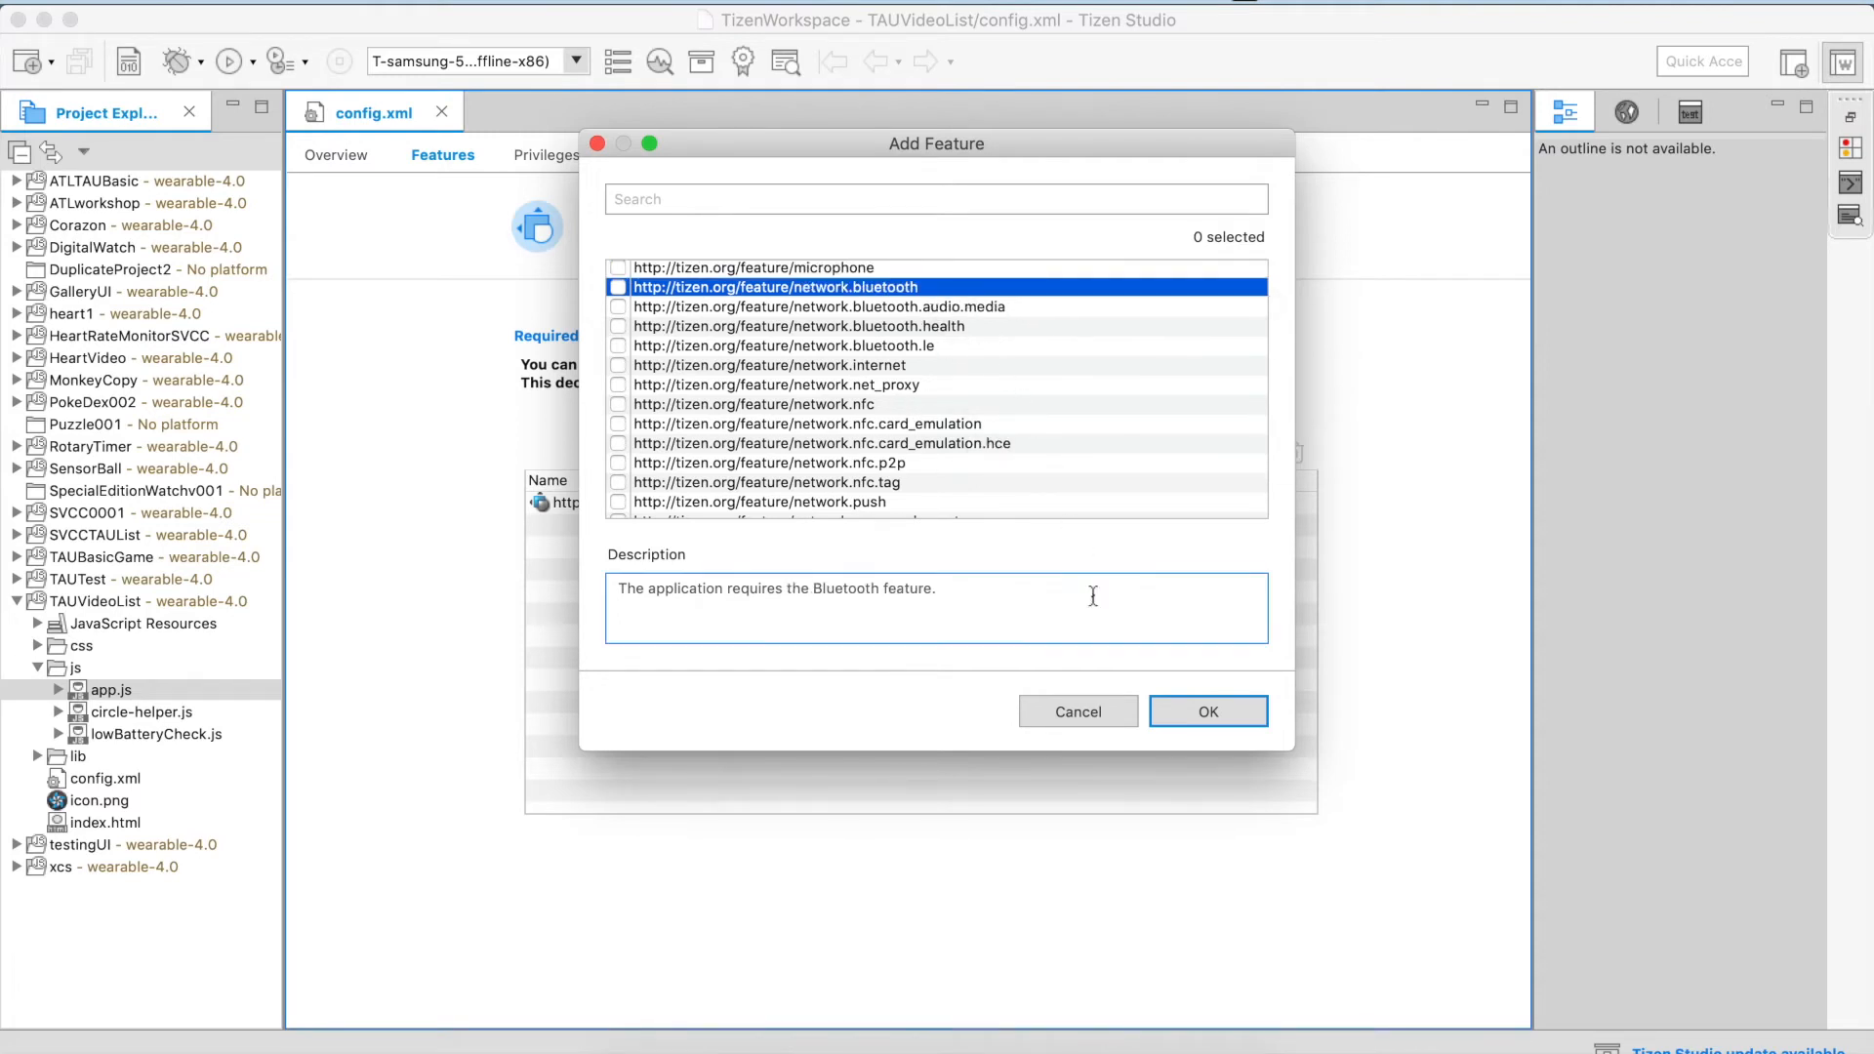
pyautogui.click(1078, 711)
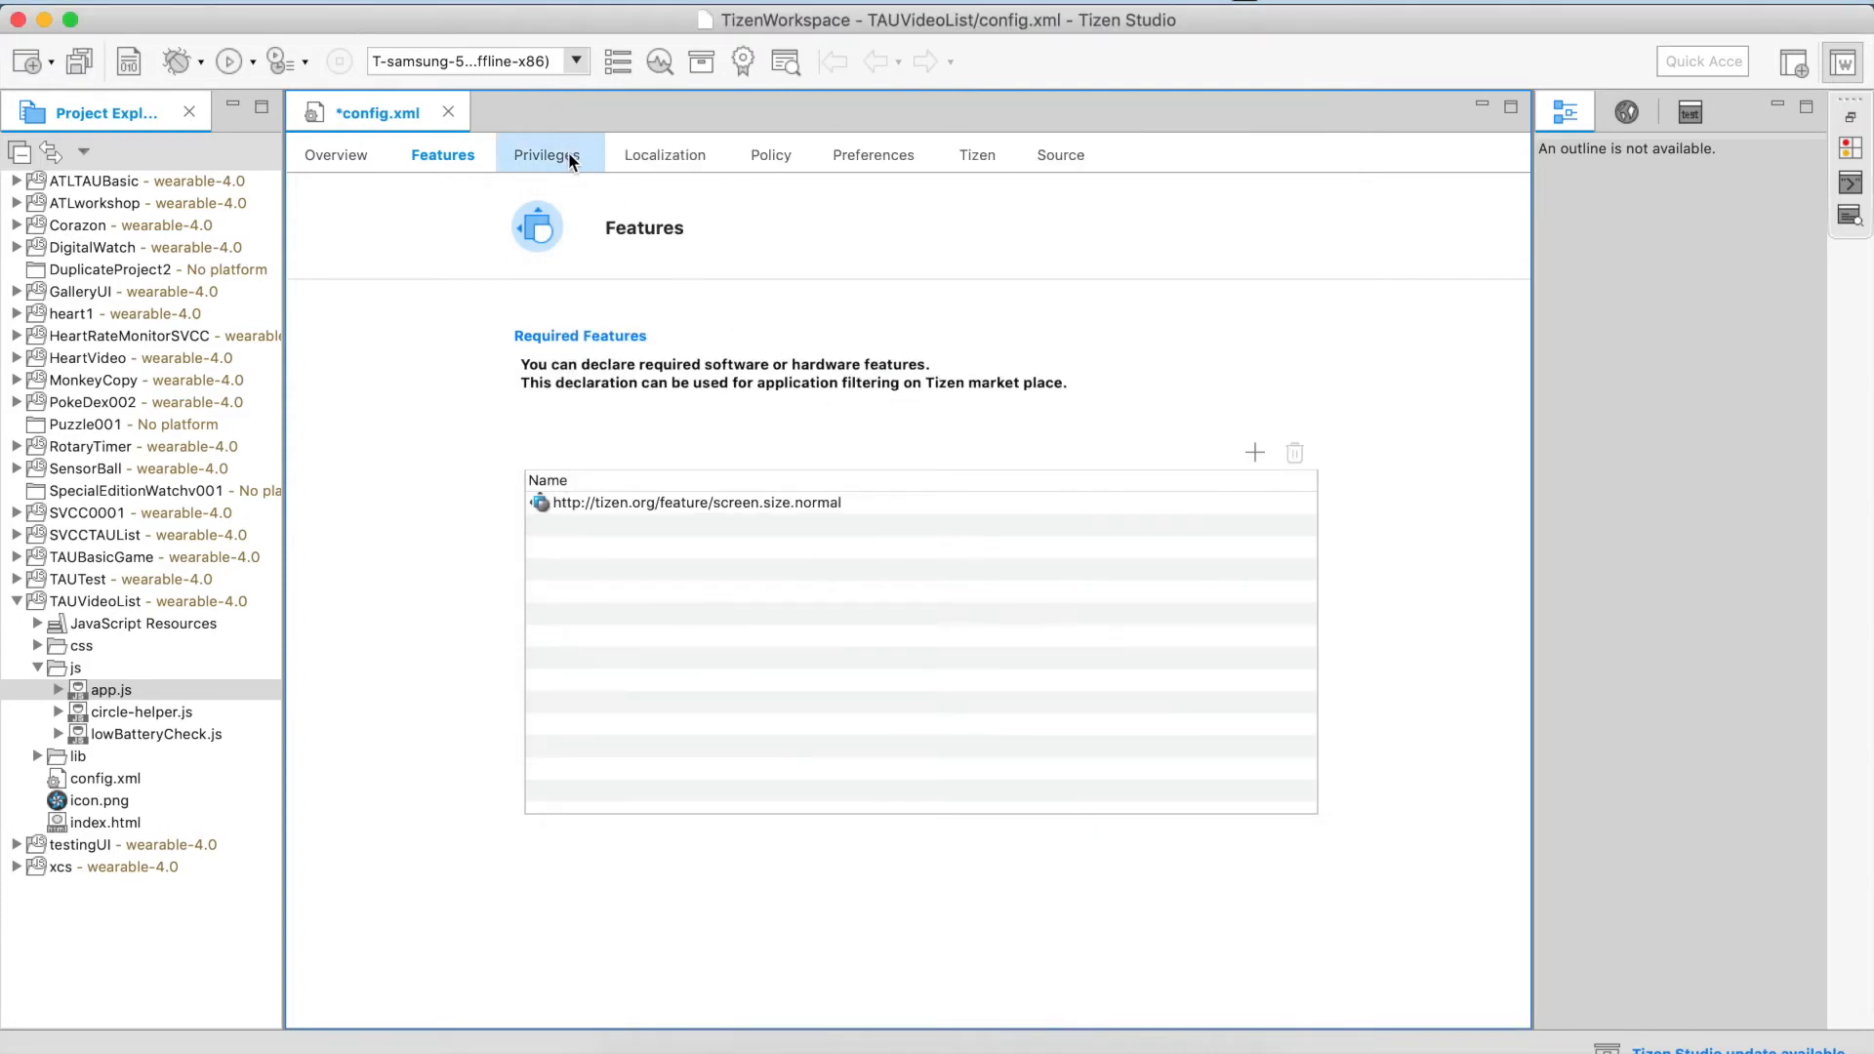
pyautogui.click(549, 154)
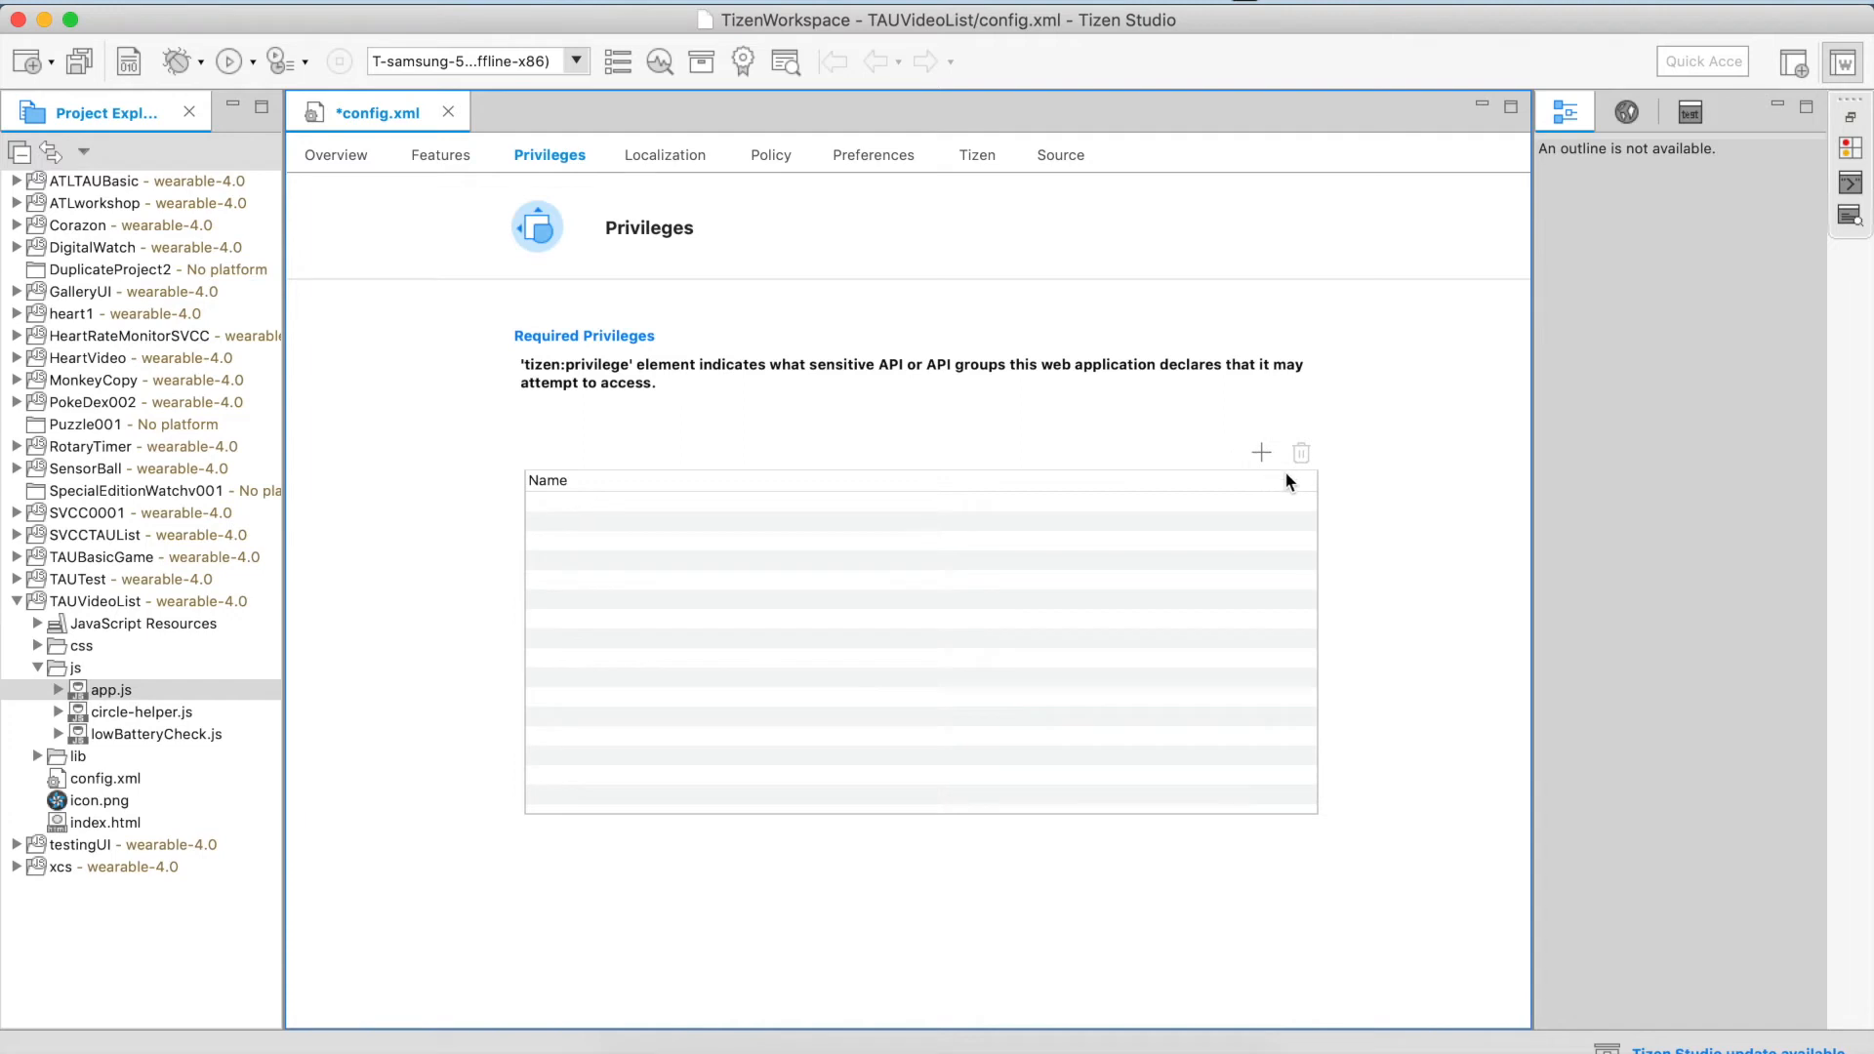
pyautogui.moveTo(1261, 465)
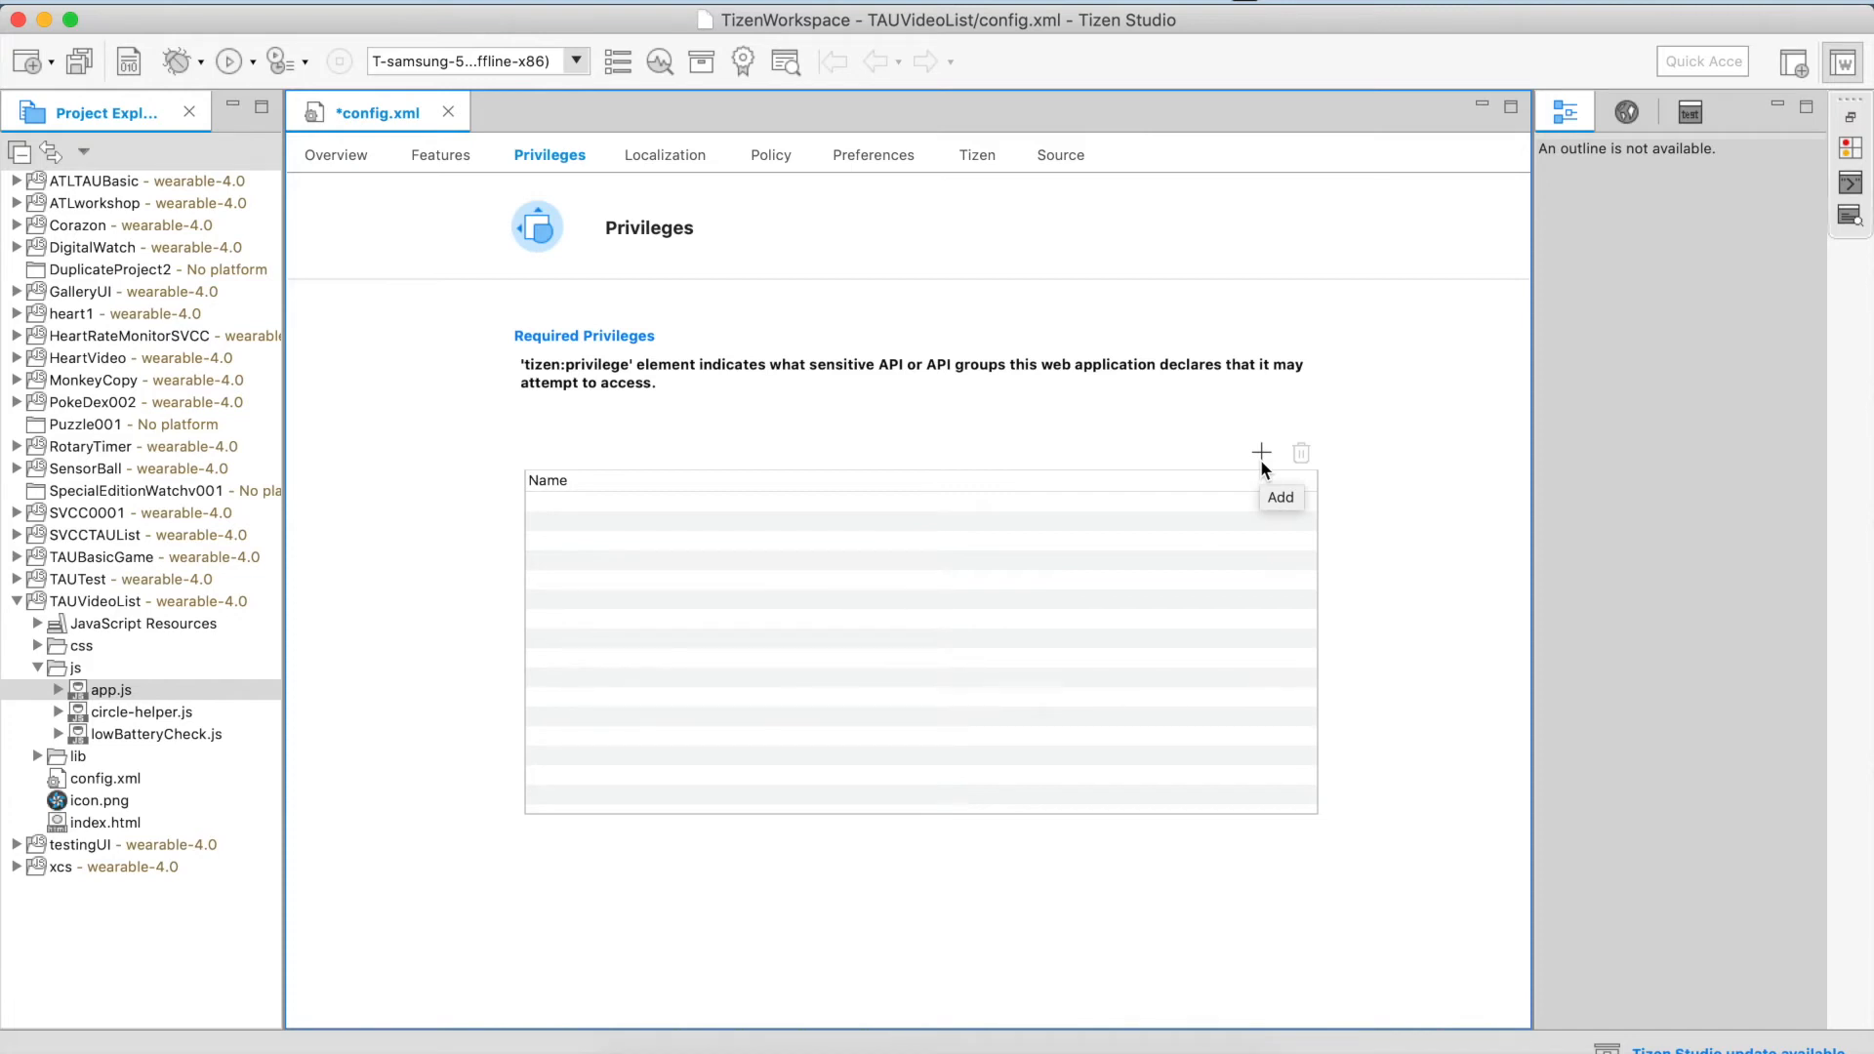
pyautogui.click(1261, 452)
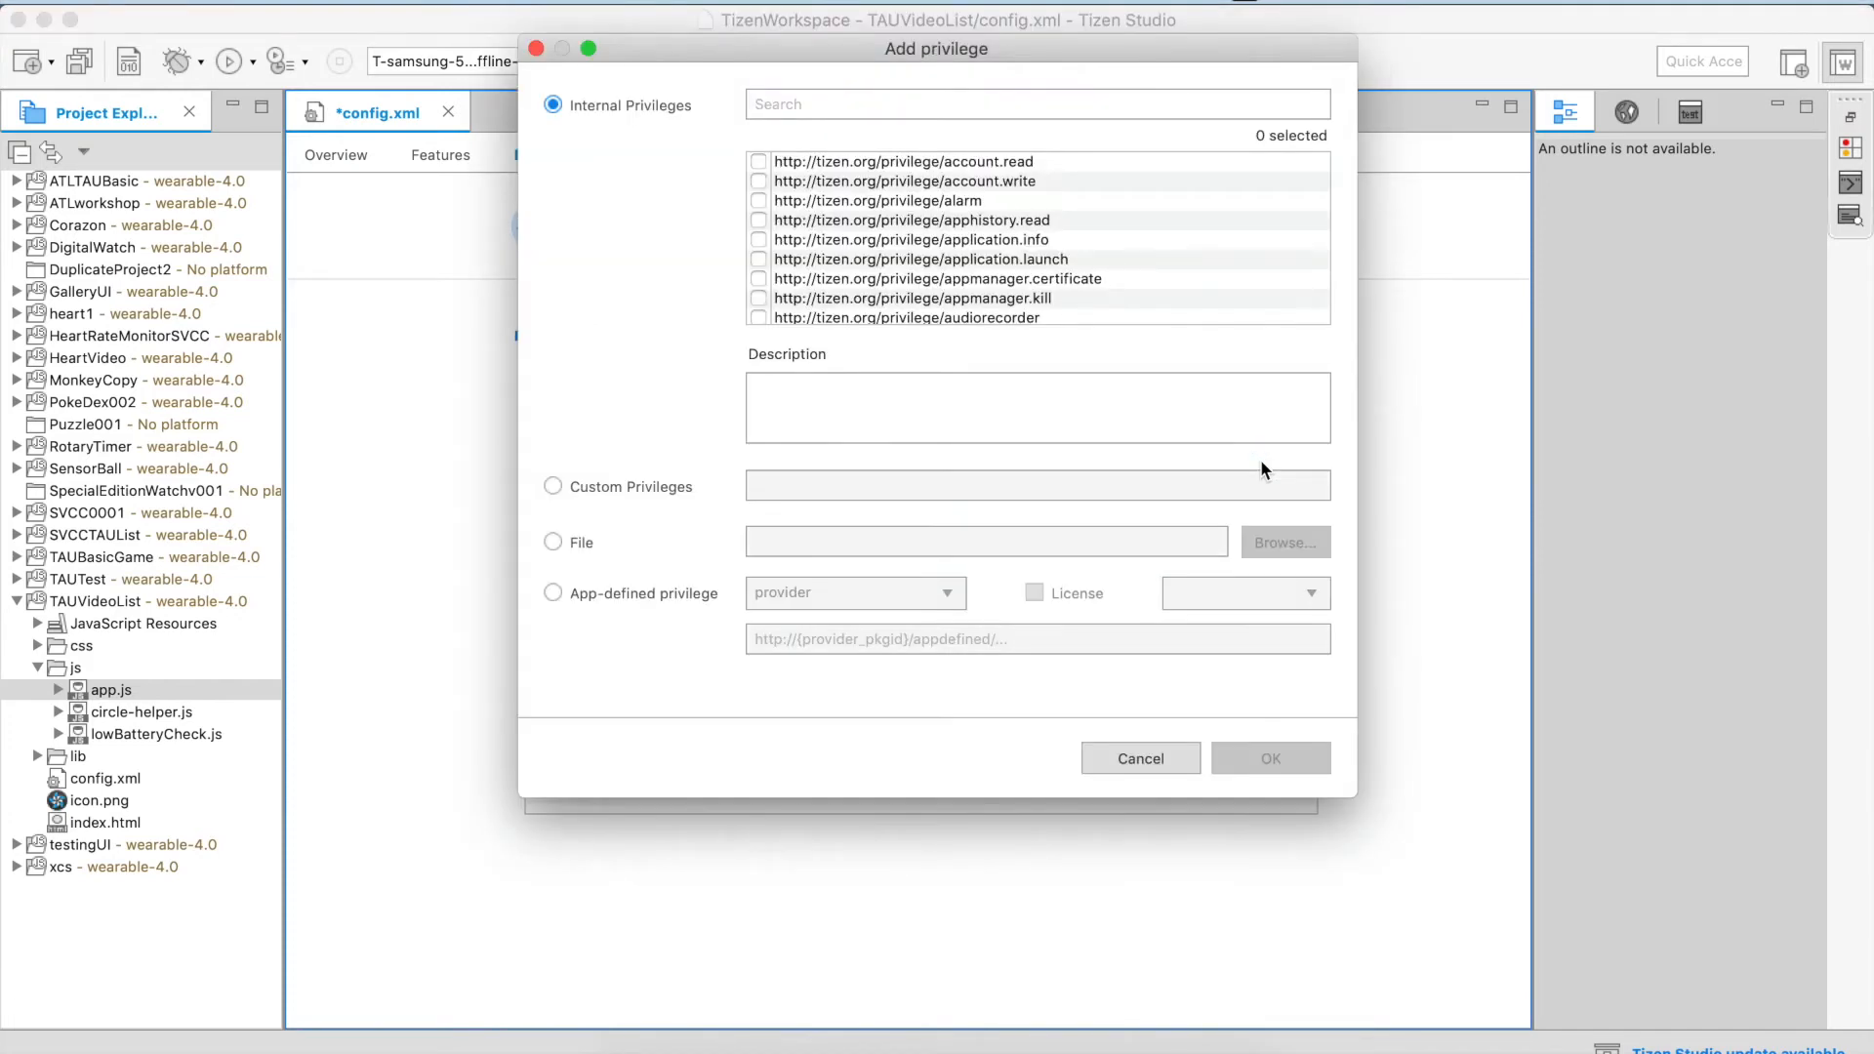
pyautogui.moveTo(1235, 281)
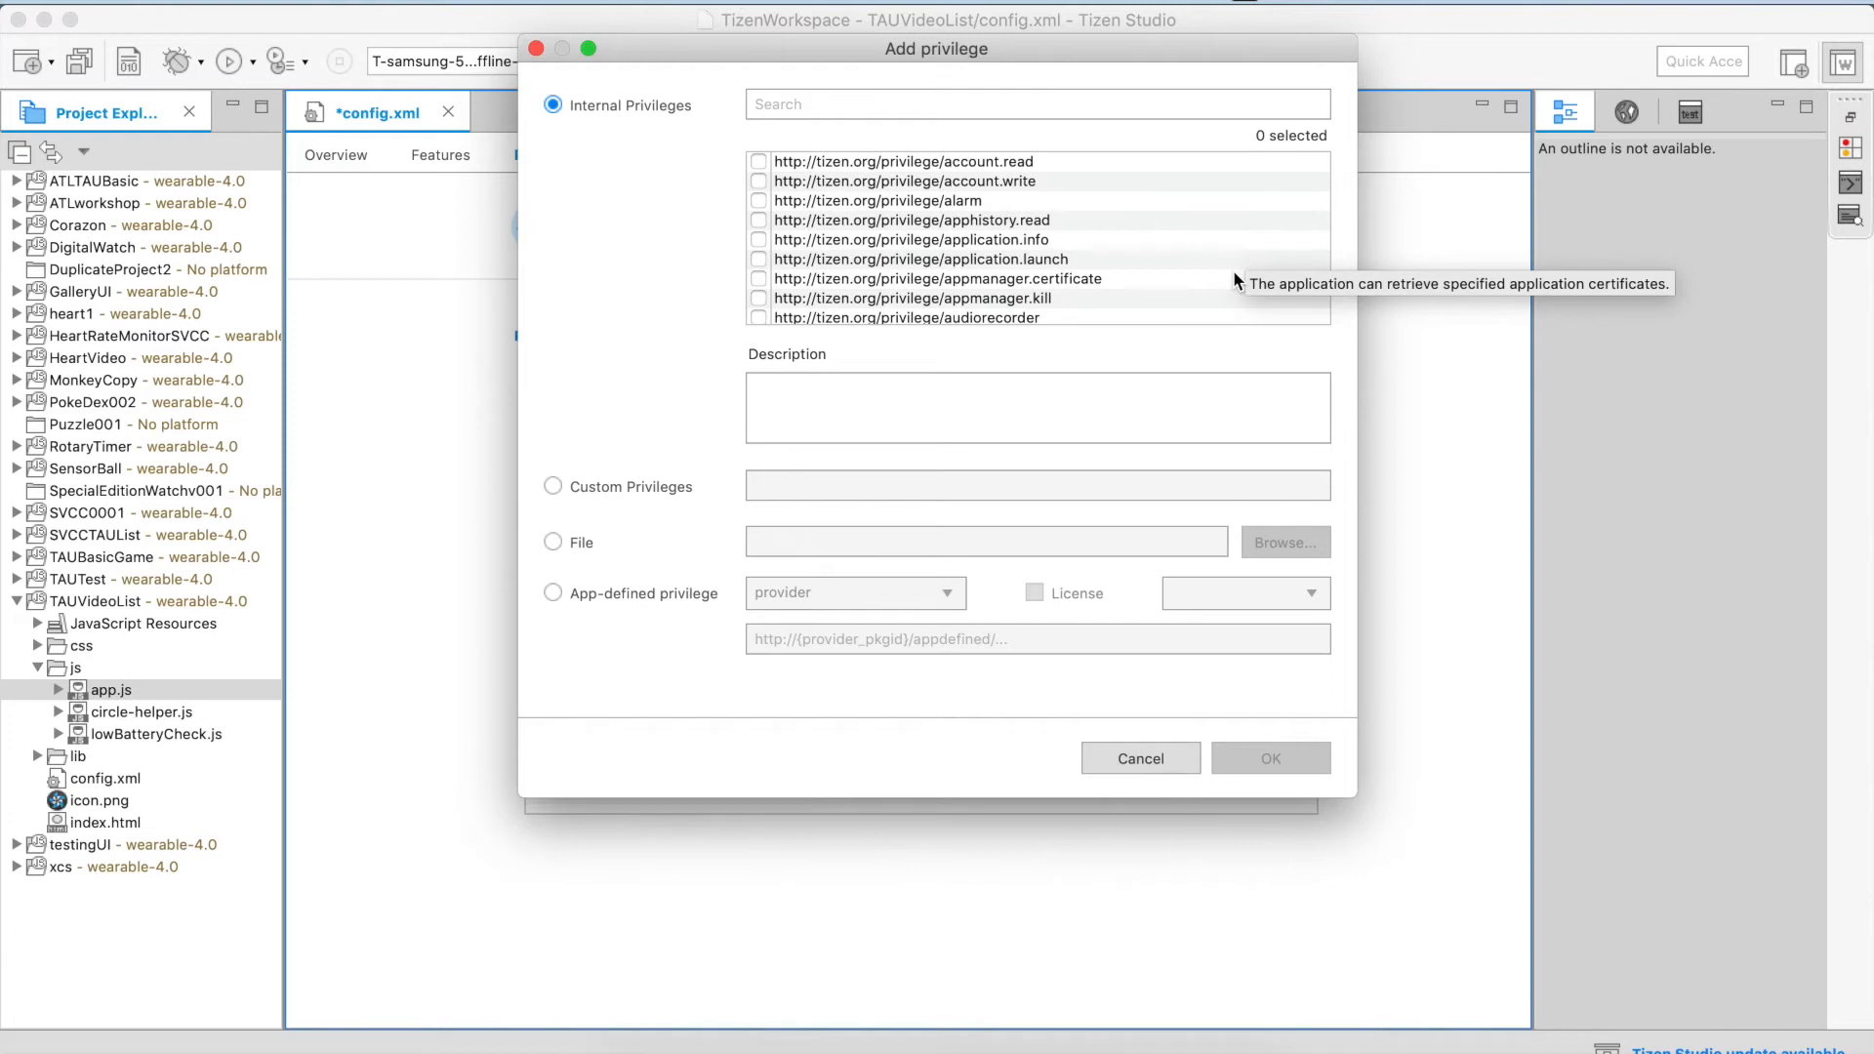
pyautogui.scroll(-3)
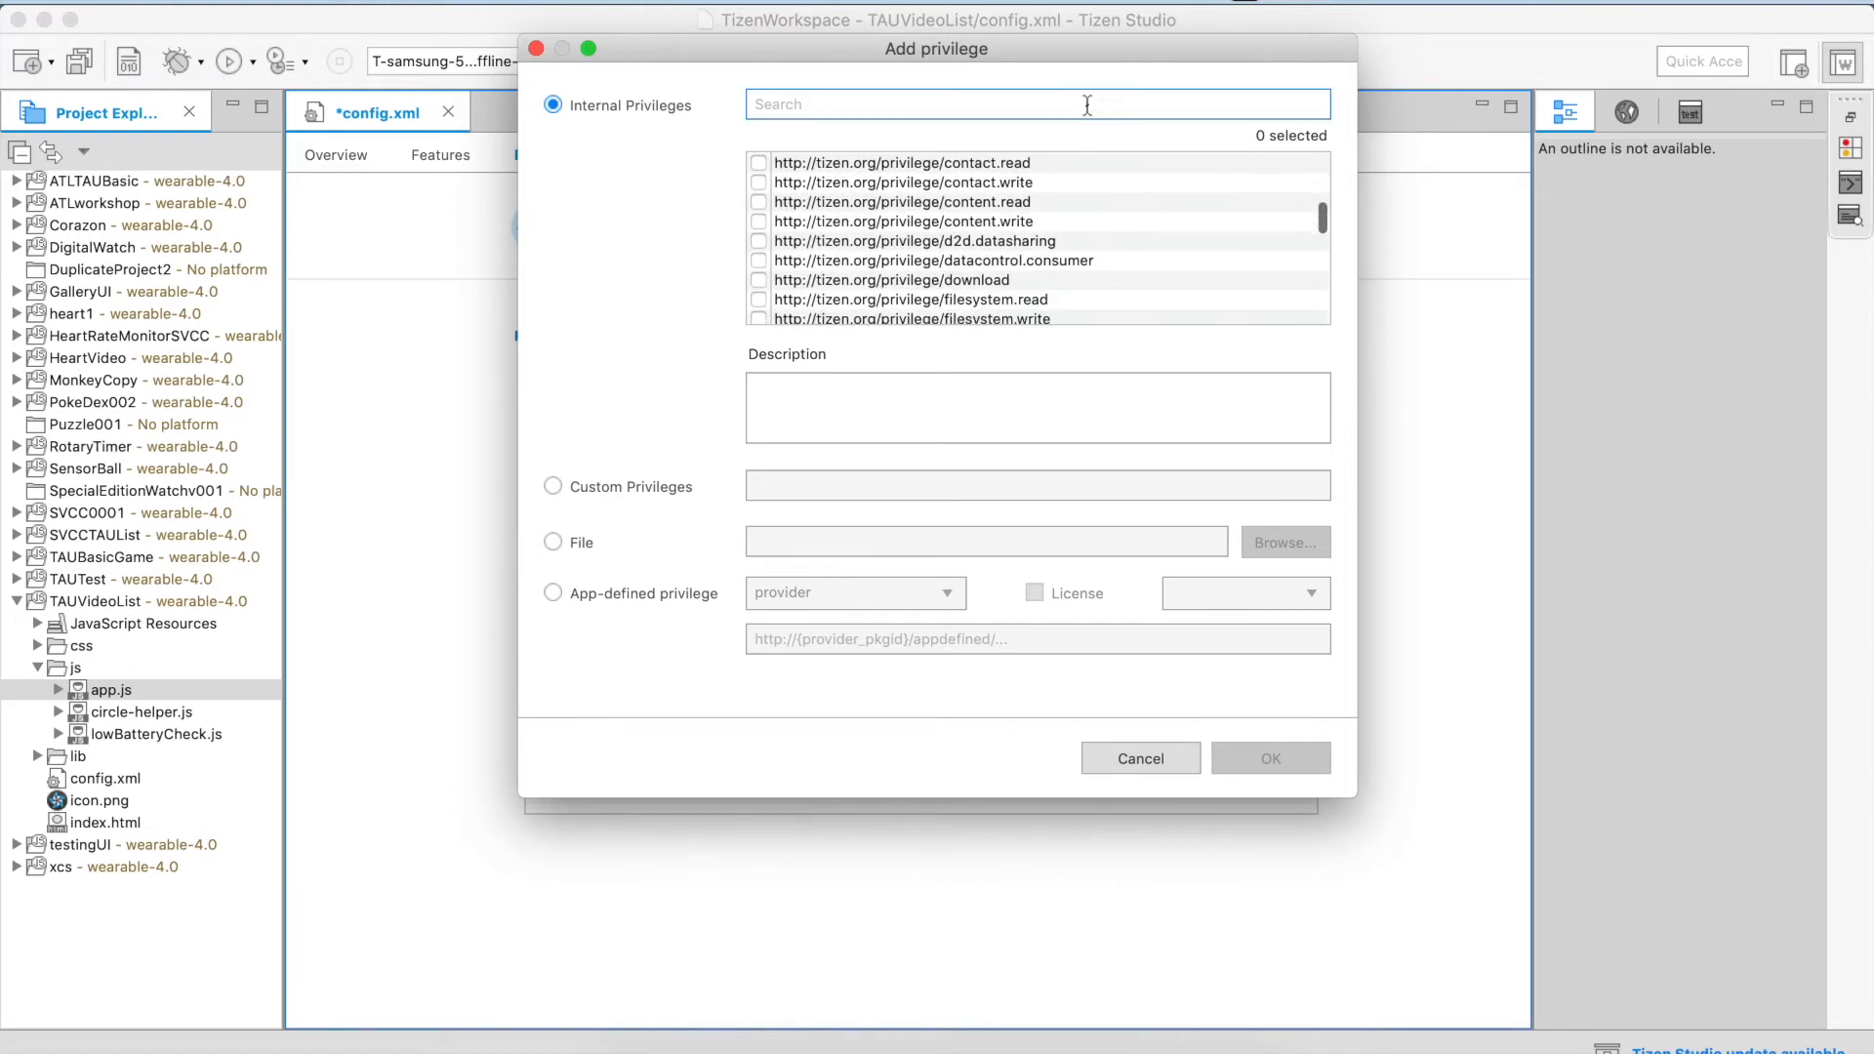
pyautogui.write('hear')
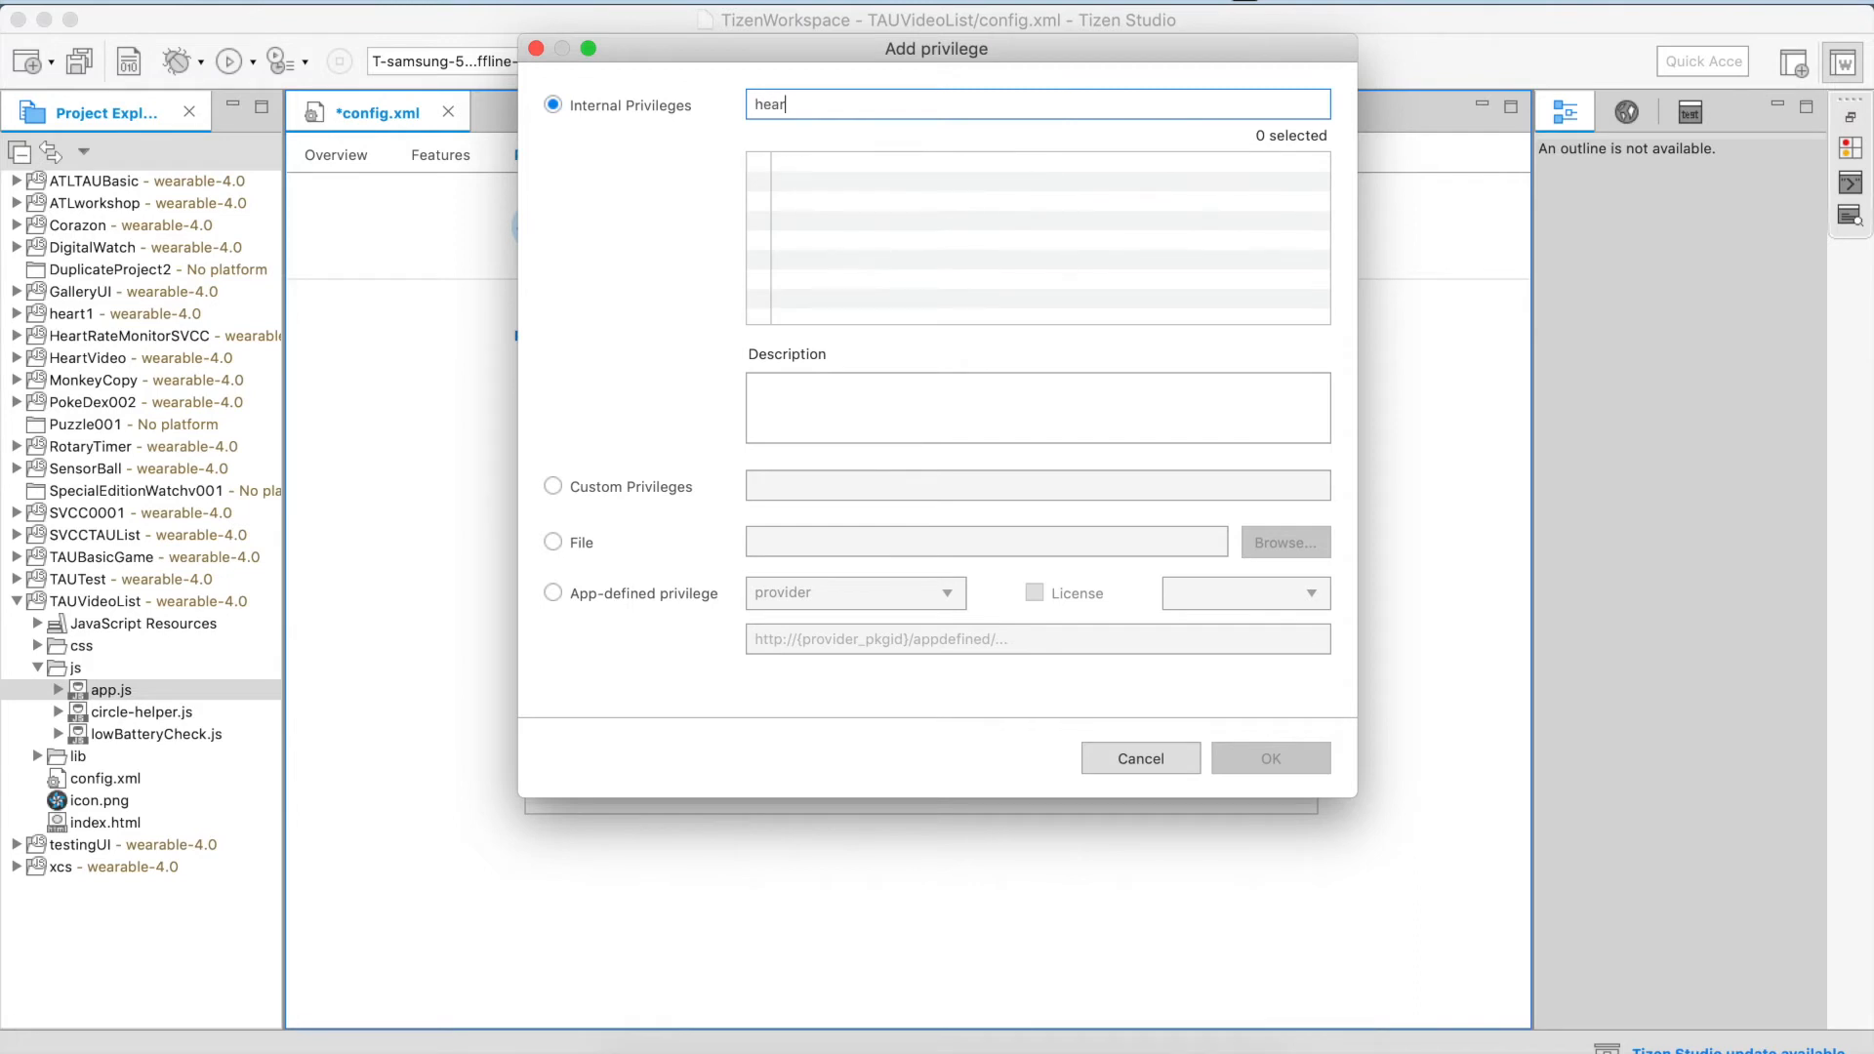
pyautogui.press('BackSpace')
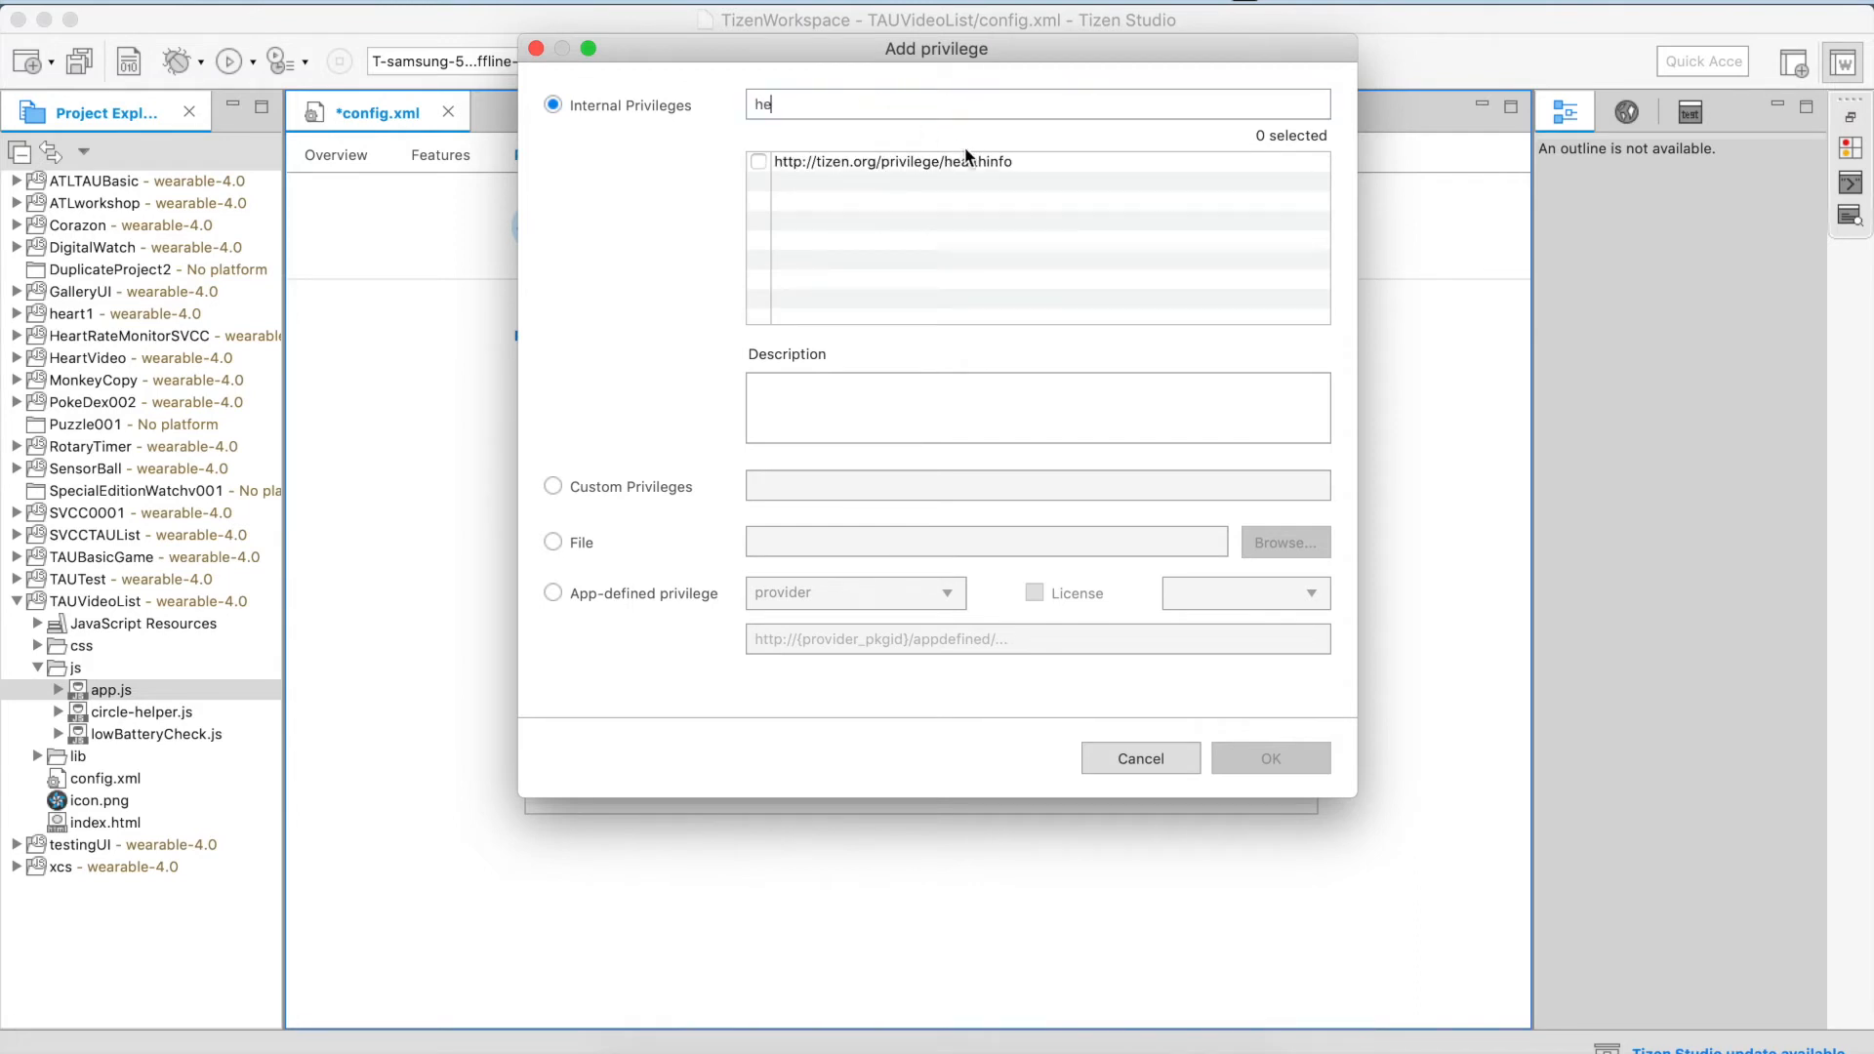
pyautogui.click(891, 161)
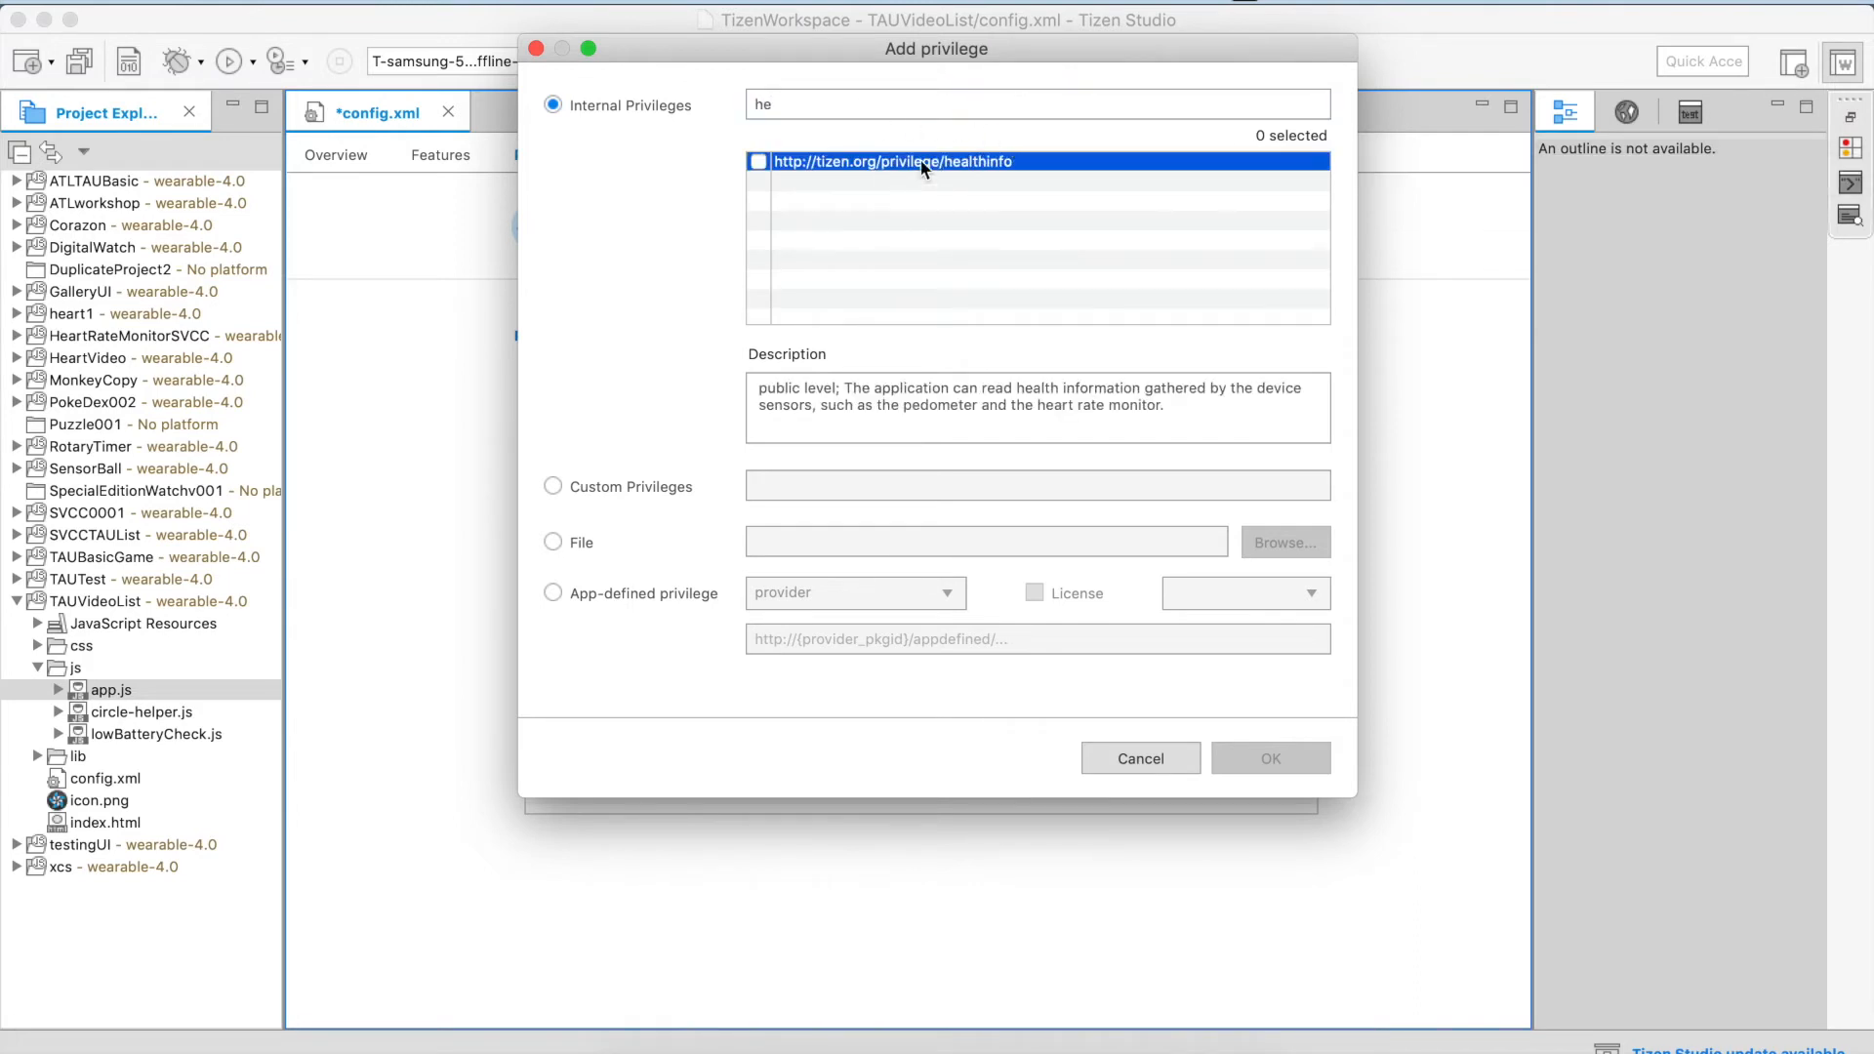
pyautogui.click(758, 161)
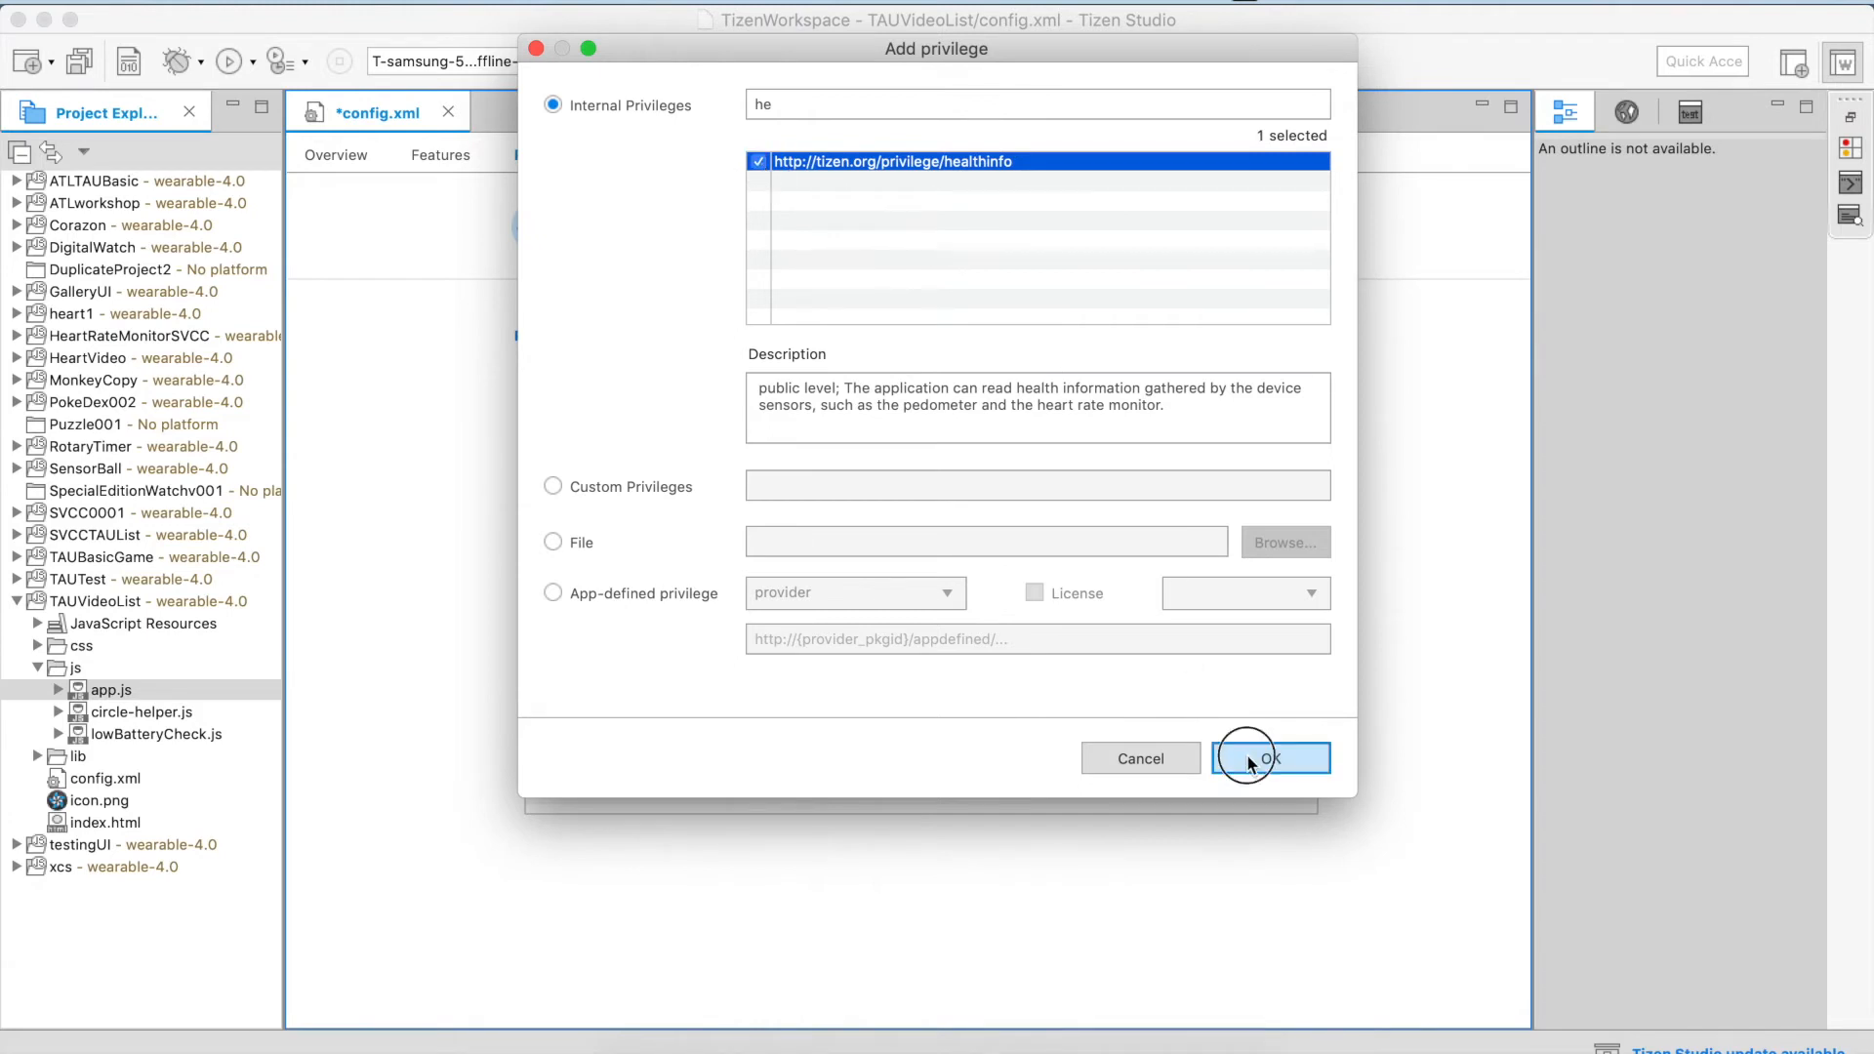
pyautogui.click(1255, 758)
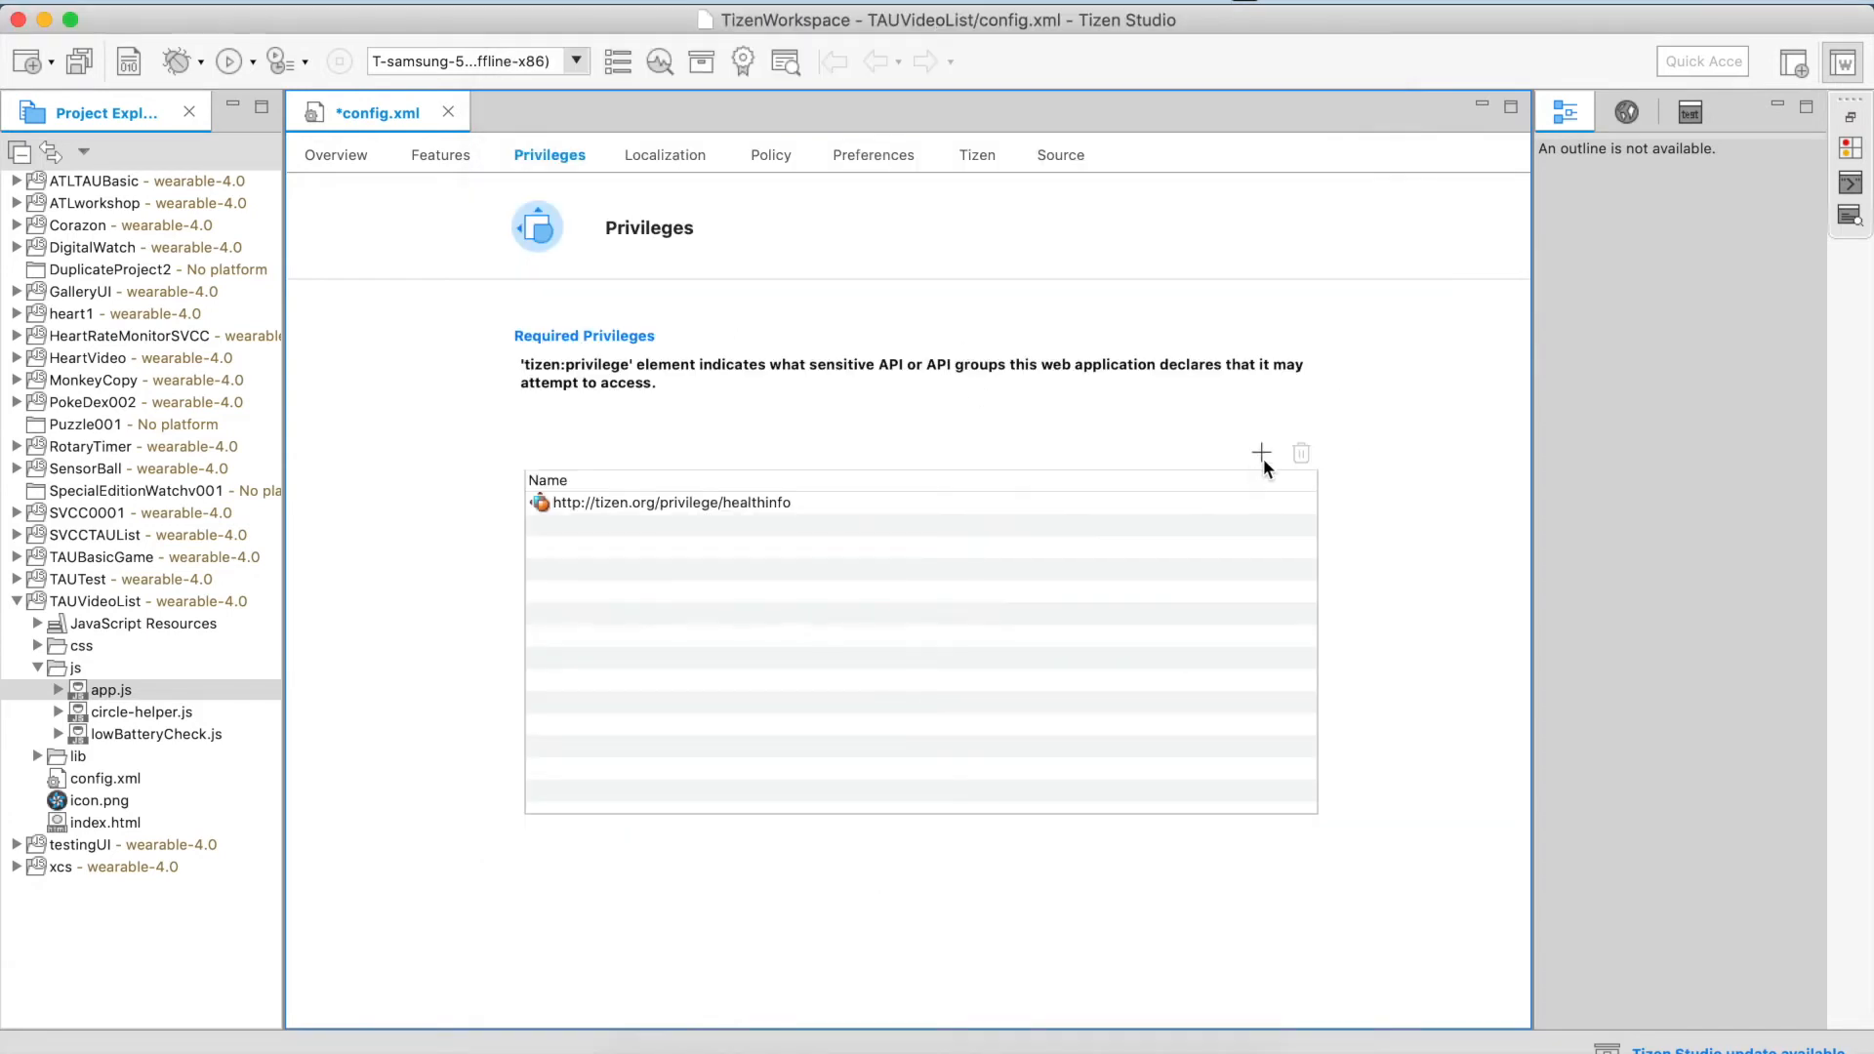
pyautogui.moveTo(1261, 453)
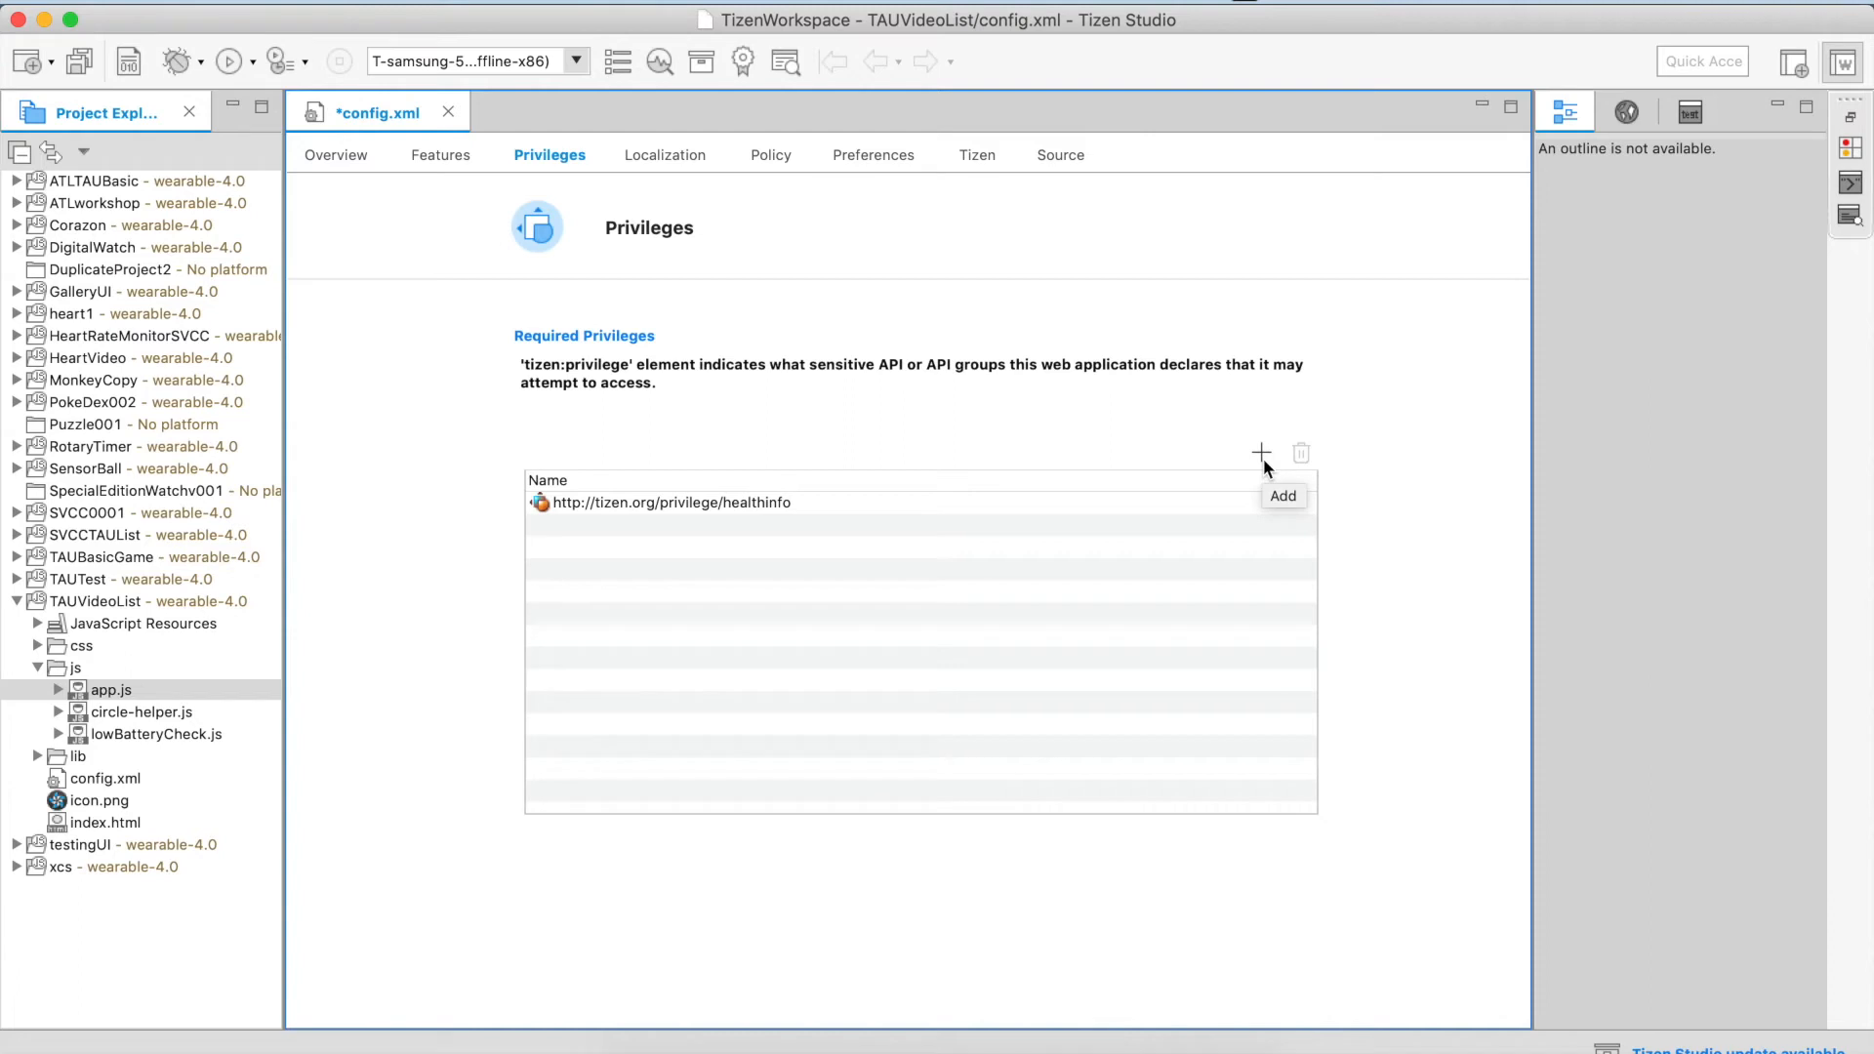
pyautogui.moveTo(1090, 440)
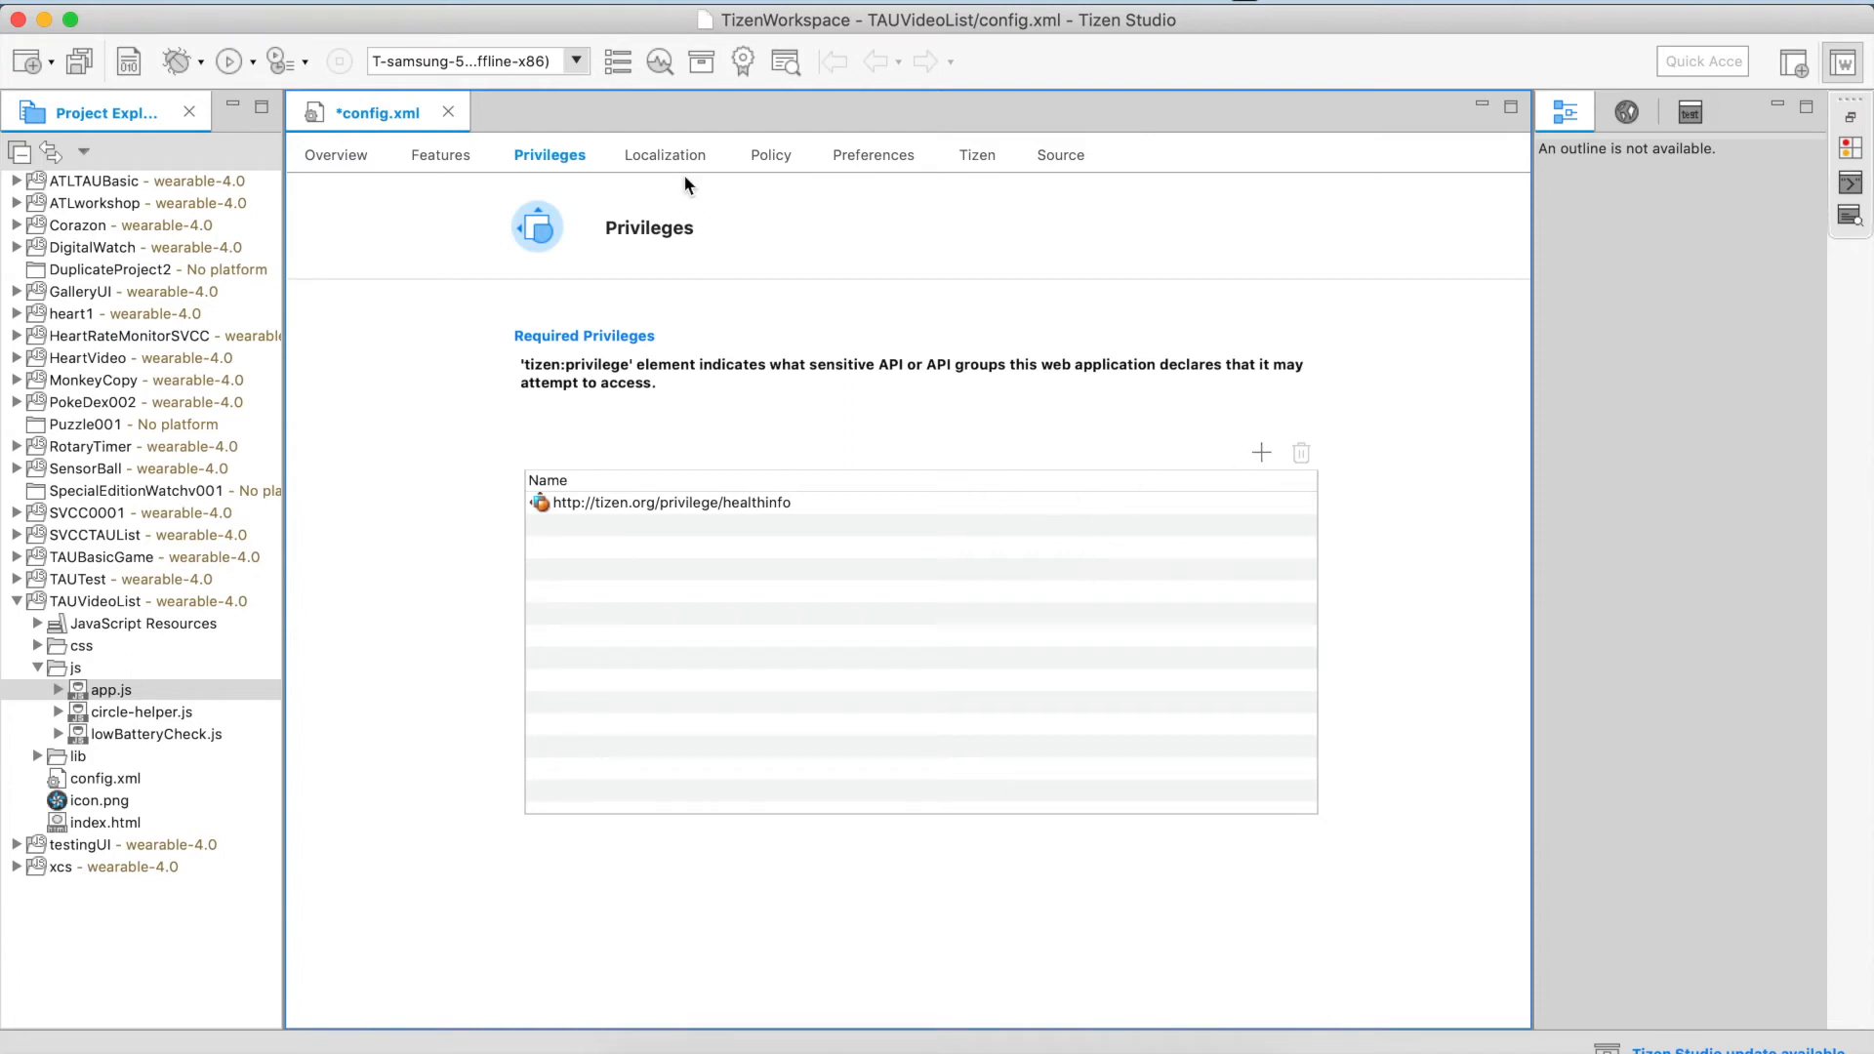
pyautogui.click(668, 155)
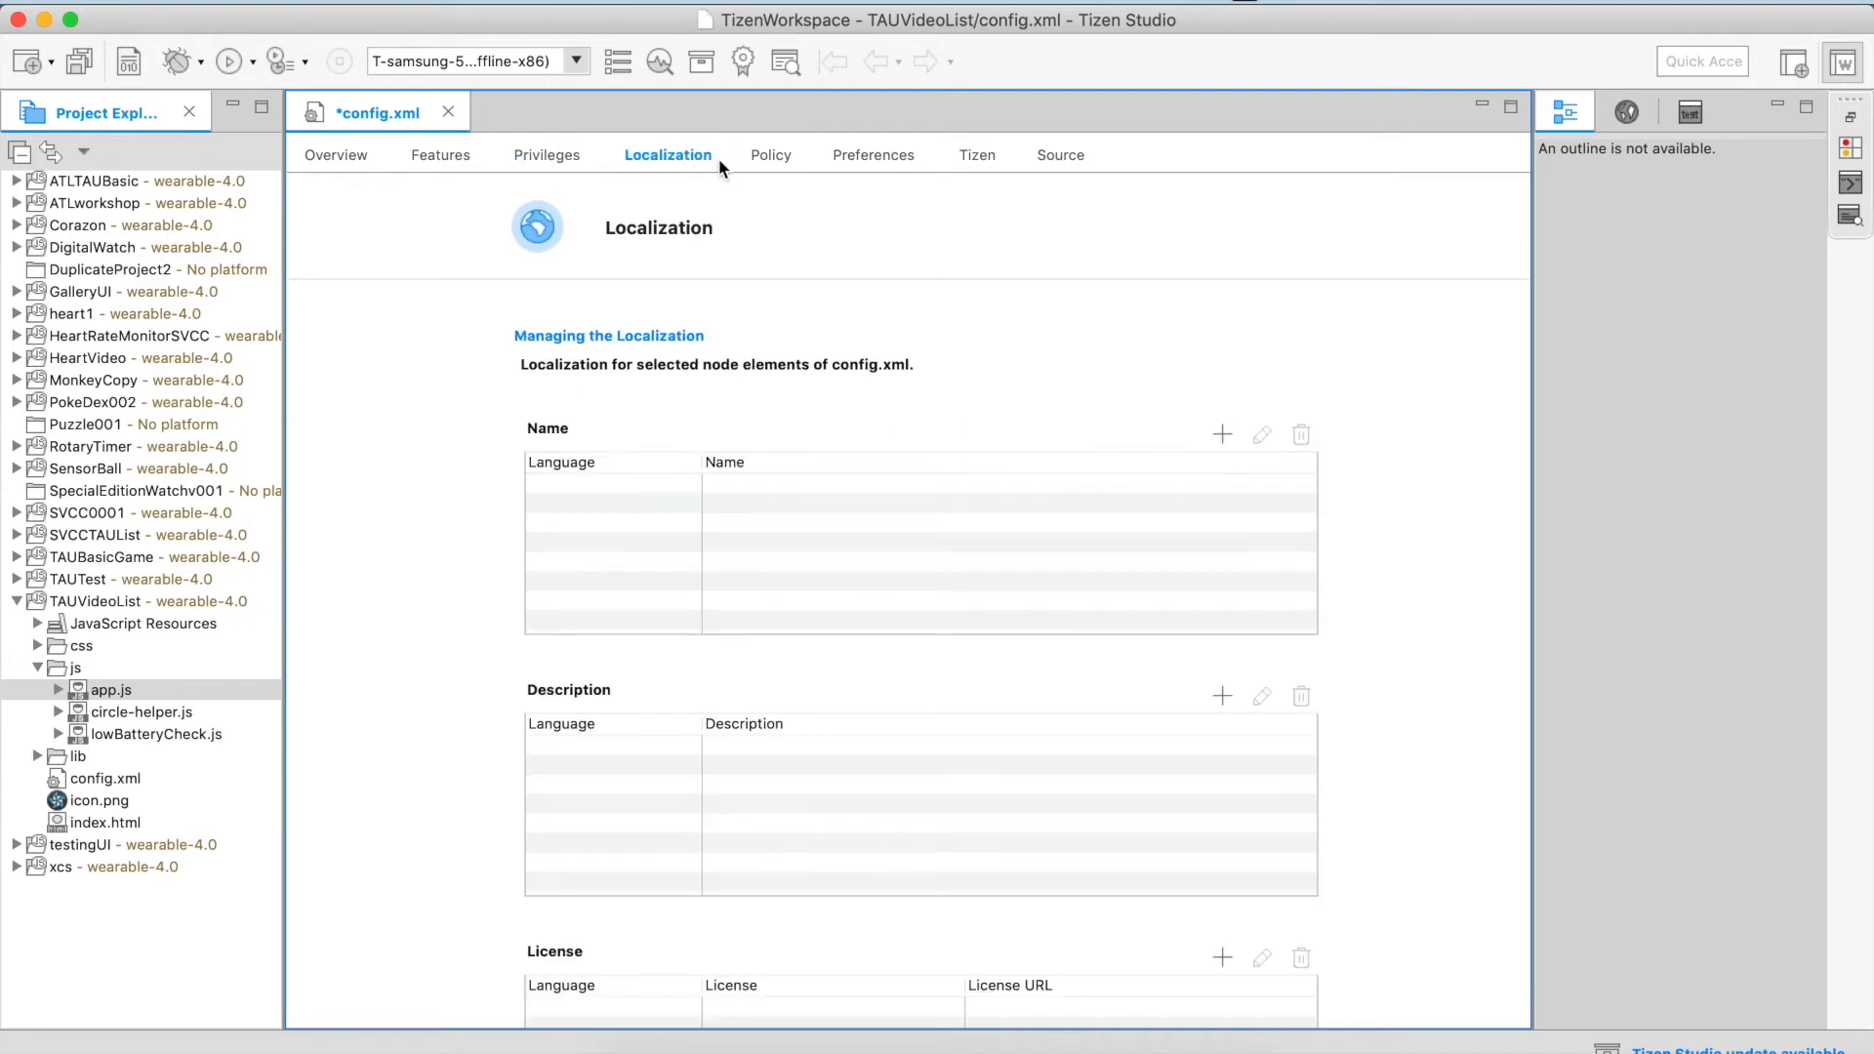
pyautogui.moveTo(831, 400)
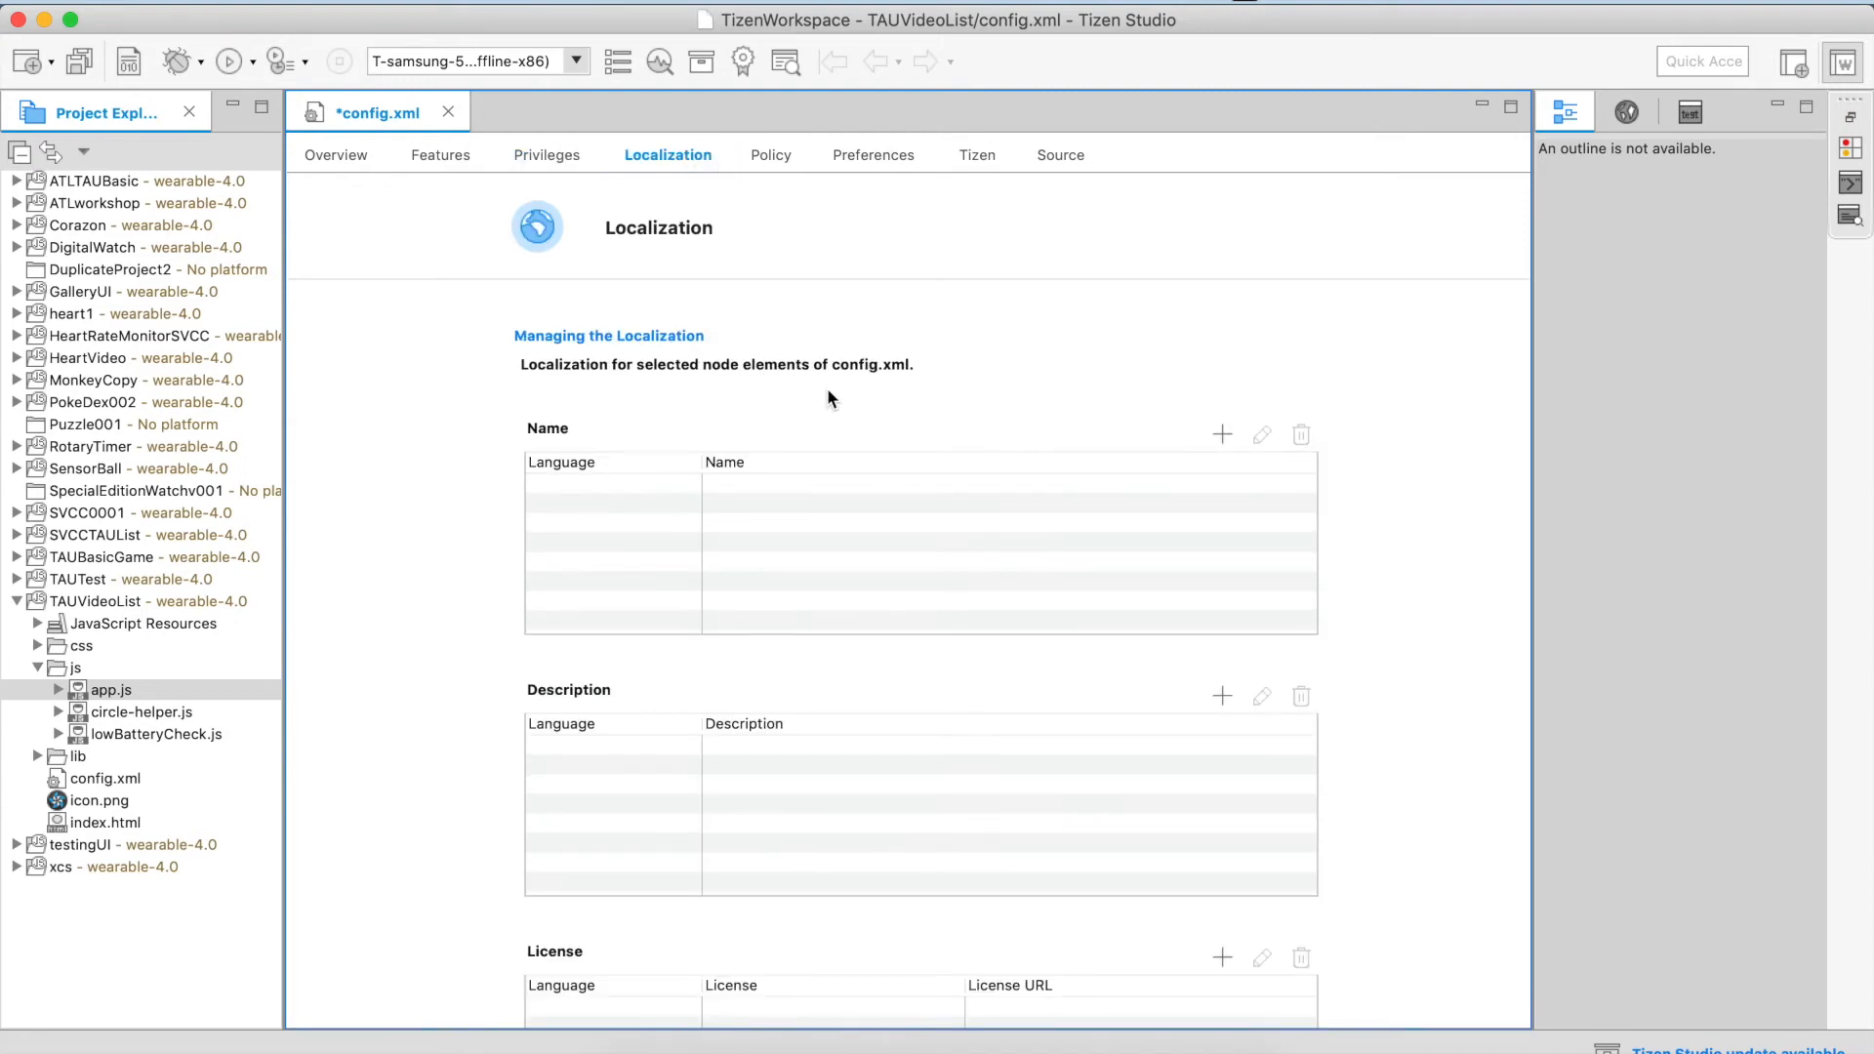
pyautogui.moveTo(1268, 473)
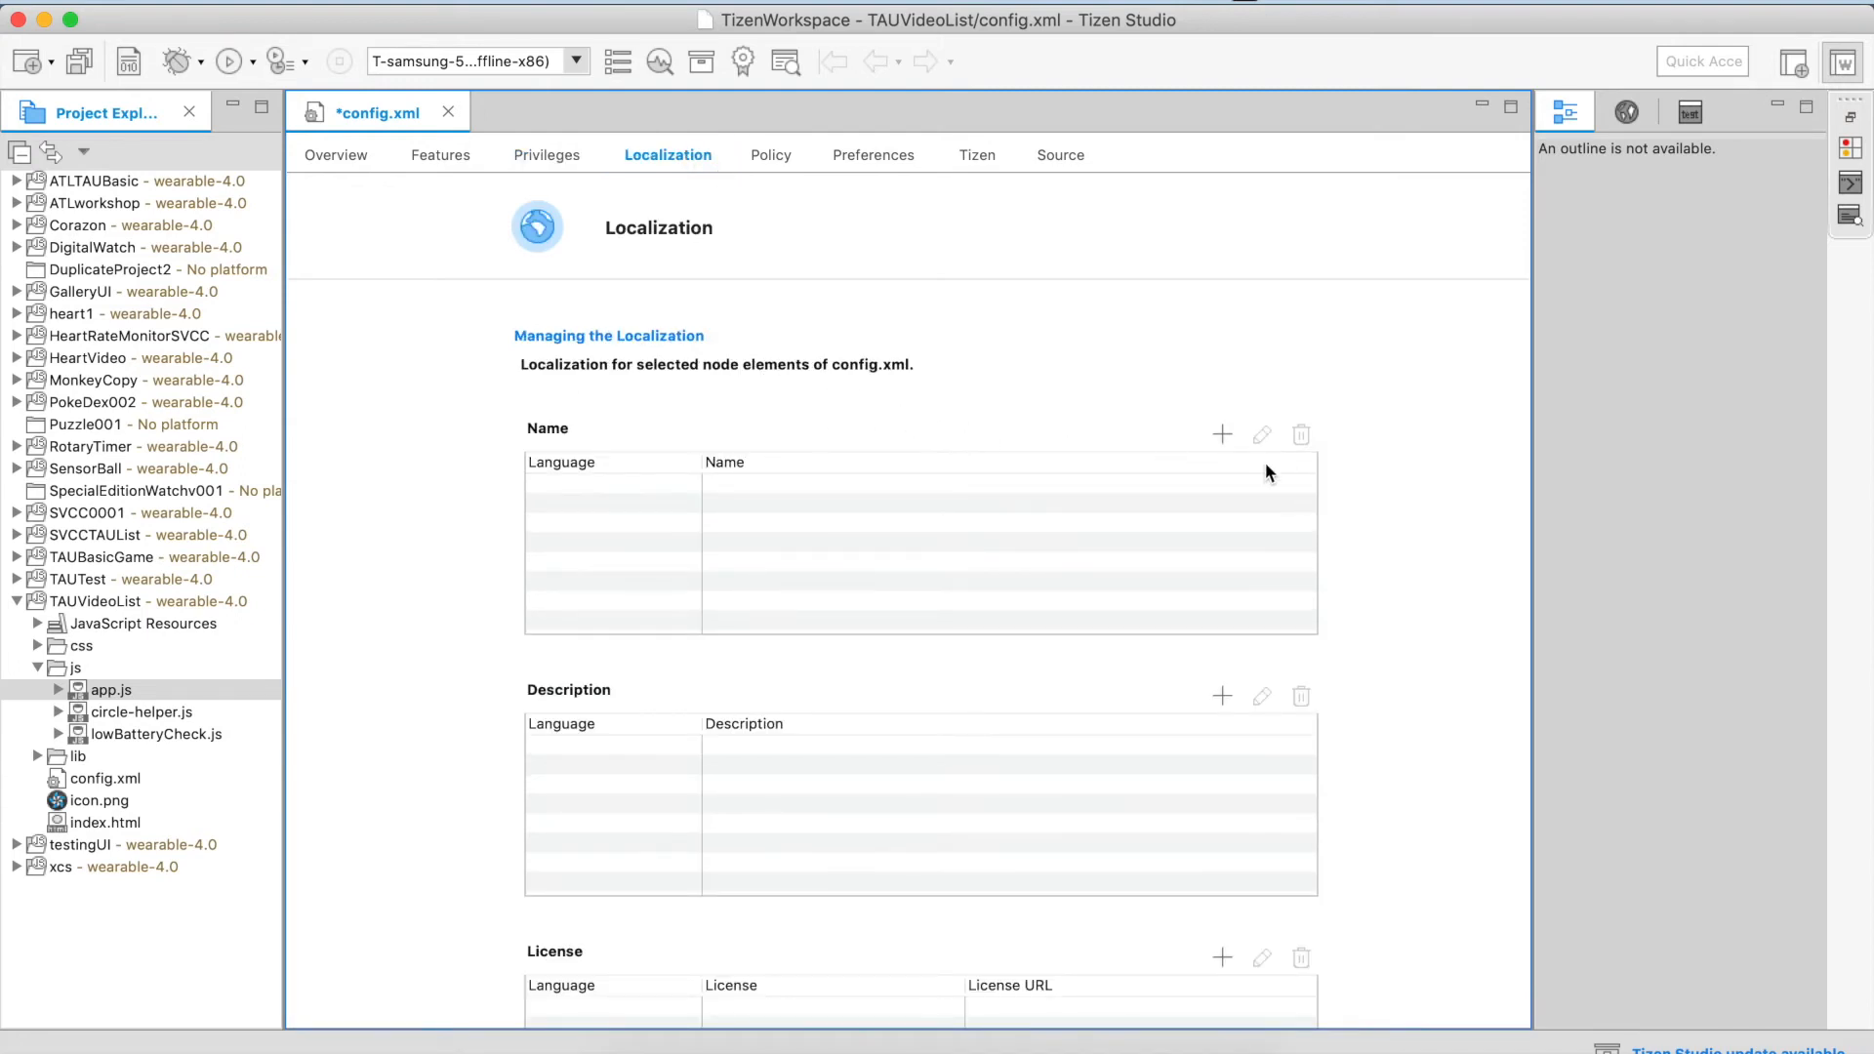
pyautogui.moveTo(1190, 484)
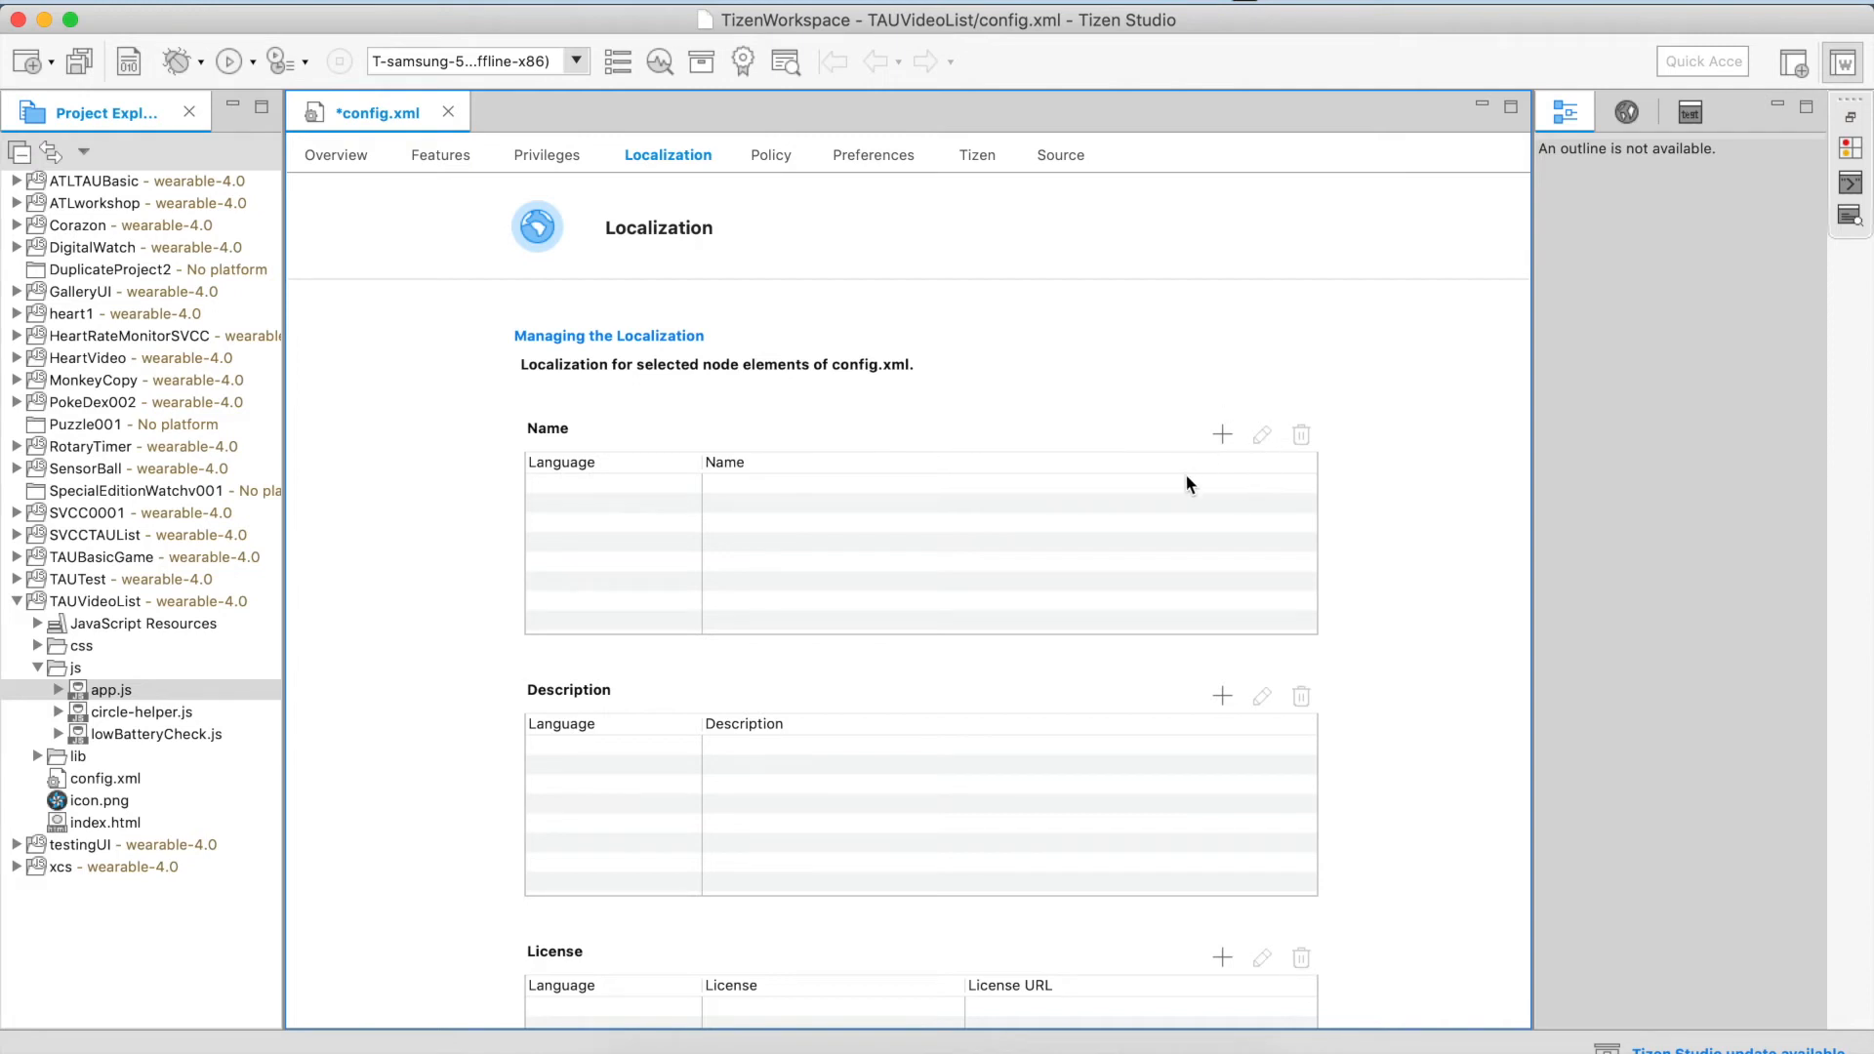
pyautogui.moveTo(590, 489)
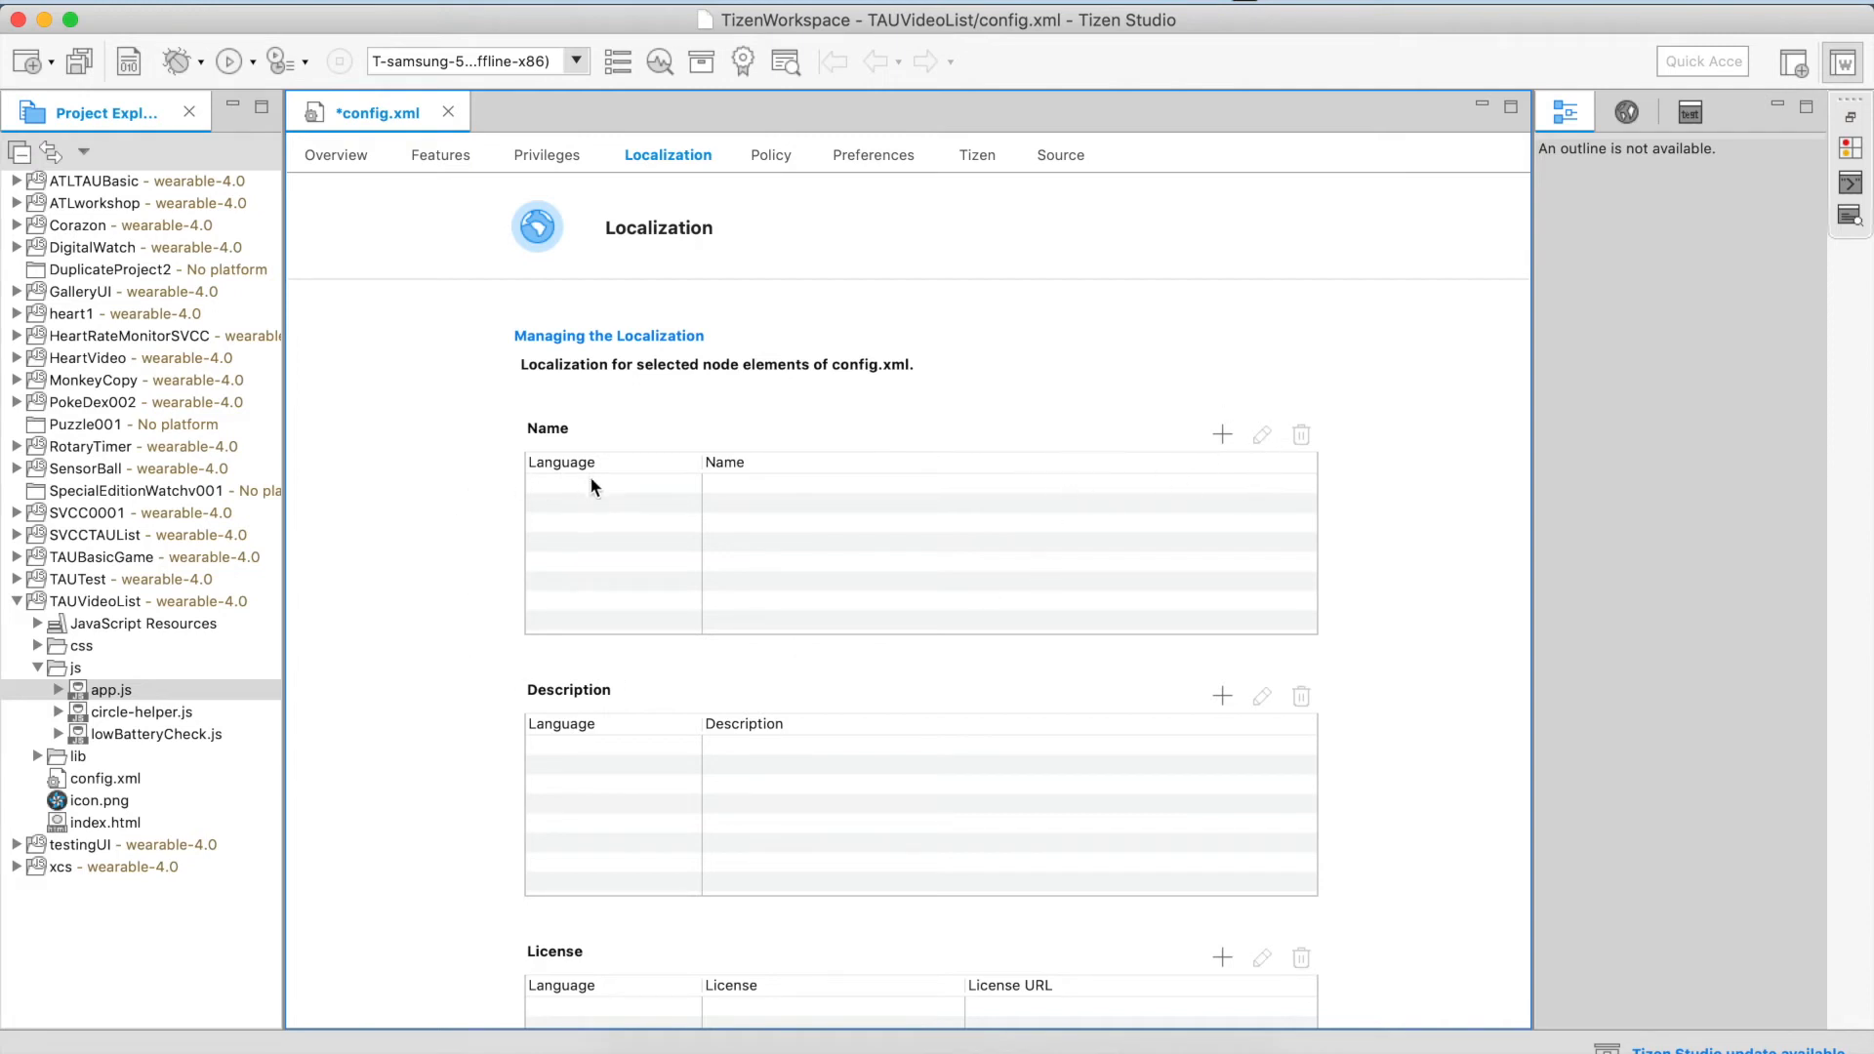
pyautogui.moveTo(645, 489)
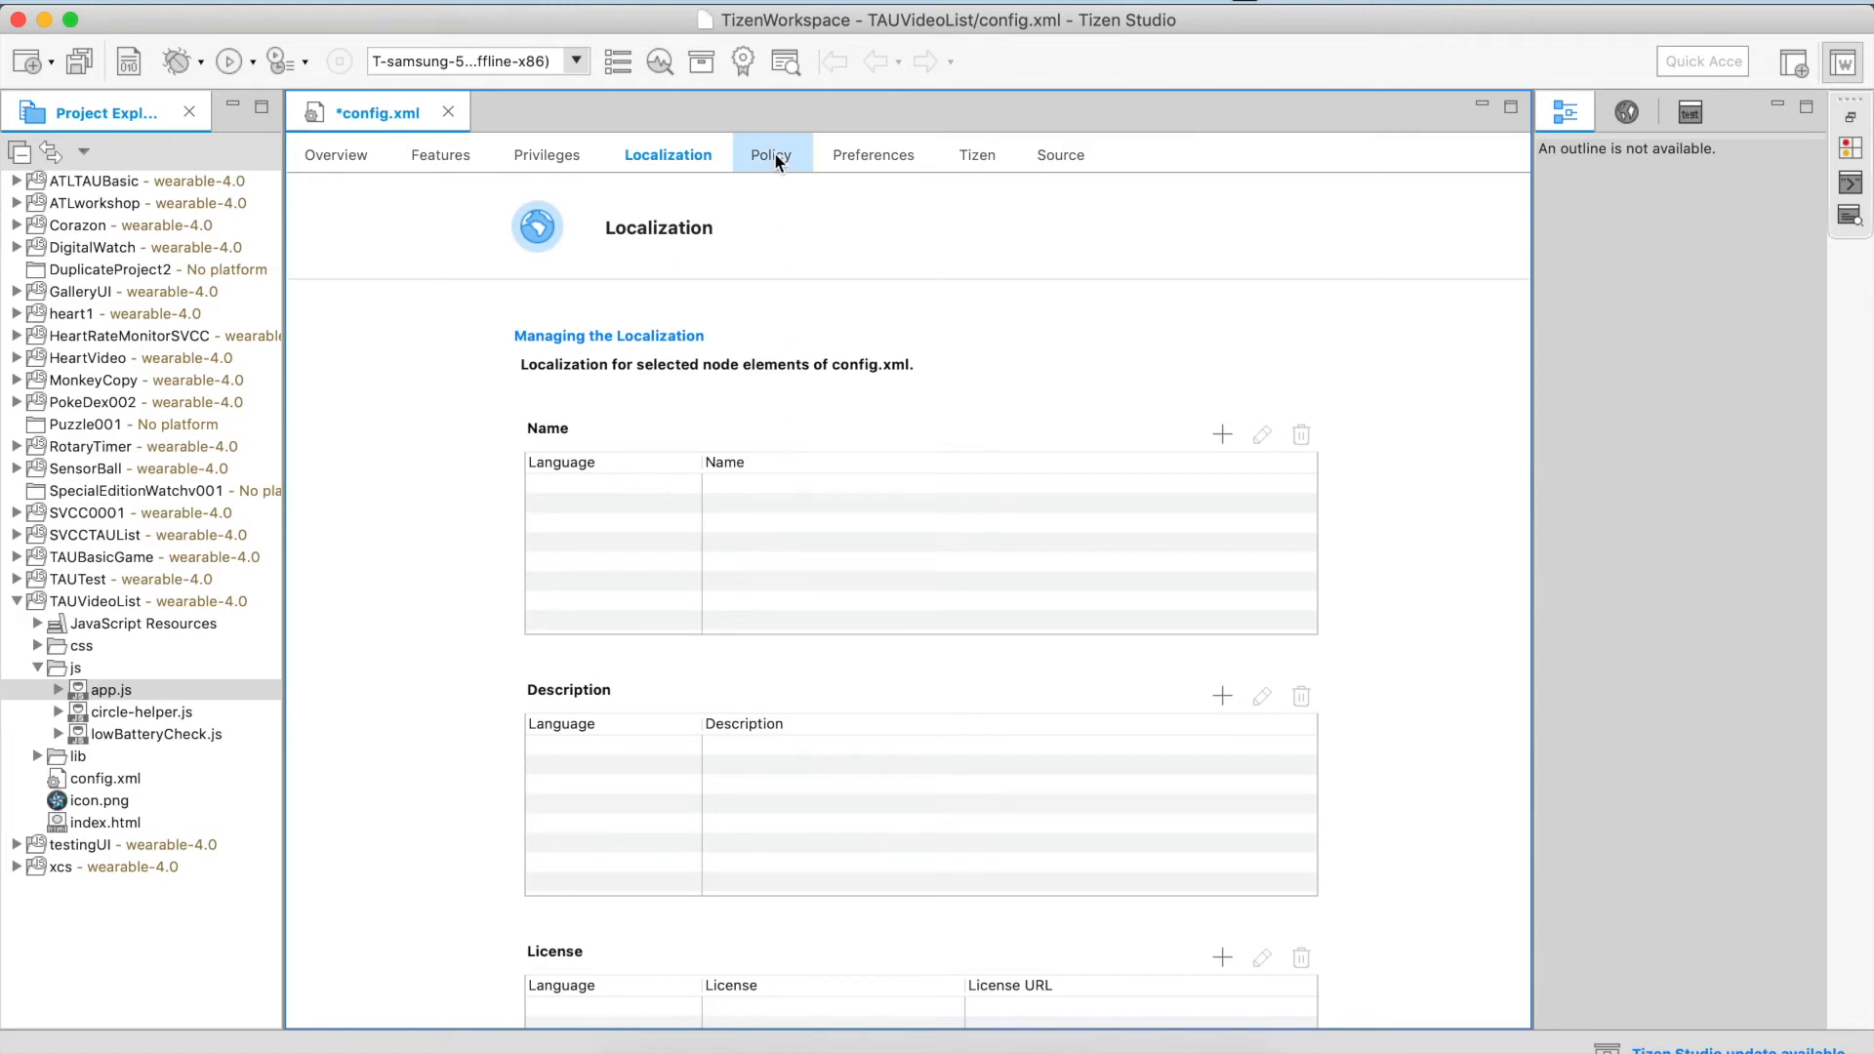
# Show the Policy page of the config.xml editor.
pyautogui.click(772, 154)
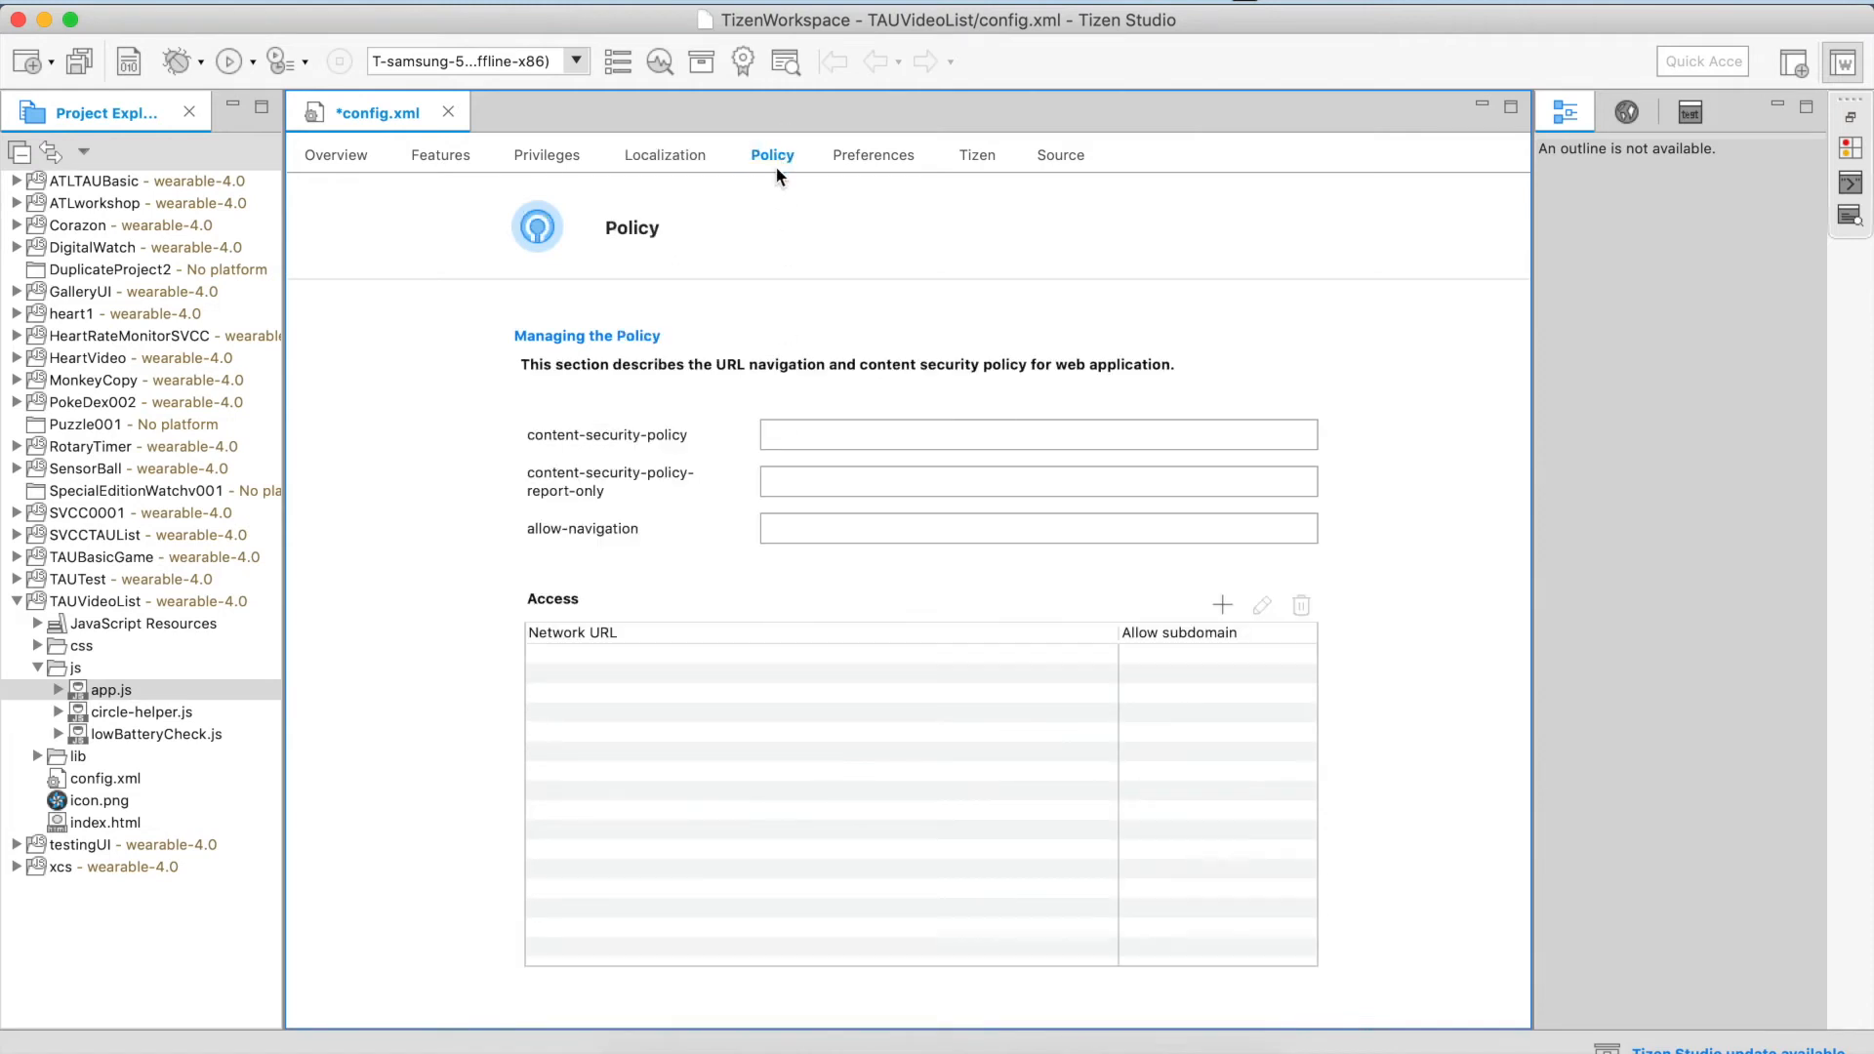
pyautogui.moveTo(707, 453)
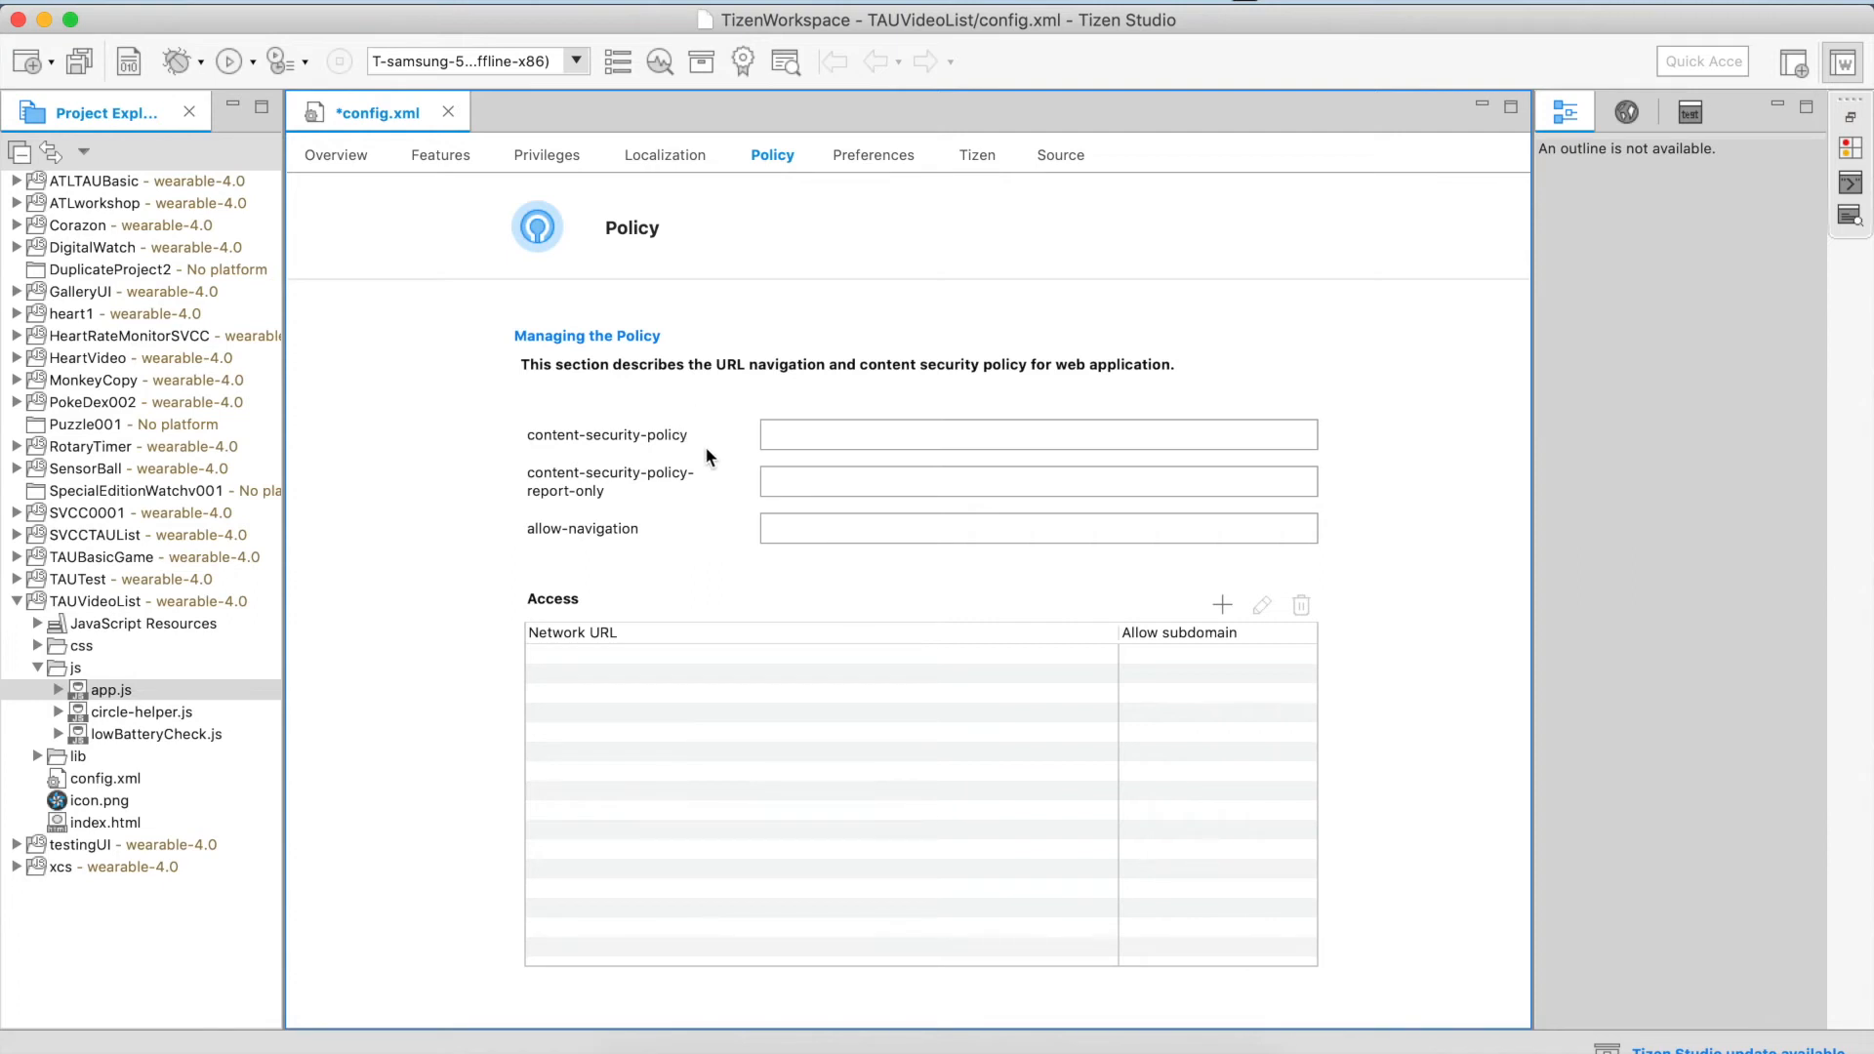
pyautogui.moveTo(645, 547)
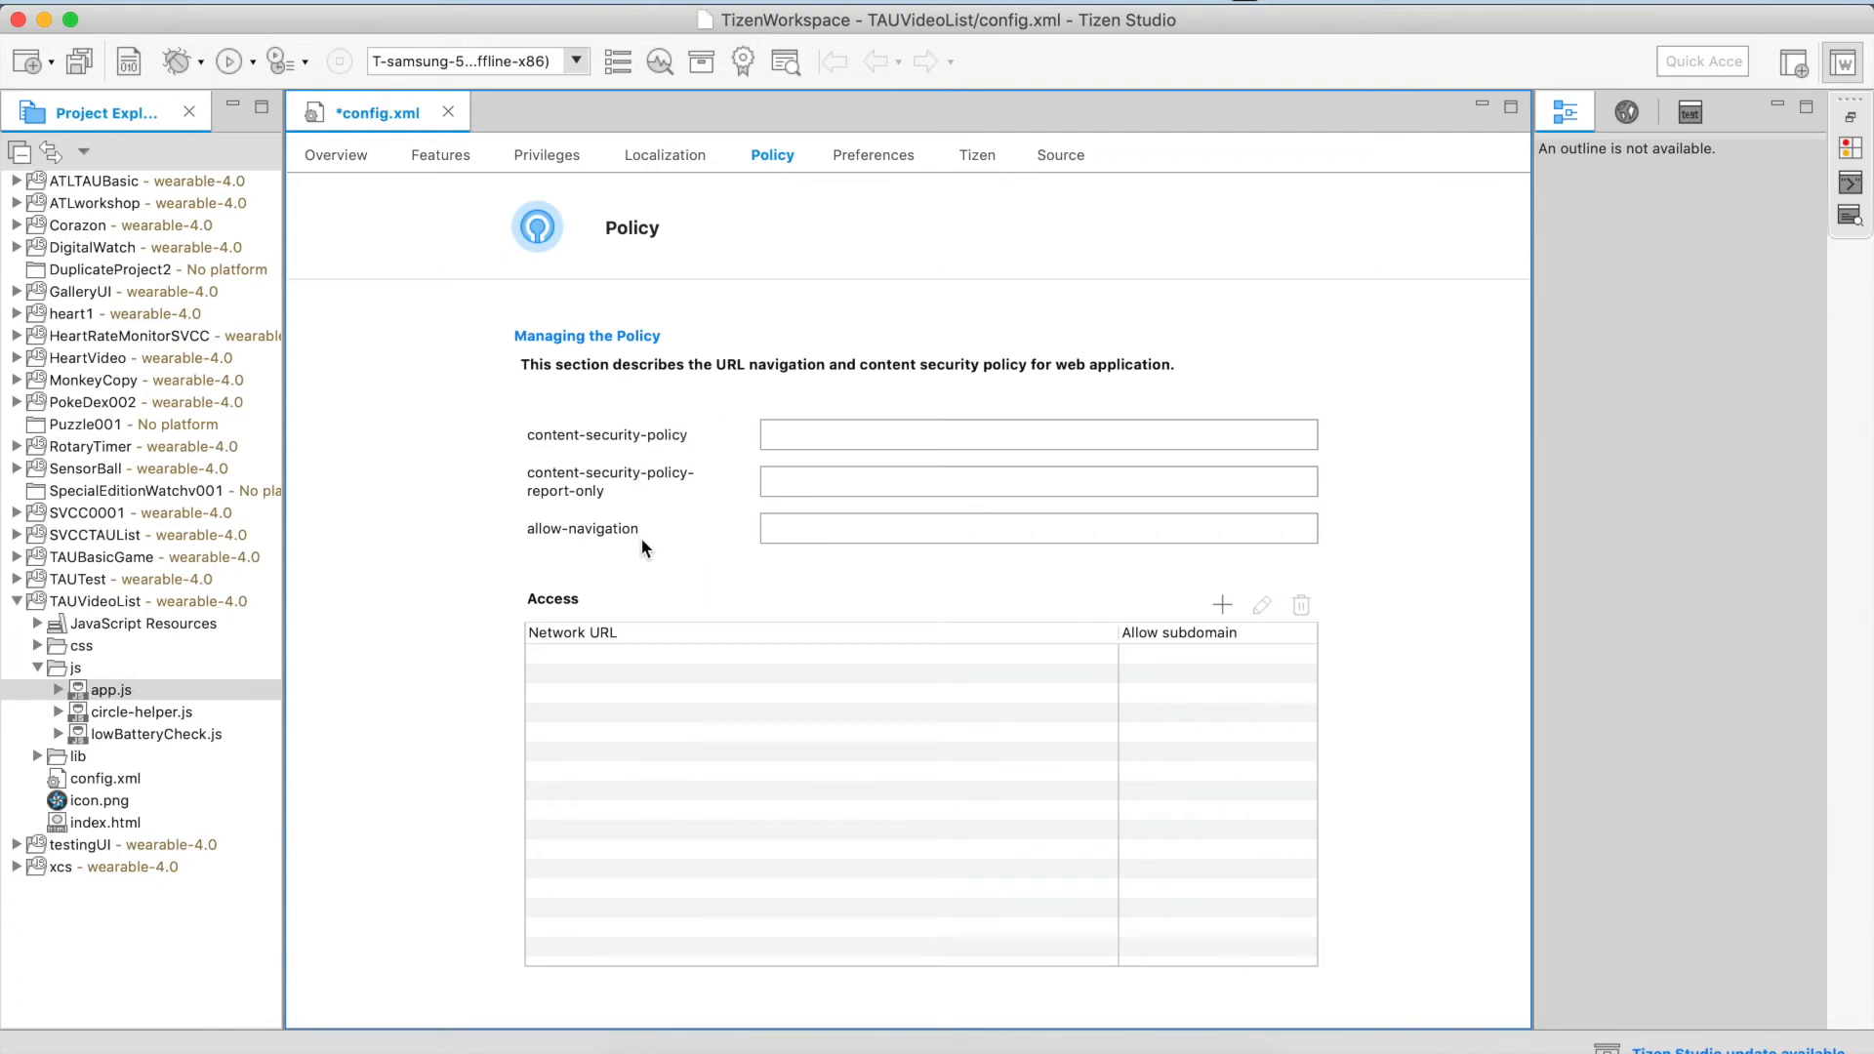
pyautogui.moveTo(781, 185)
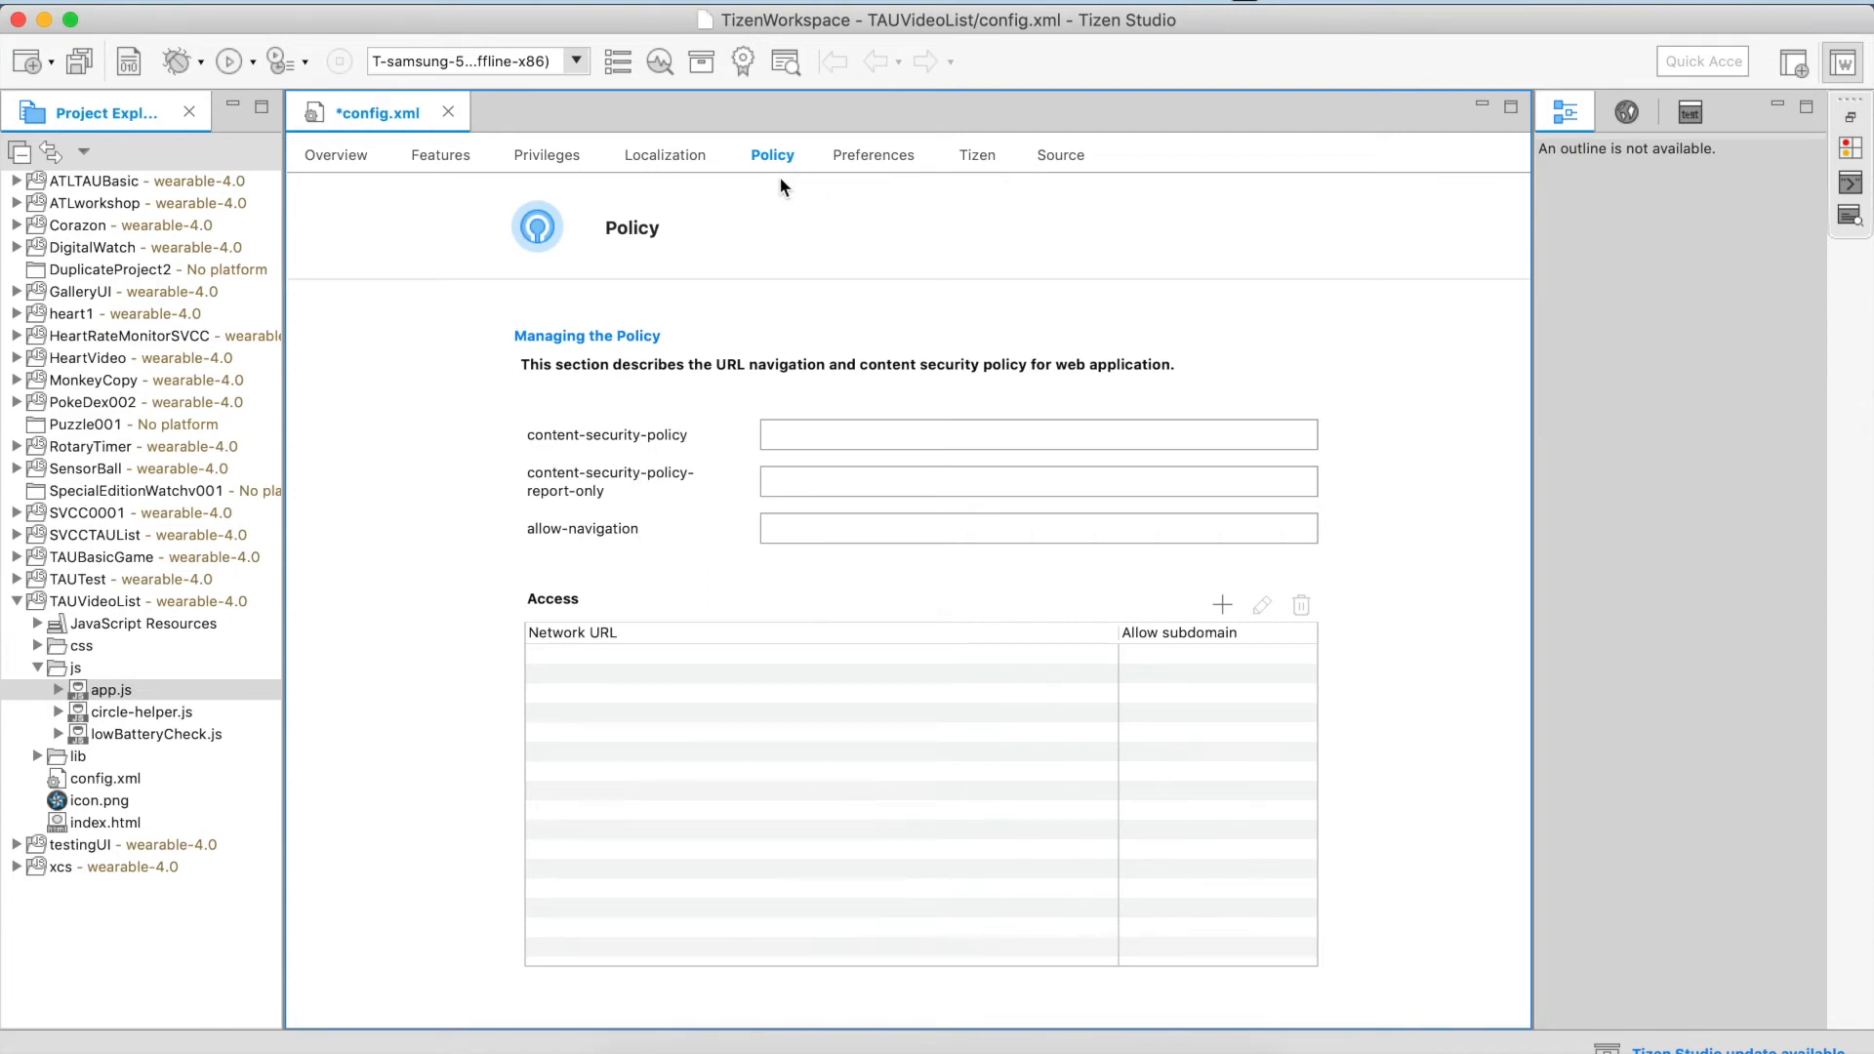
# Look through the Preferences and Tizen pages, then display the config.xml source.
pyautogui.click(874, 155)
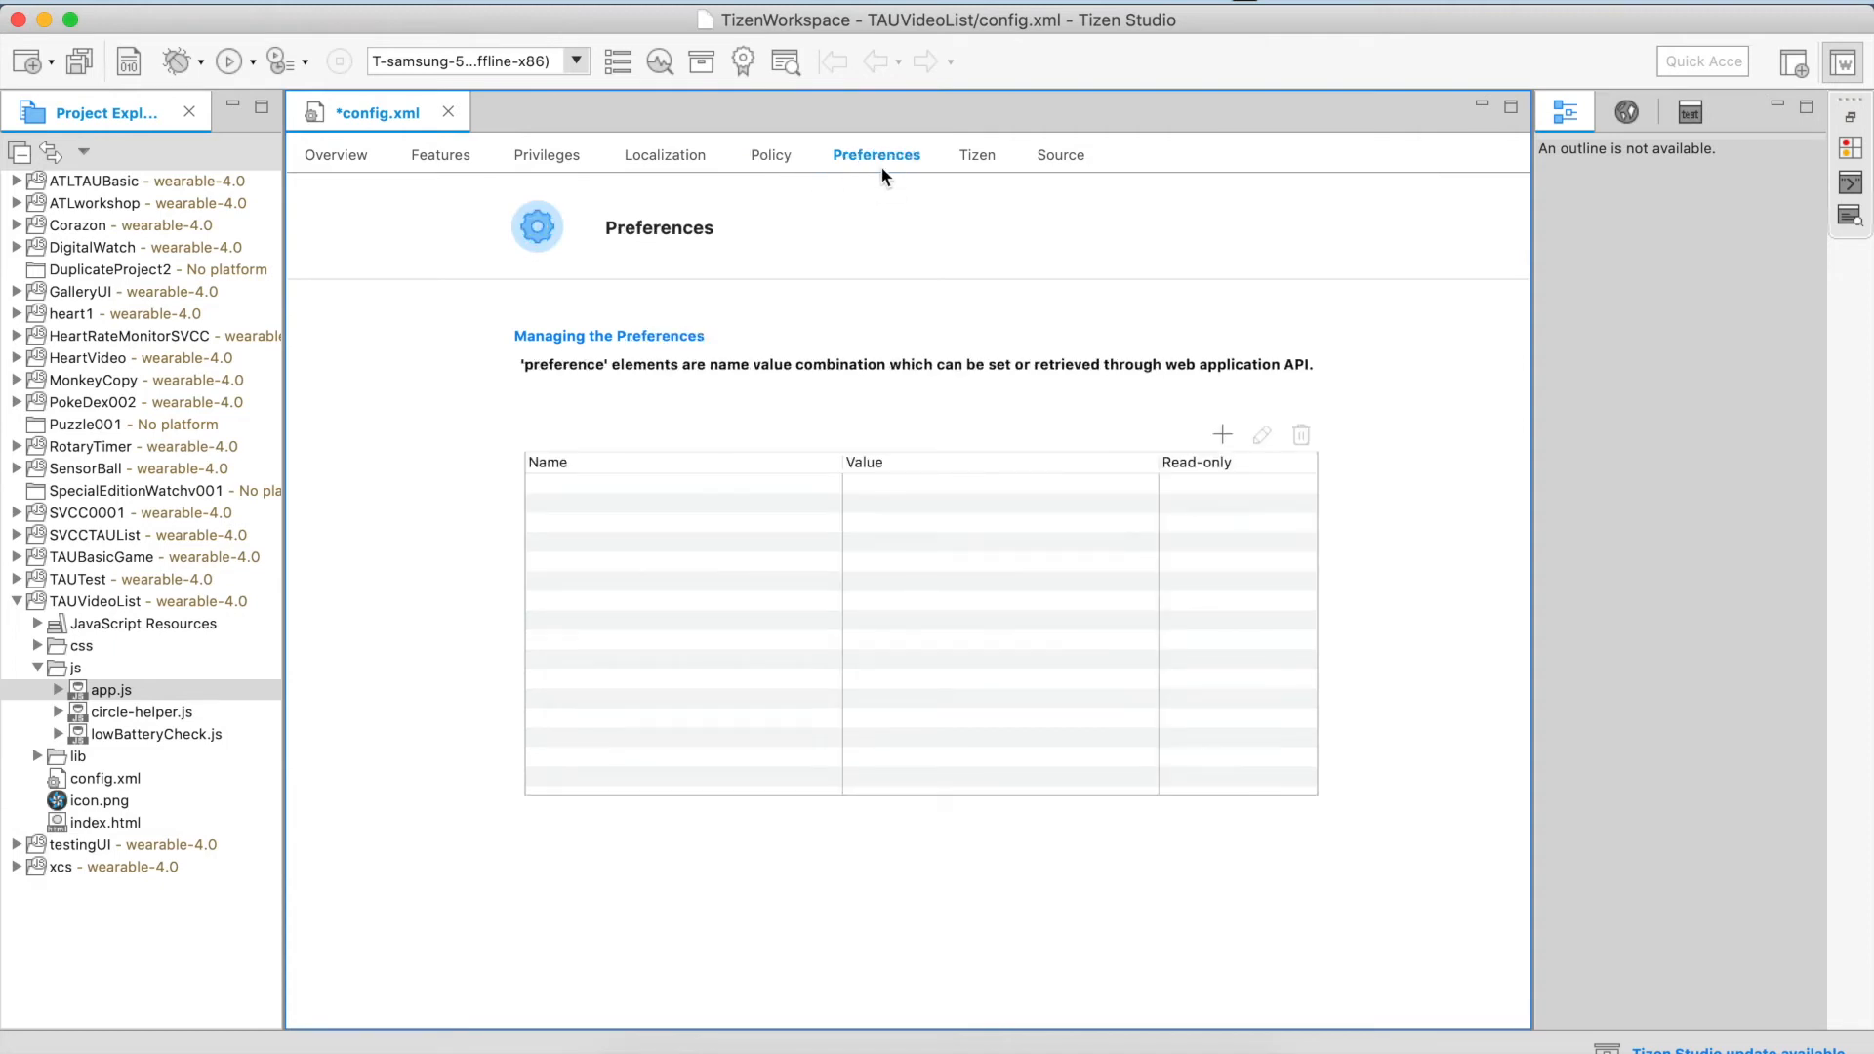
pyautogui.moveTo(798, 399)
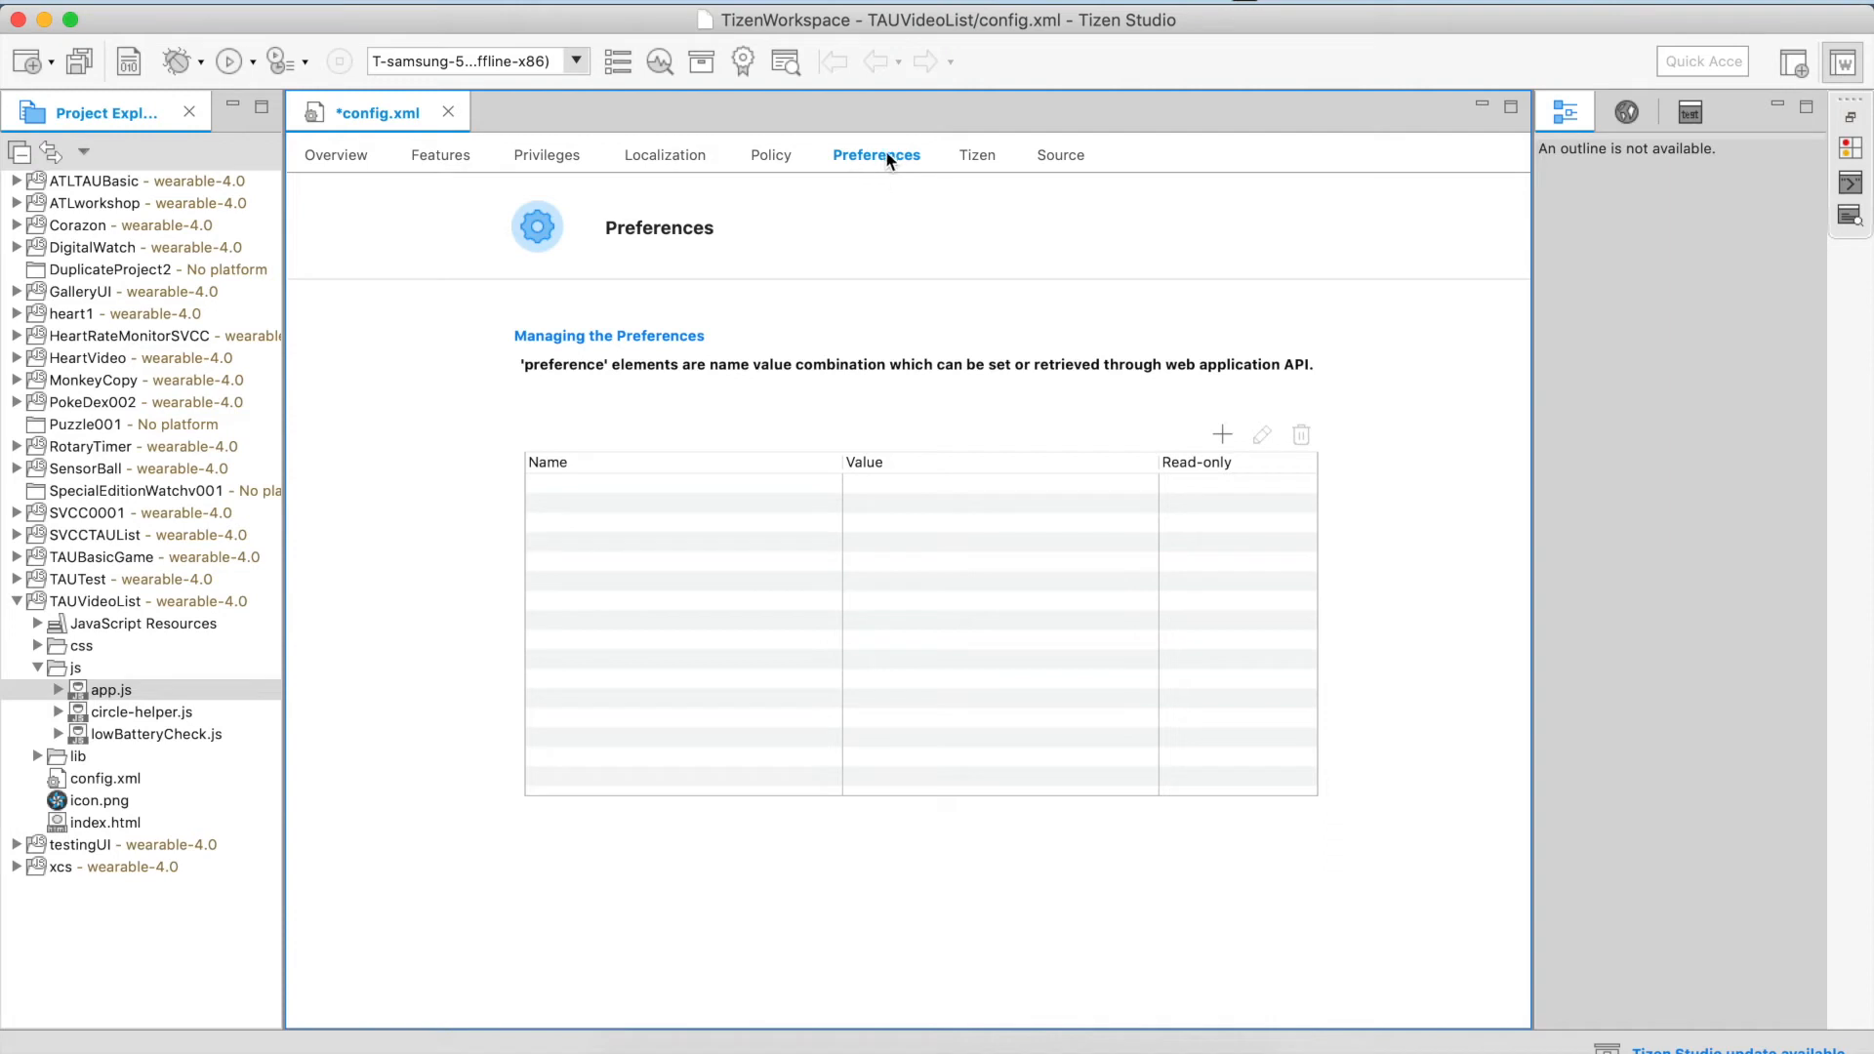
pyautogui.click(977, 155)
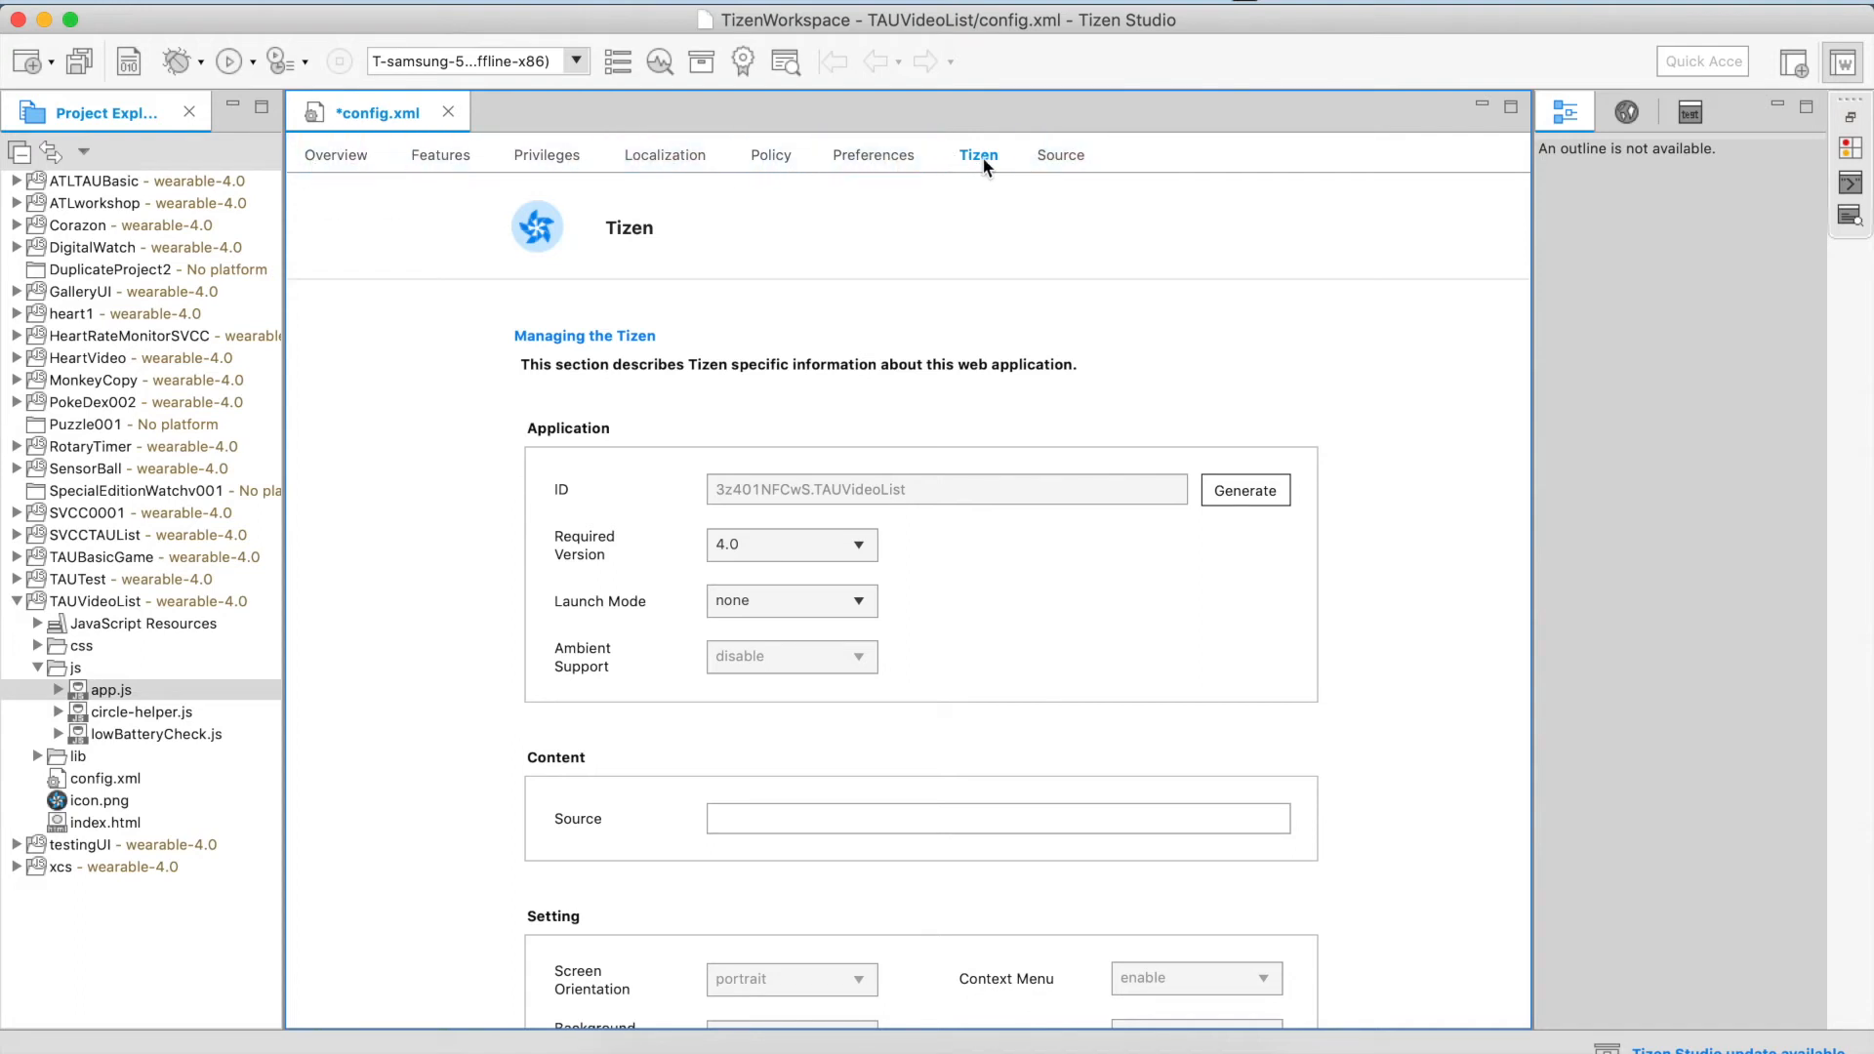
pyautogui.click(1060, 155)
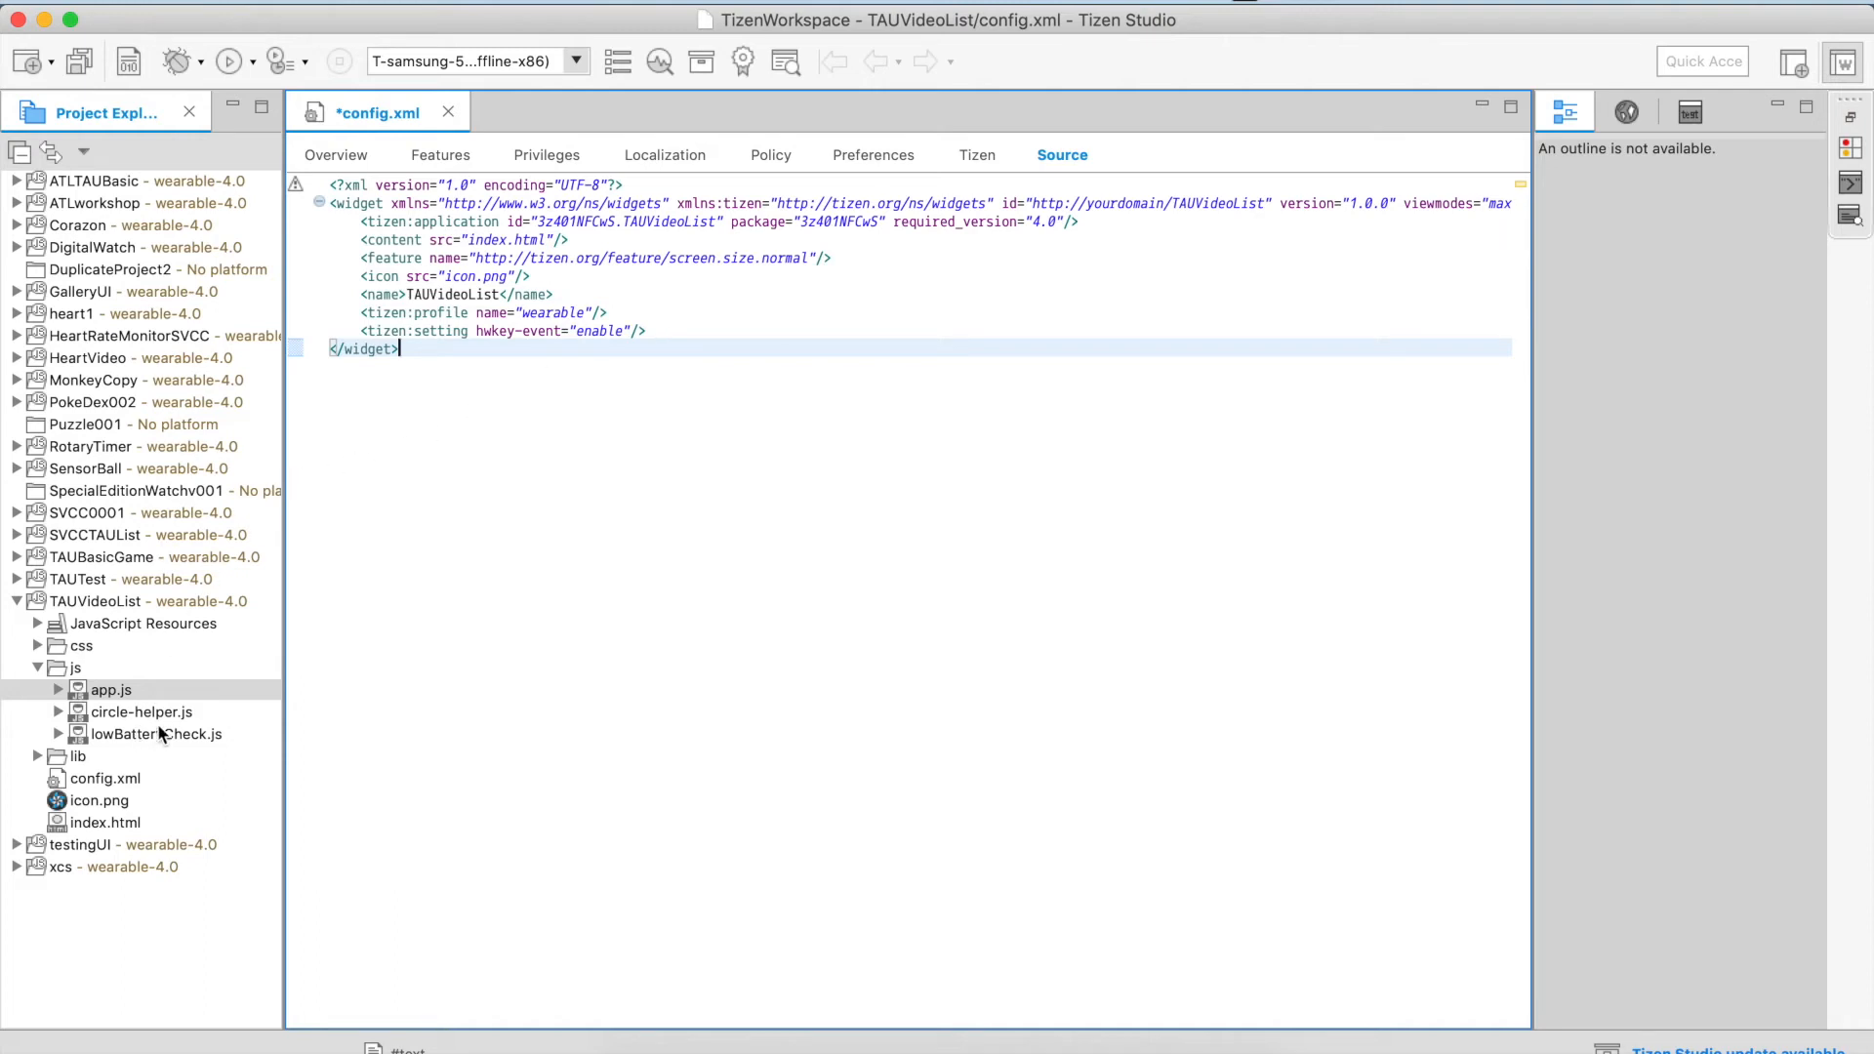
pyautogui.click(87, 822)
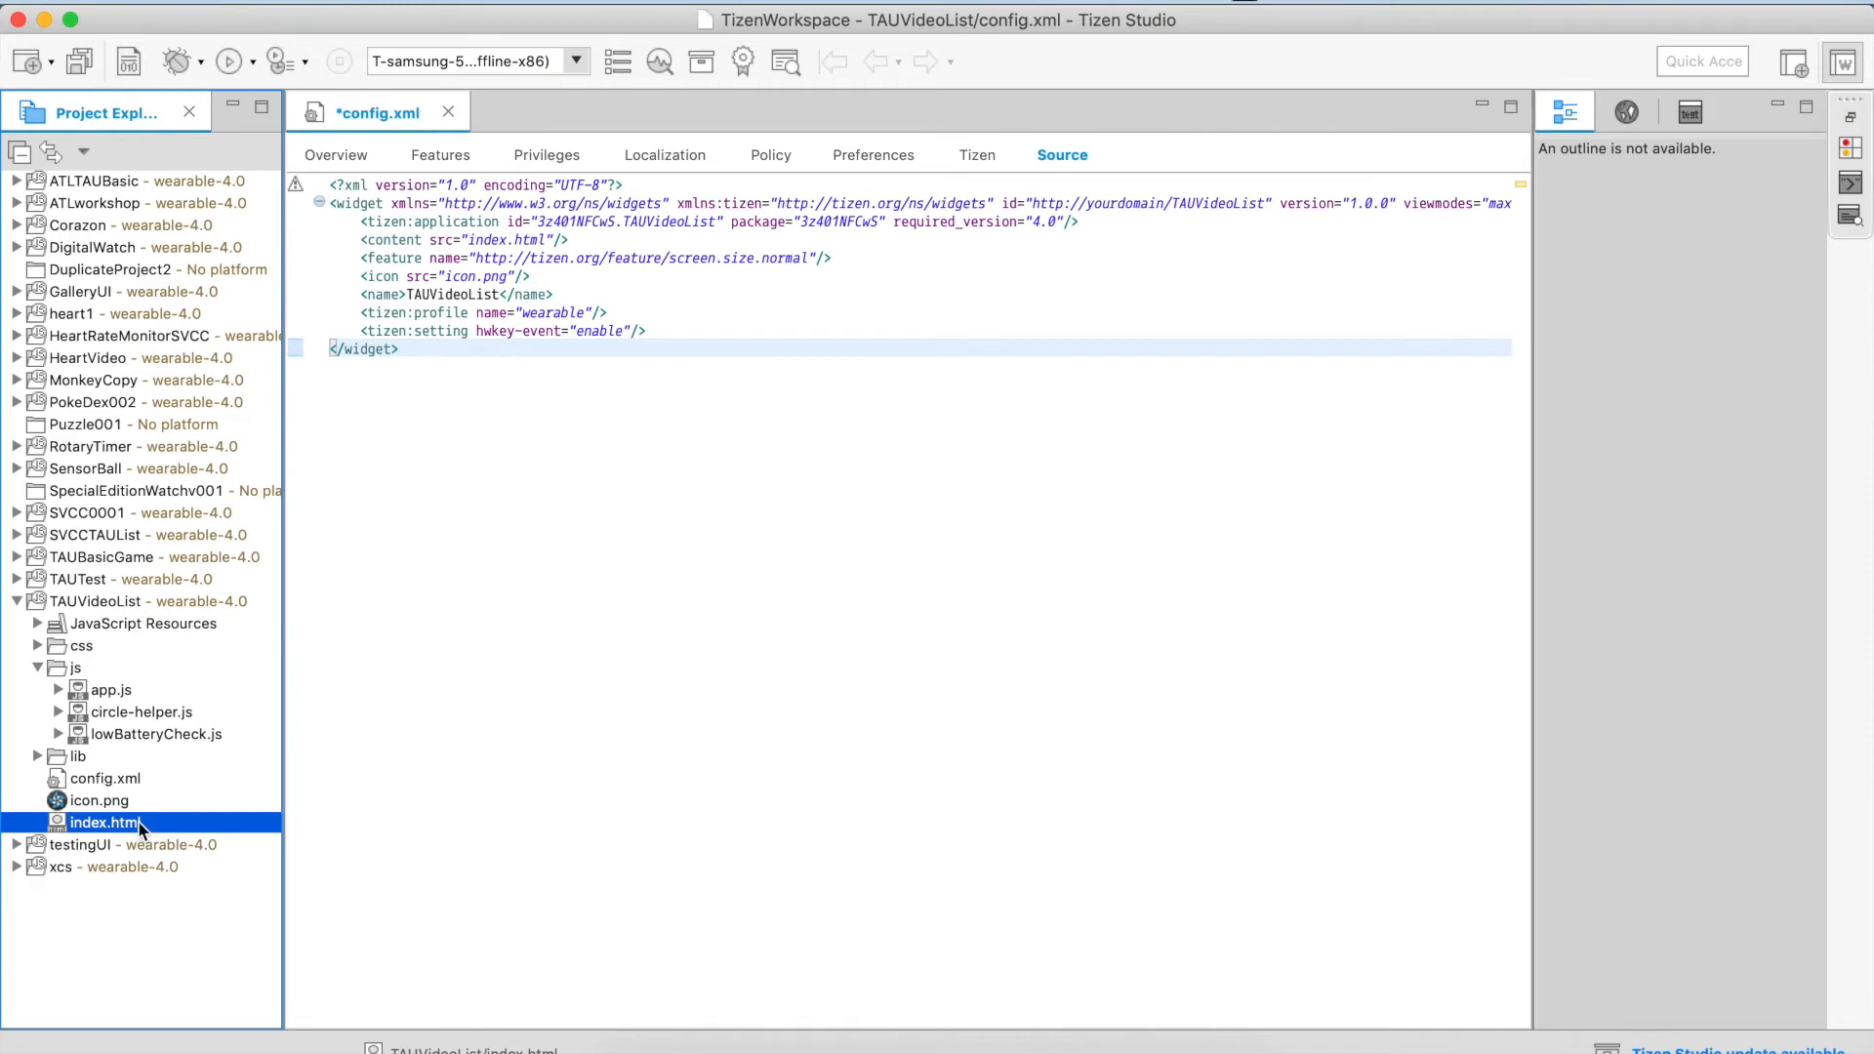
pyautogui.doubleClick(102, 822)
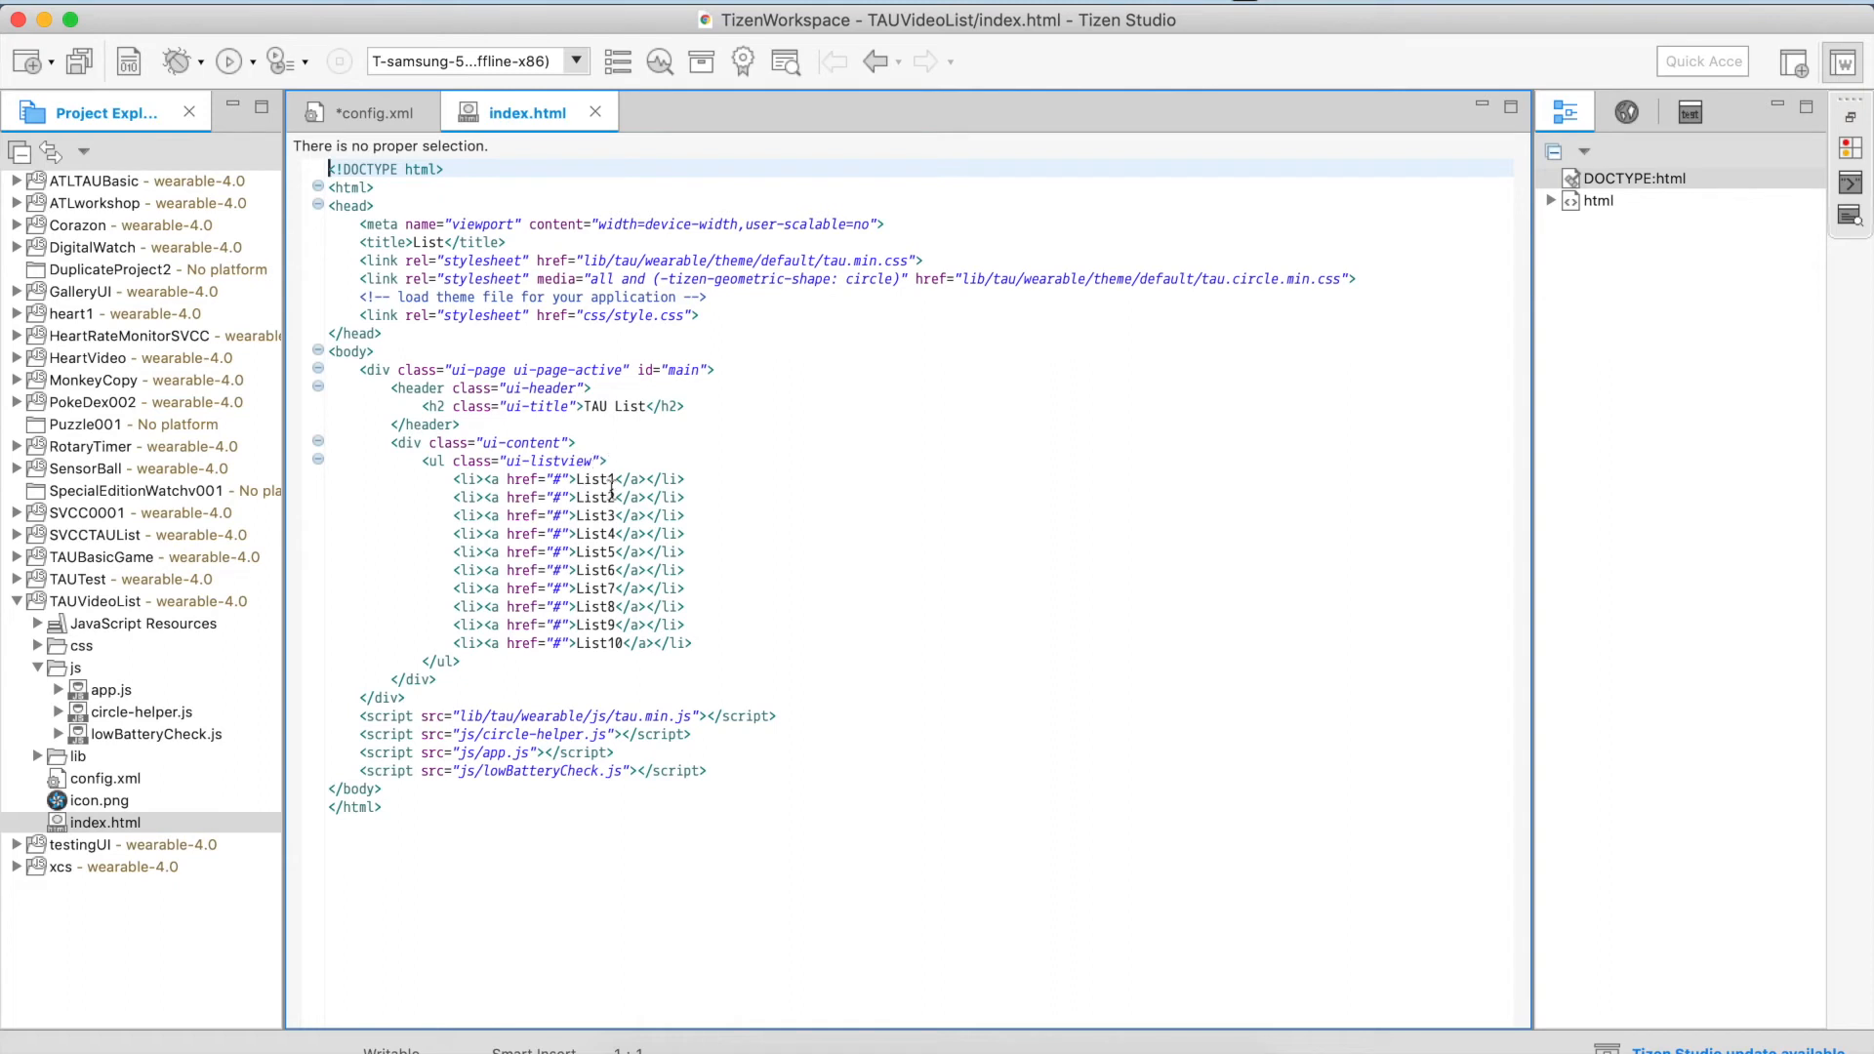
pyautogui.moveTo(790, 409)
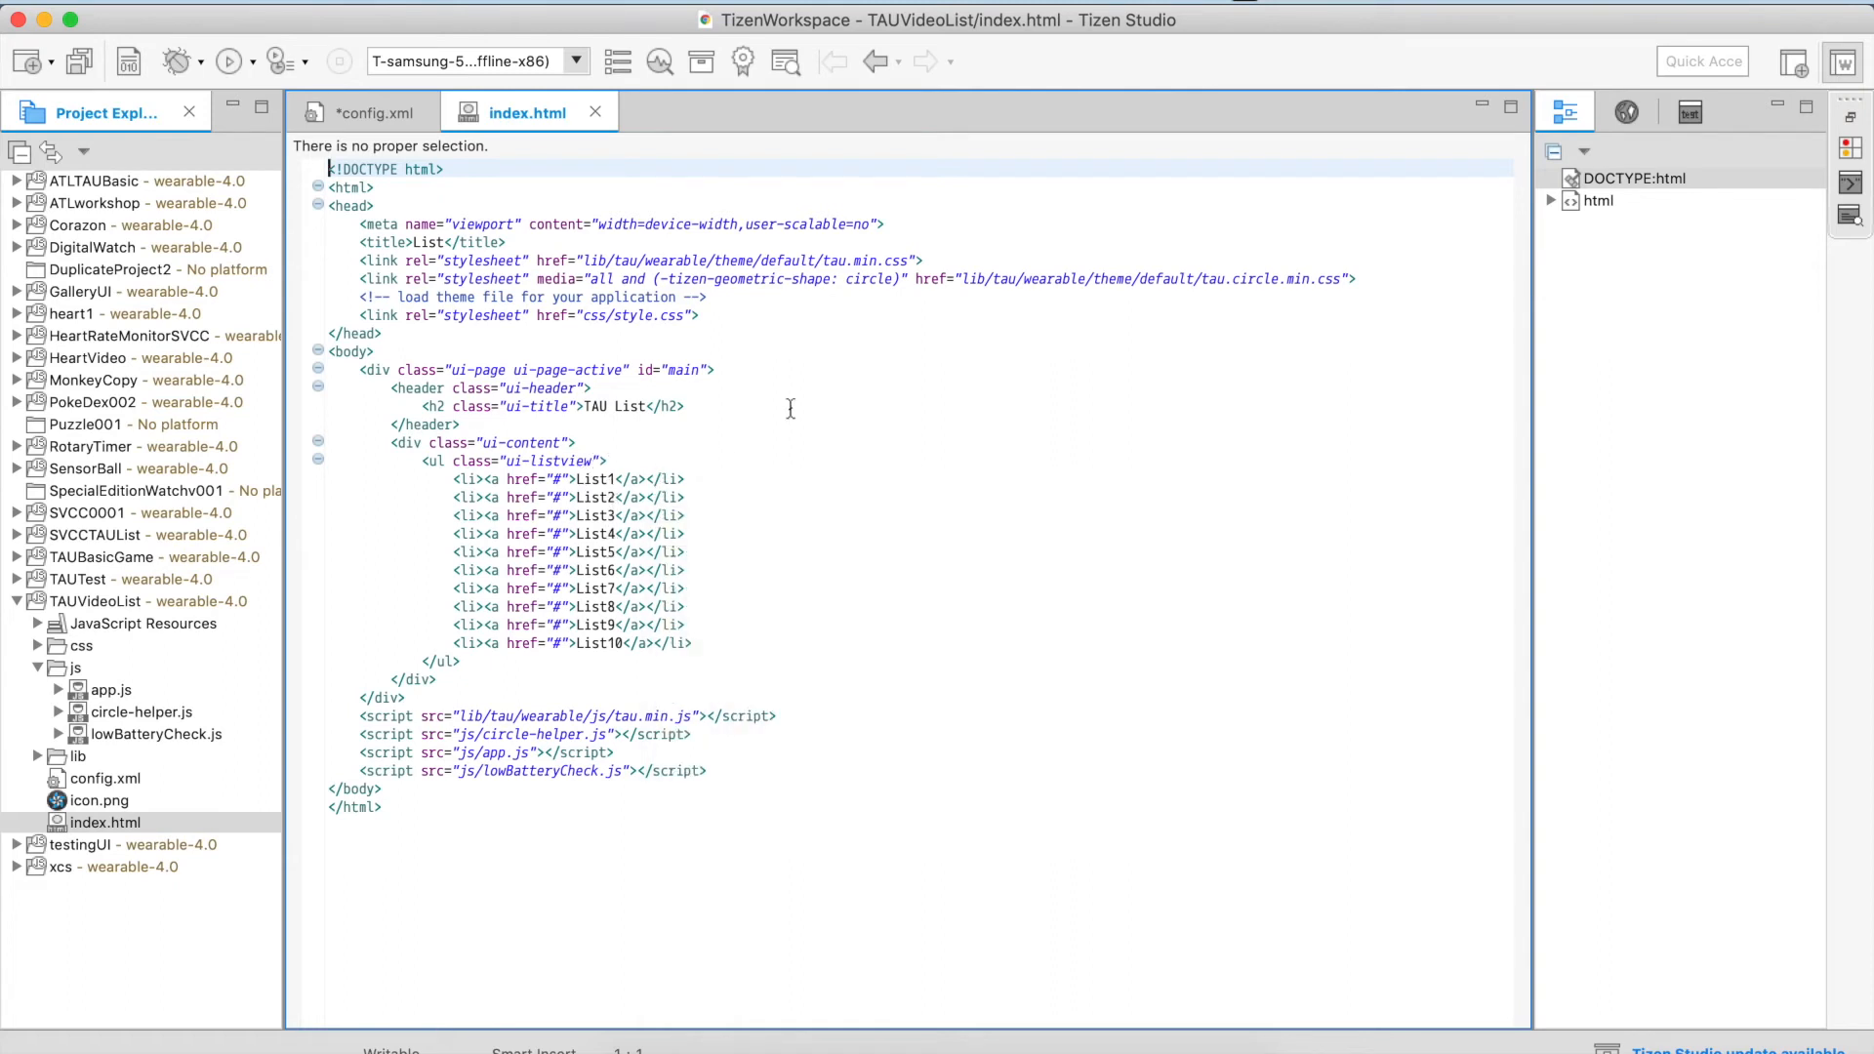
pyautogui.moveTo(648, 186)
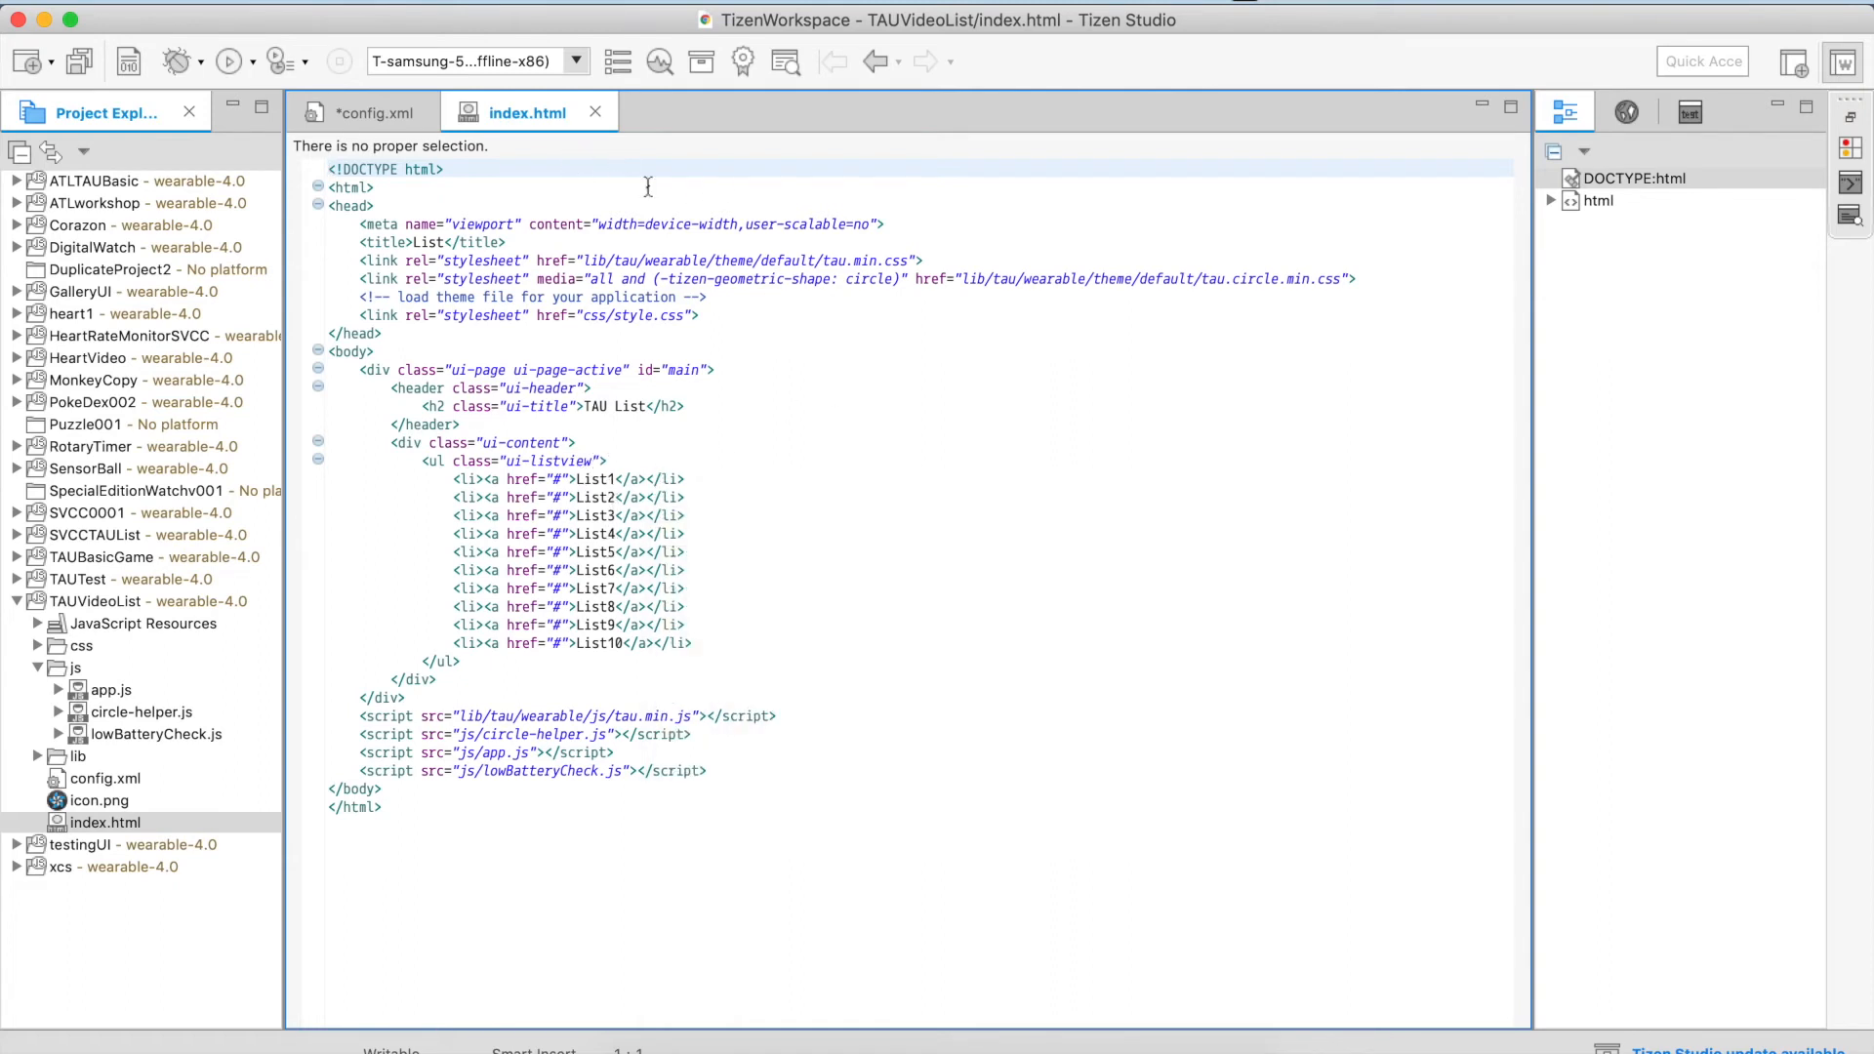
pyautogui.moveTo(685, 197)
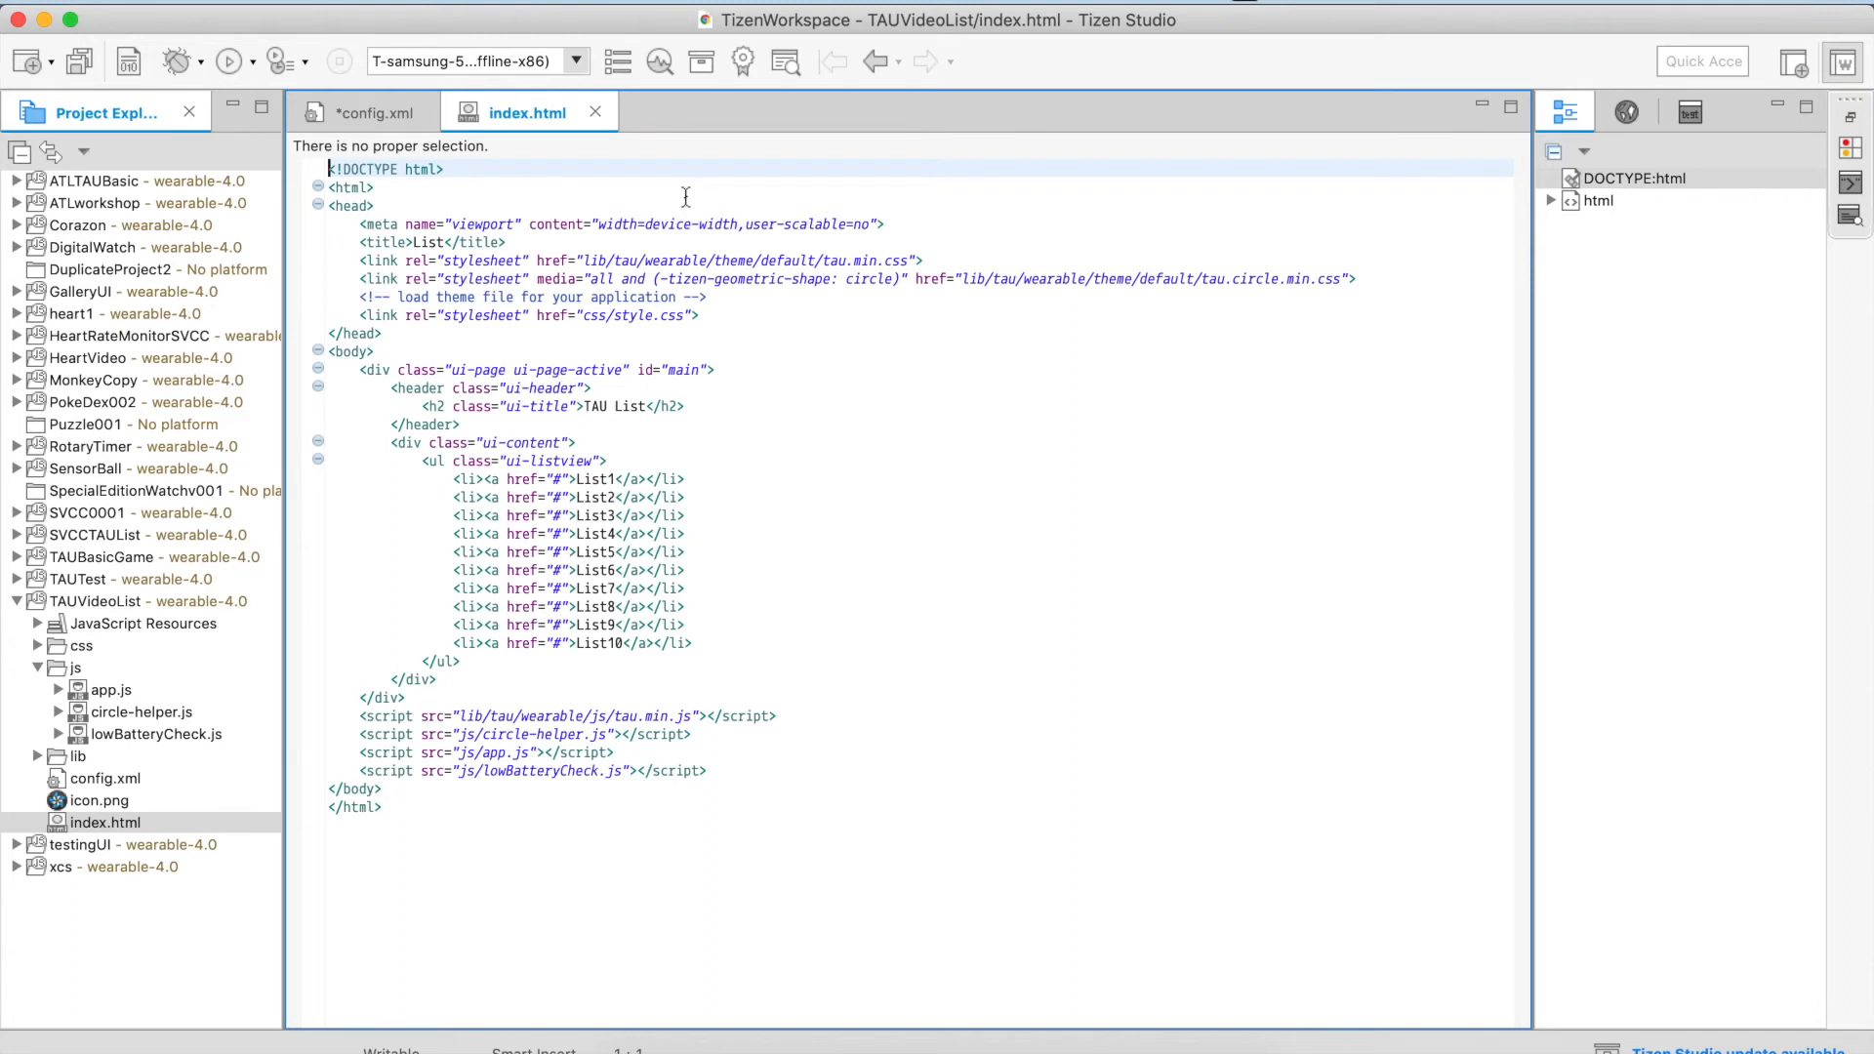
pyautogui.moveTo(423, 460)
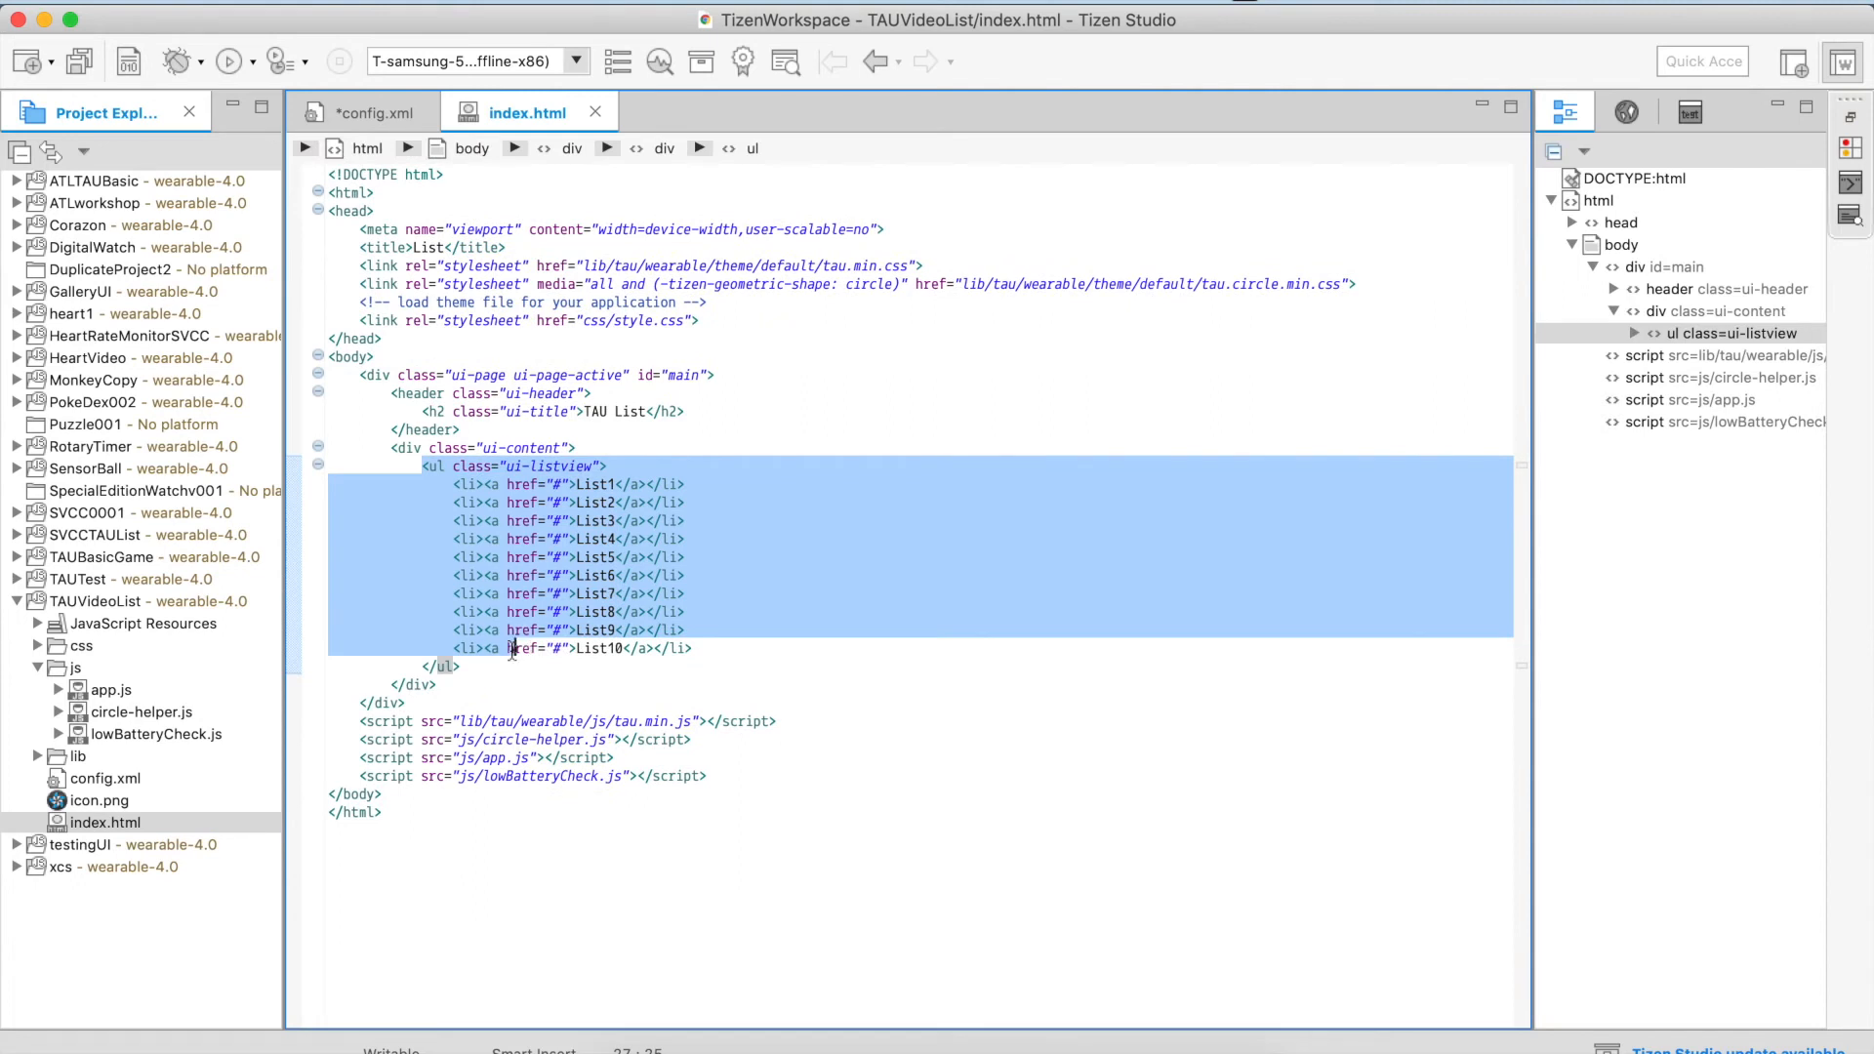
pyautogui.click(618, 484)
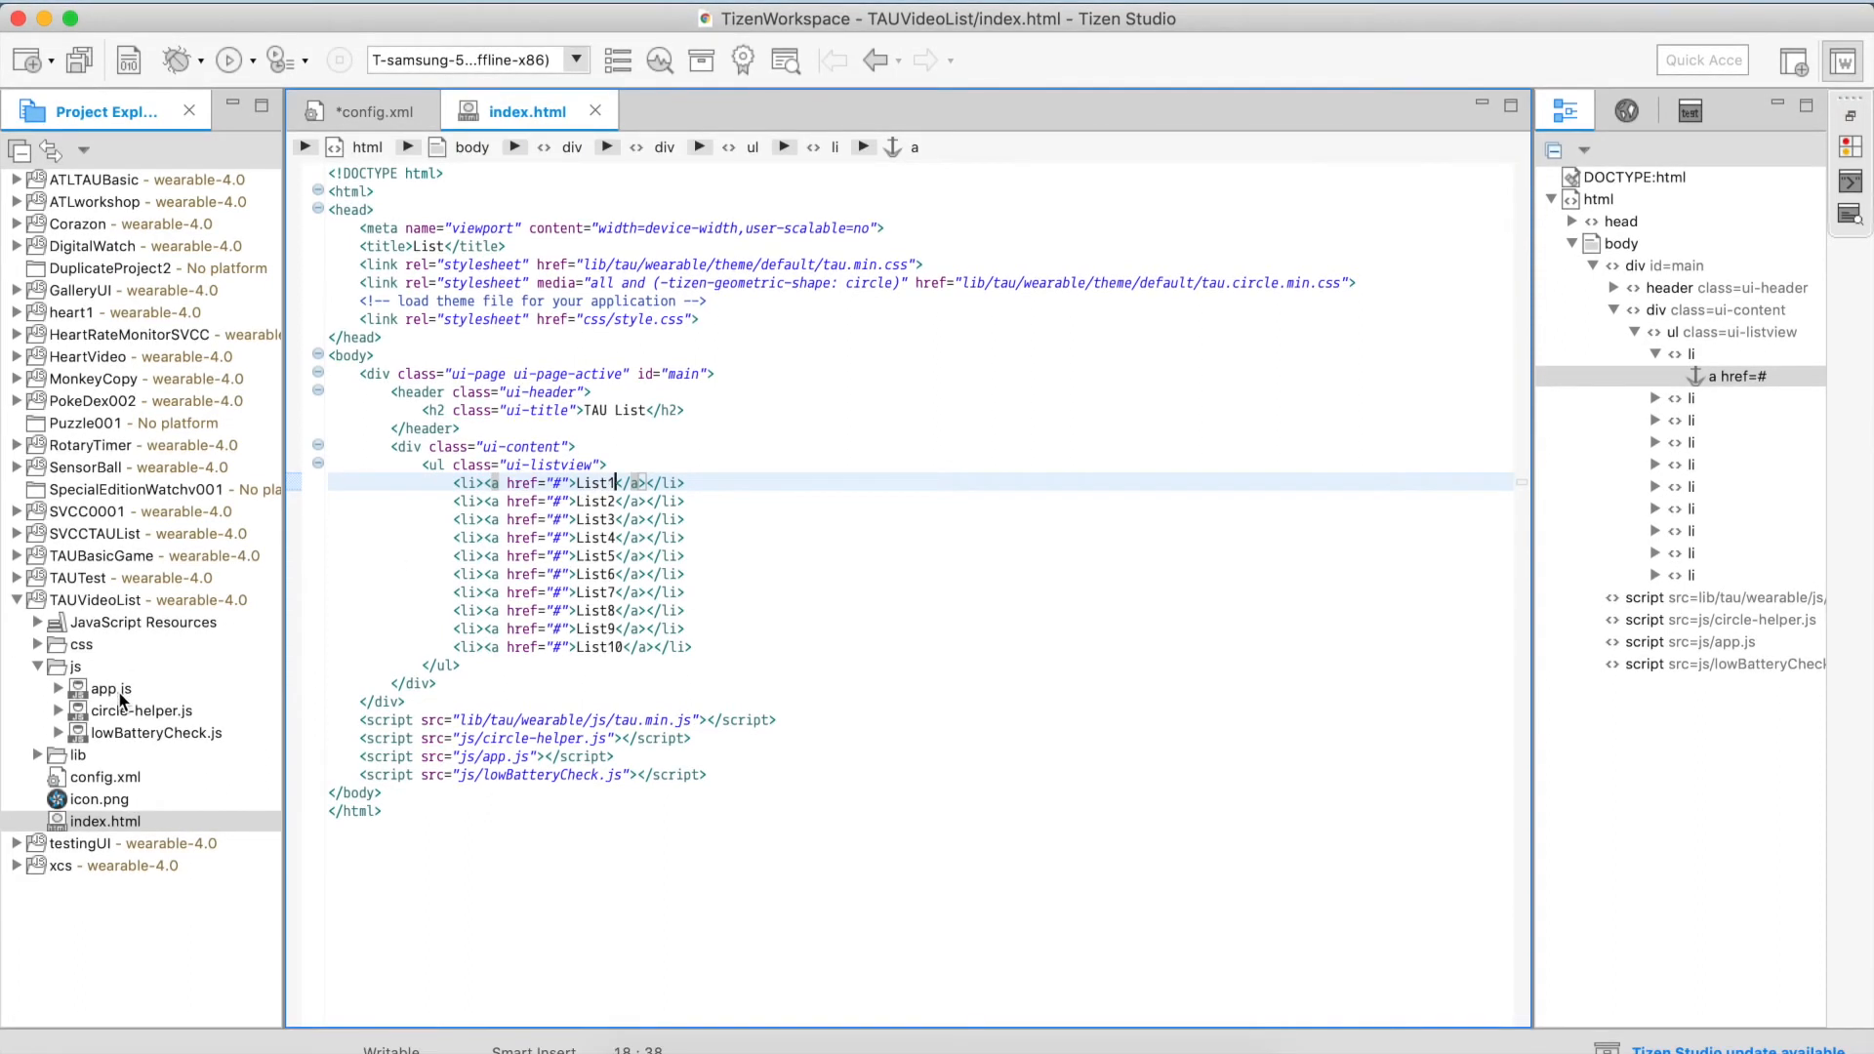
pyautogui.doubleClick(106, 689)
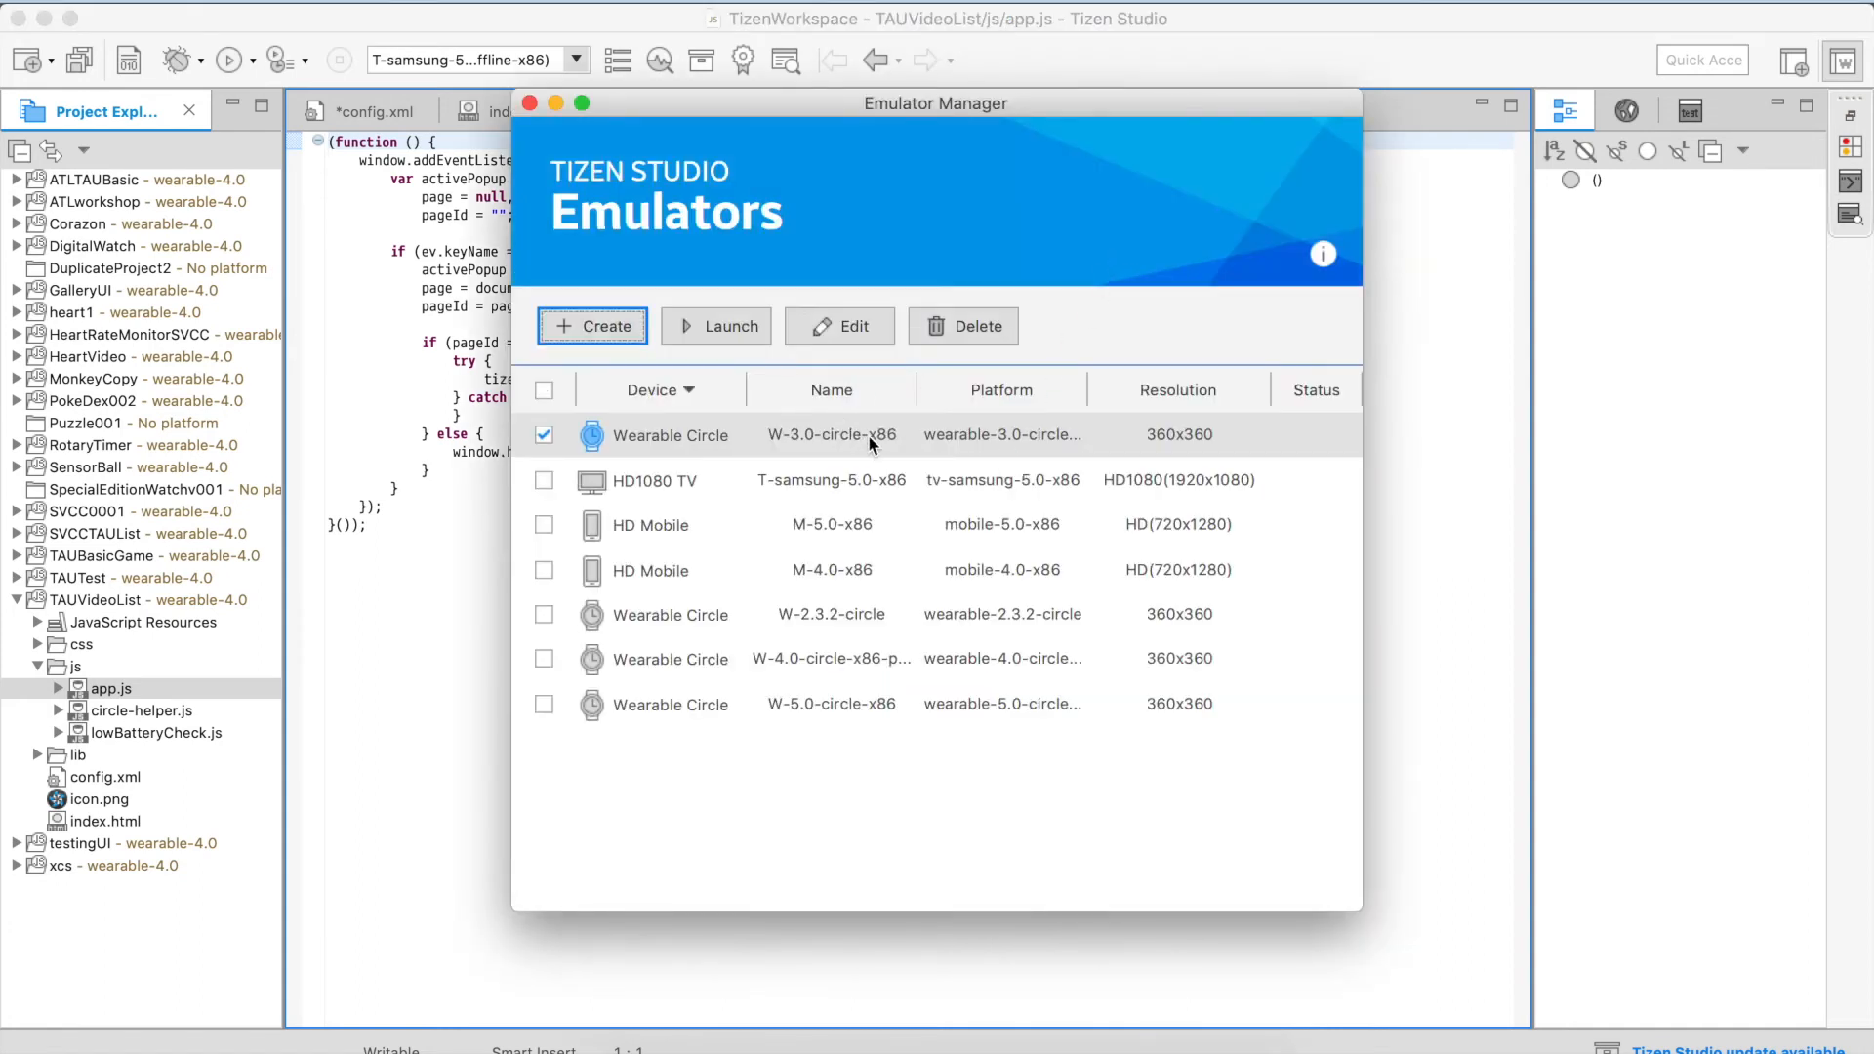
pyautogui.moveTo(936, 450)
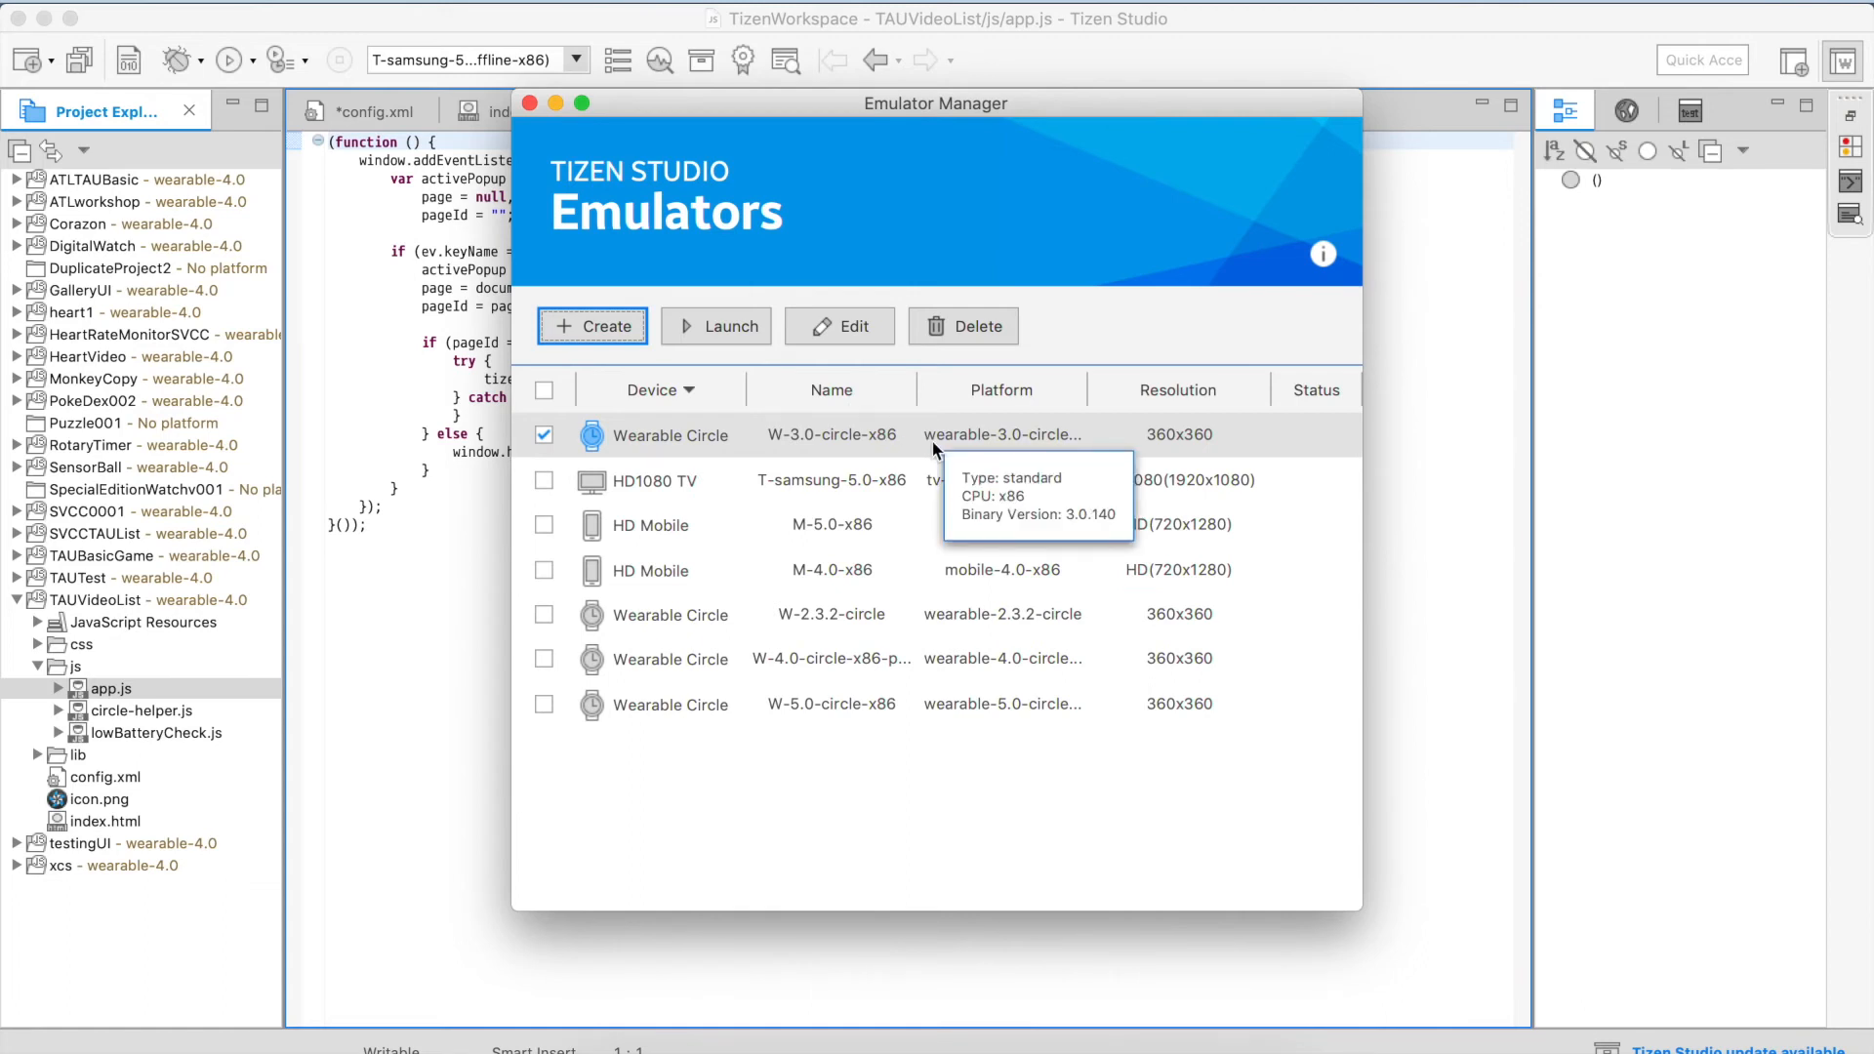
pyautogui.moveTo(953, 461)
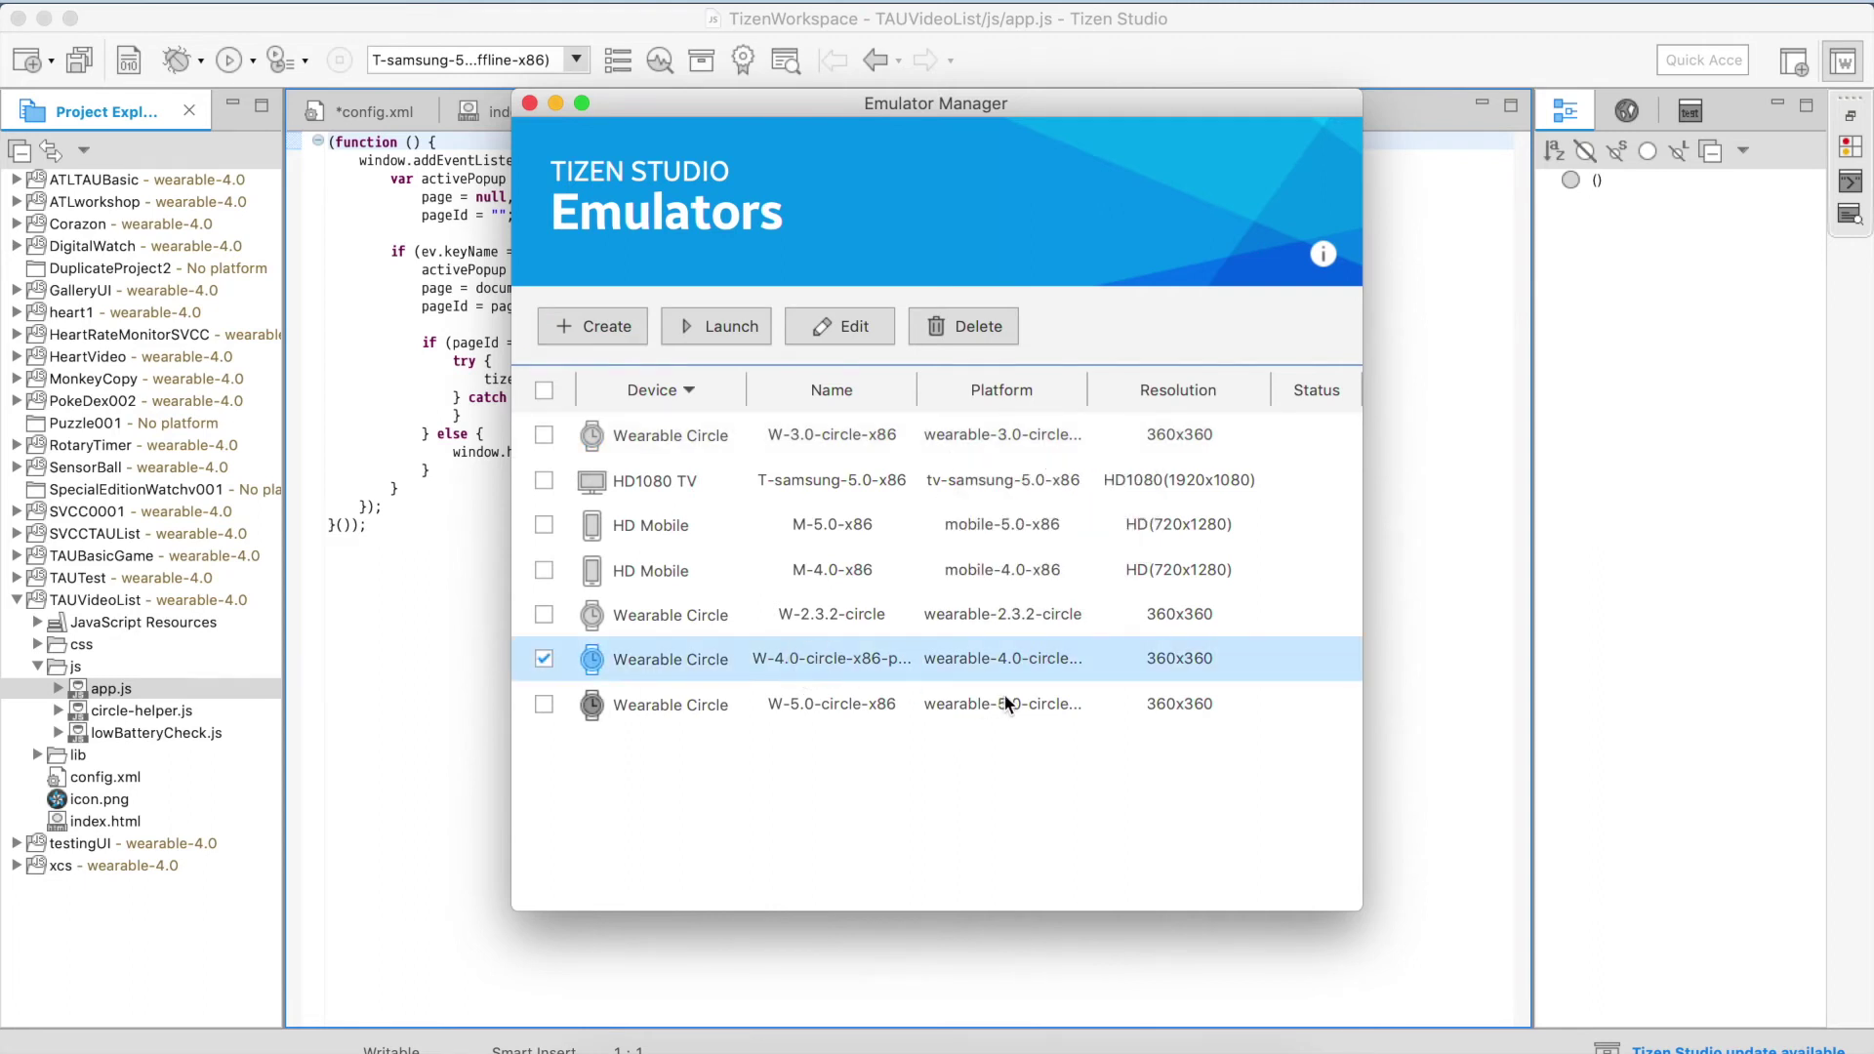
pyautogui.moveTo(1023, 670)
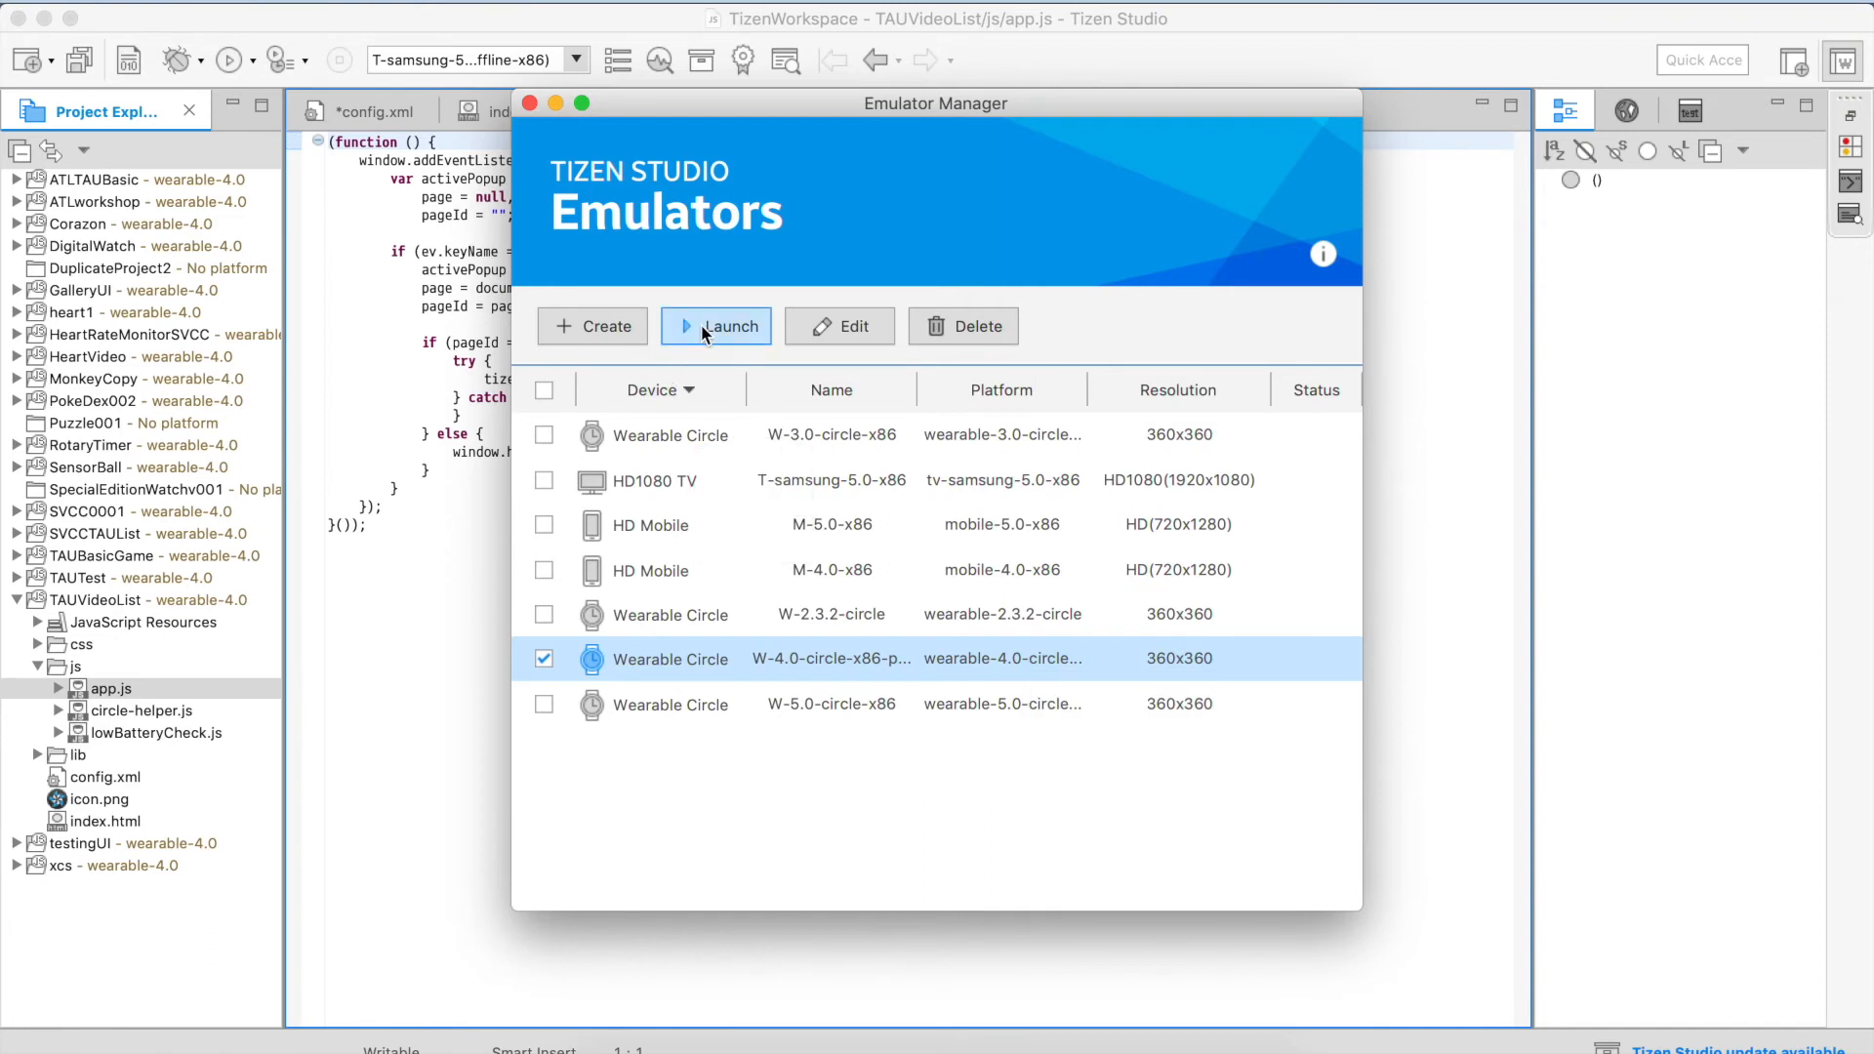
# Launch the Wearable Circle W-4.0 emulator from Emulator Manager.
pyautogui.click(716, 326)
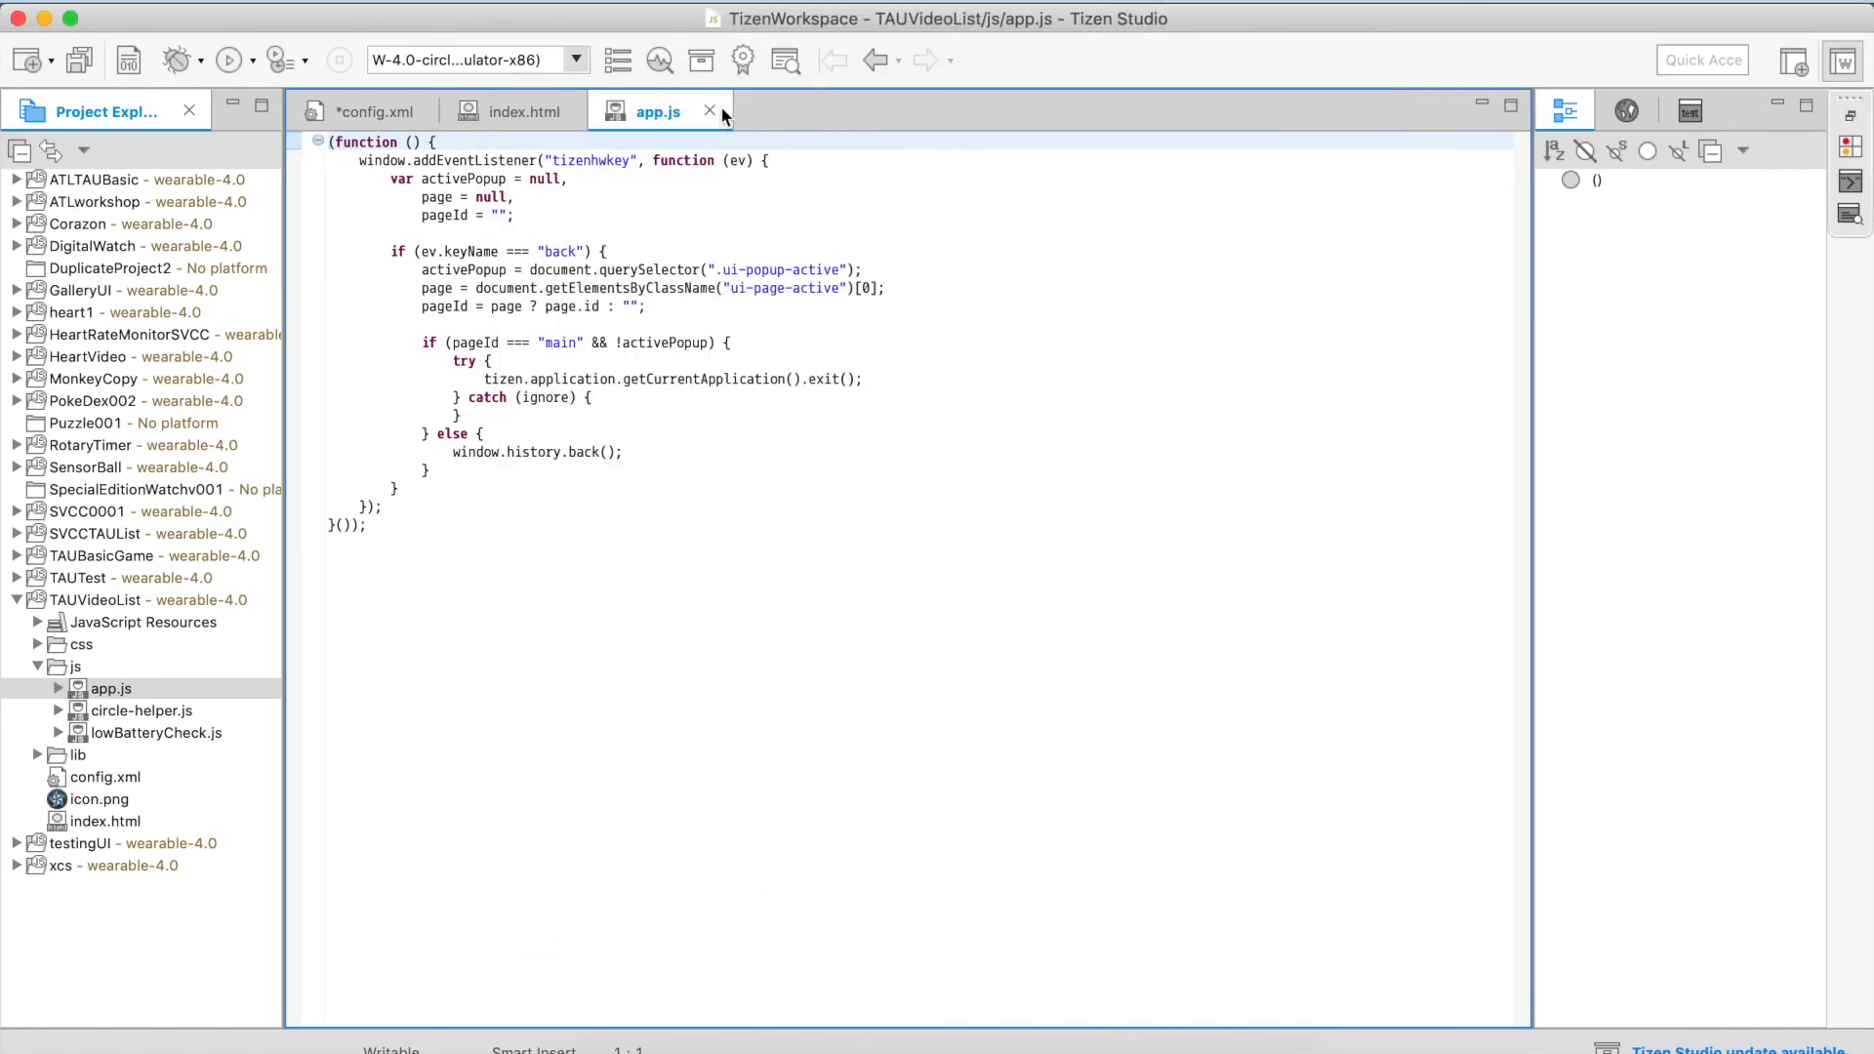
pyautogui.moveTo(115, 608)
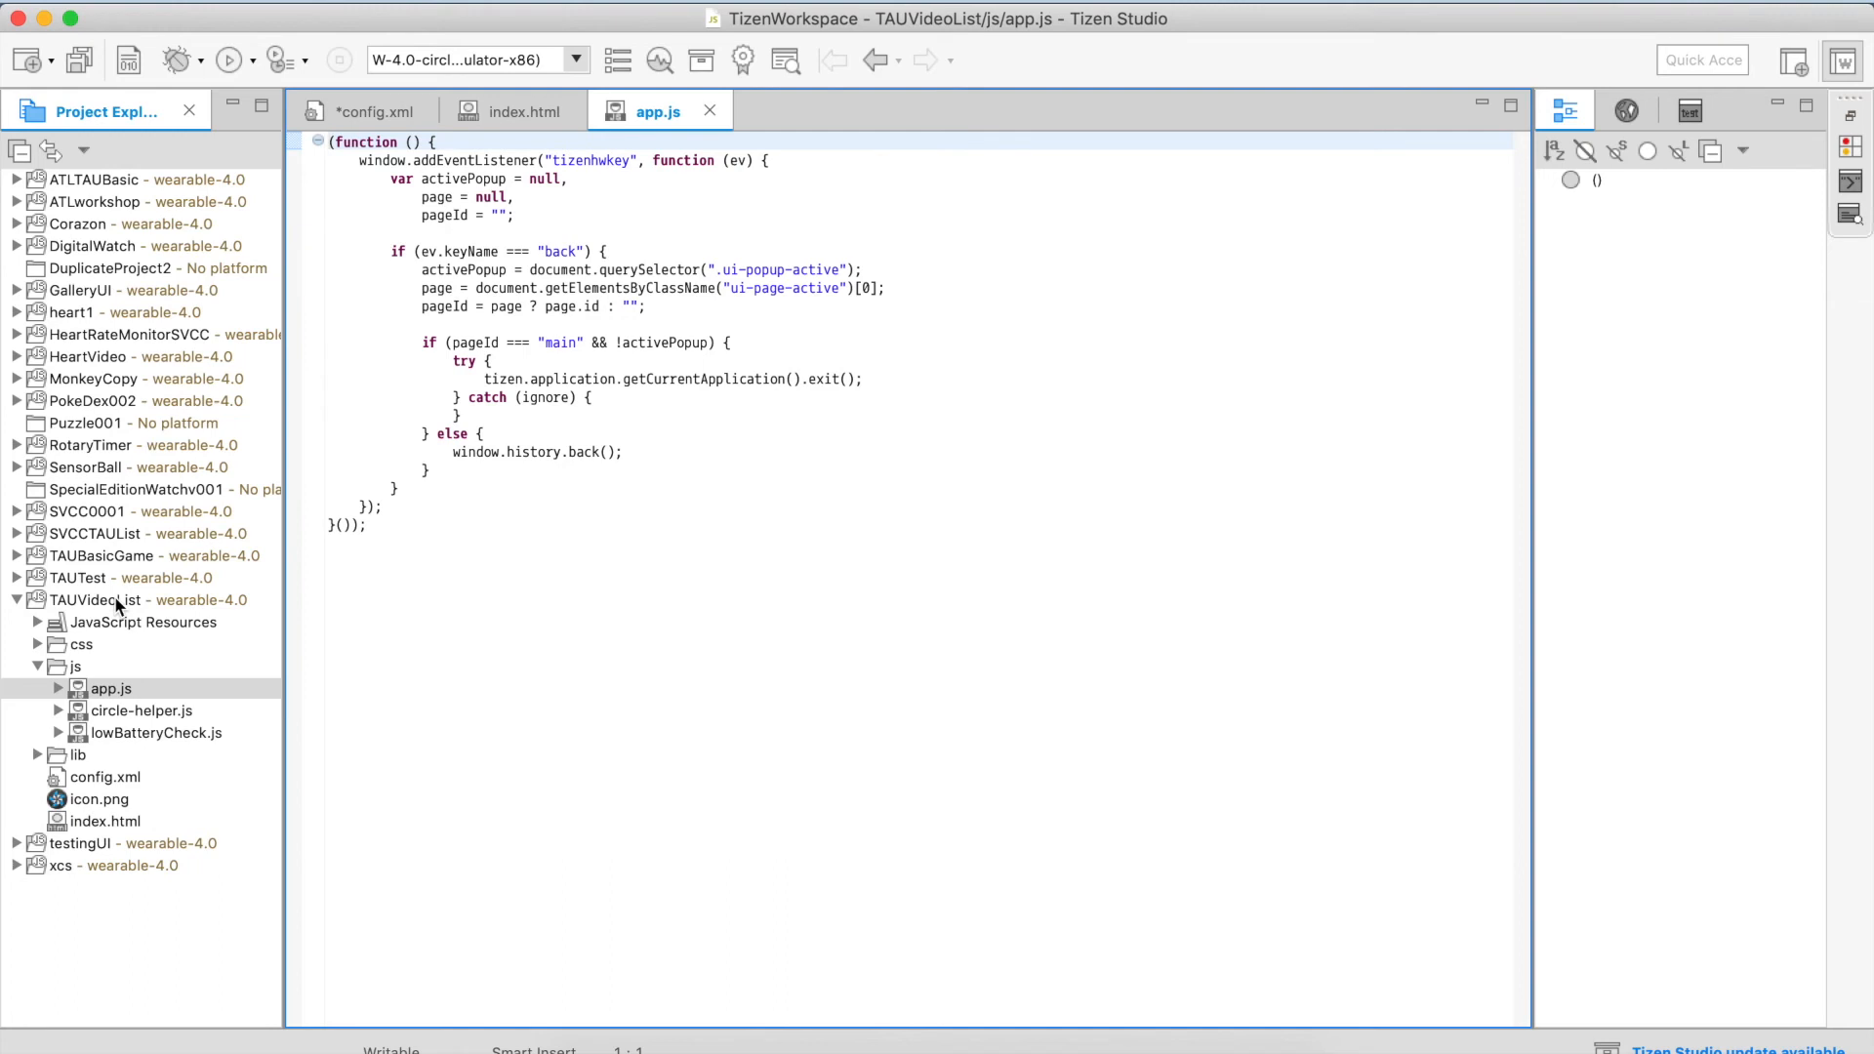
# Run TAUVideoList as a Tizen Web Application, saving config.xml when prompted.
pyautogui.rightClick(107, 600)
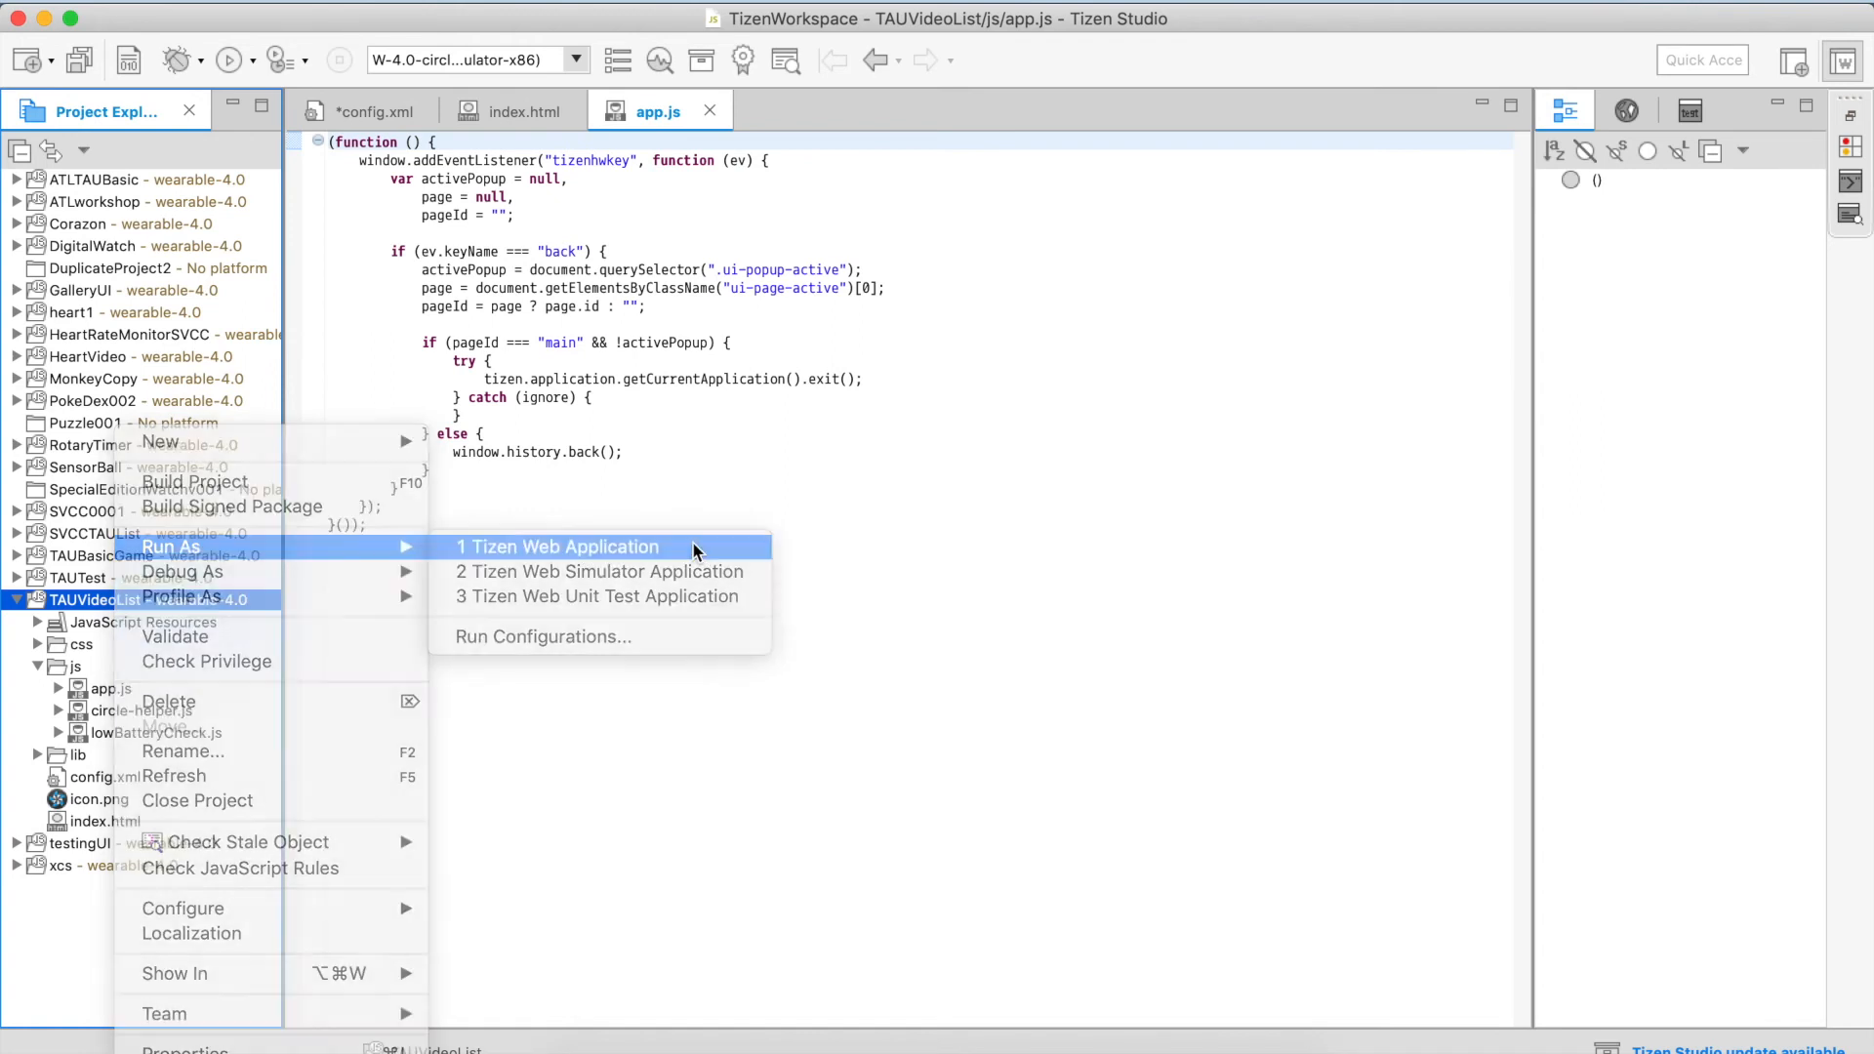
pyautogui.click(566, 546)
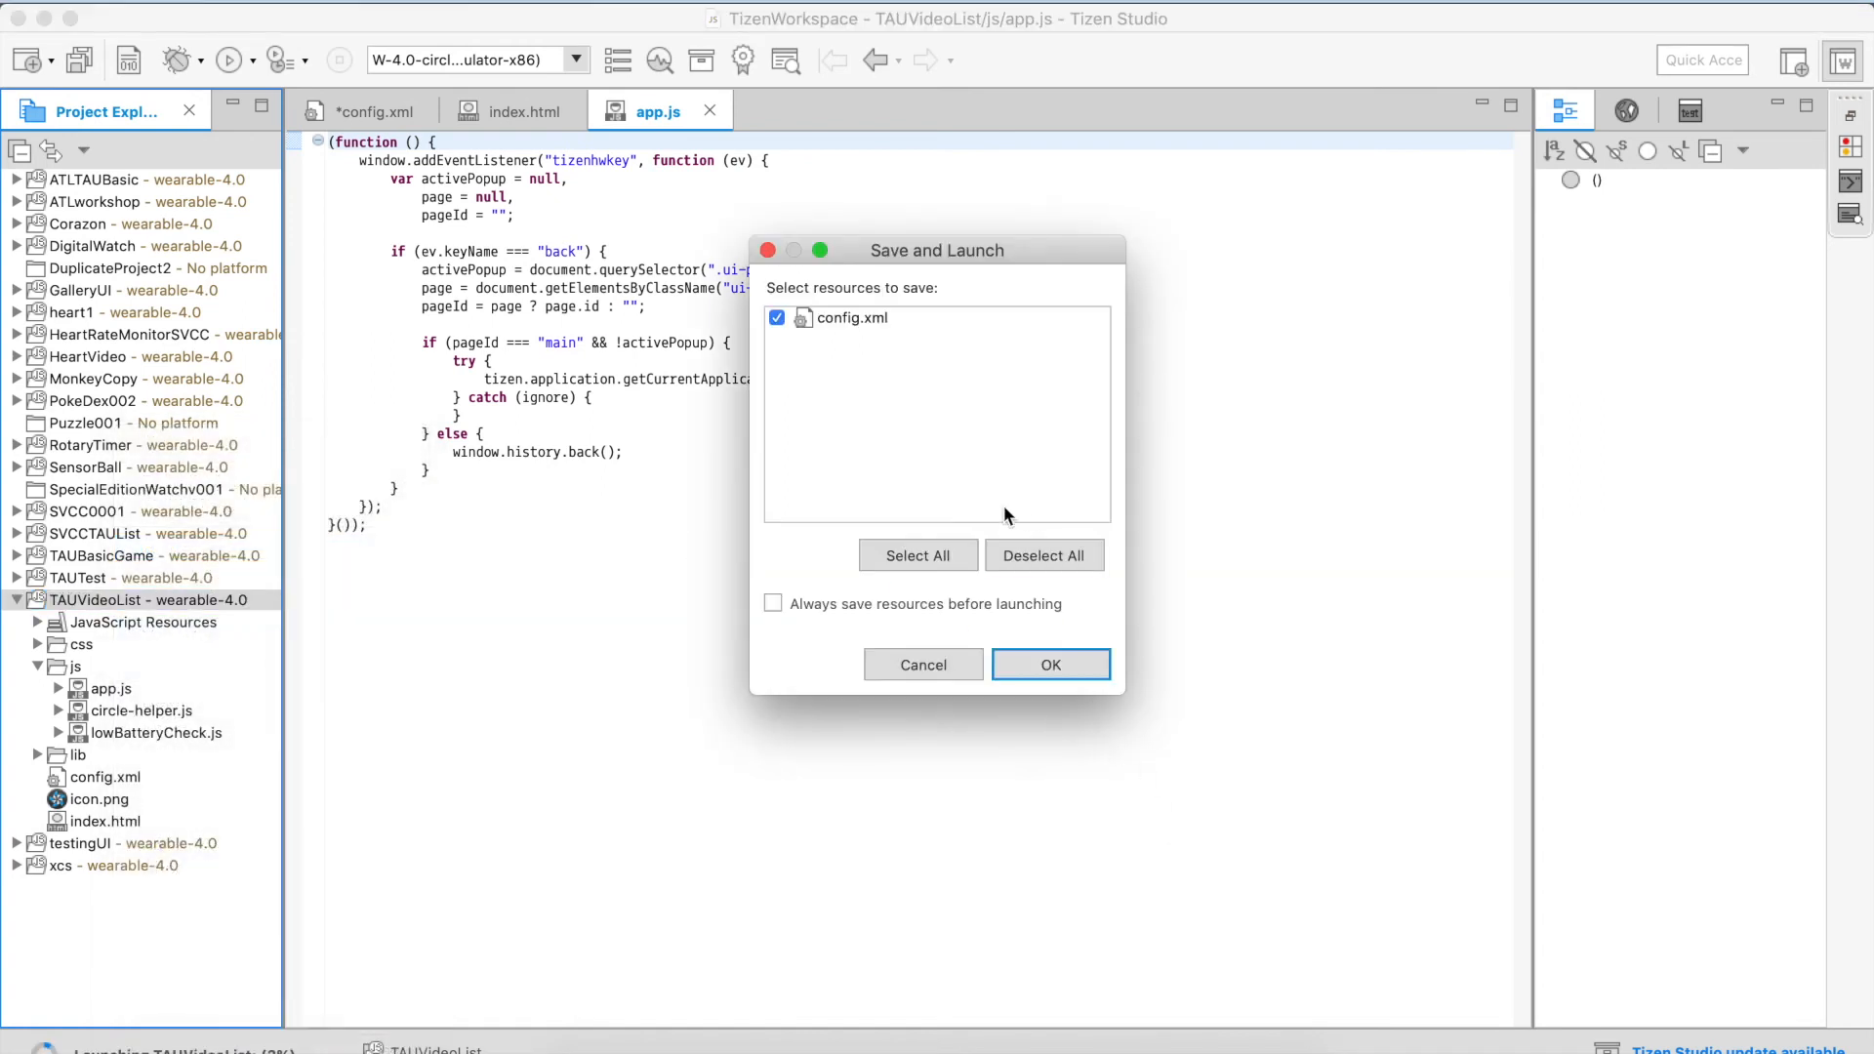
pyautogui.moveTo(858, 326)
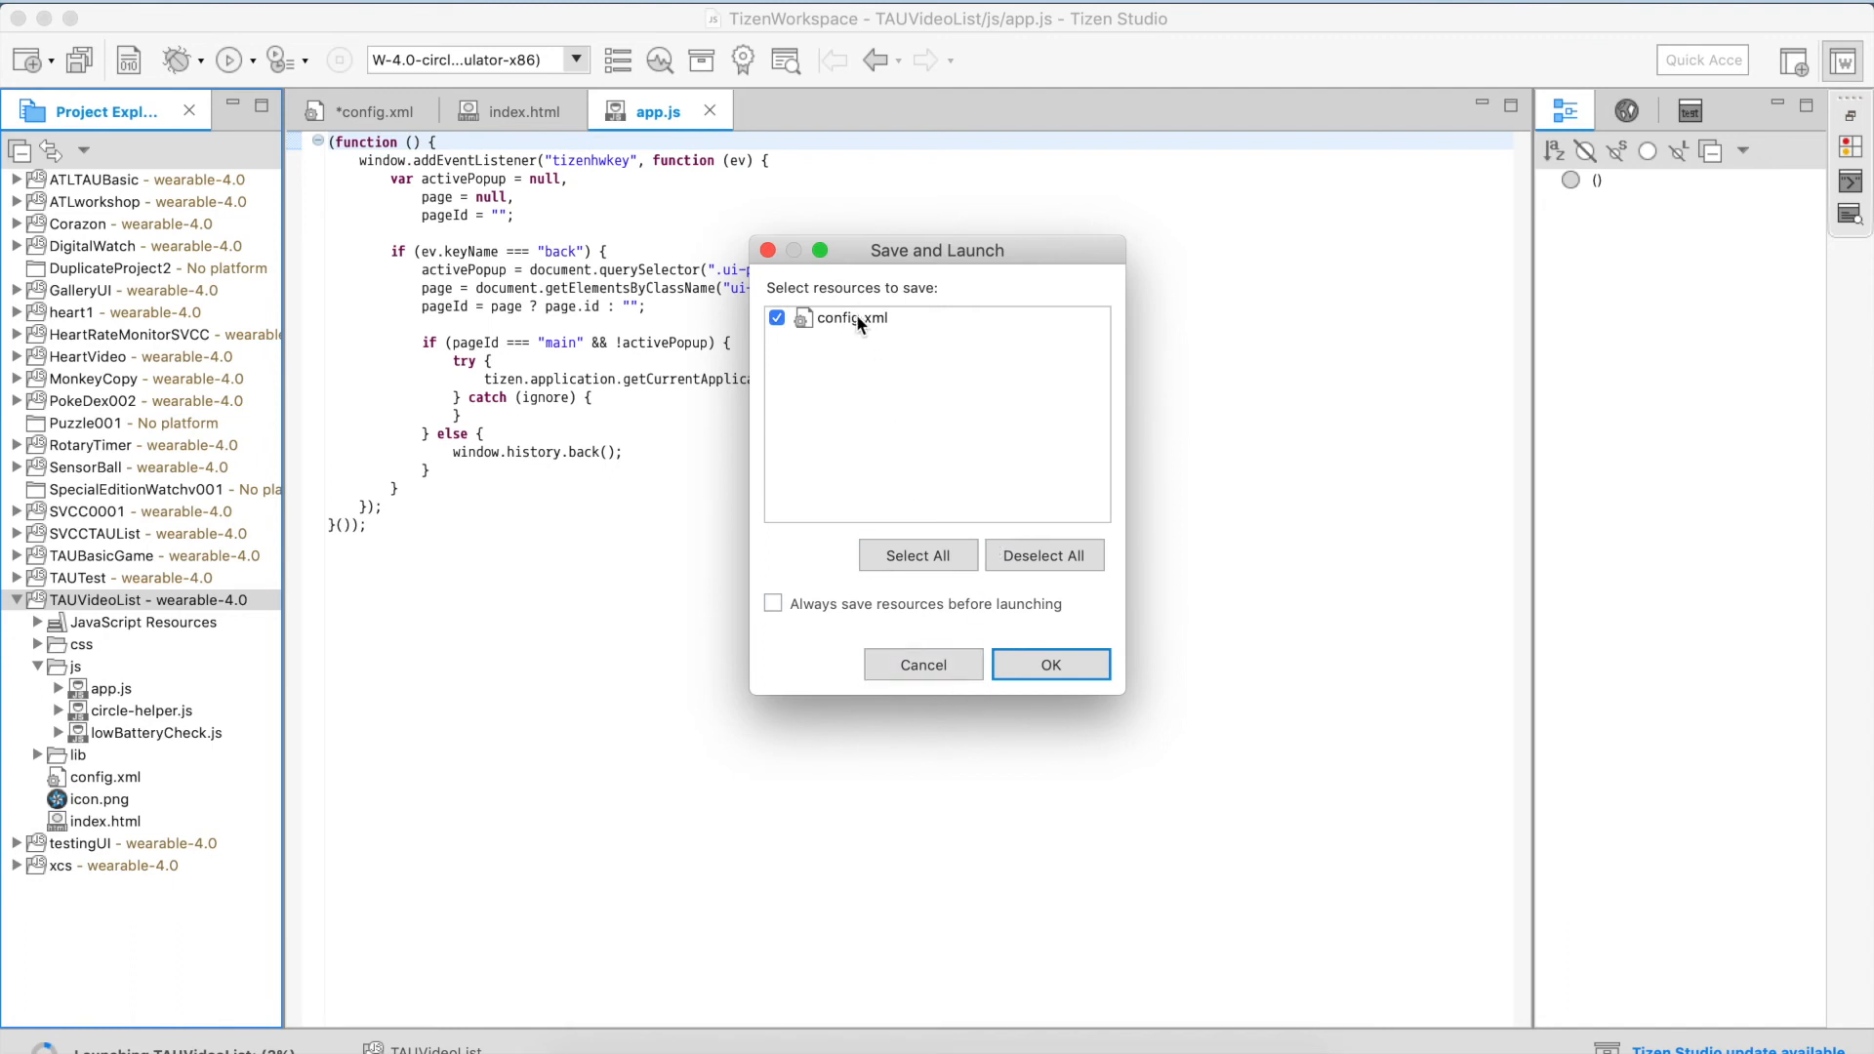
pyautogui.moveTo(896, 335)
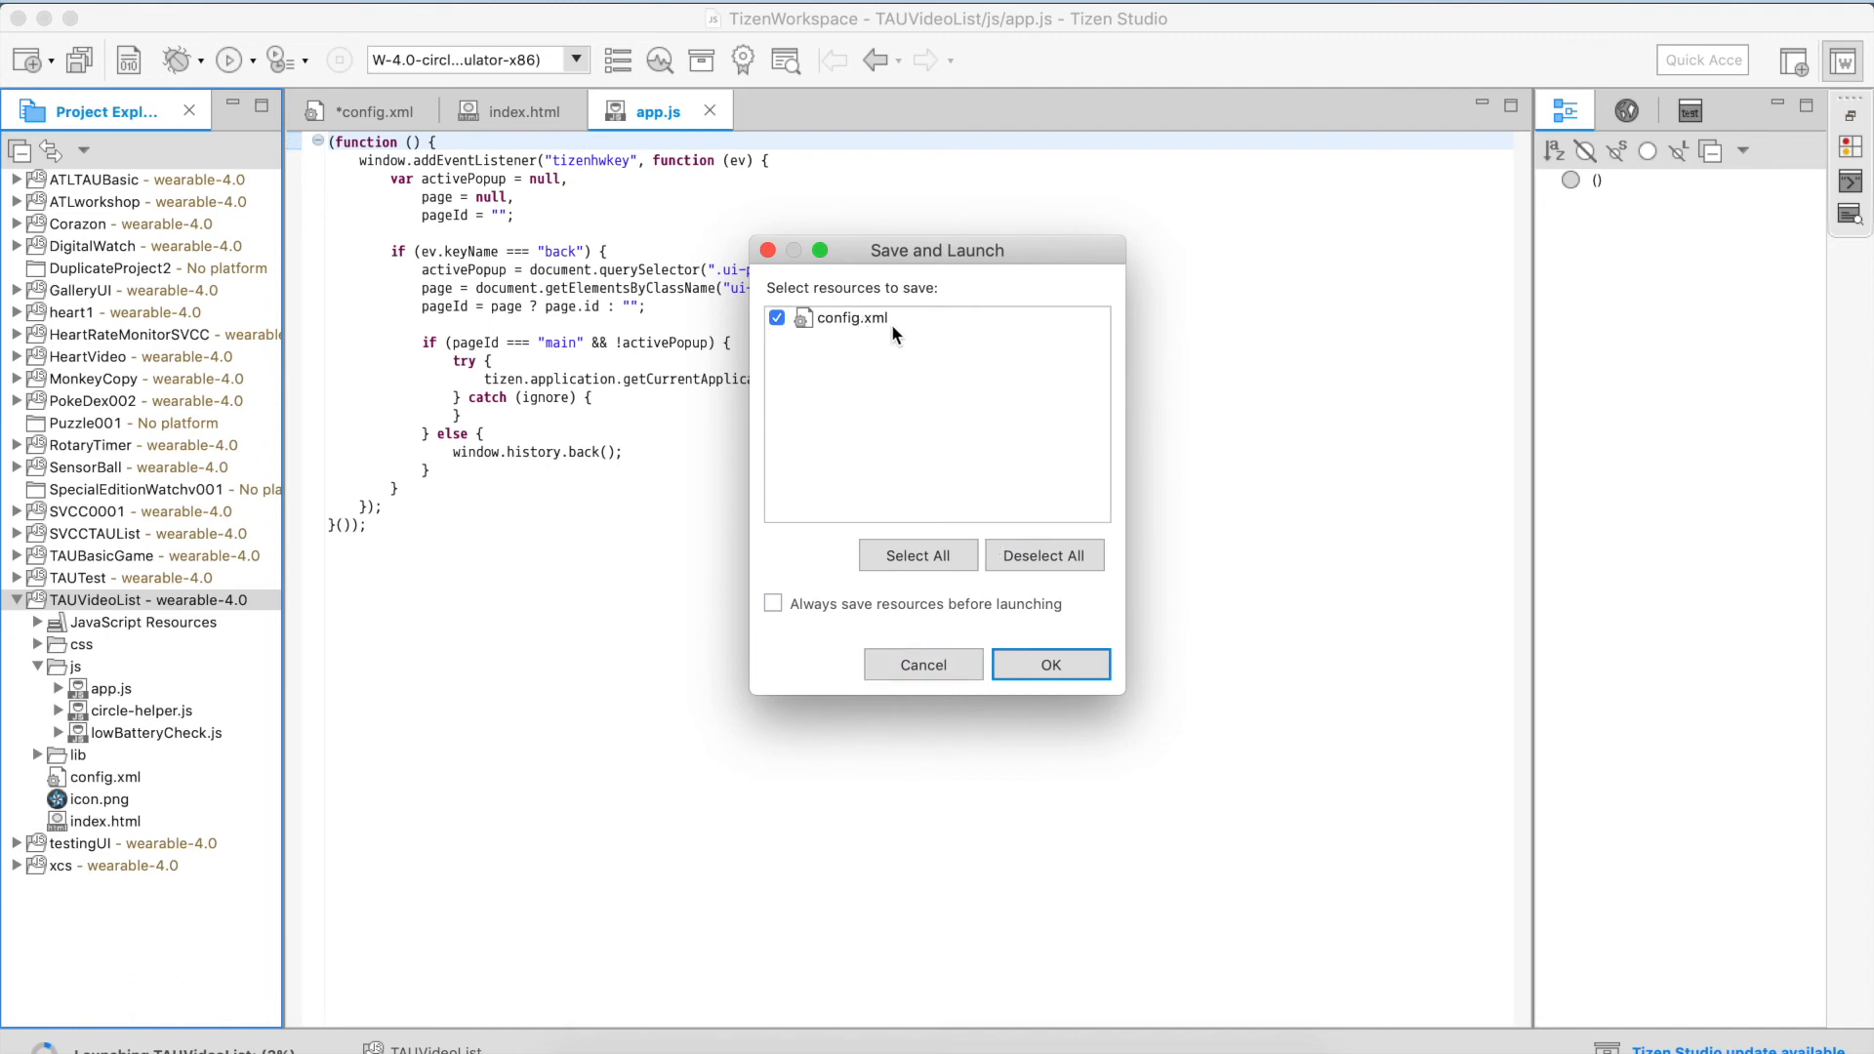
pyautogui.click(1050, 665)
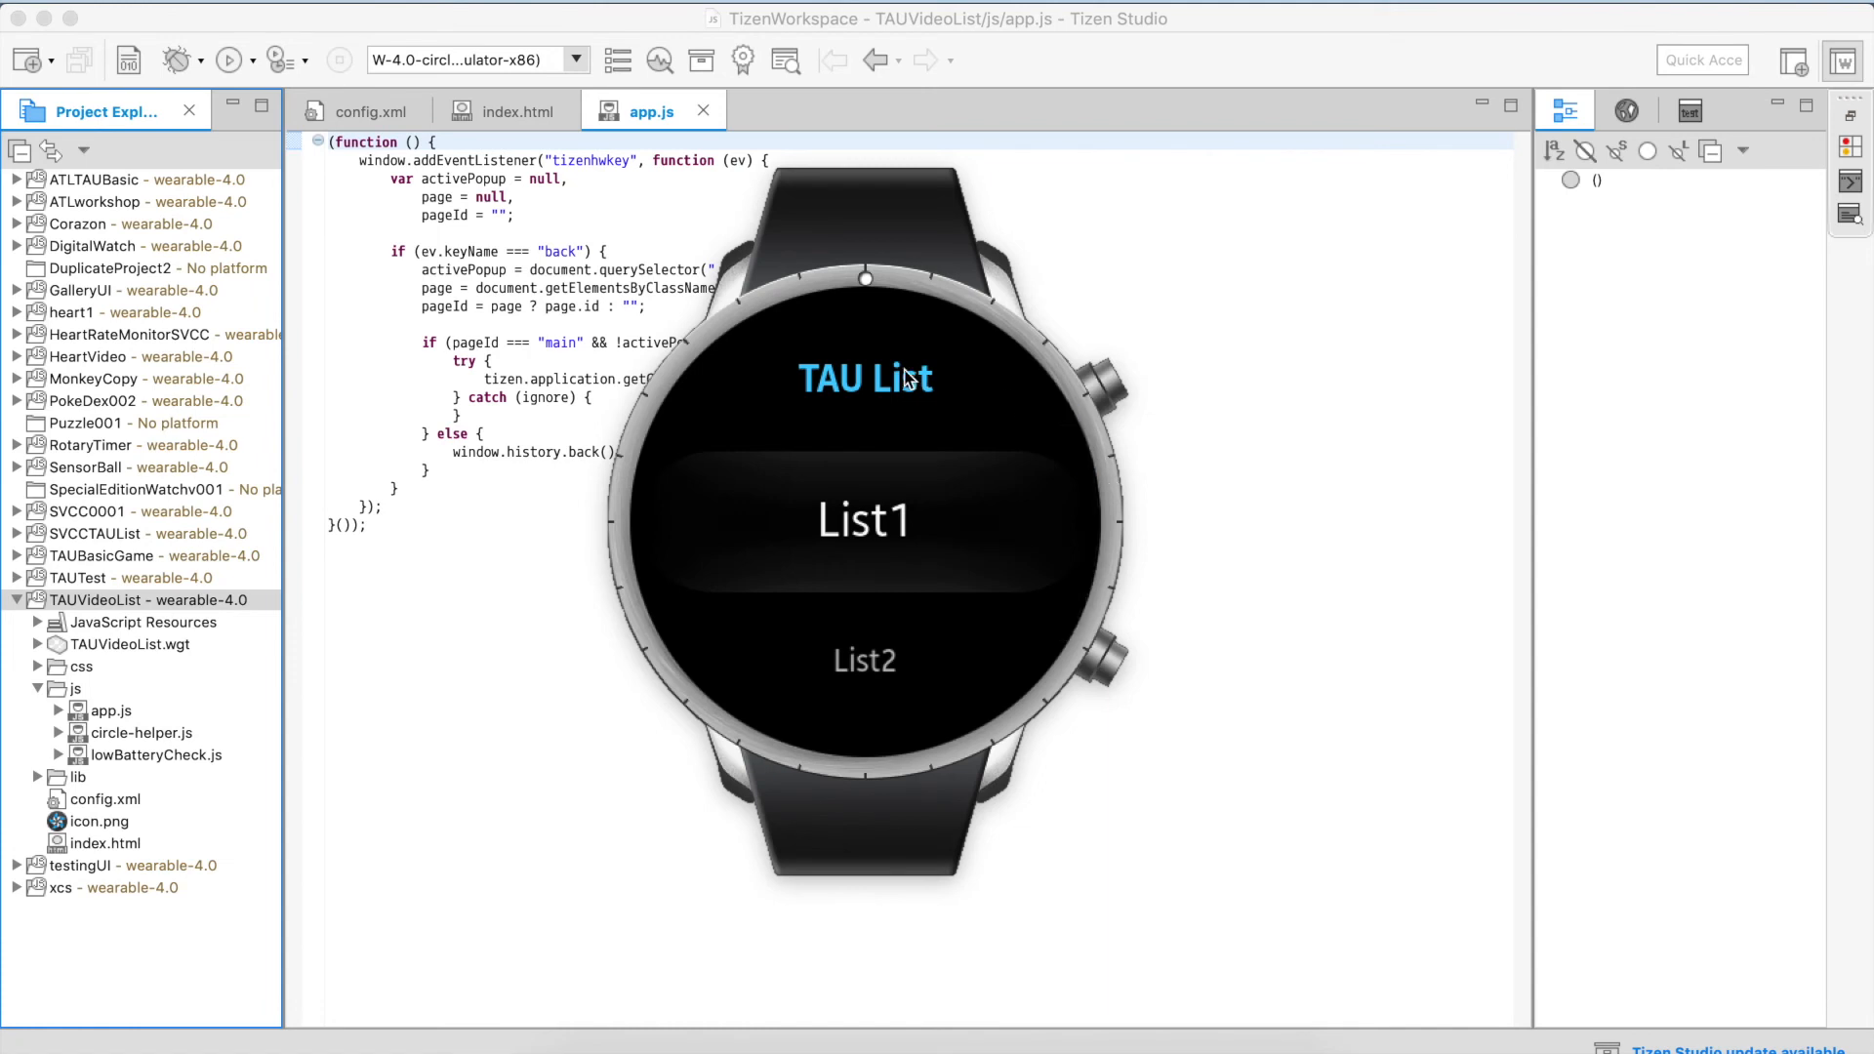
pyautogui.moveTo(904, 412)
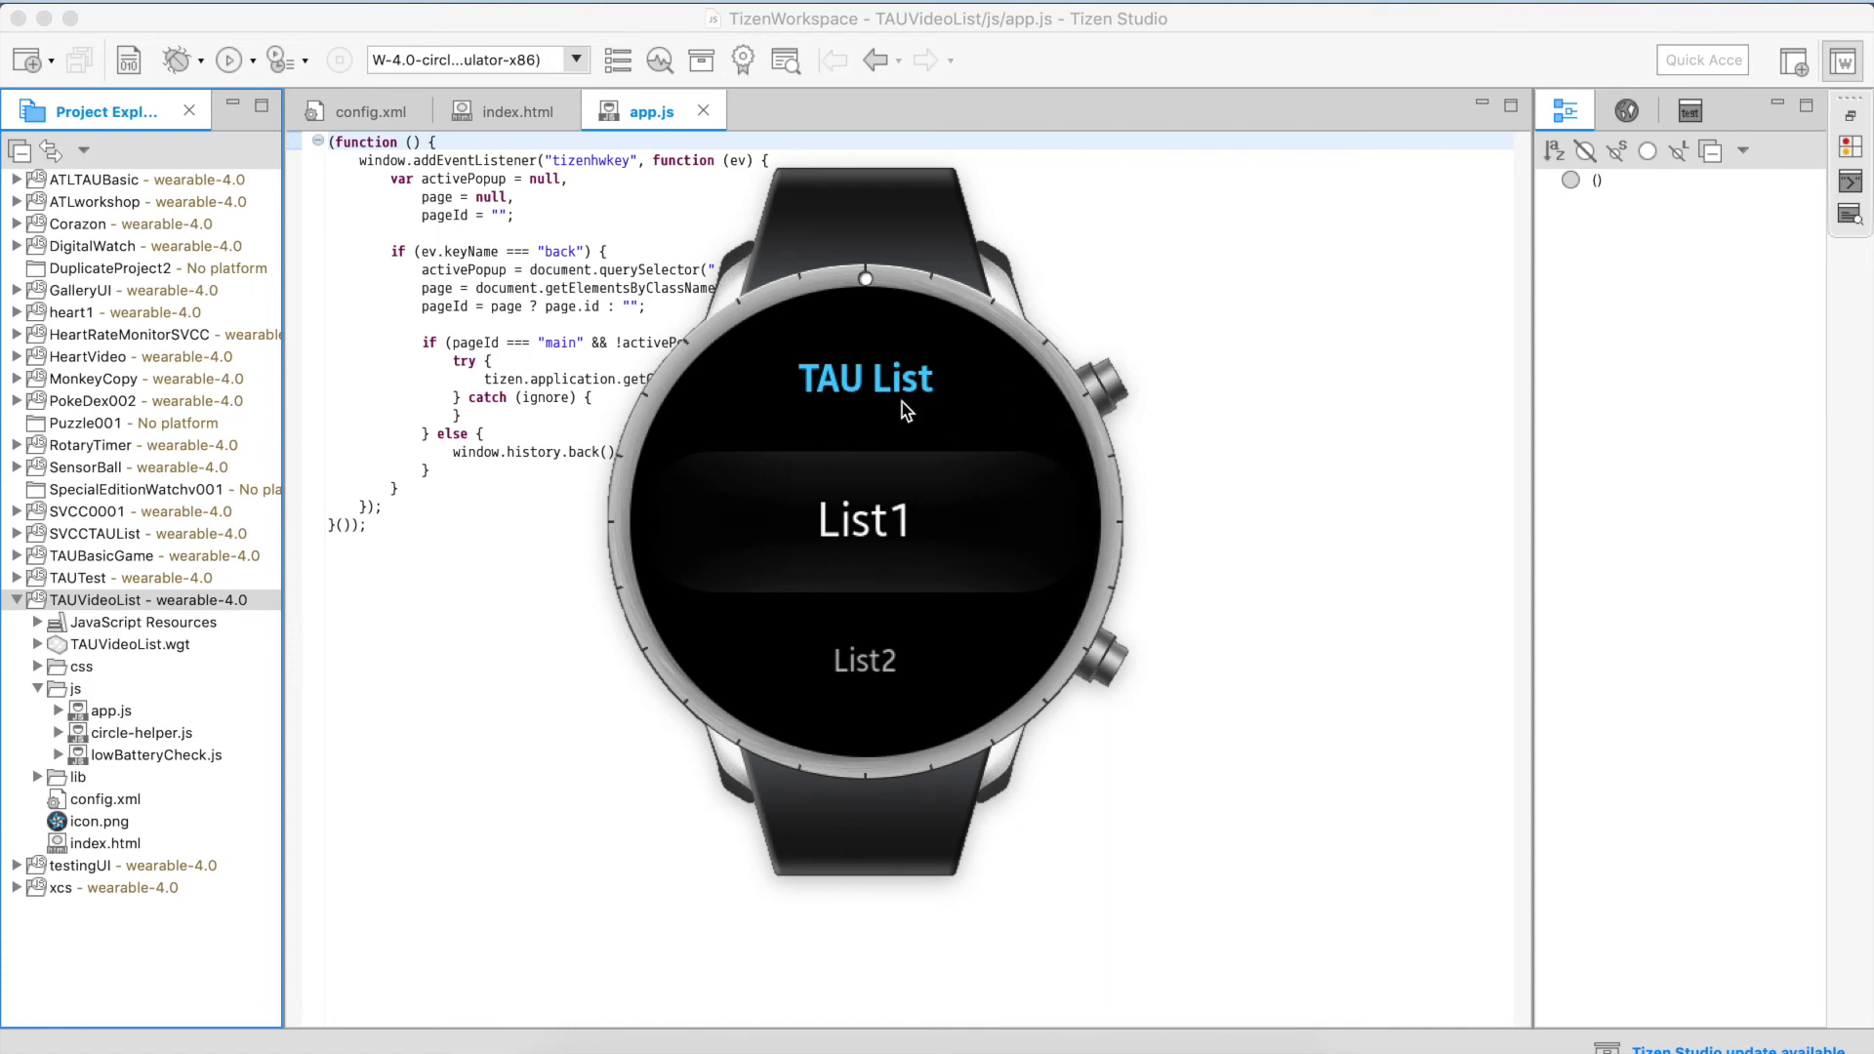
pyautogui.moveTo(937, 471)
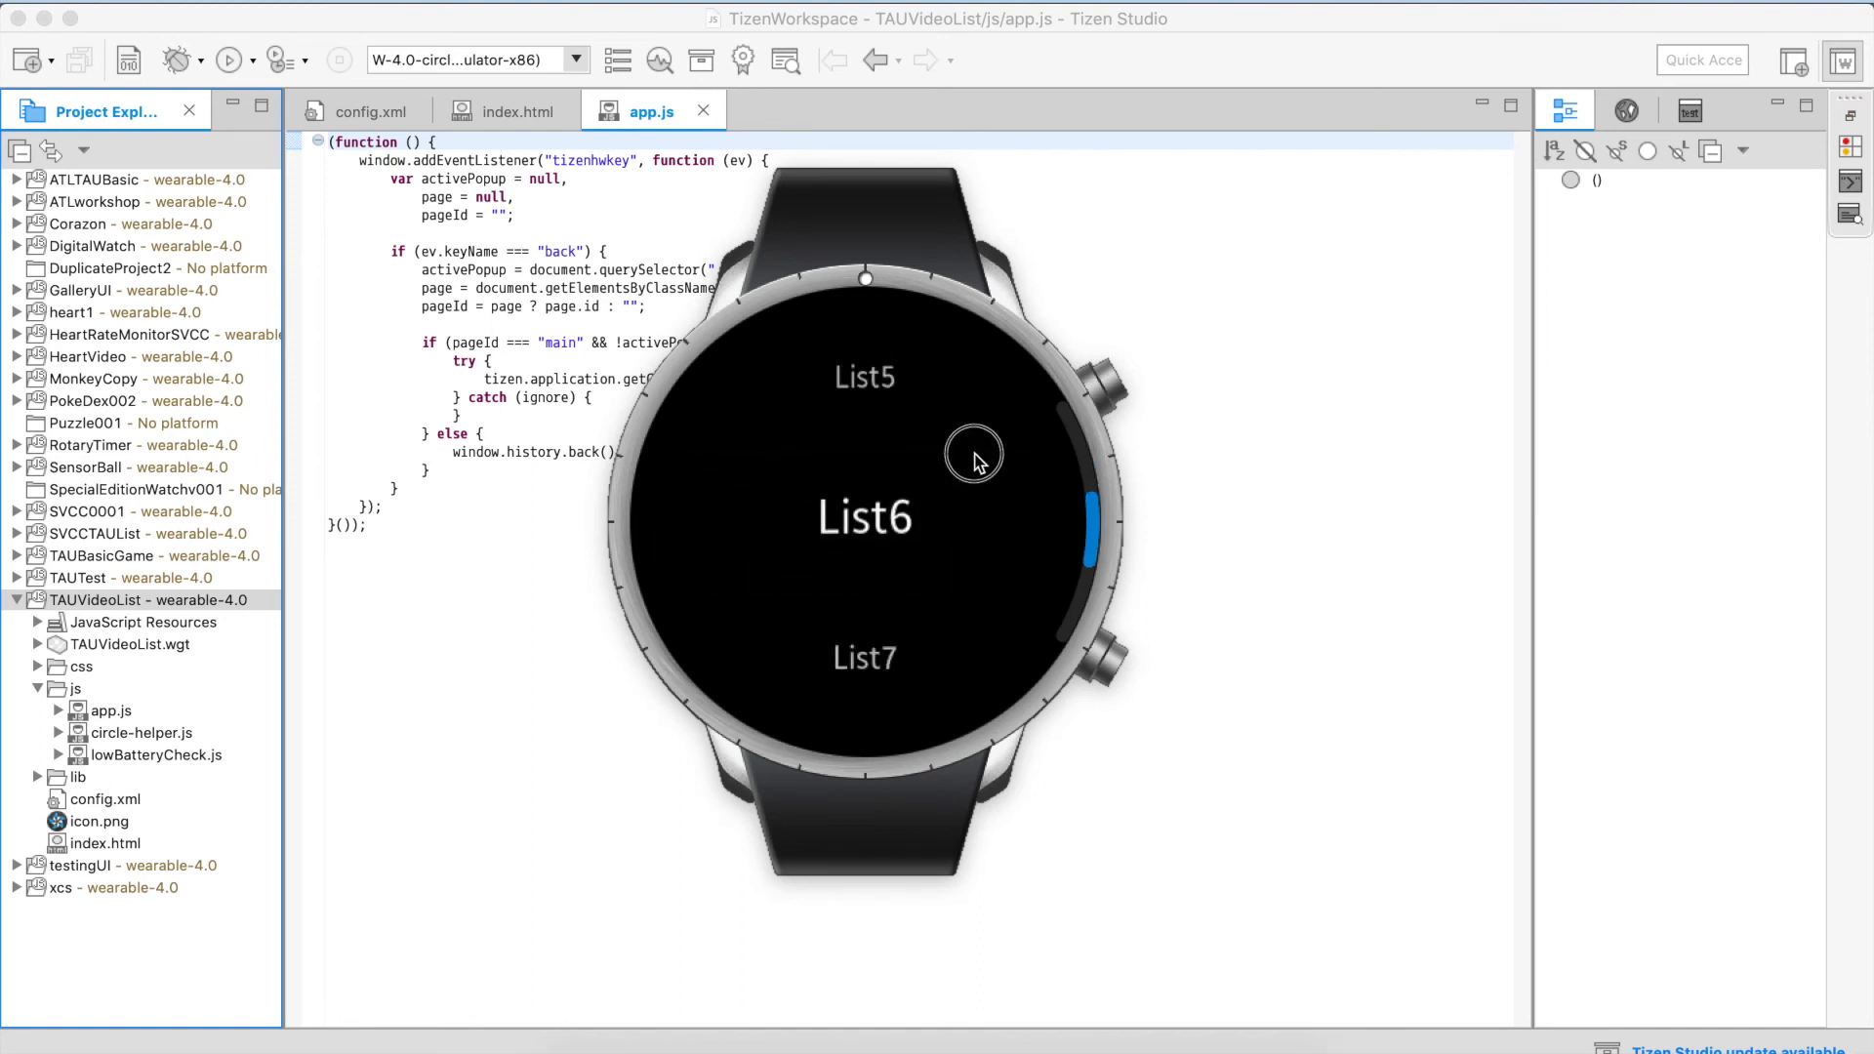
# Scroll the TAU List on the watch, tap List1, then return to index.html.
pyautogui.scroll(-3)
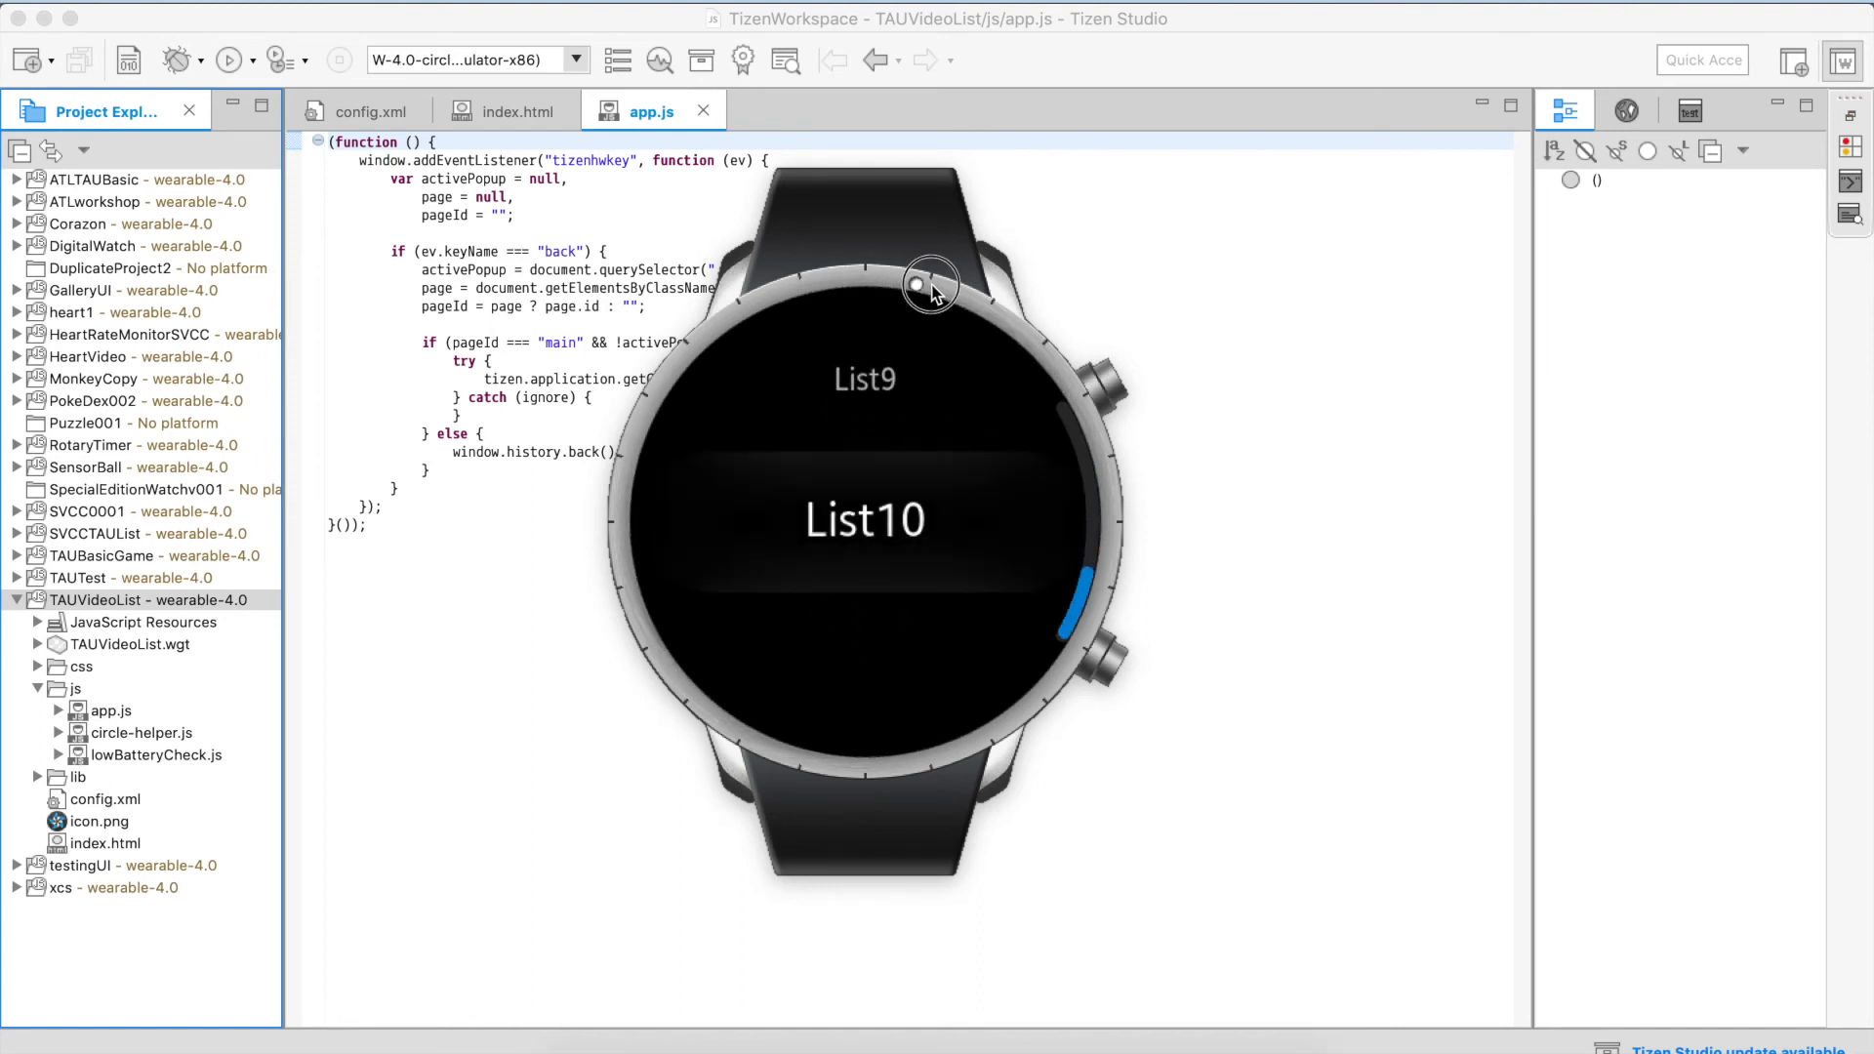
pyautogui.scroll(-3)
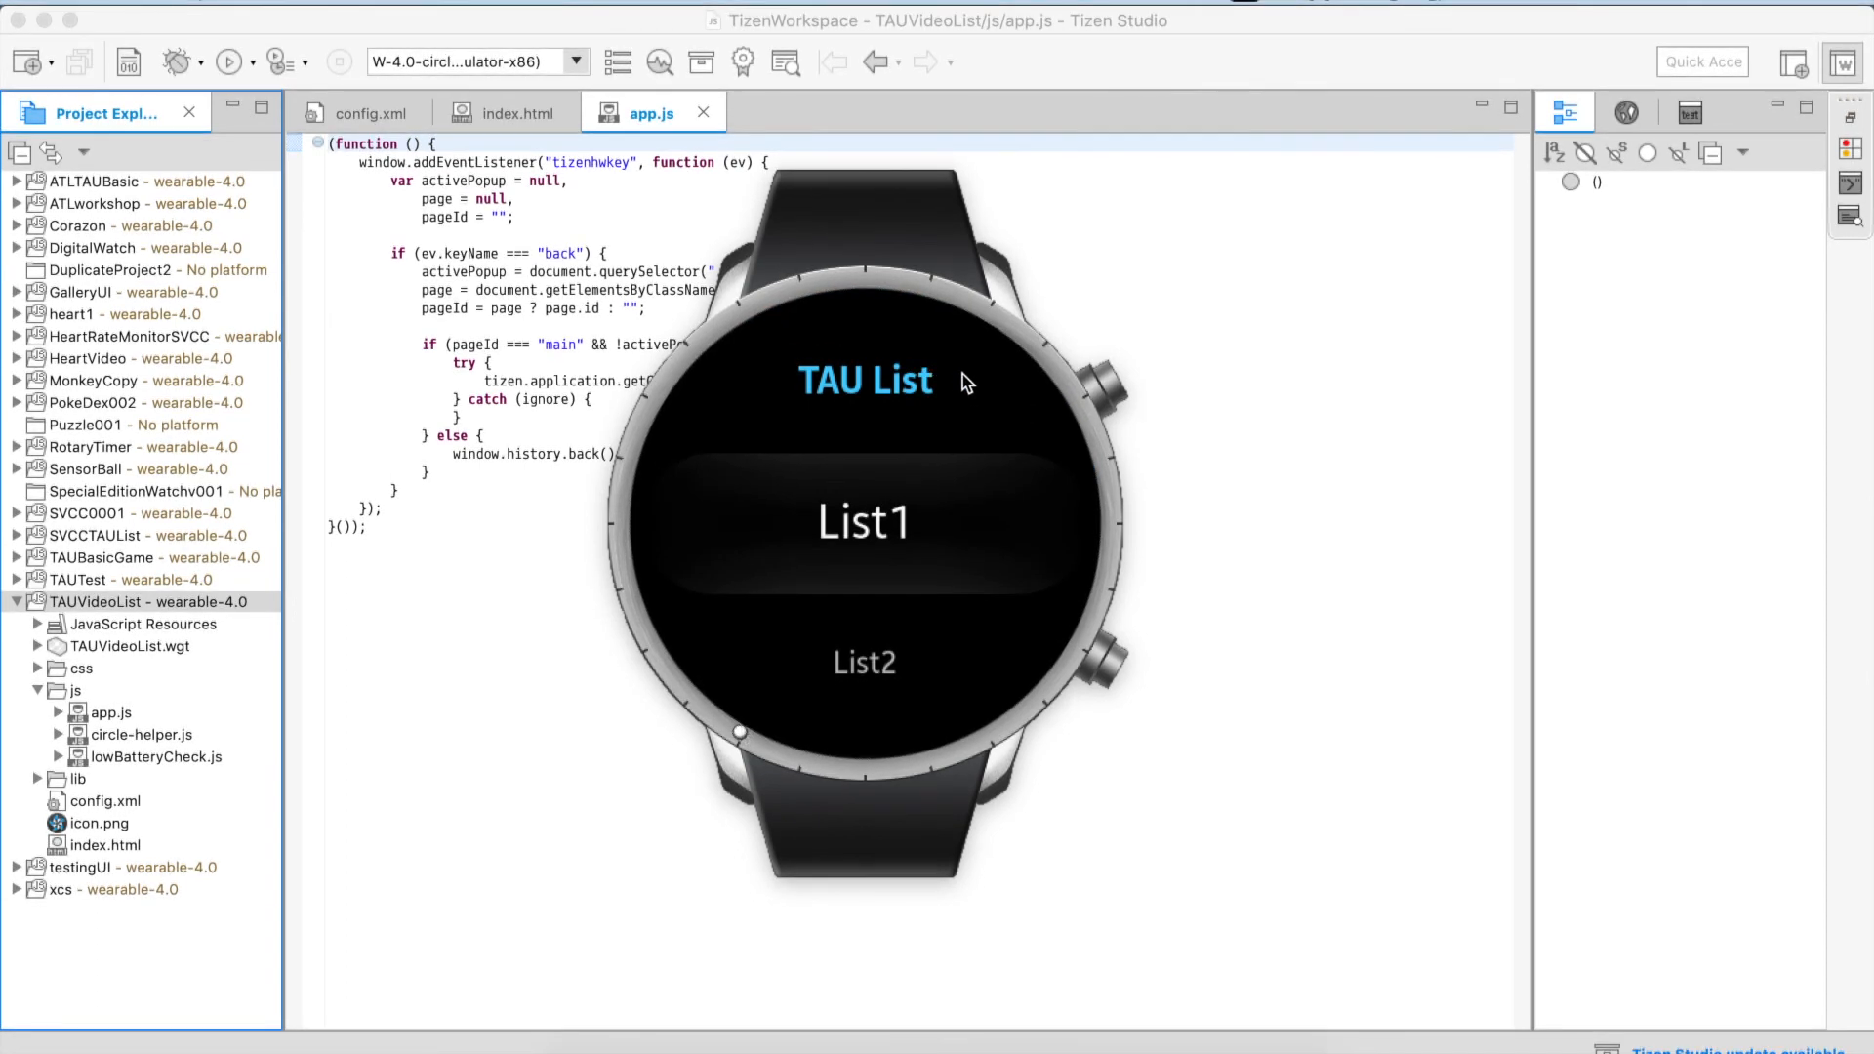
pyautogui.moveTo(969, 467)
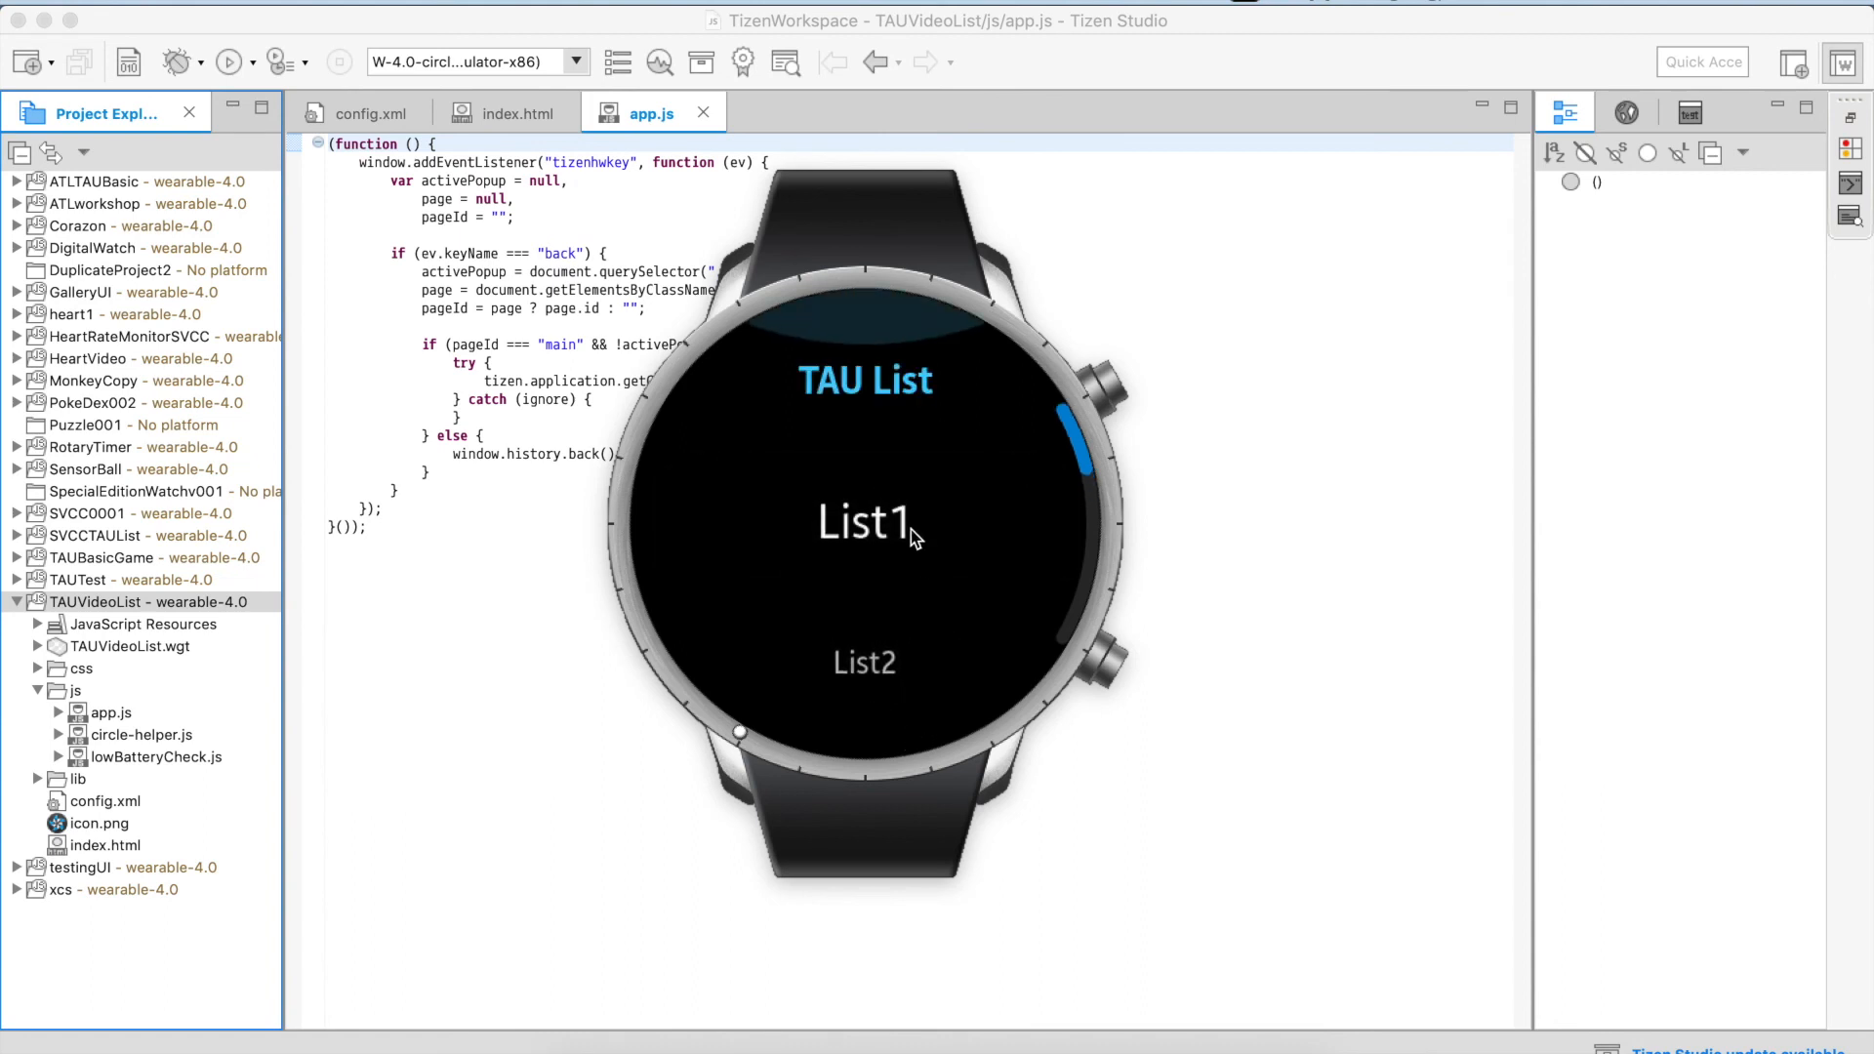
pyautogui.click(862, 520)
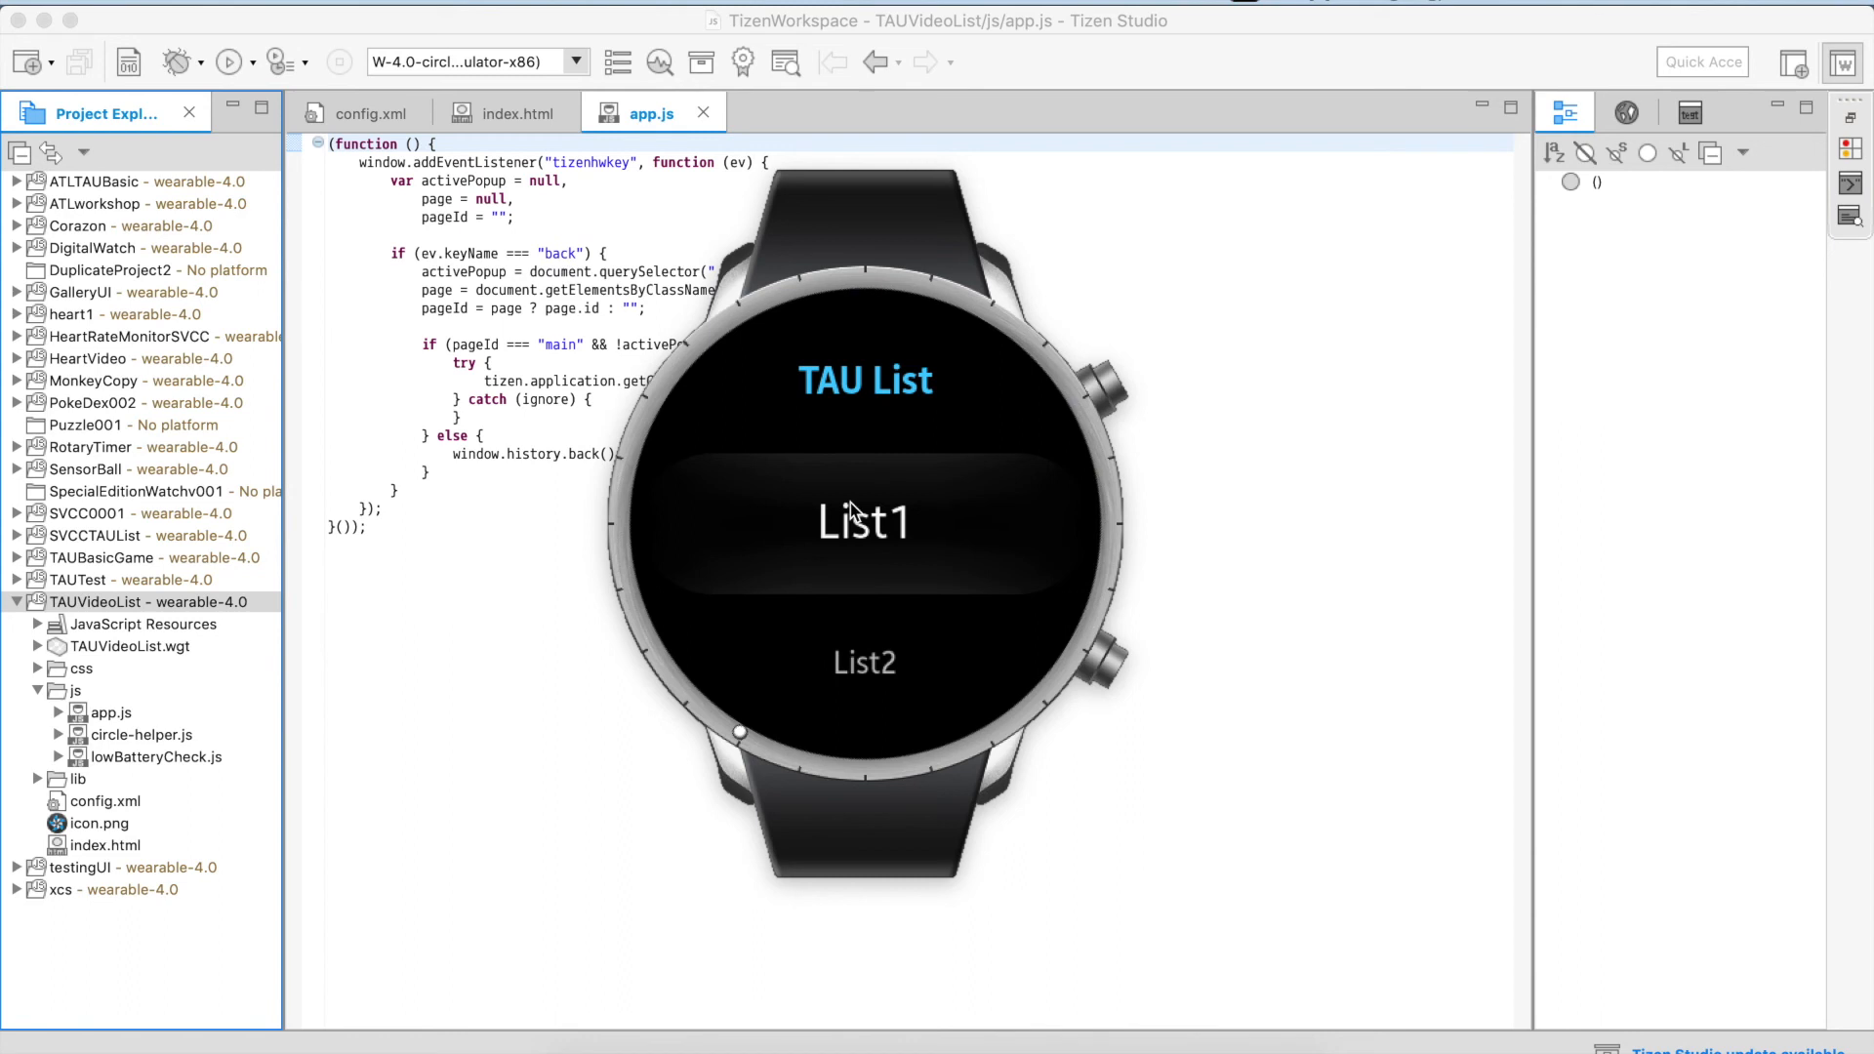
pyautogui.moveTo(840, 538)
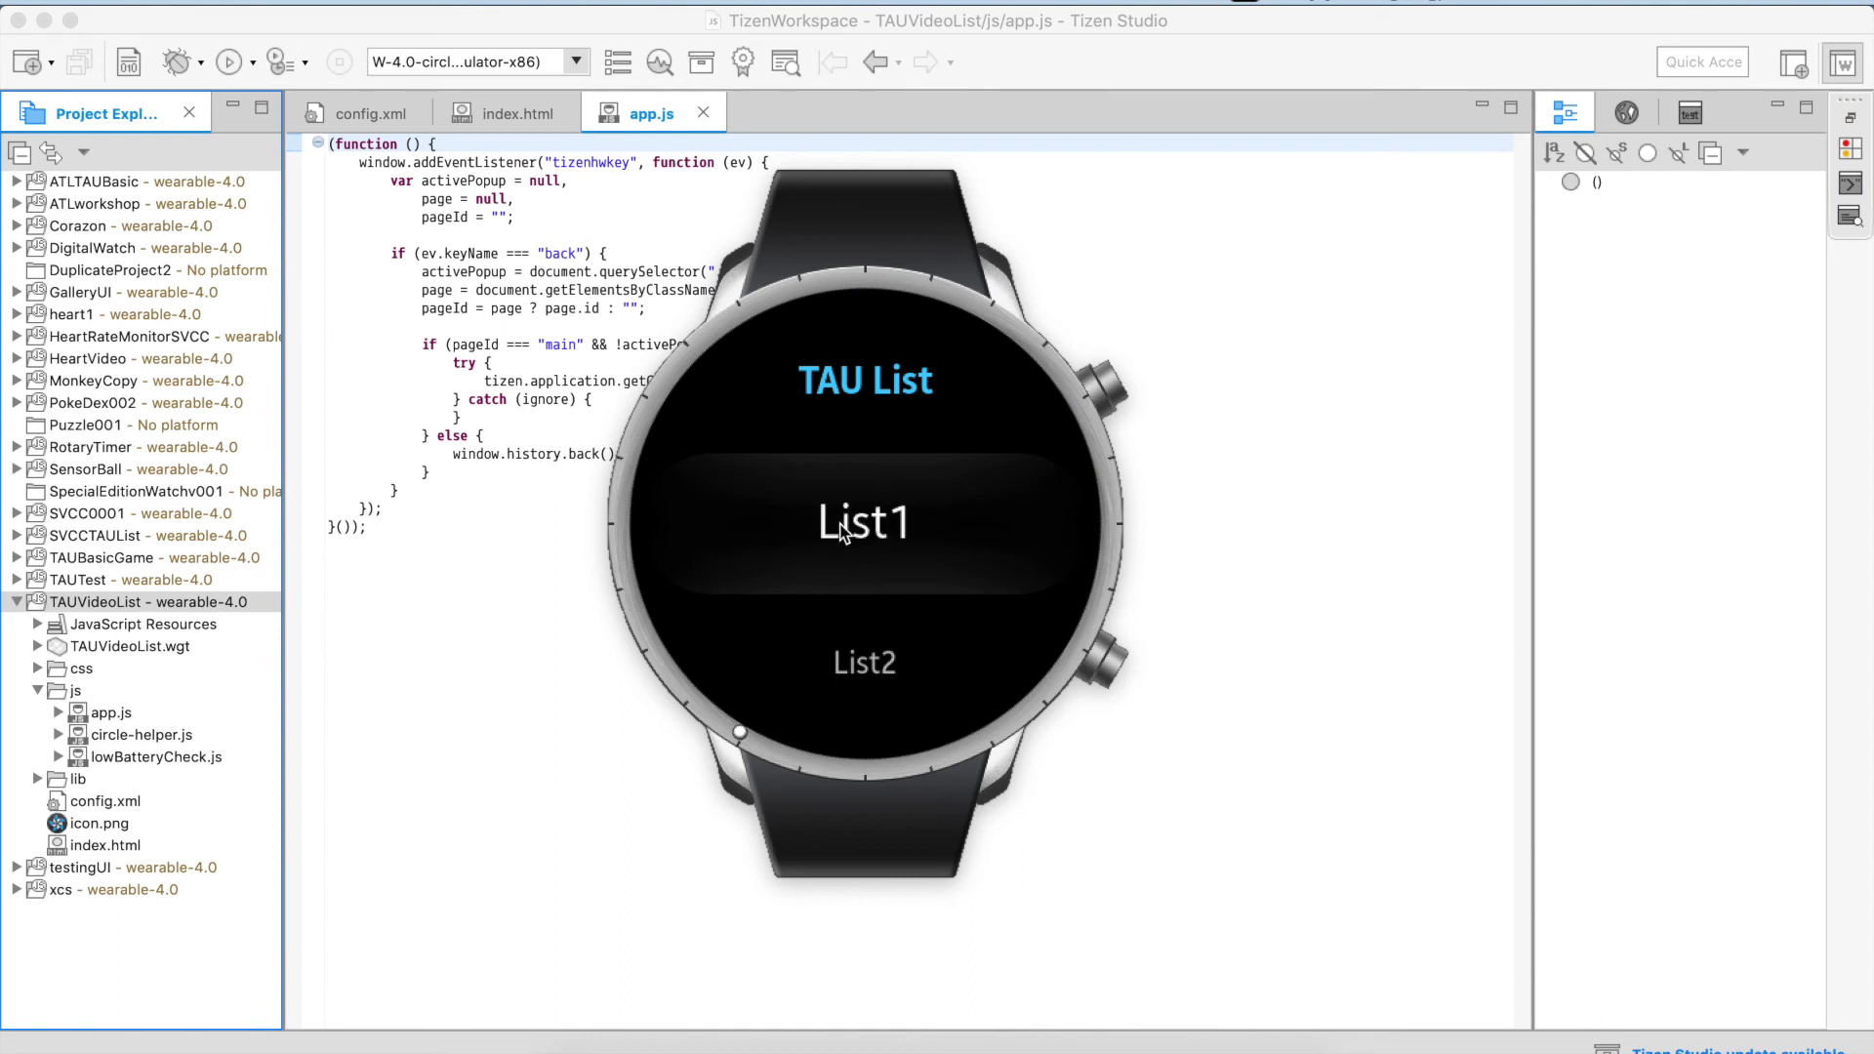
pyautogui.moveTo(847, 464)
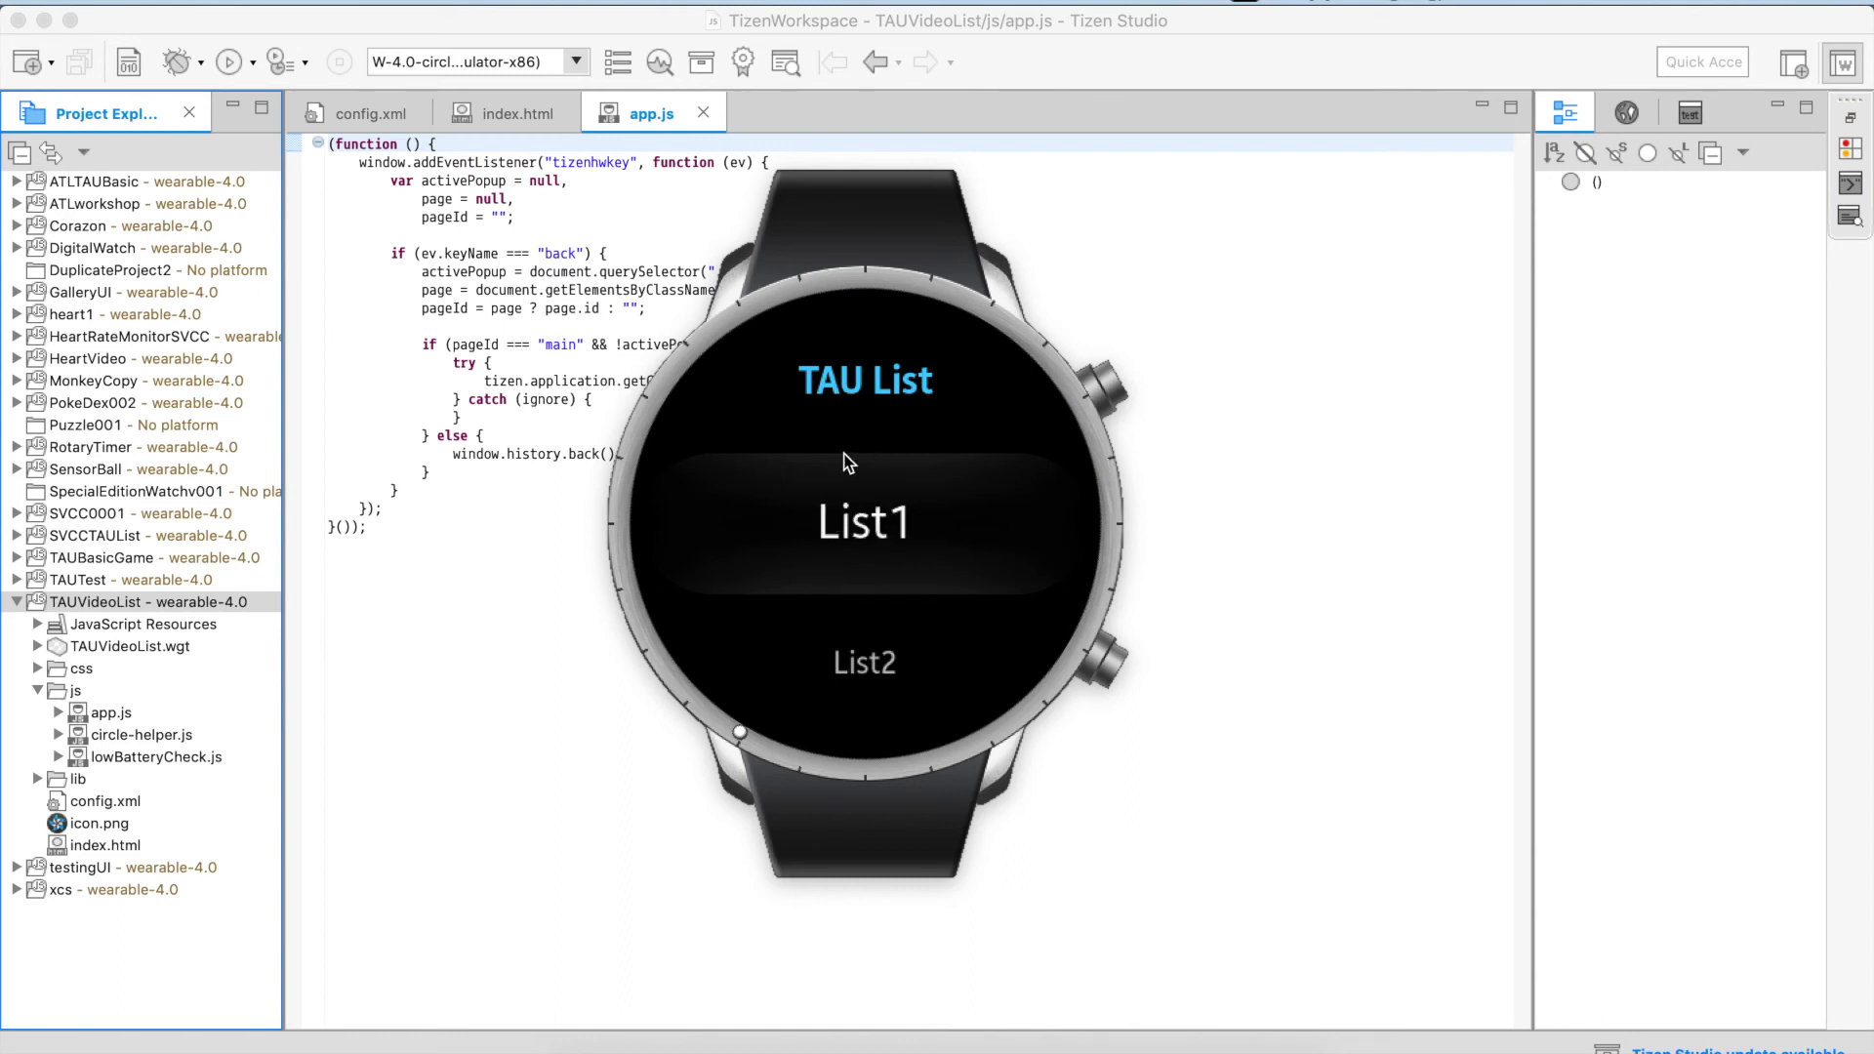
pyautogui.click(516, 112)
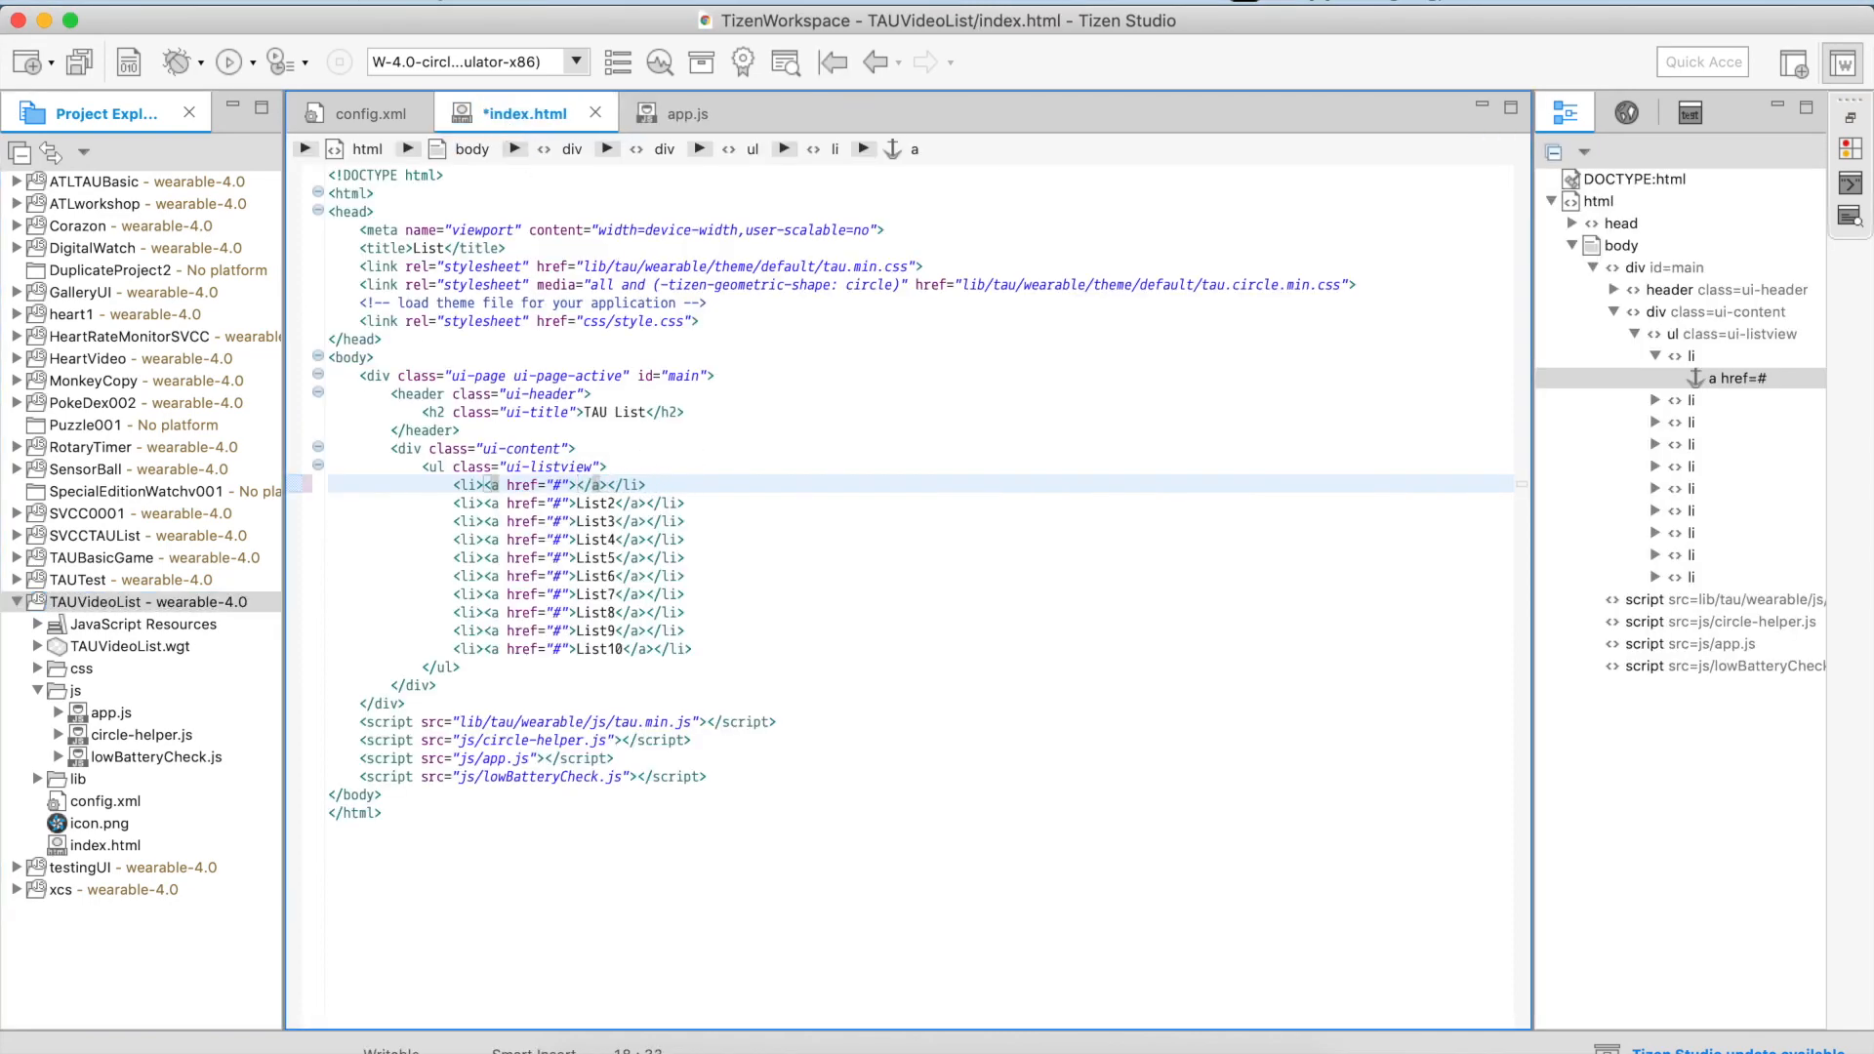
# Change the first list item to 'Hello Video' and bring up project actions to relaunch.
pyautogui.write('Hello Video')
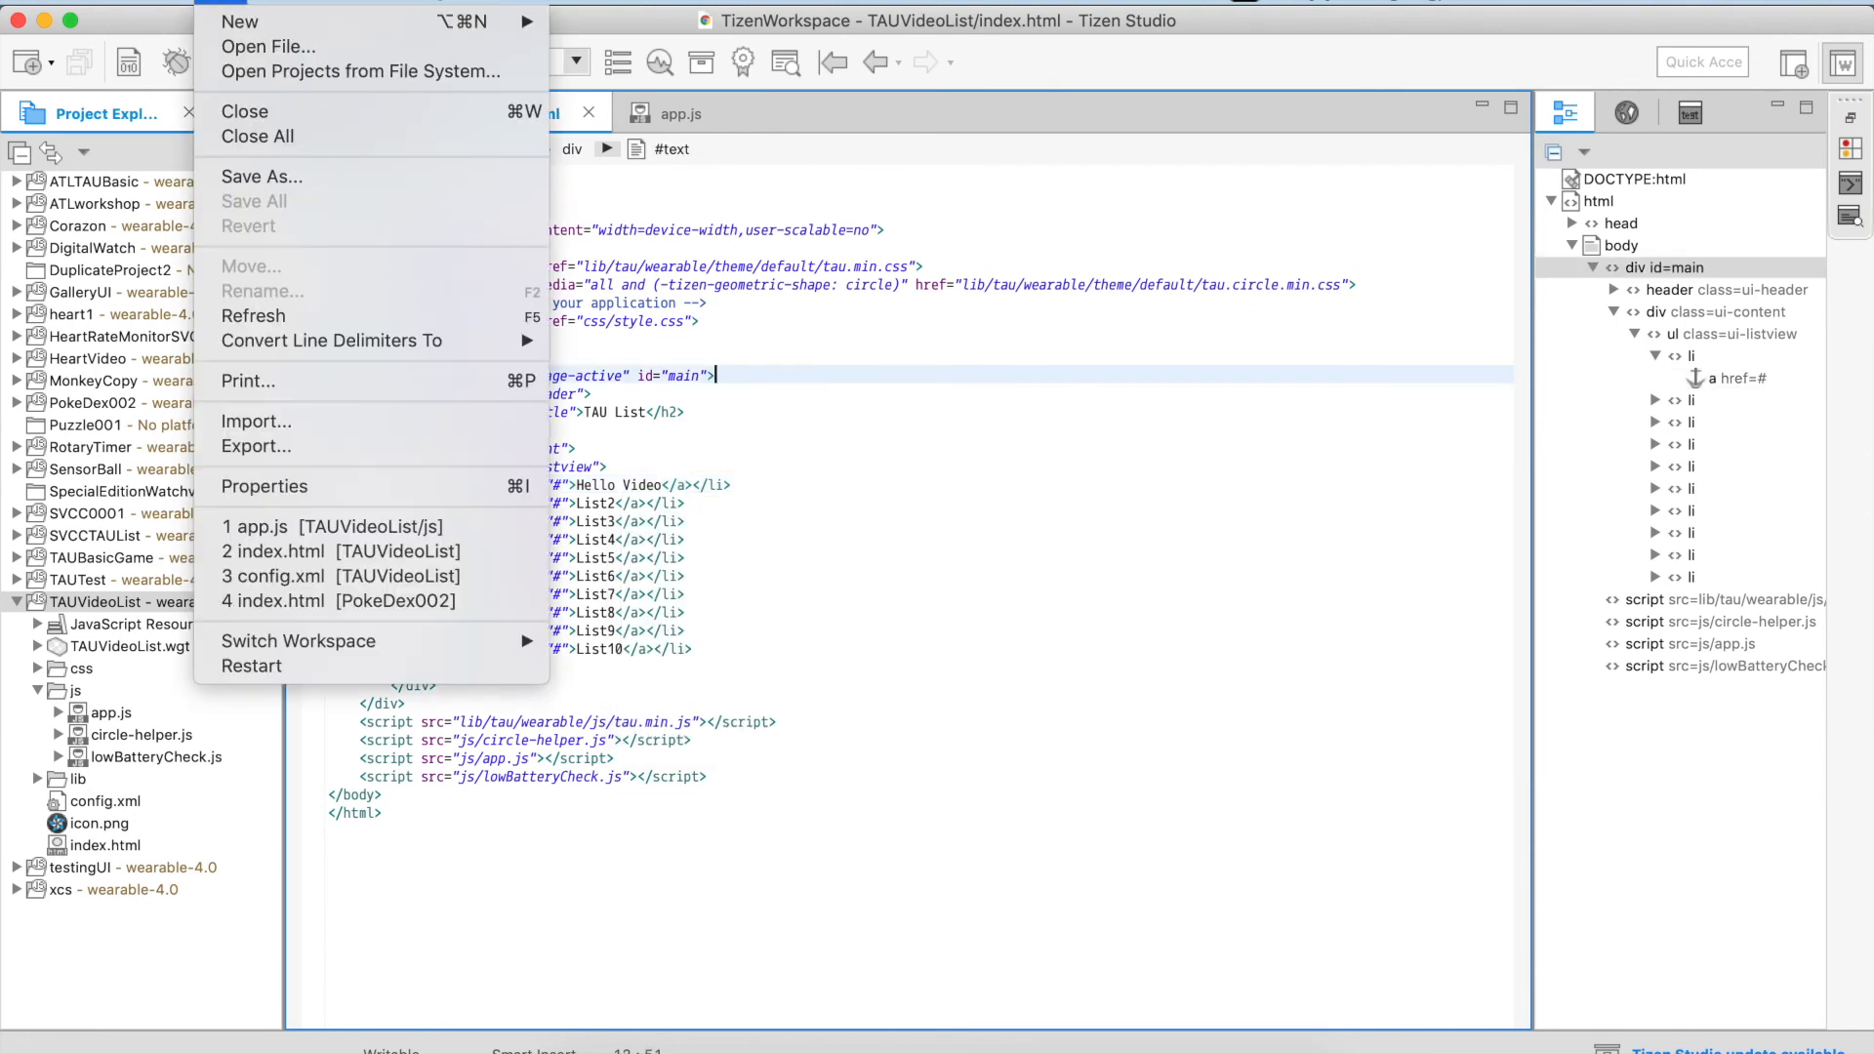
pyautogui.moveTo(986, 525)
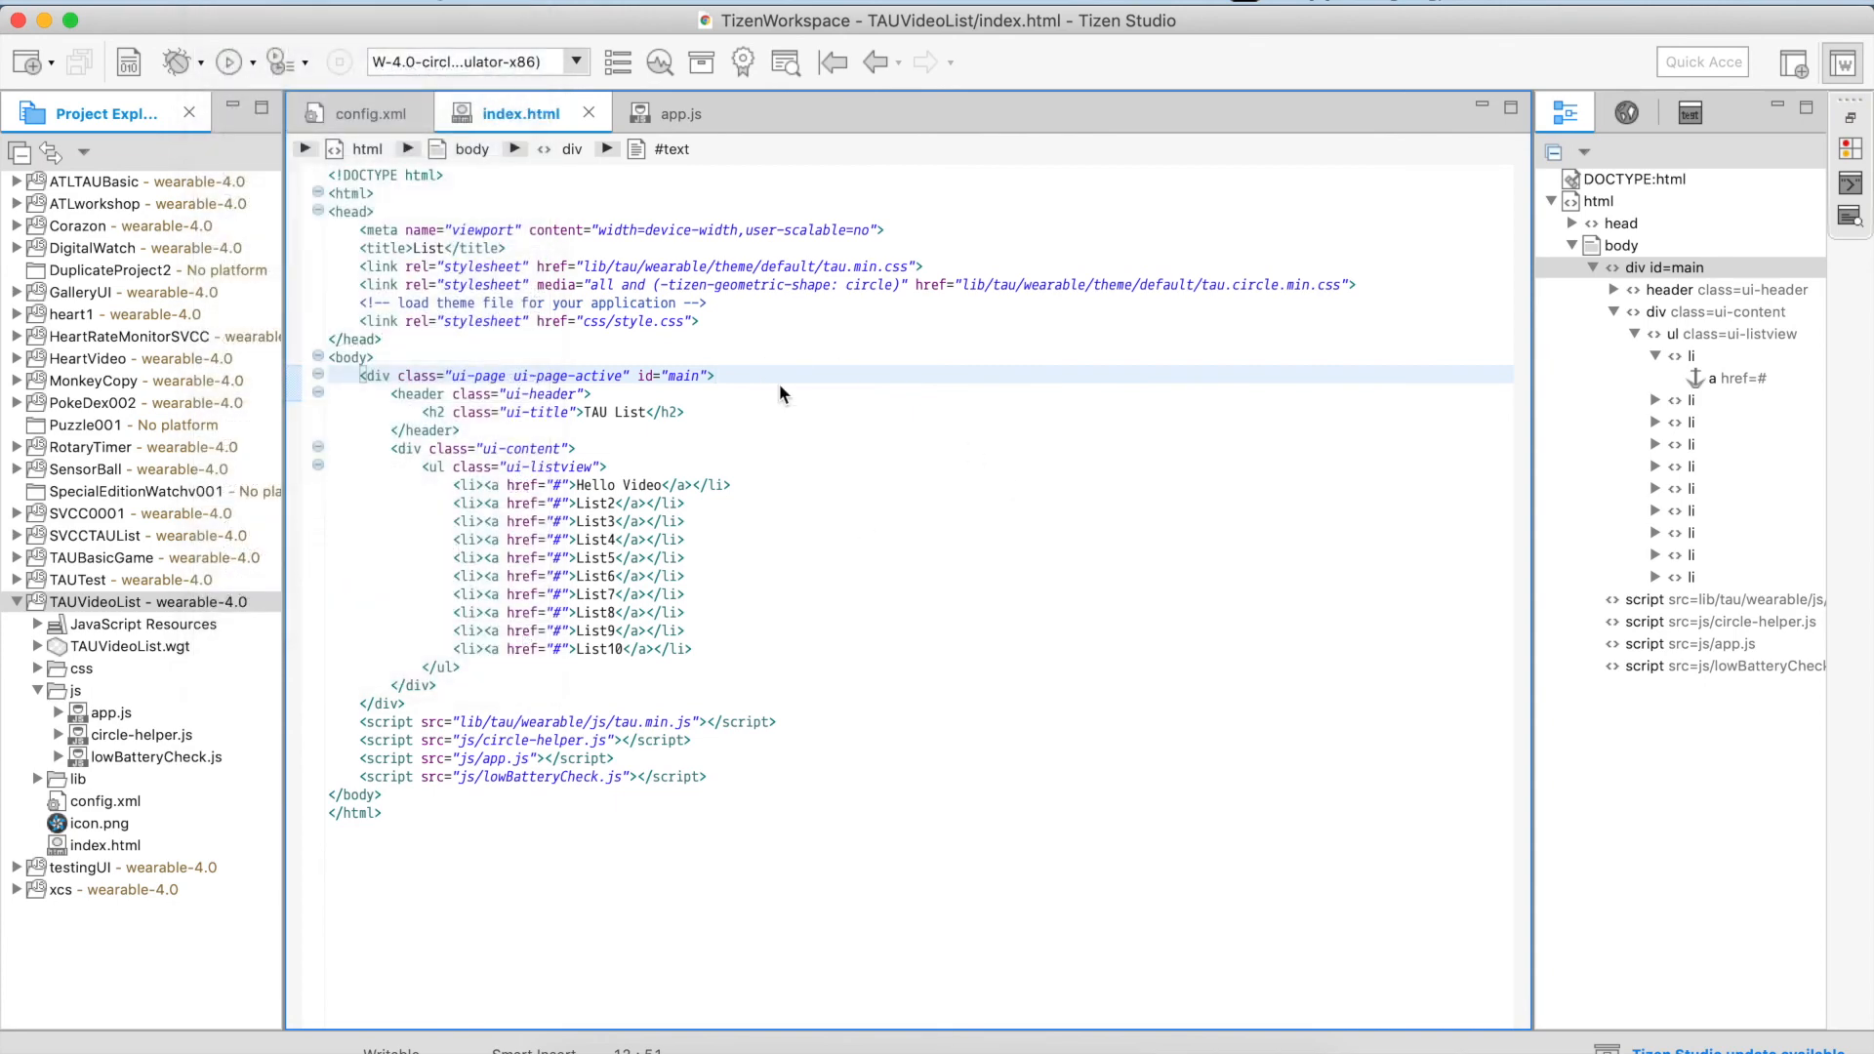
pyautogui.rightClick(97, 601)
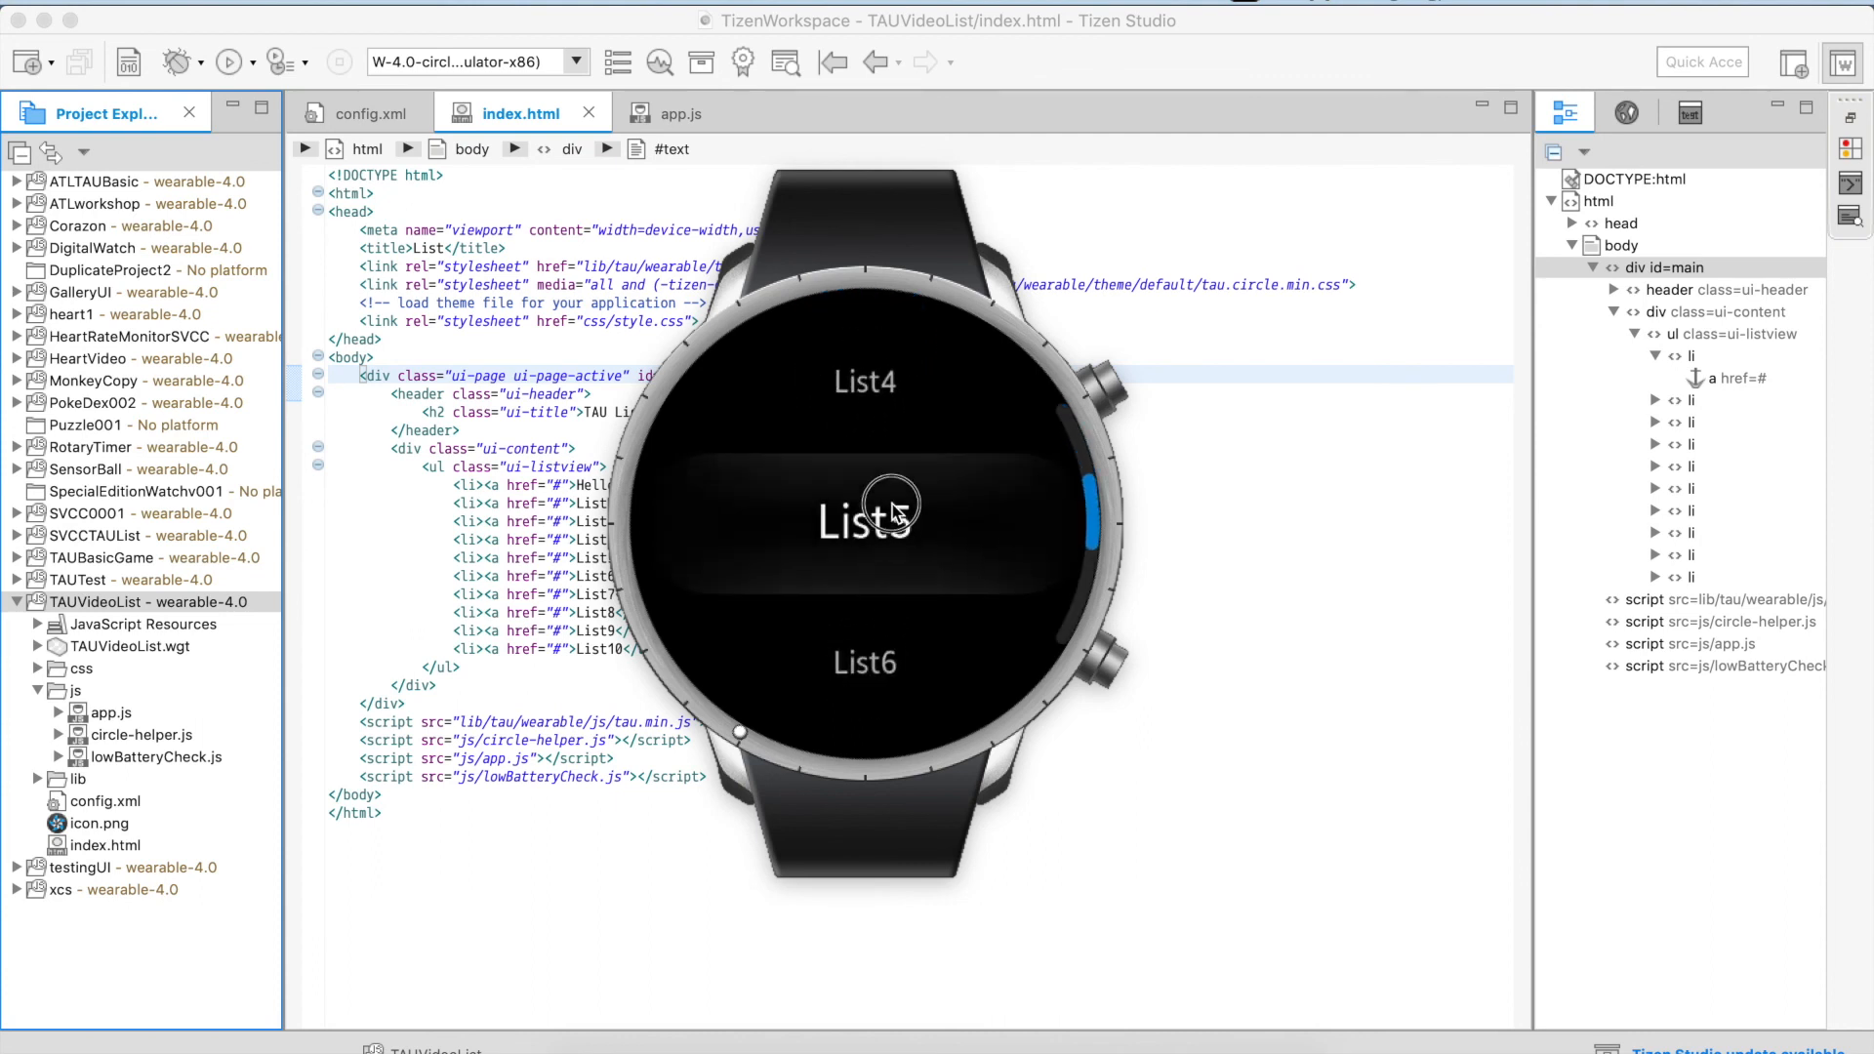
# Scroll the relaunched TAU List on the emulator down to List10.
pyautogui.scroll(-3)
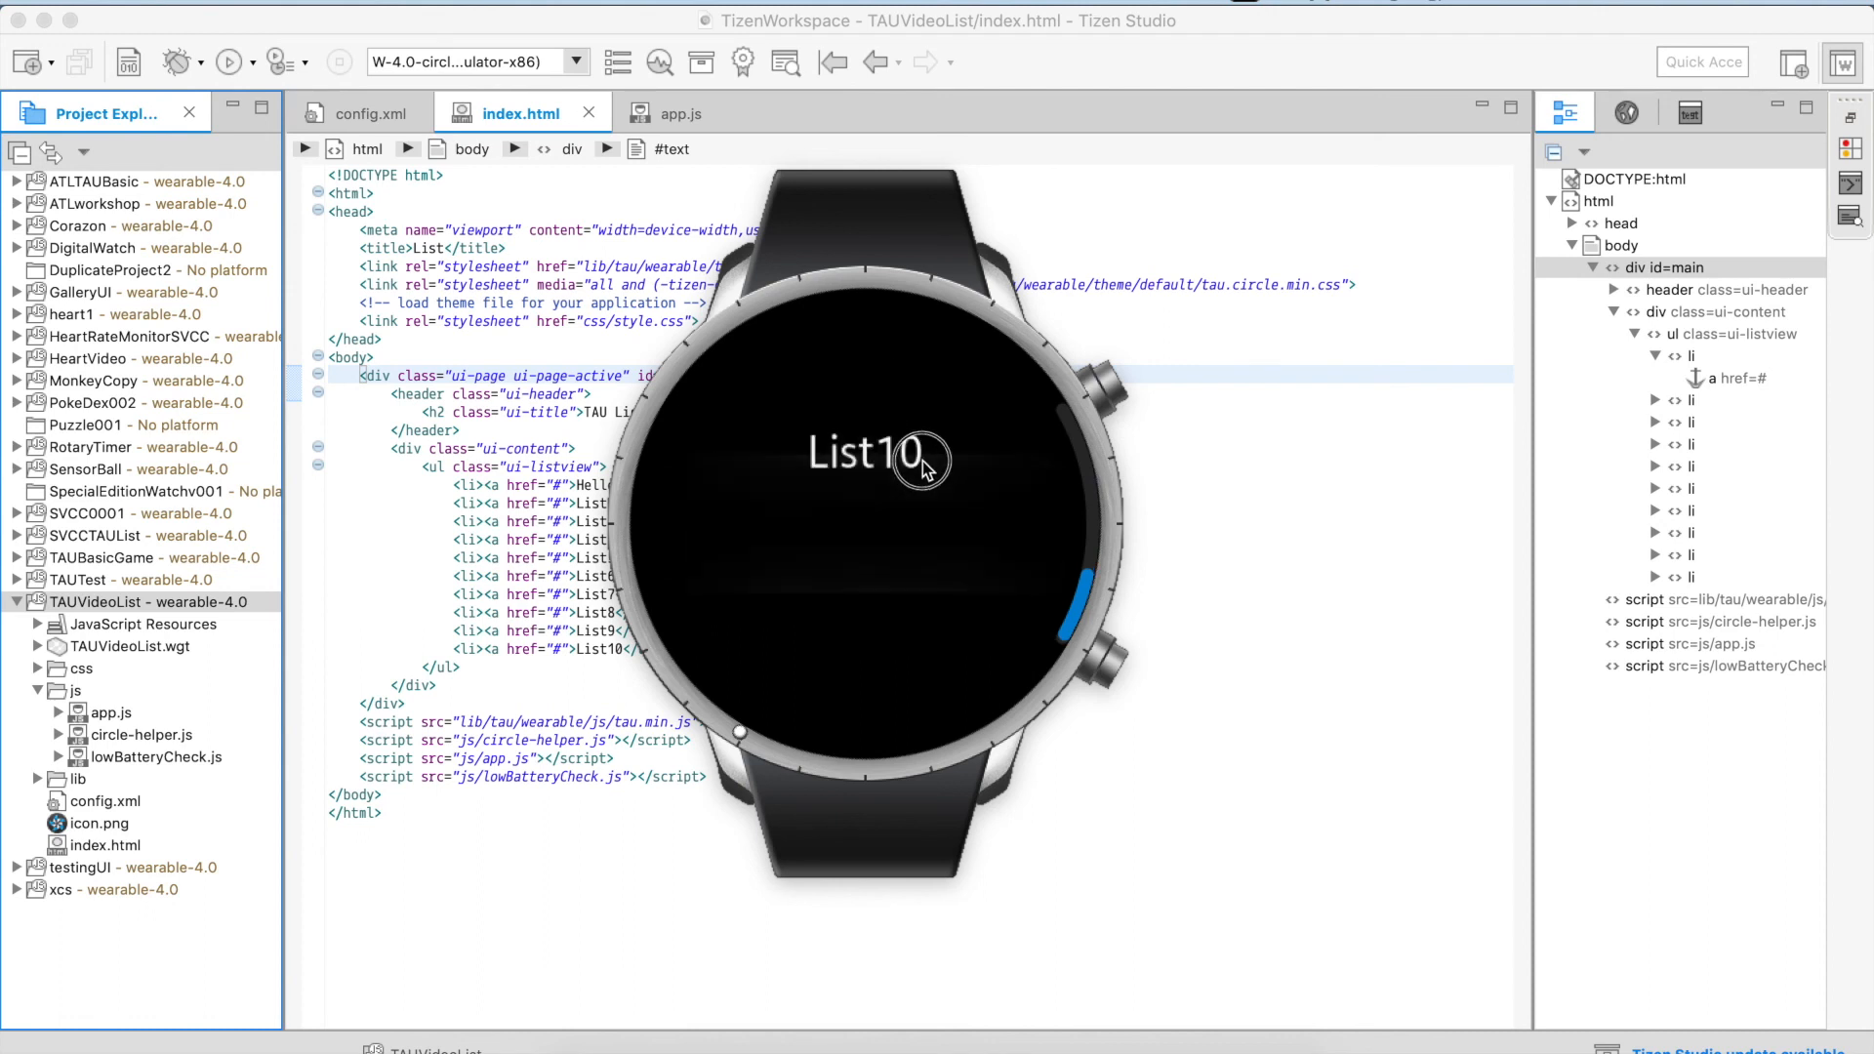
pyautogui.scroll(-3)
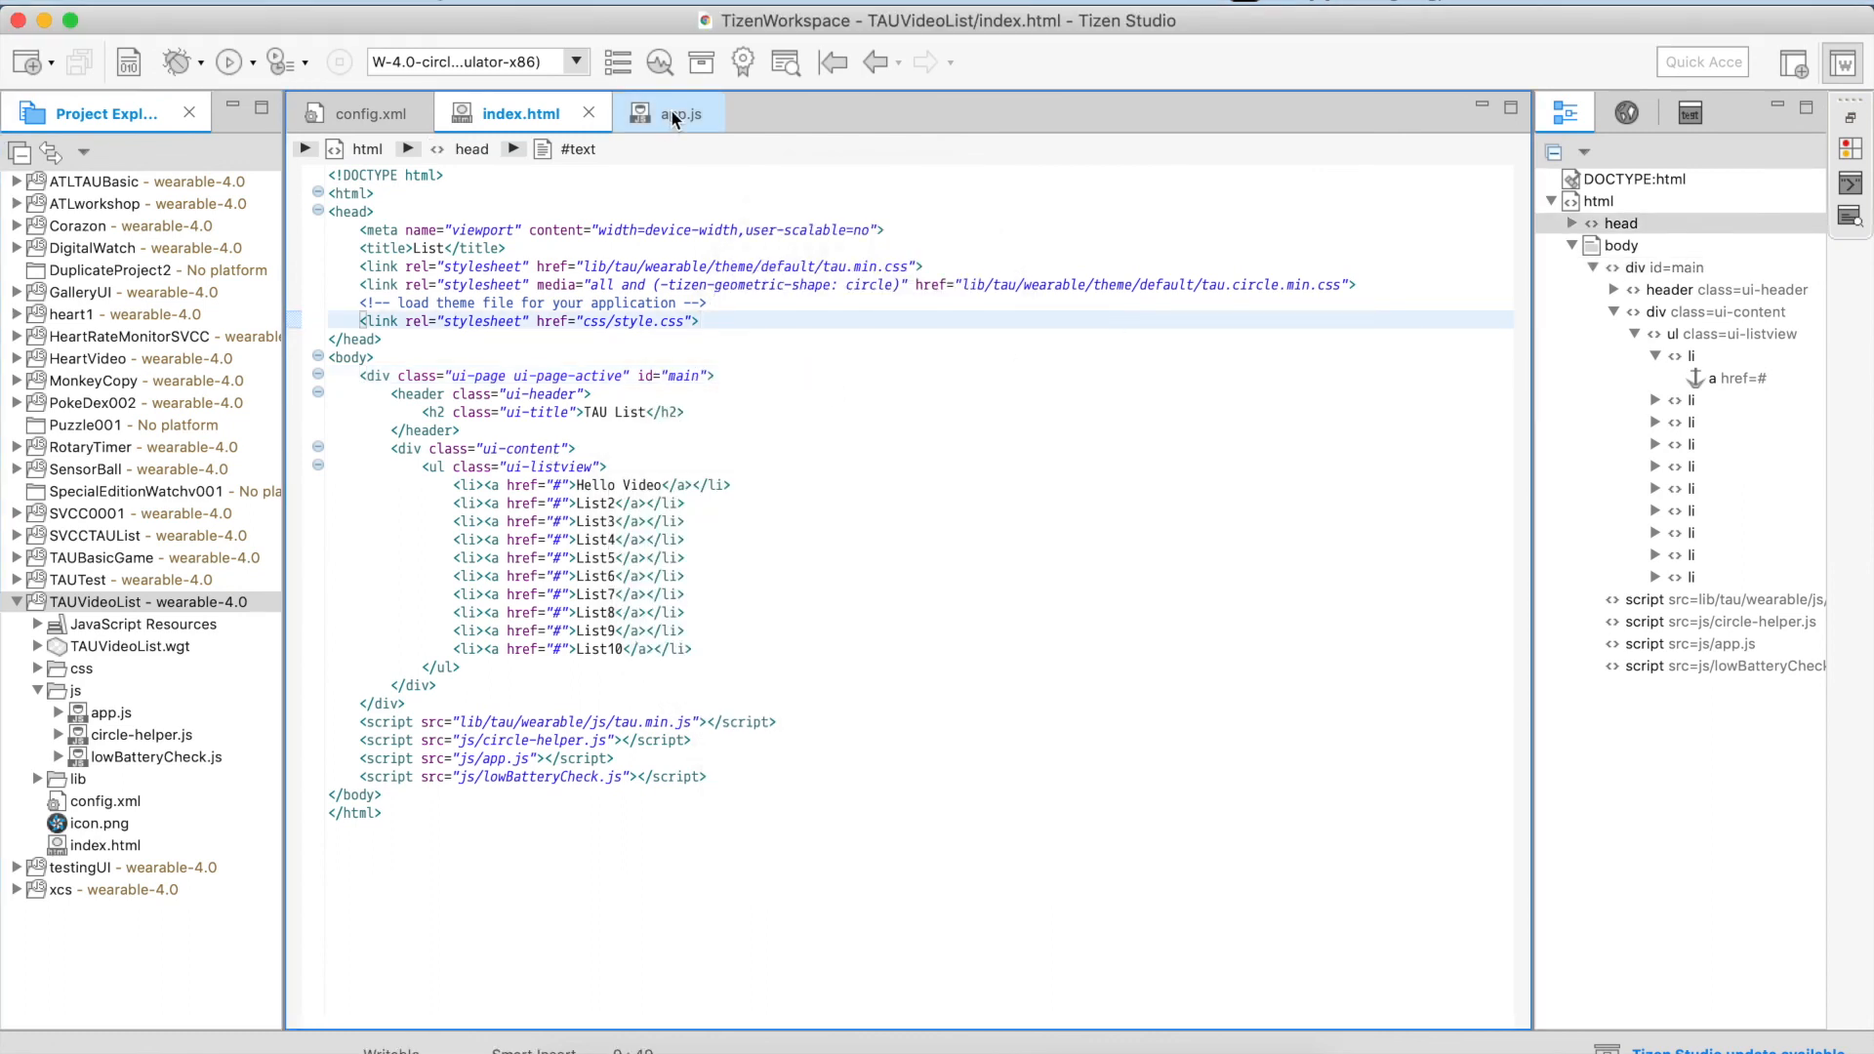
# Show TAUVideoList's app.js, with its tizenhwkey back-button handler, in the editor.
pyautogui.click(666, 112)
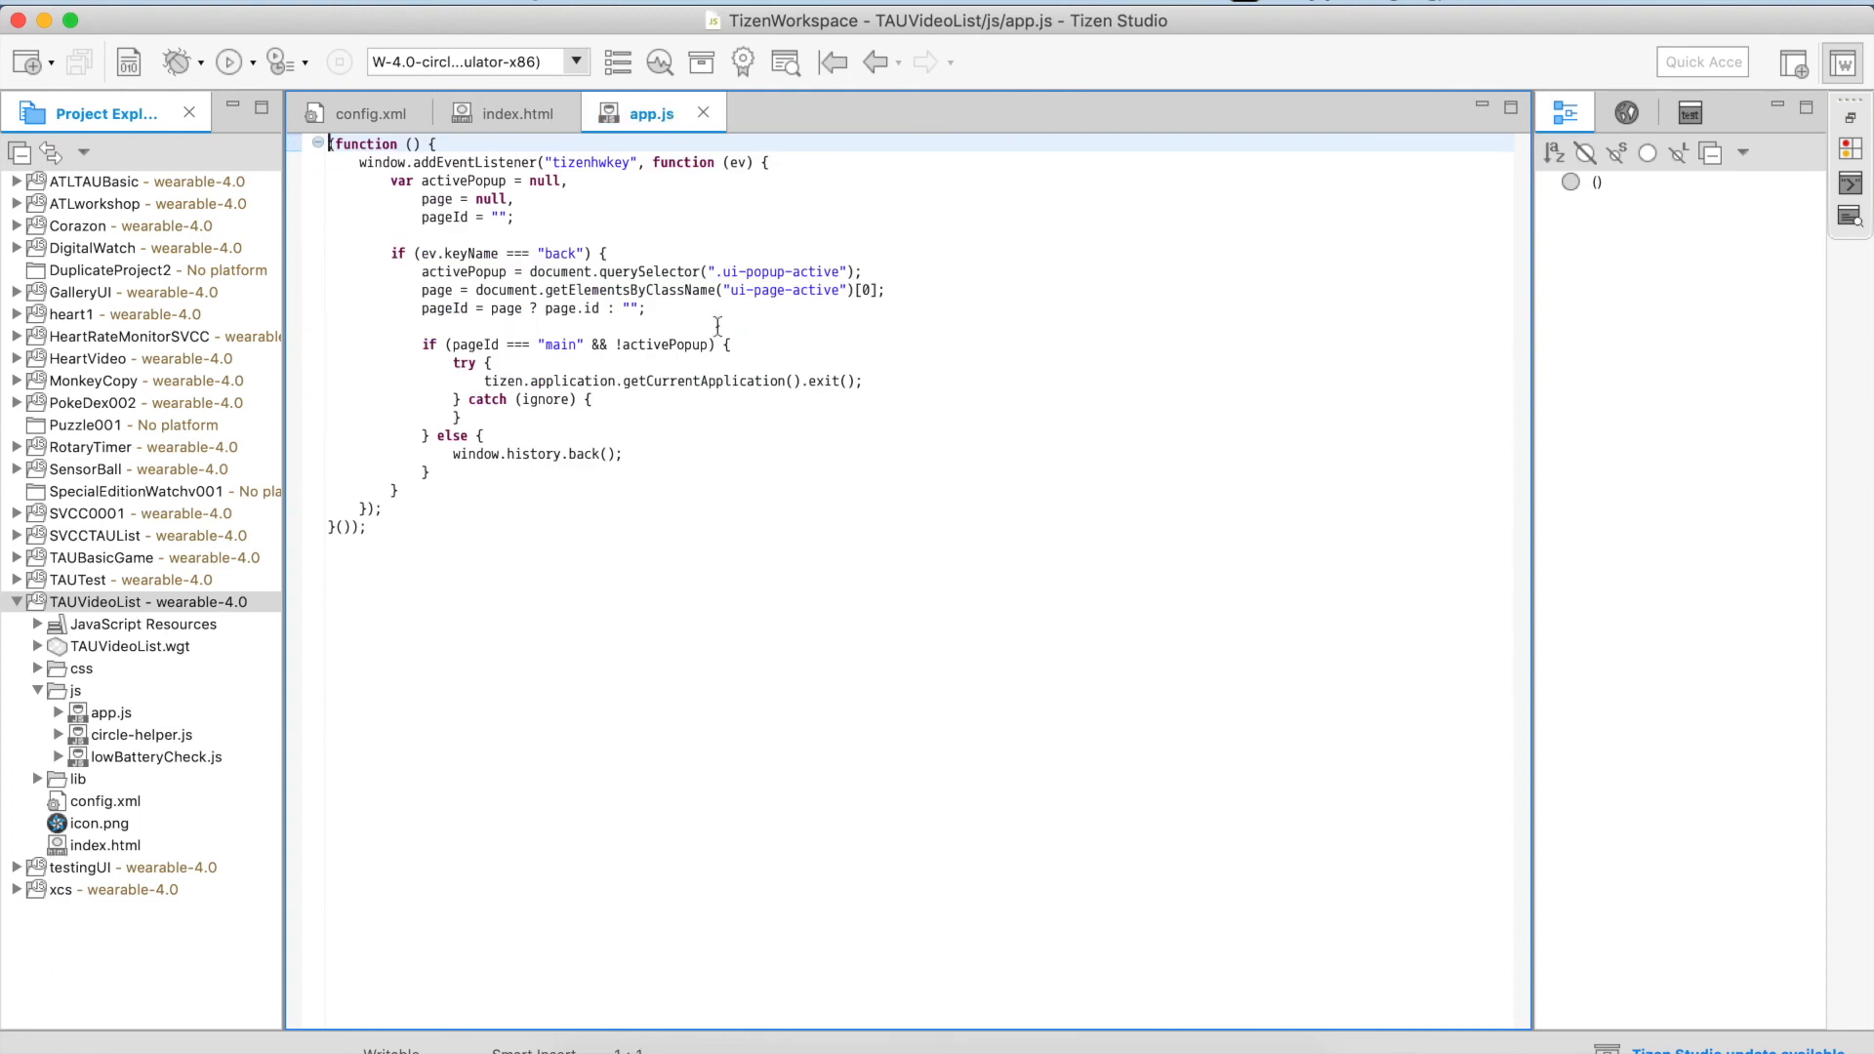
pyautogui.moveTo(86, 695)
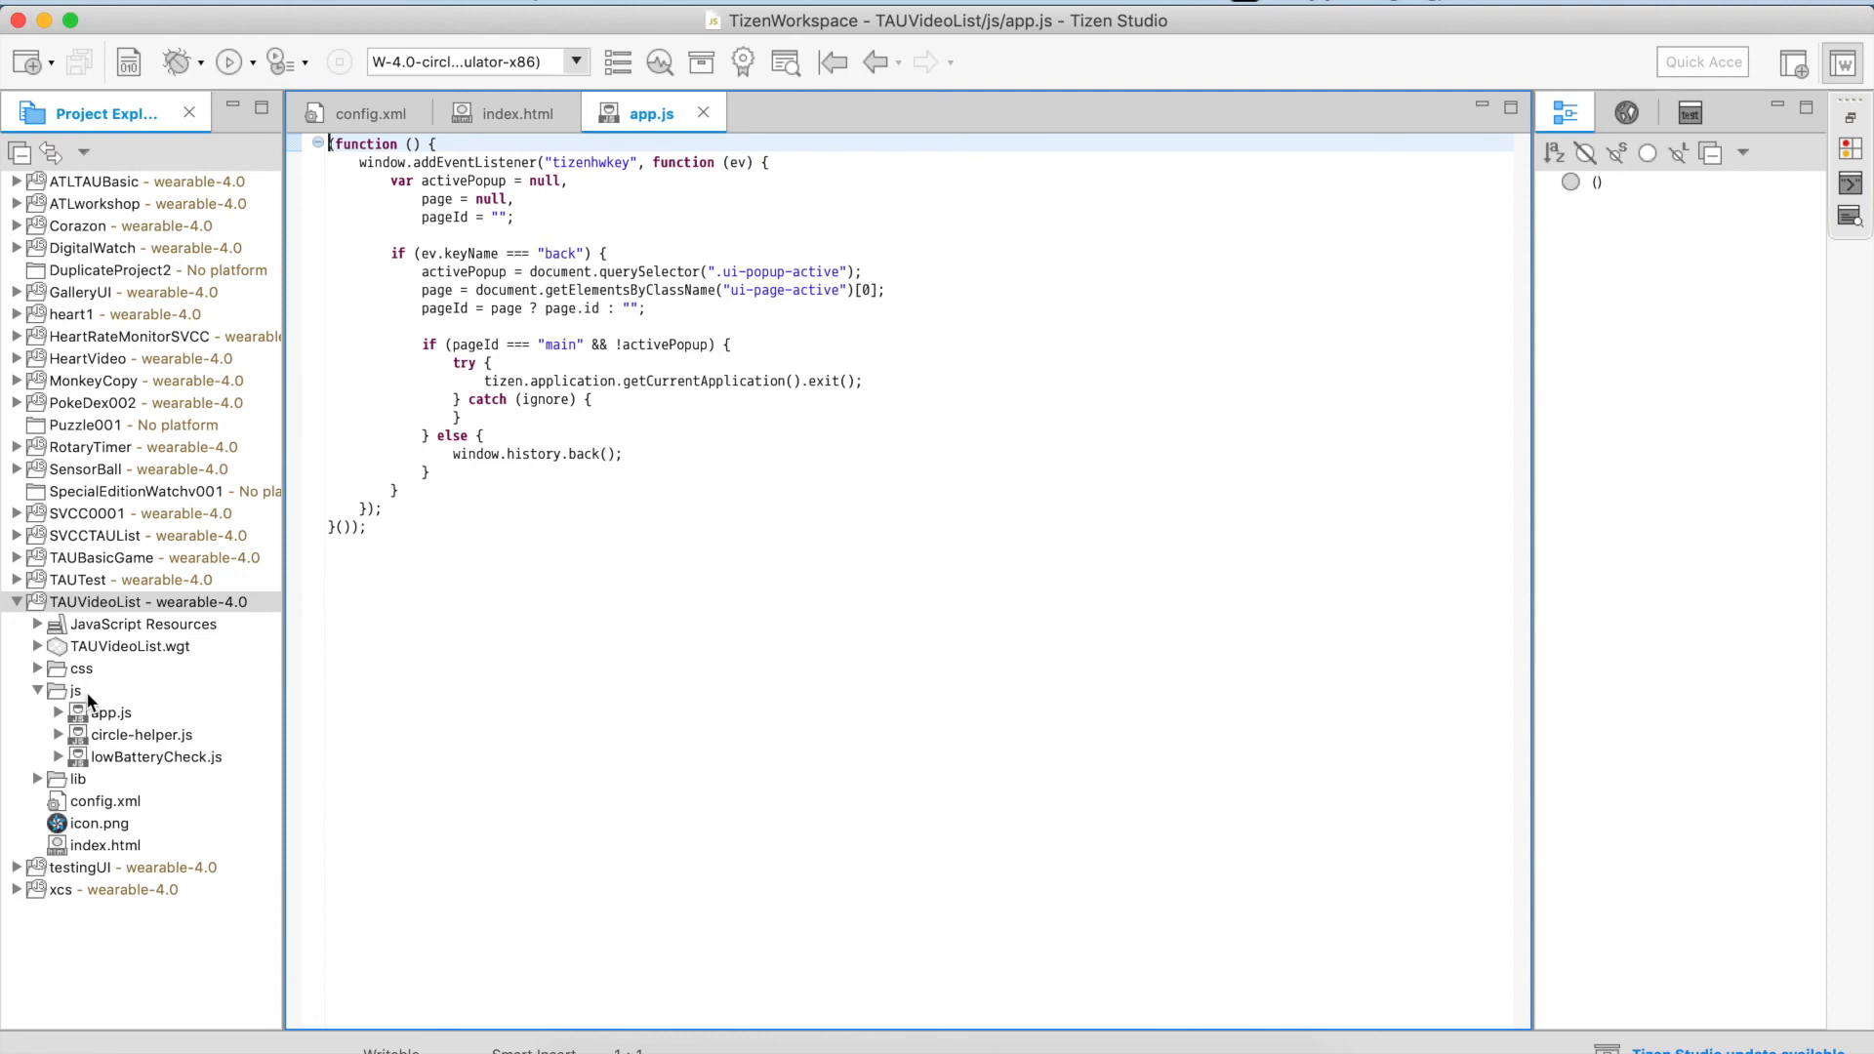